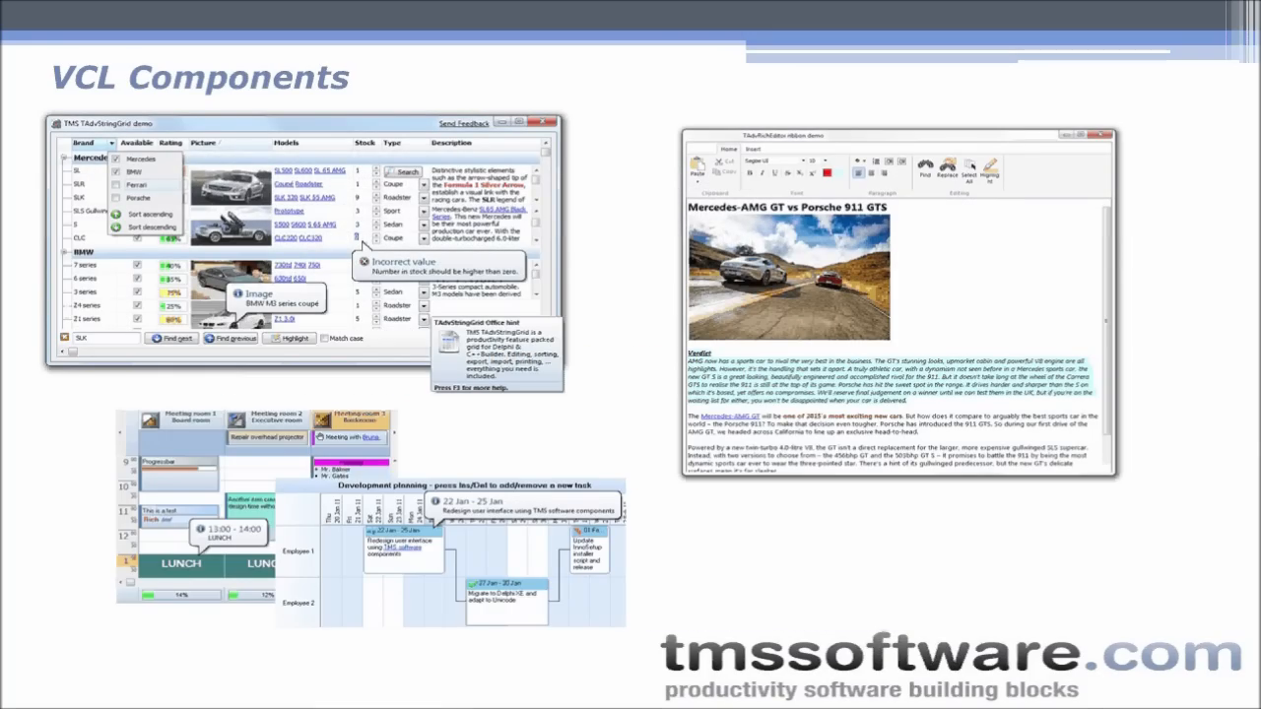
# - Advance the slideshow past the VCL Components and IntraWeb Components slides
pyautogui.press('Right')
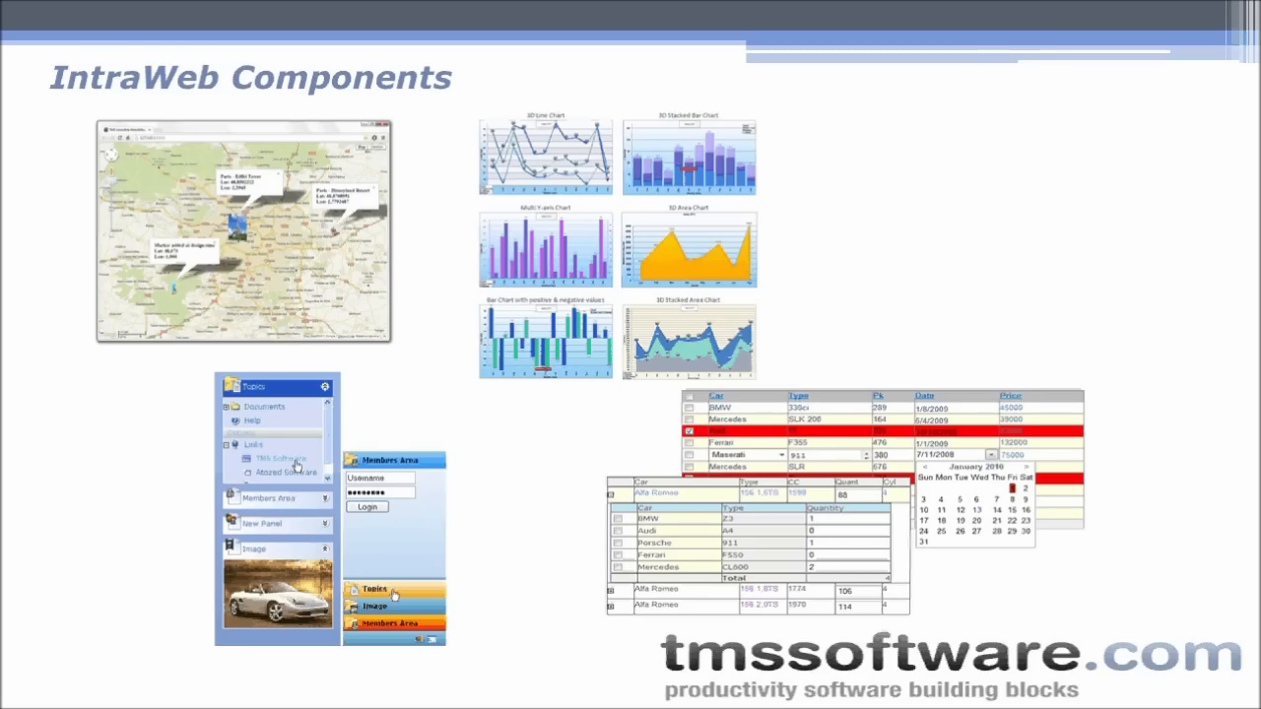
pyautogui.press('Right')
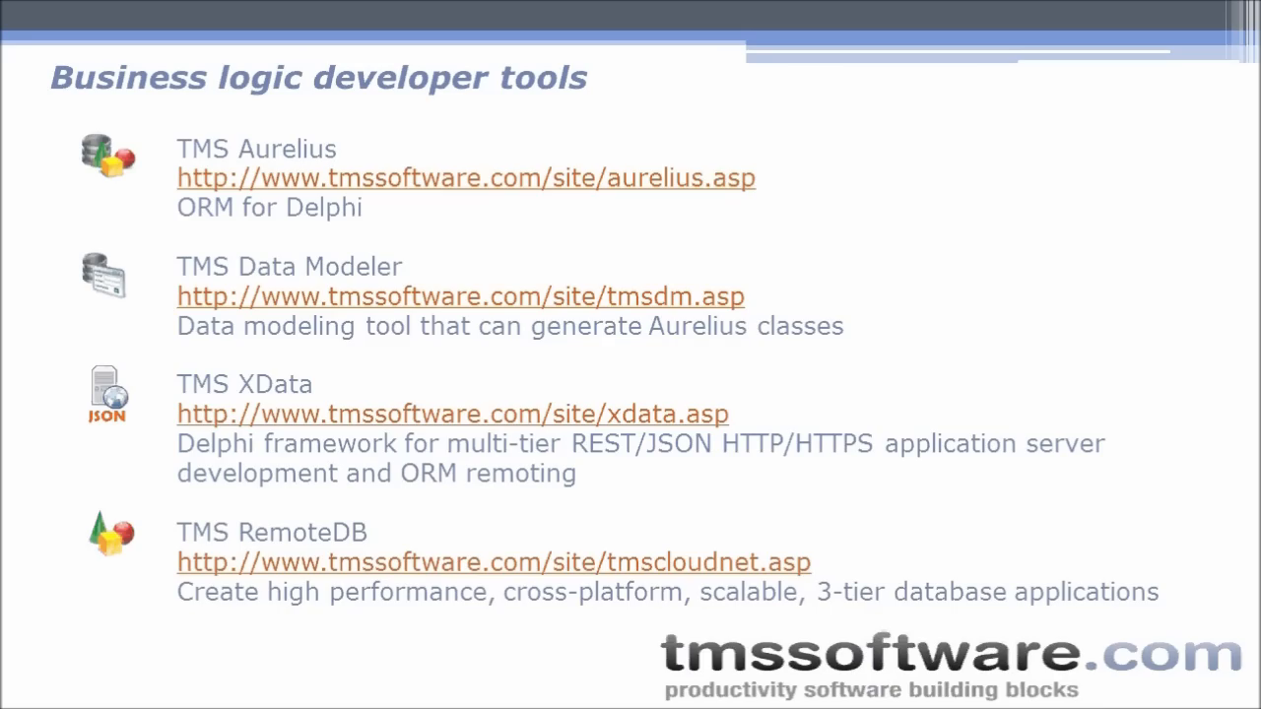
# - Advance past the Business logic slide on TMS Aurelius, Data Modeler, XData and RemoteDB
pyautogui.press('Right')
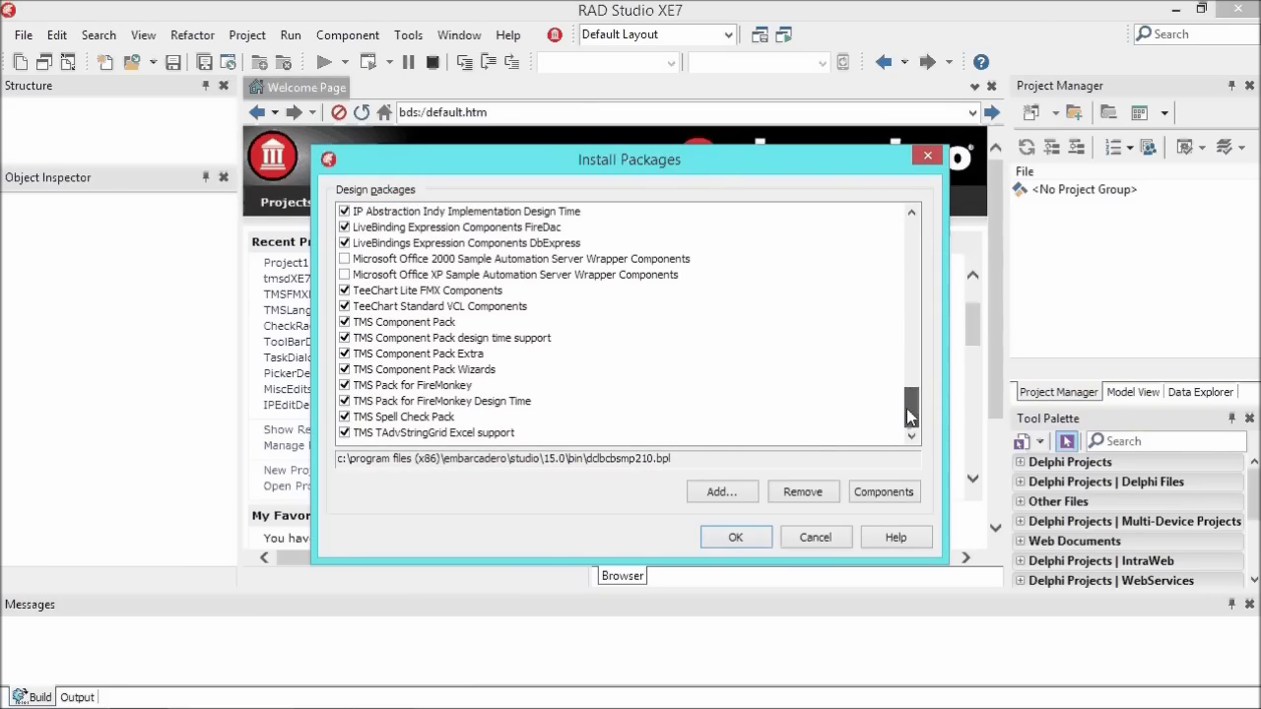
# - Inspect the TMS Component Pack design-time and Wizards package paths, then close Install Packages
pyautogui.click(452, 337)
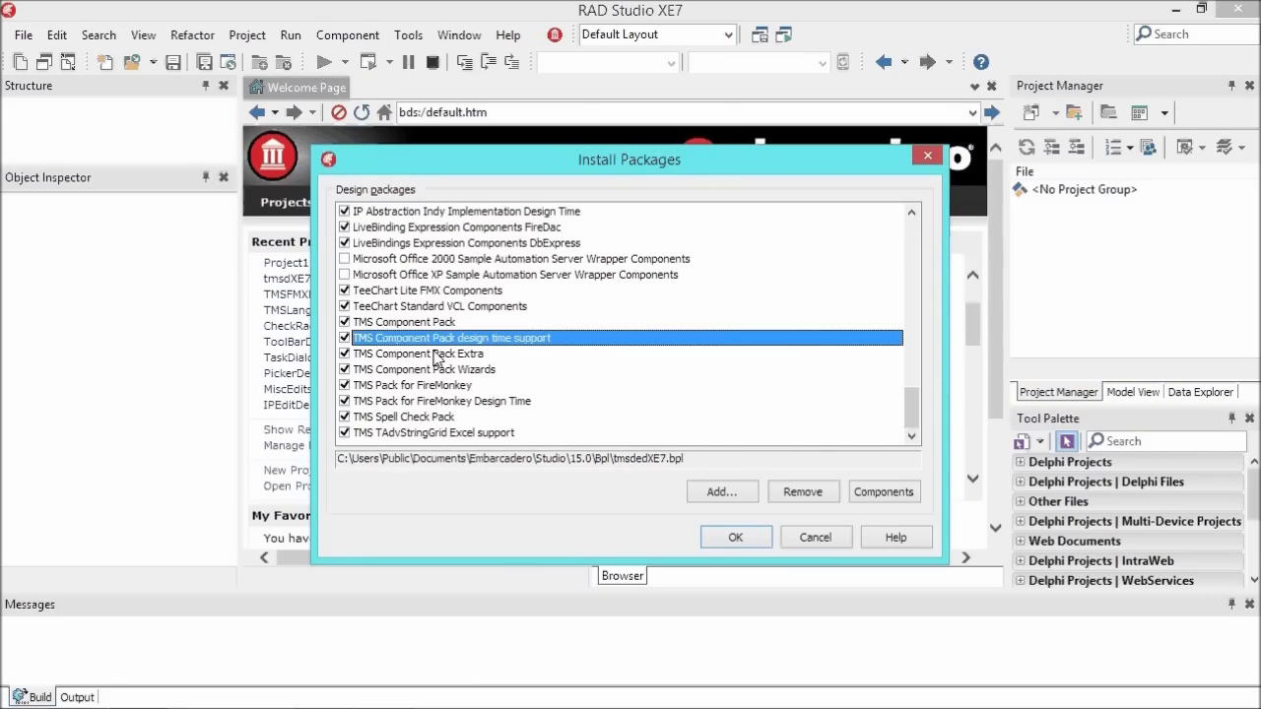
pyautogui.click(426, 369)
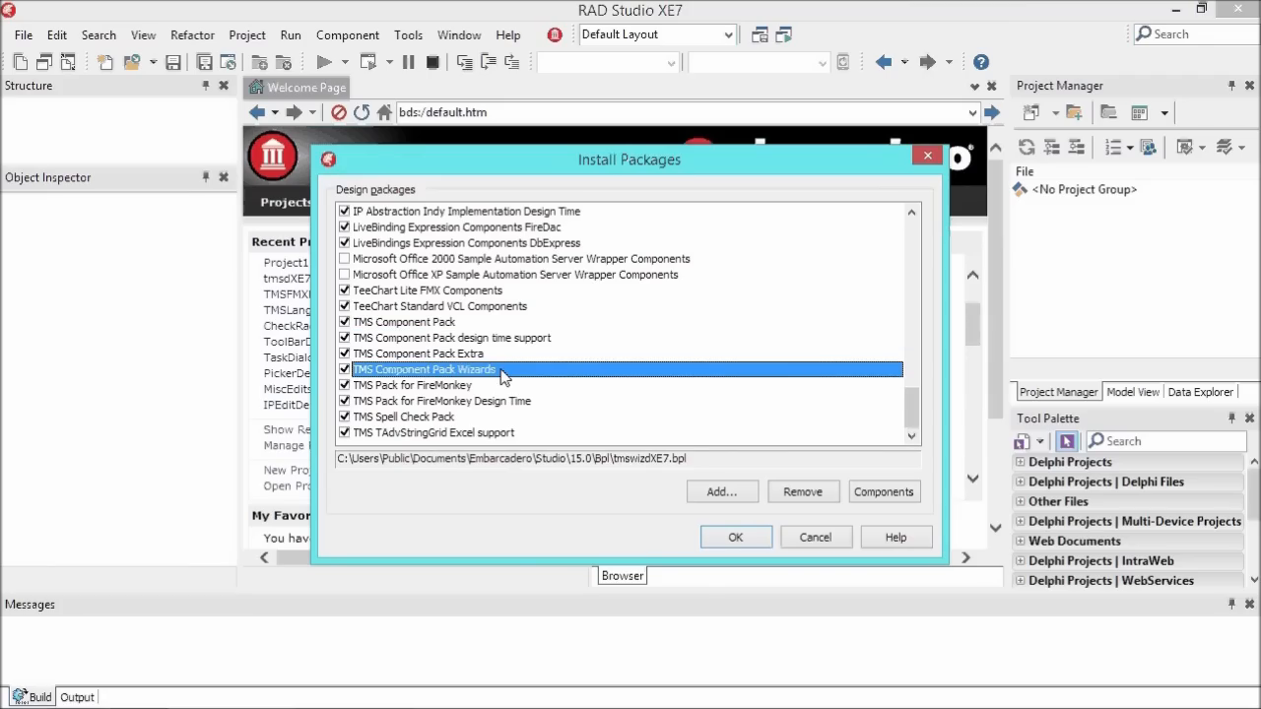
pyautogui.click(413, 385)
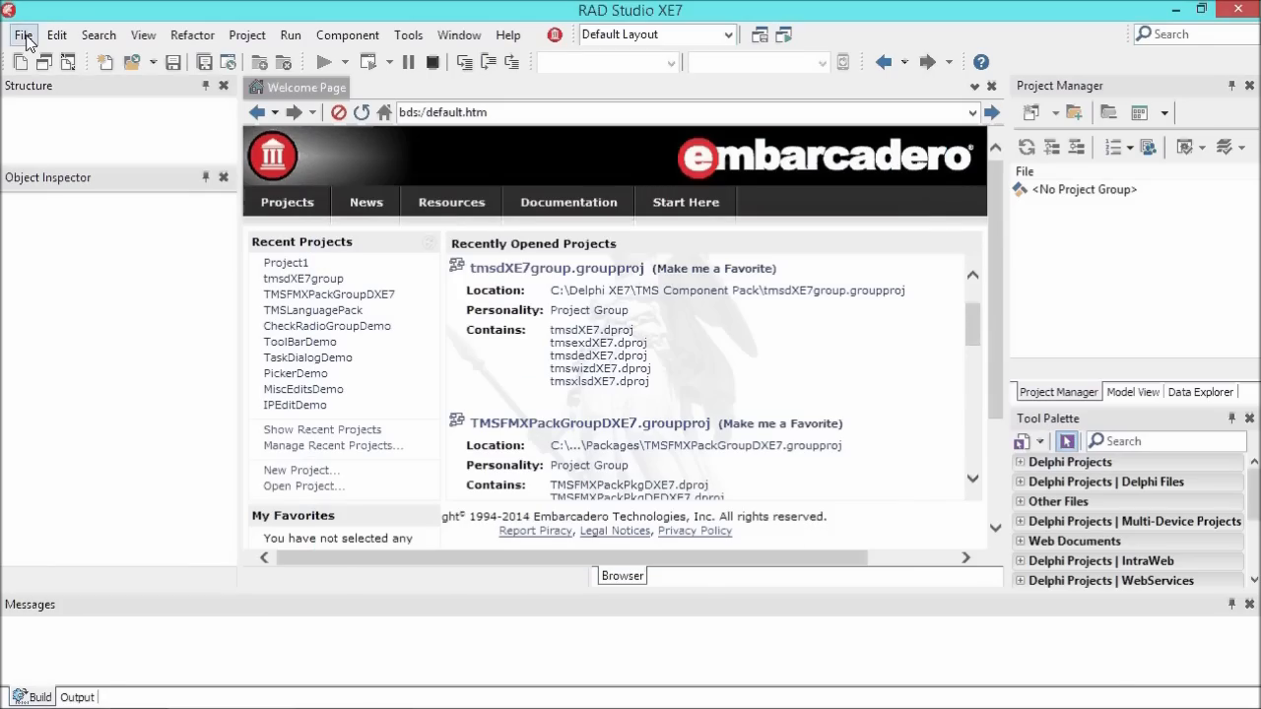
# - Create a new project from the TMS Forms 'TMS Office 2007 ribbon application' template
pyautogui.click(23, 34)
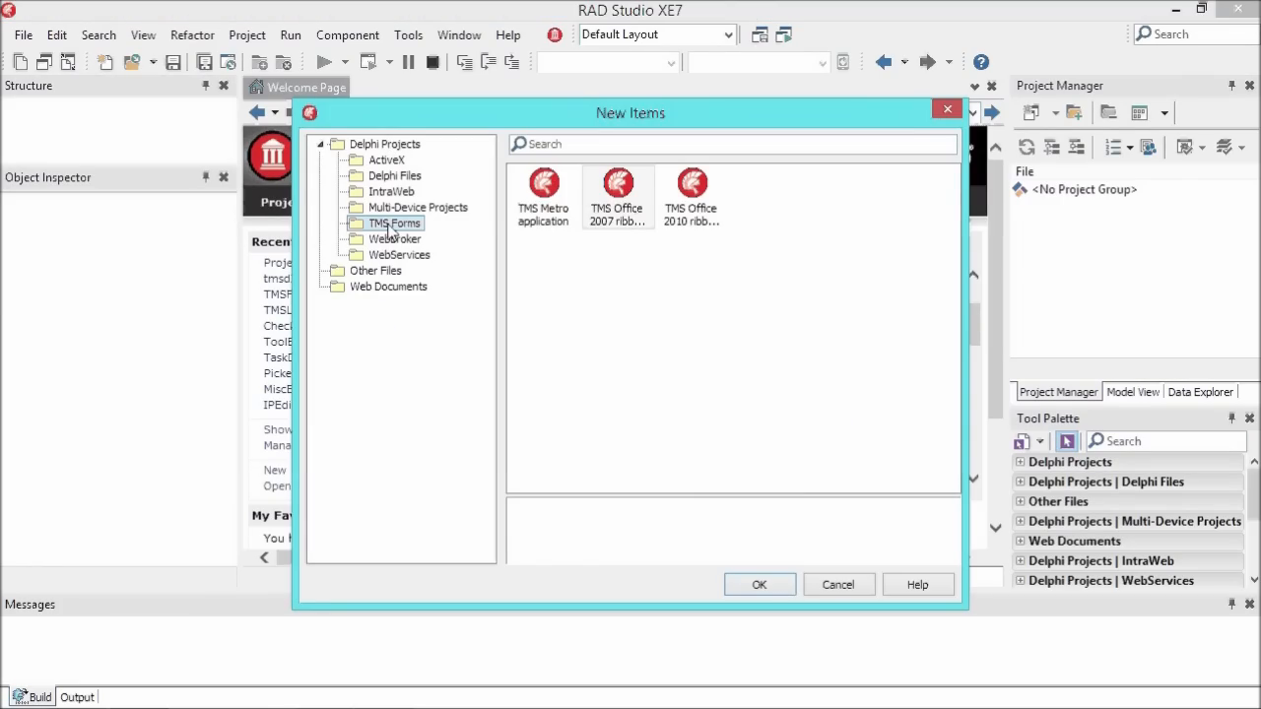
pyautogui.moveTo(464, 227)
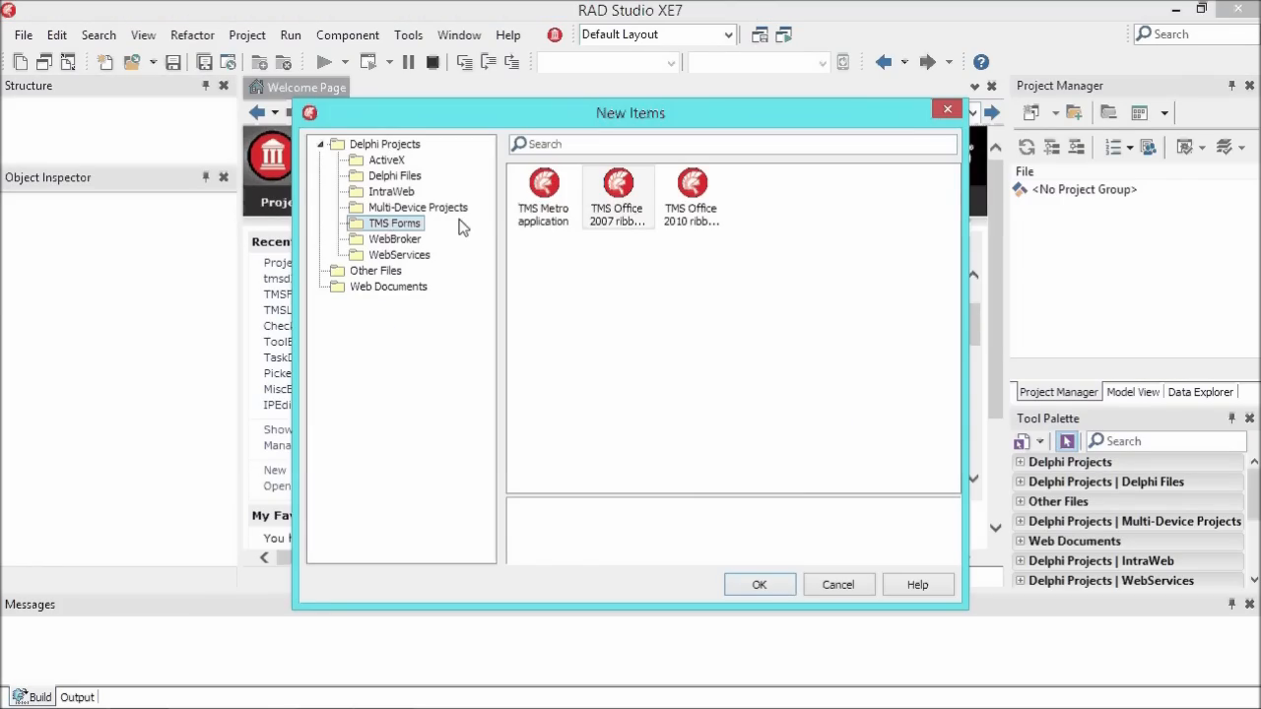
pyautogui.click(616, 192)
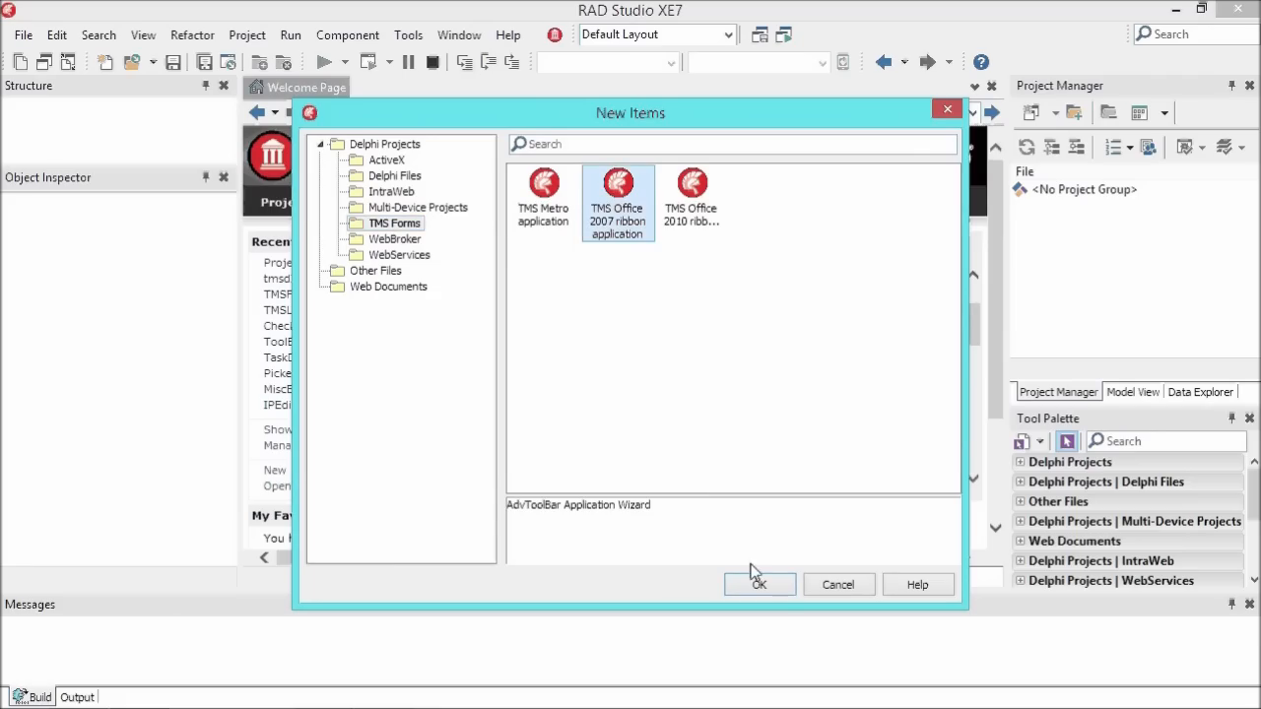
pyautogui.click(759, 584)
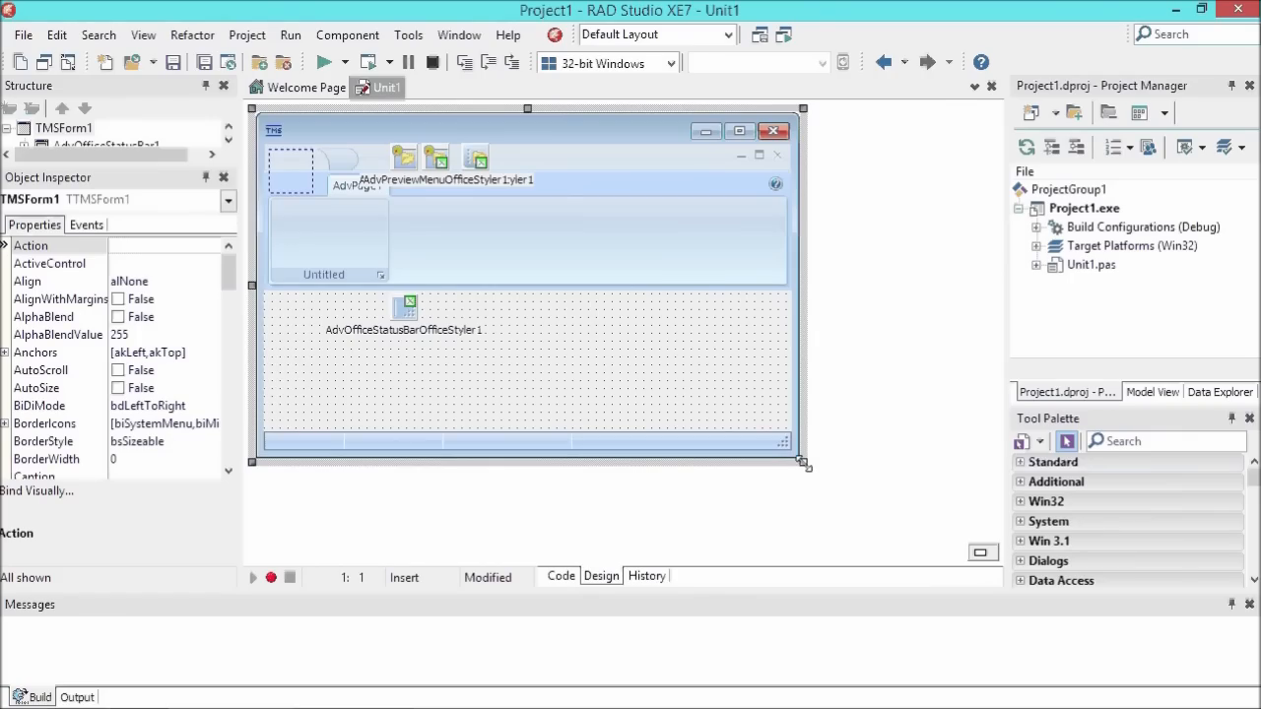
# - Enlarge the new ribbon form and select its toolbar pager and application menu button
pyautogui.moveTo(805, 465); pyautogui.dragTo(963, 562)
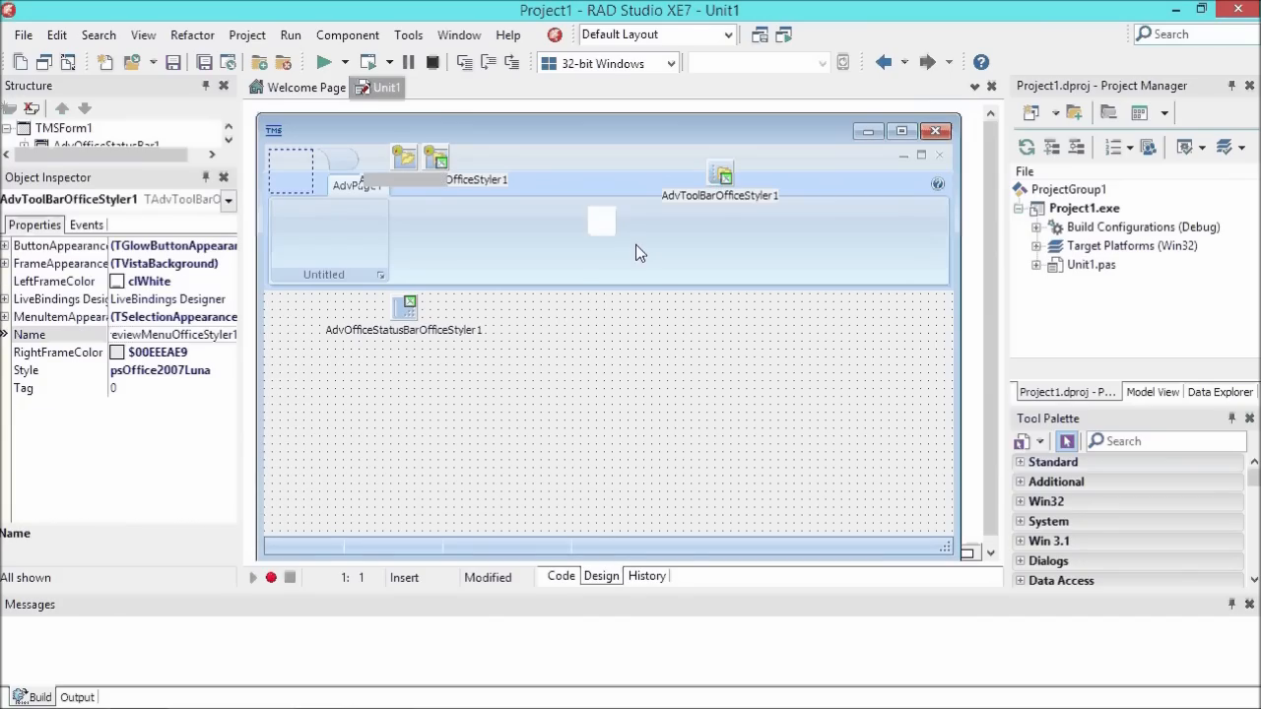
pyautogui.click(720, 229)
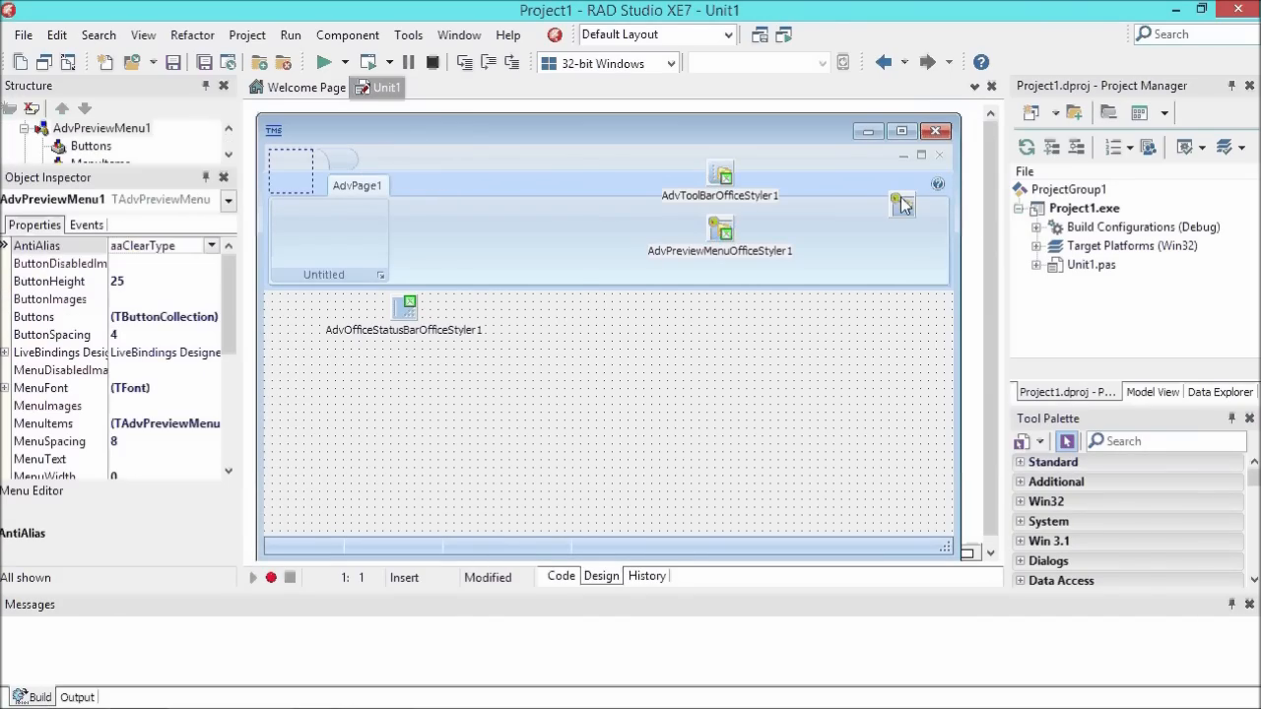
pyautogui.click(720, 173)
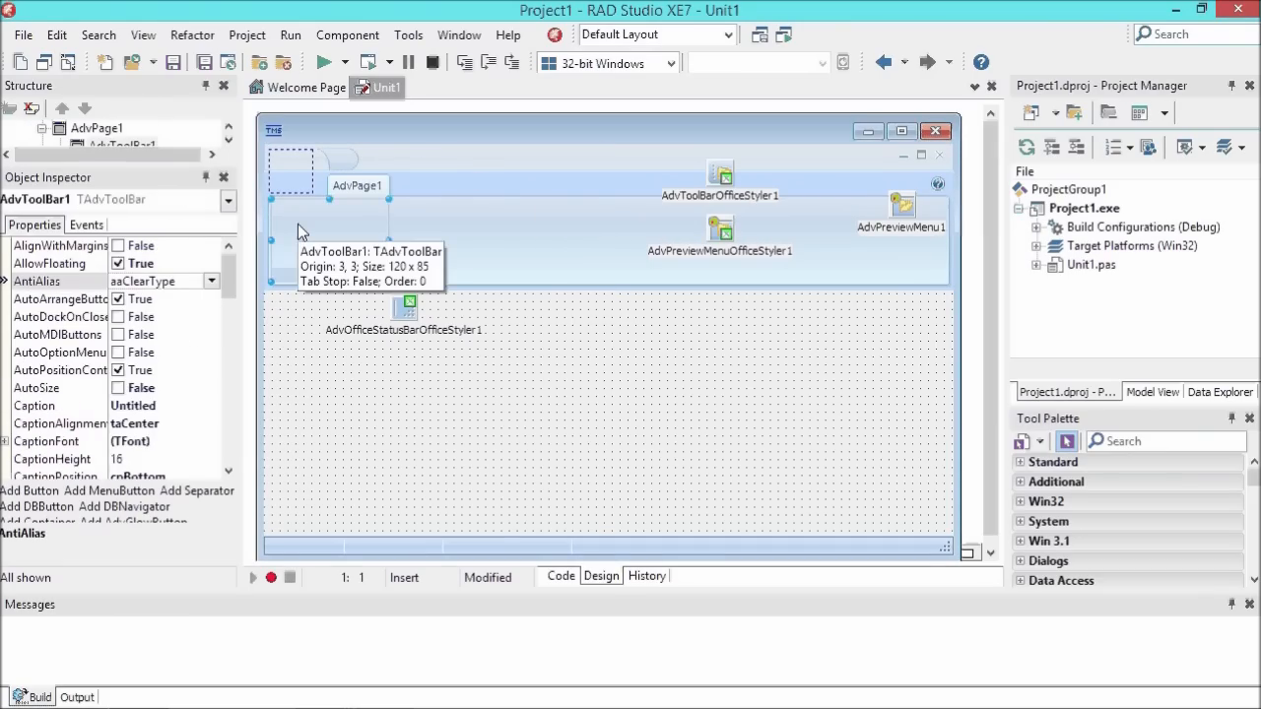
pyautogui.click(356, 185)
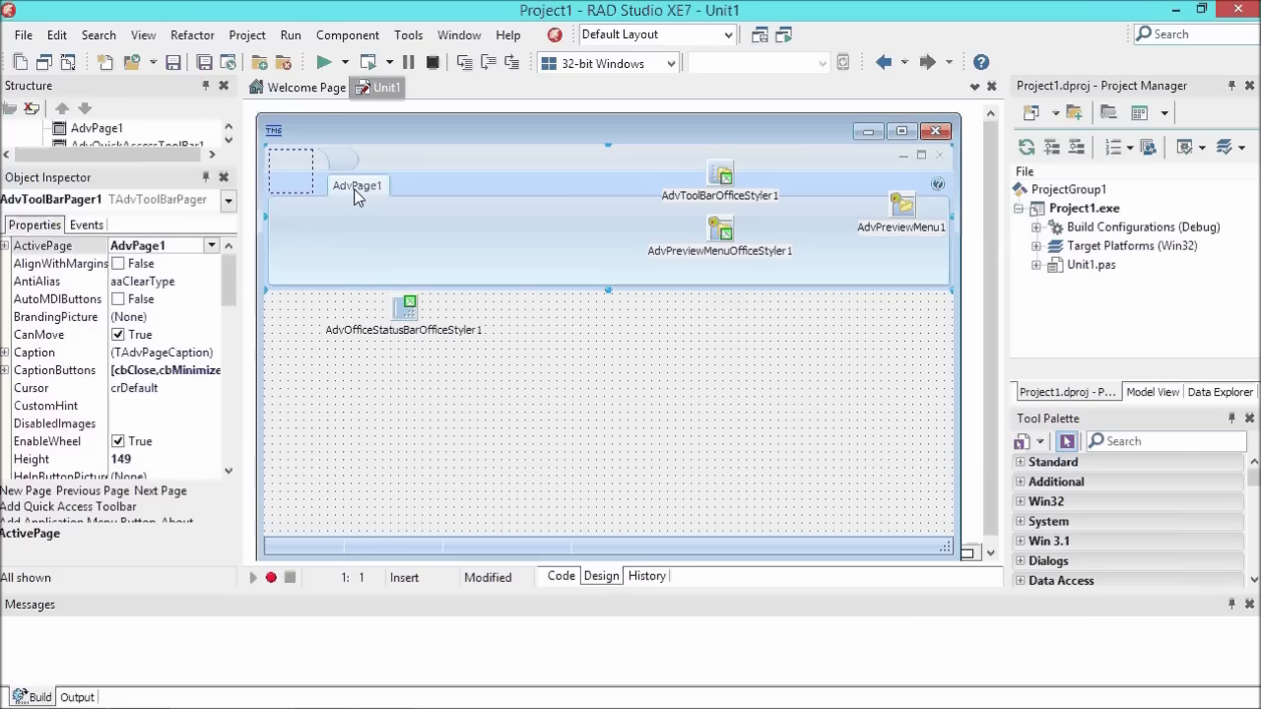
pyautogui.click(288, 173)
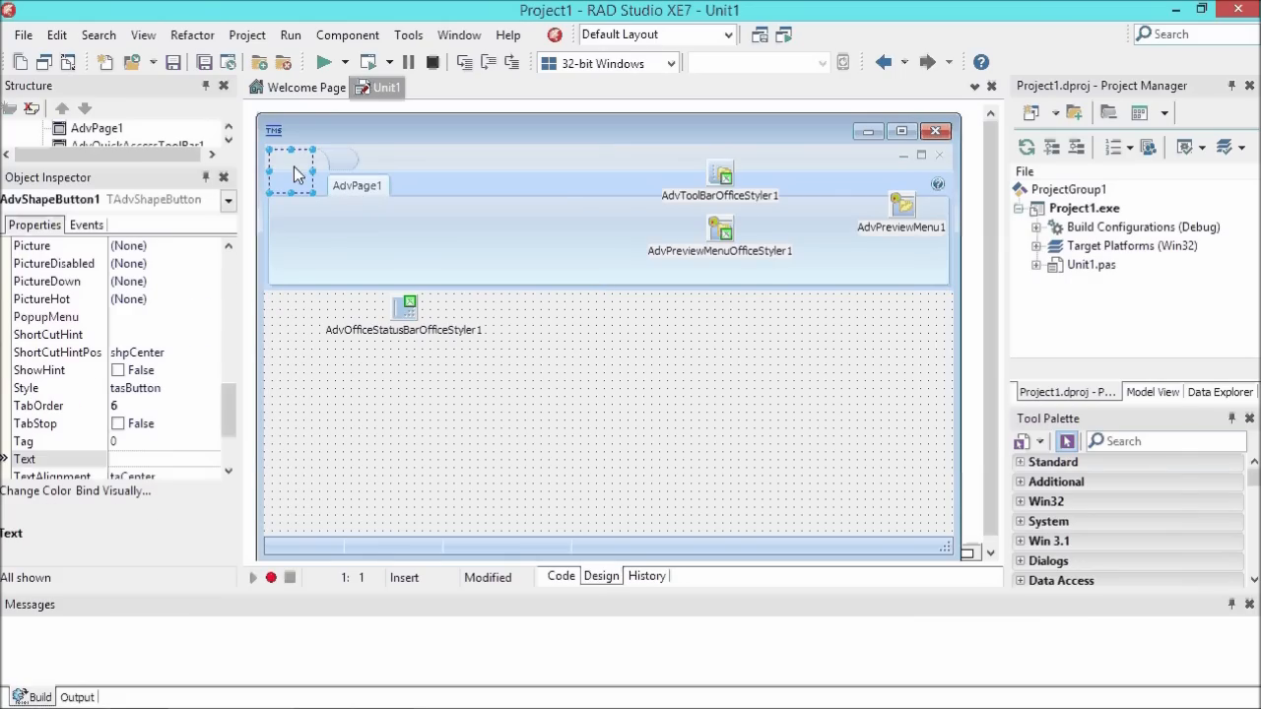
pyautogui.moveTo(630, 214)
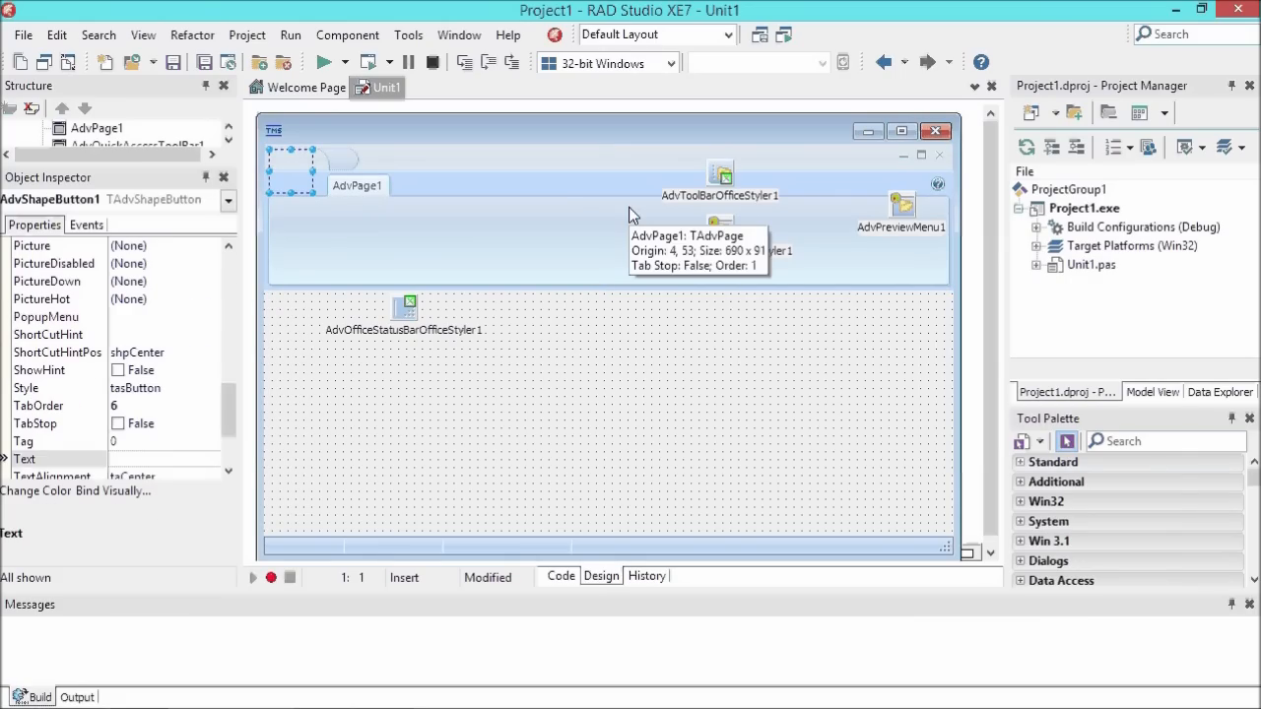
# - Move AdvOfficeStatusBarOfficeStyler1 up beside AdvToolBarOfficeStyler1 at the form's top
pyautogui.doubleClick(902, 207)
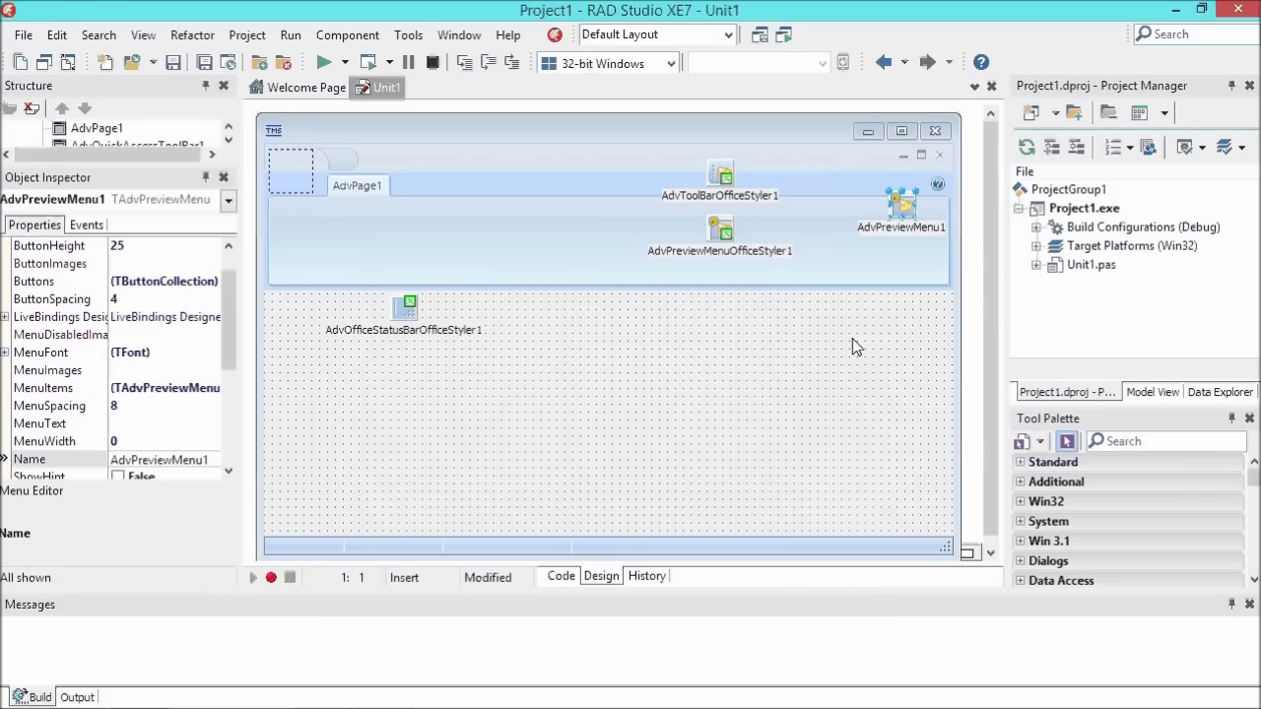
pyautogui.click(720, 174)
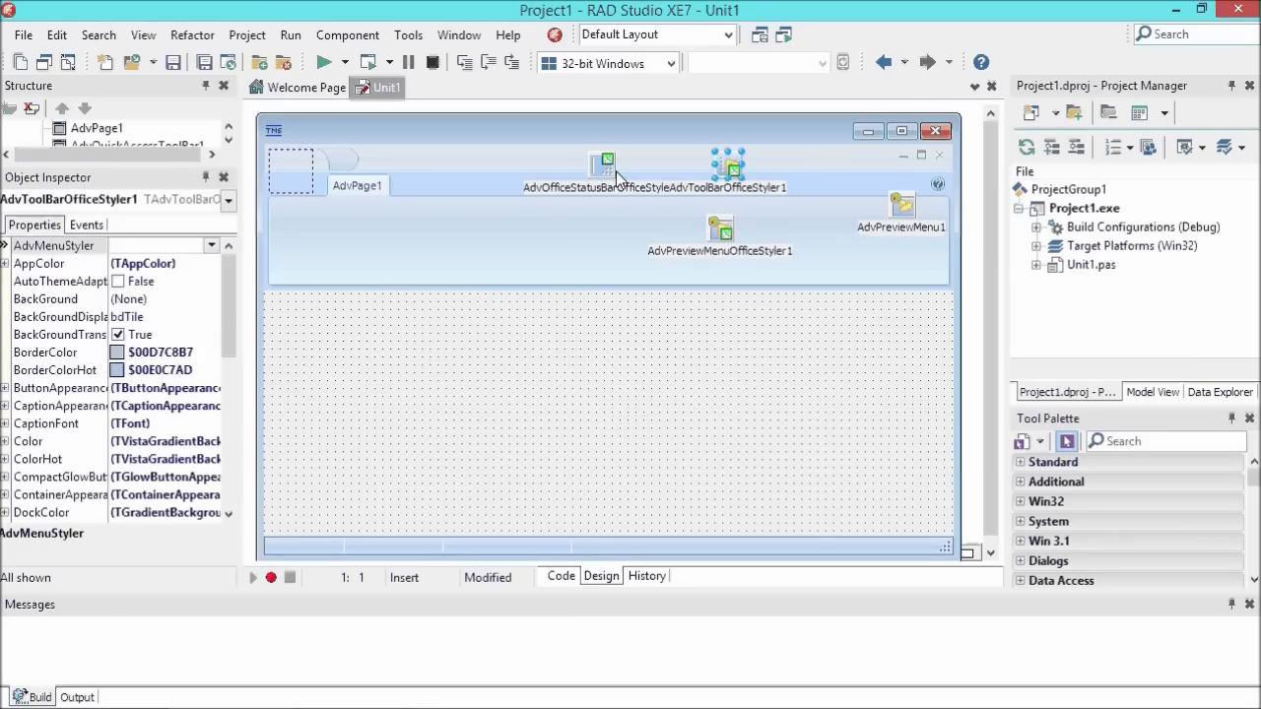
pyautogui.click(601, 167)
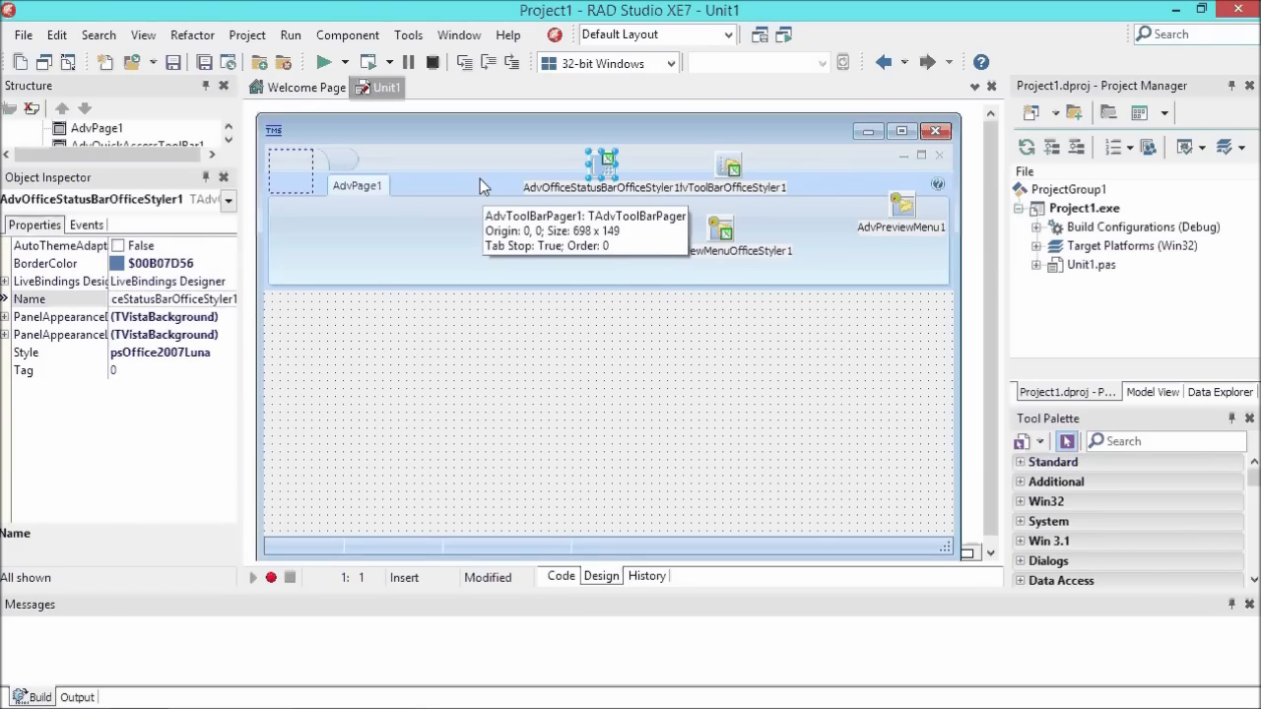
pyautogui.moveTo(301, 355)
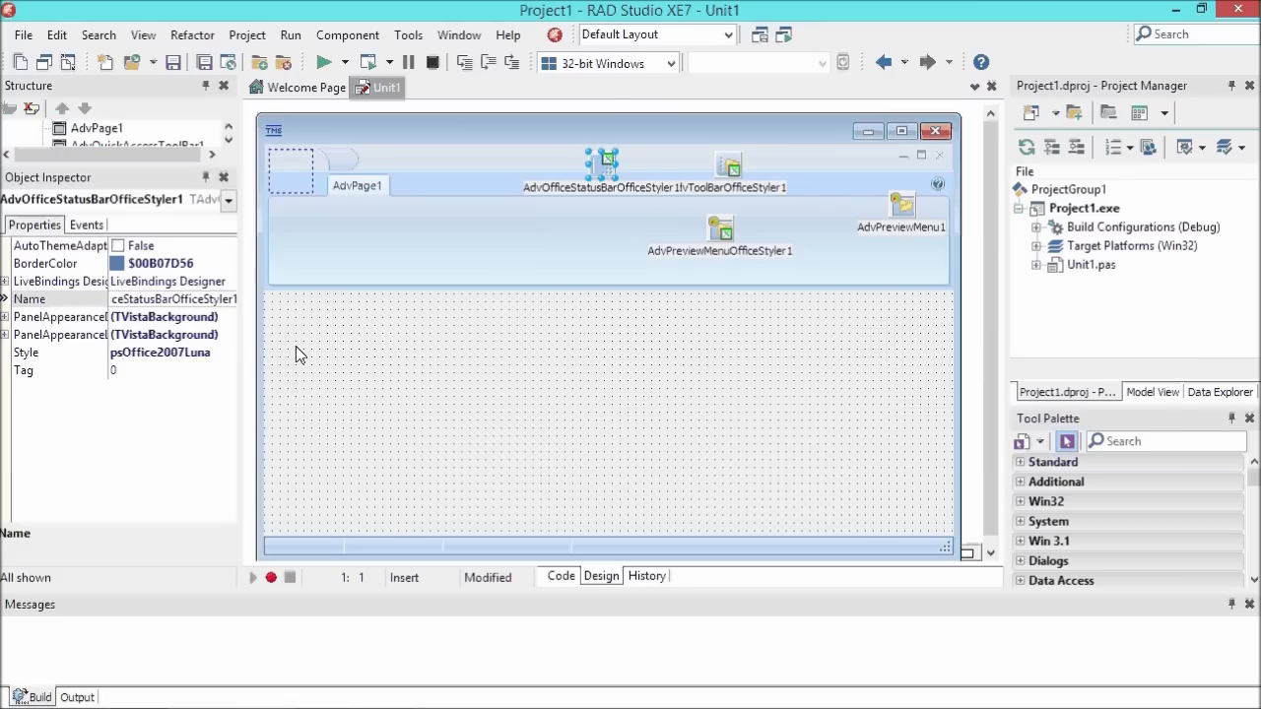
# - Browse AdvToolBarOfficeStyler1's properties and apply its Office style to the ribbon form
pyautogui.click(227, 352)
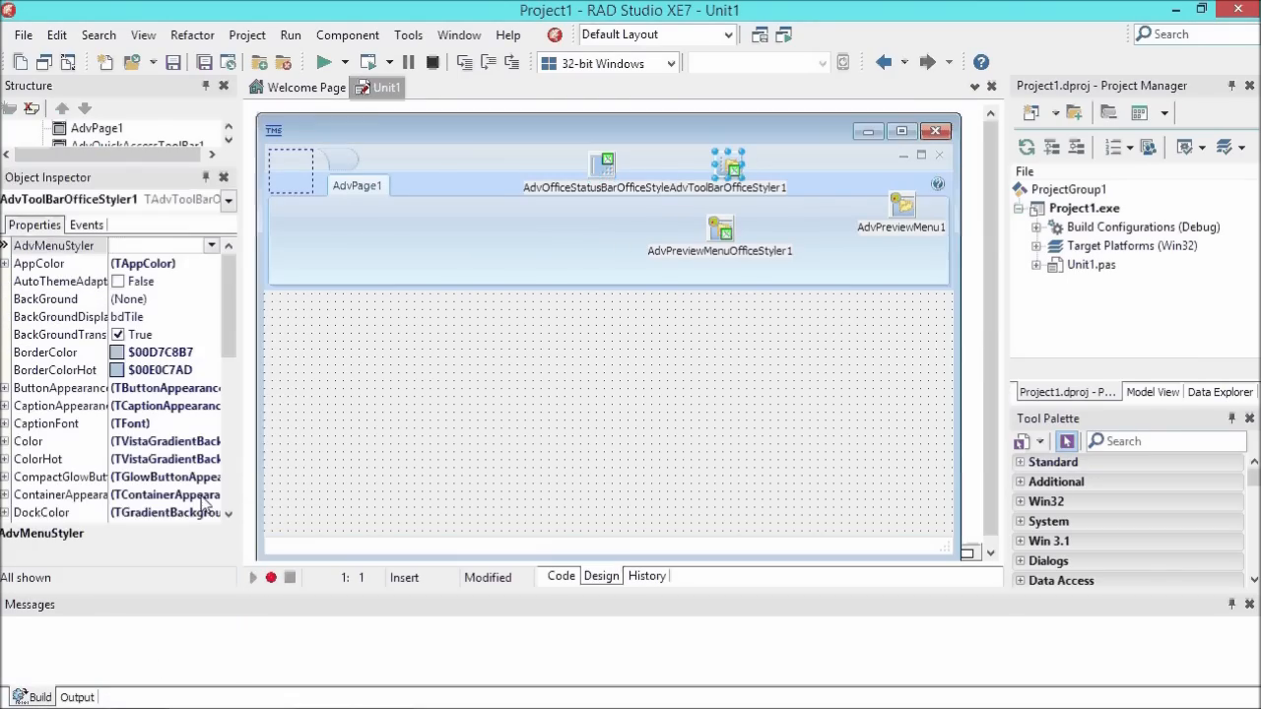
pyautogui.scroll(-3)
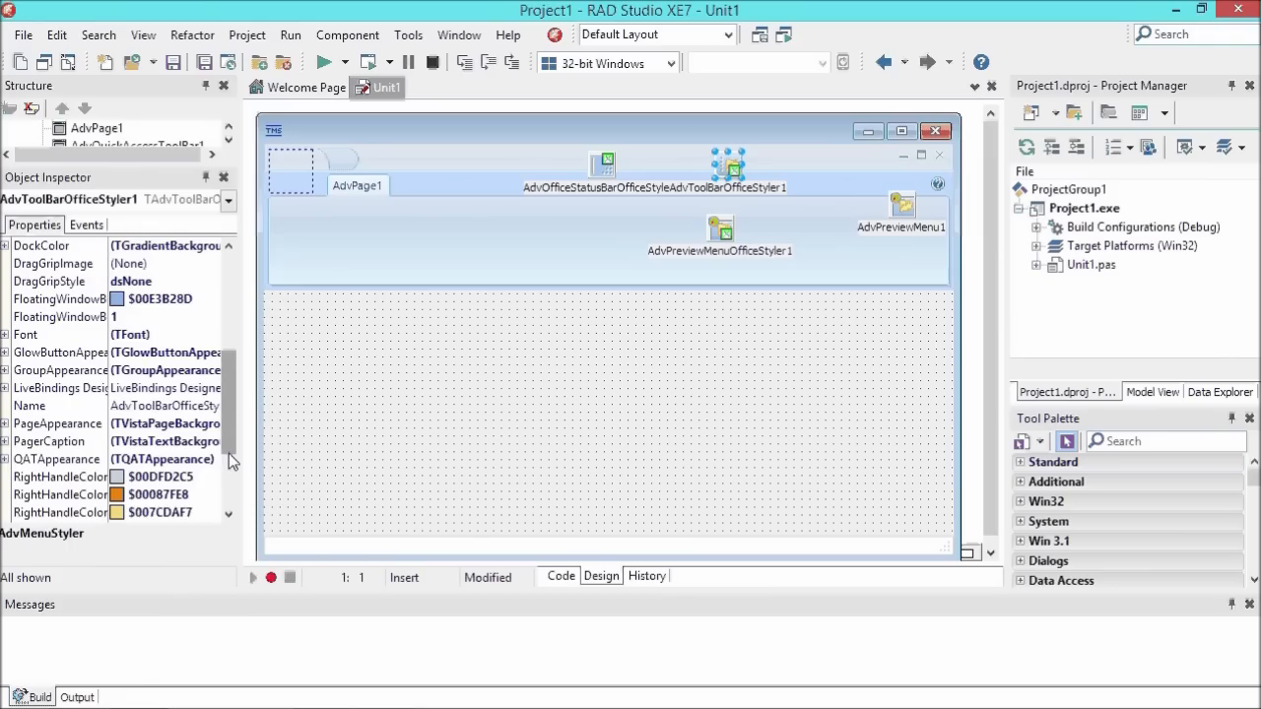
pyautogui.click(210, 458)
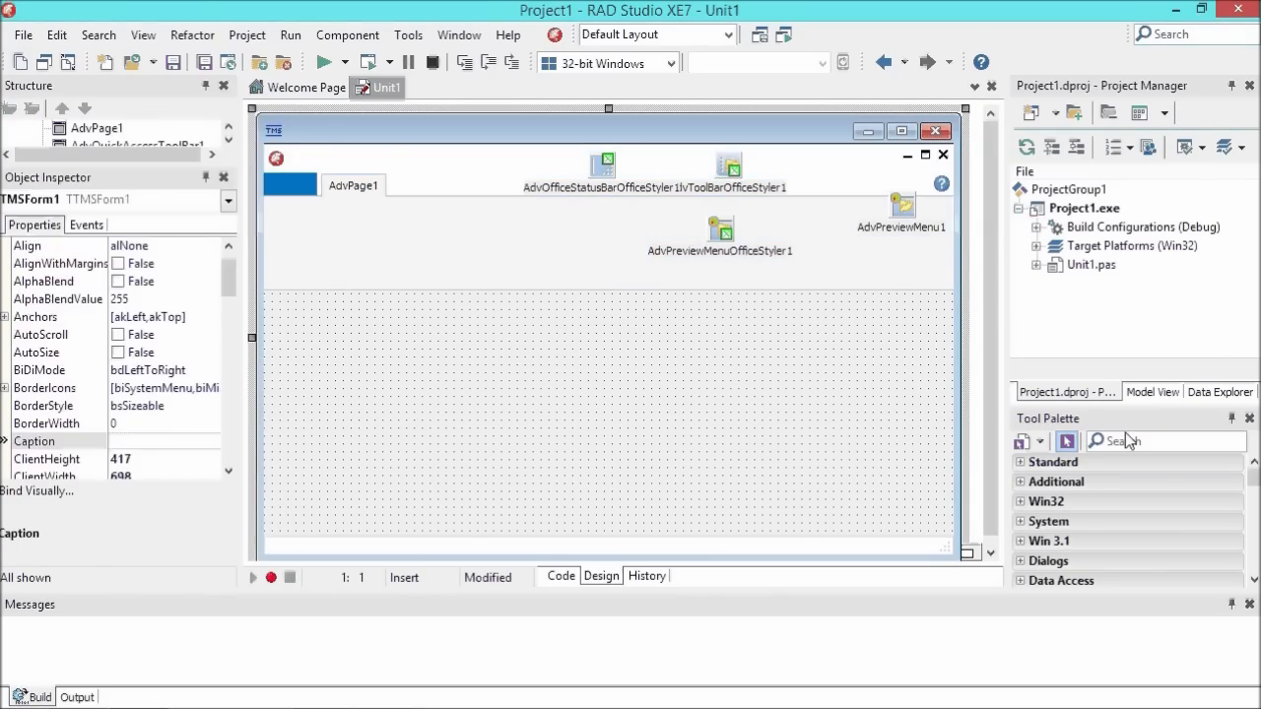
# - Add a TAdvRichEditor found via 'advrichedit' and set its Align to alClient
pyautogui.write('adv')
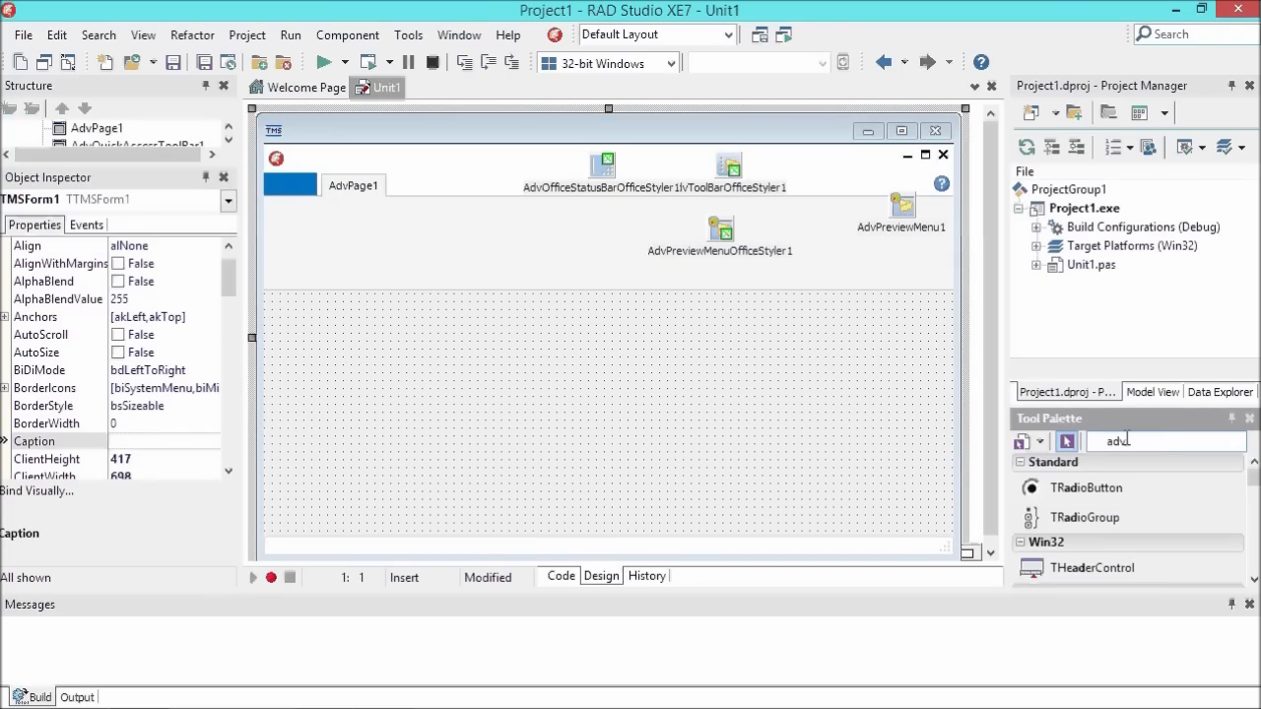
pyautogui.write('richedit')
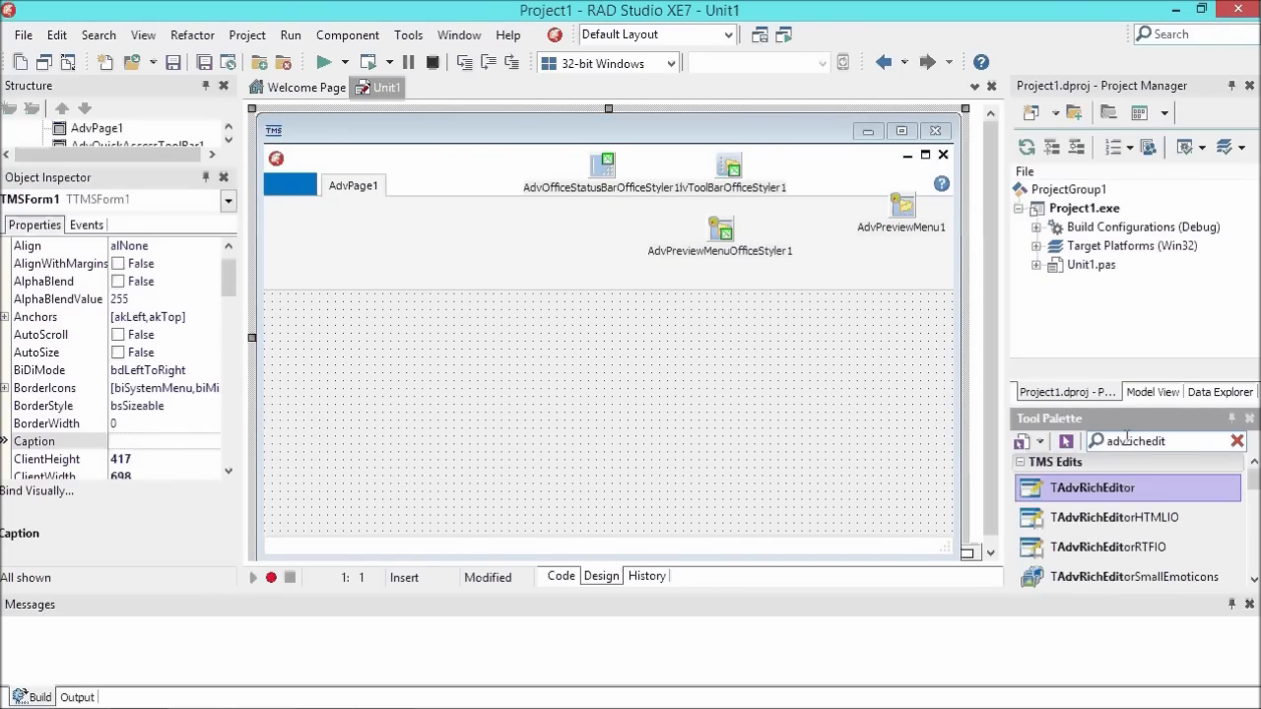
pyautogui.doubleClick(1092, 488)
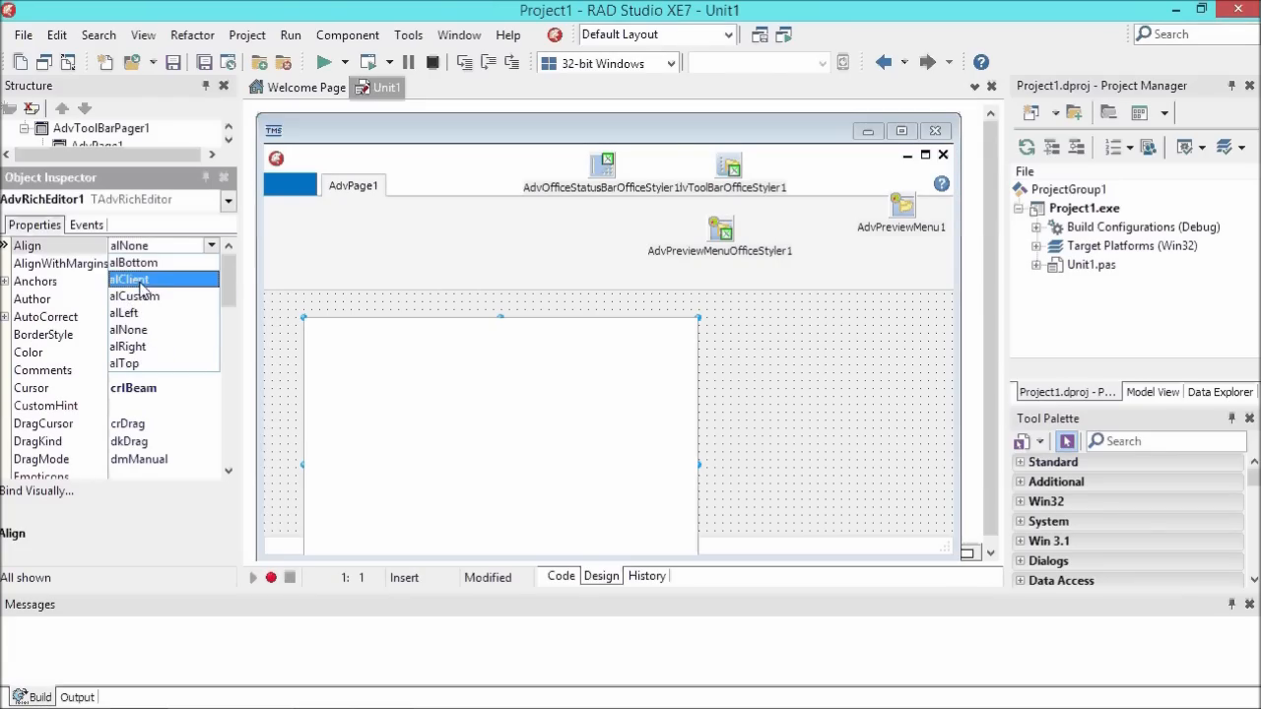
pyautogui.click(434, 246)
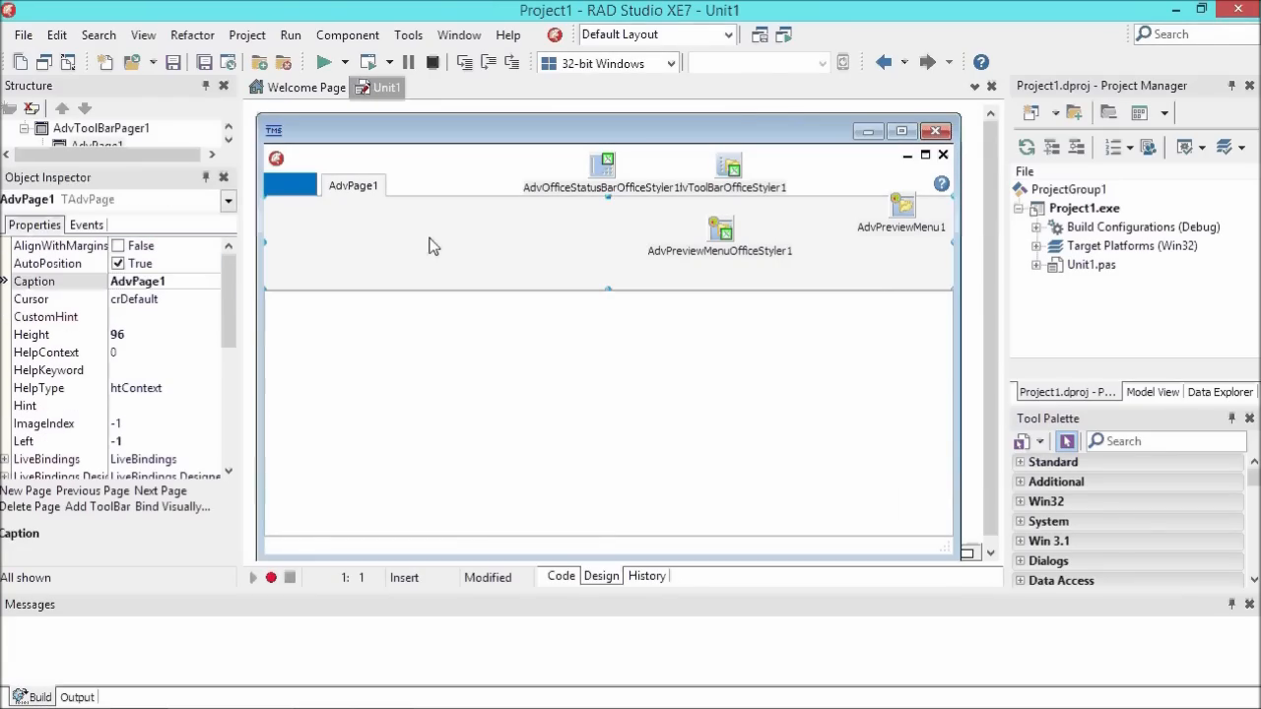
pyautogui.moveTo(434, 245)
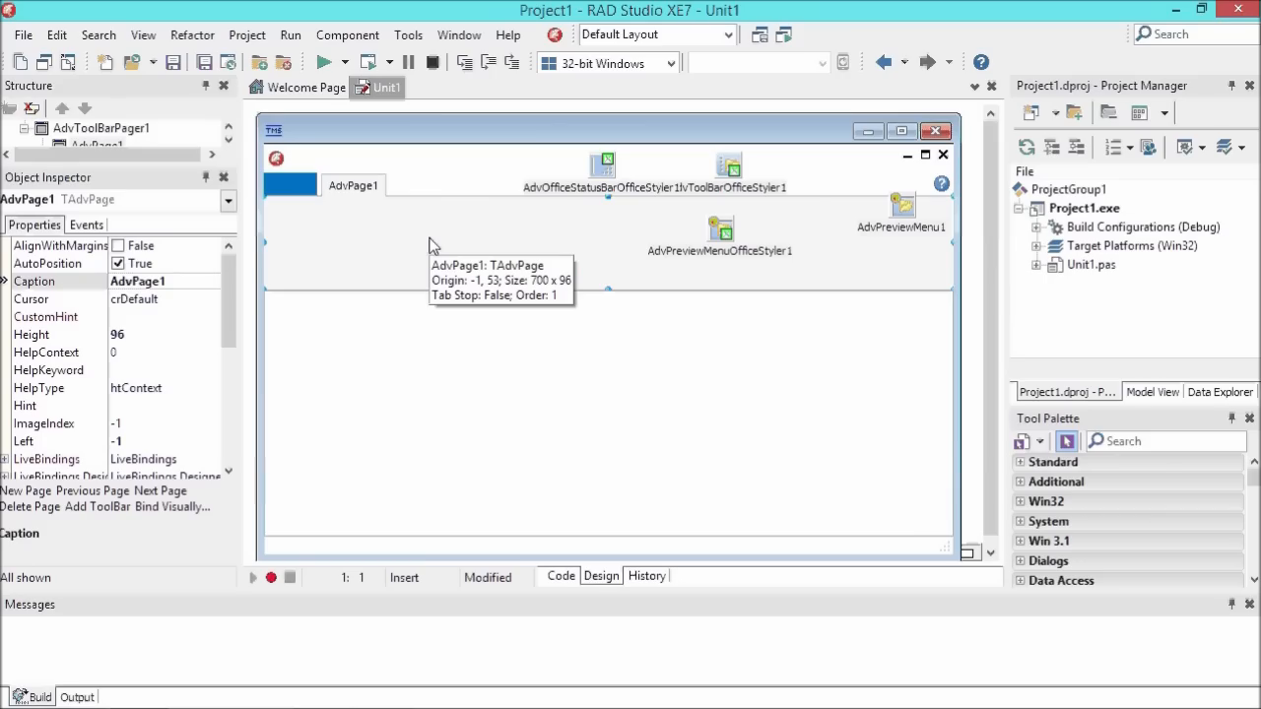
pyautogui.click(1163, 440)
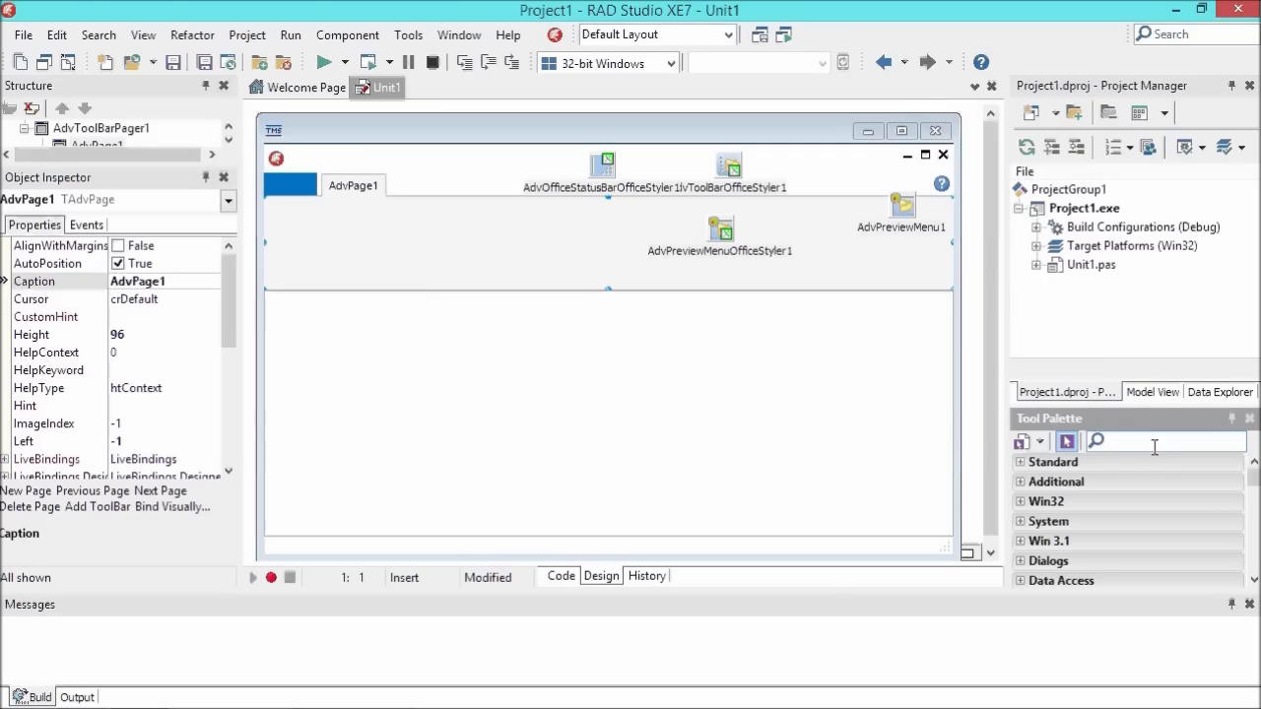
# - Rename the second ribbon page AdvPage2 to 'Format'
pyautogui.write('ribbon')
pyautogui.write('Edit')
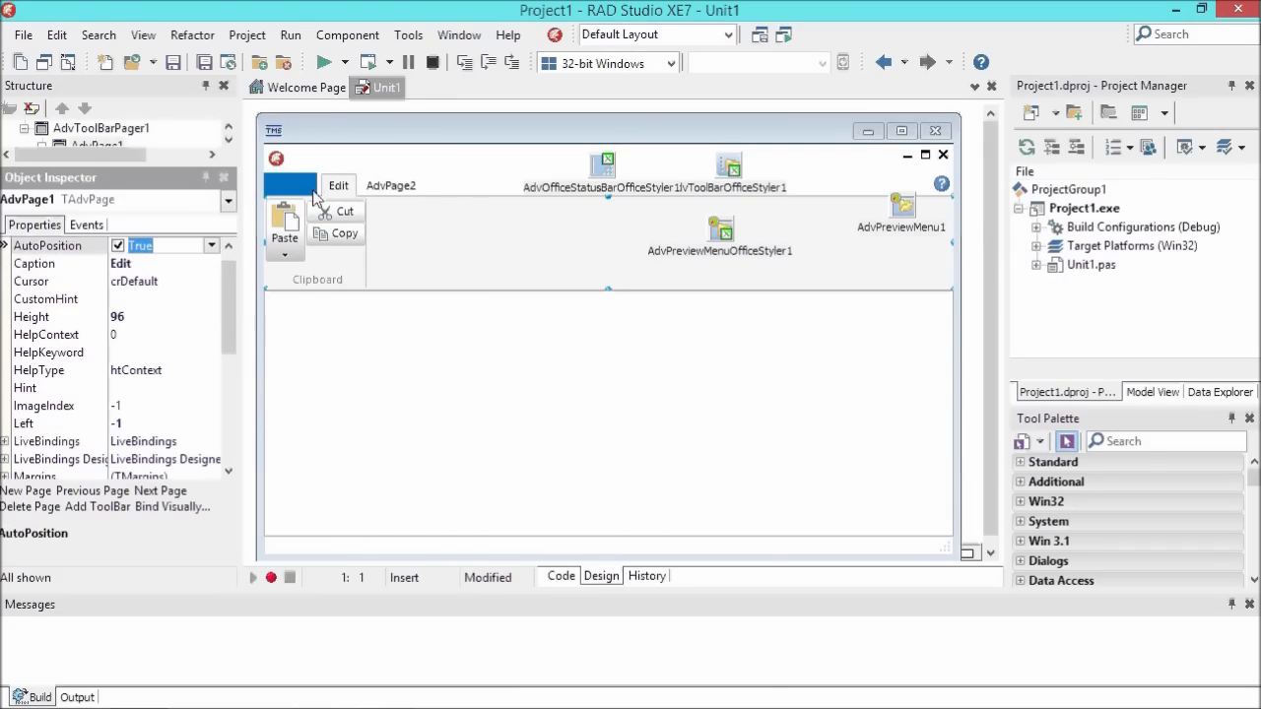
pyautogui.click(390, 185)
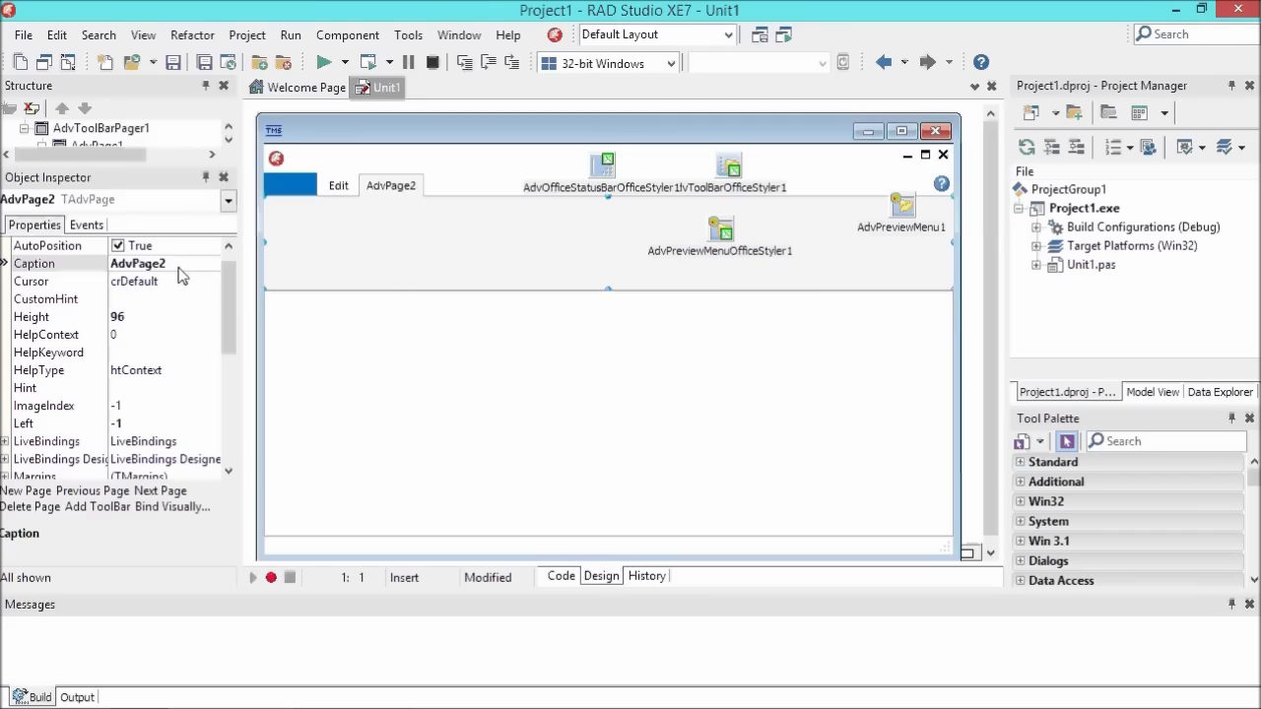
pyautogui.write('Format')
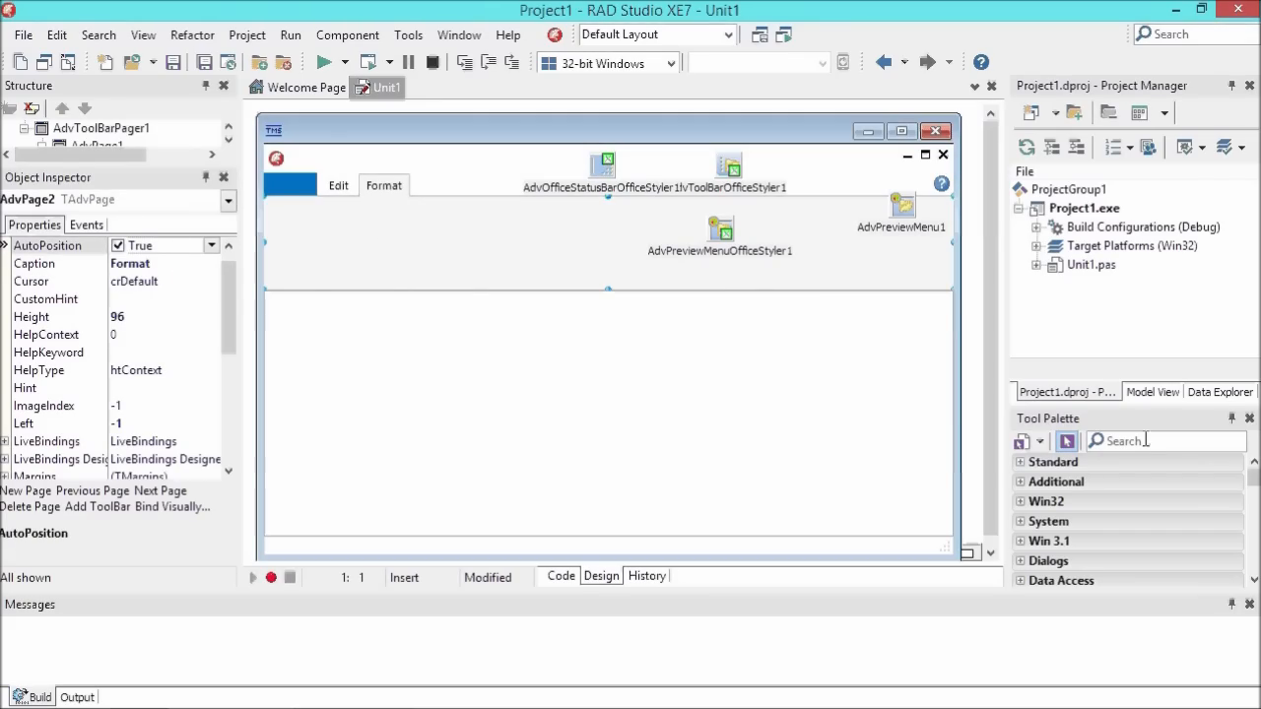
# - Drop the paragraph and font formatting ribbon toolbars onto the Format page
pyautogui.write('ribbon')
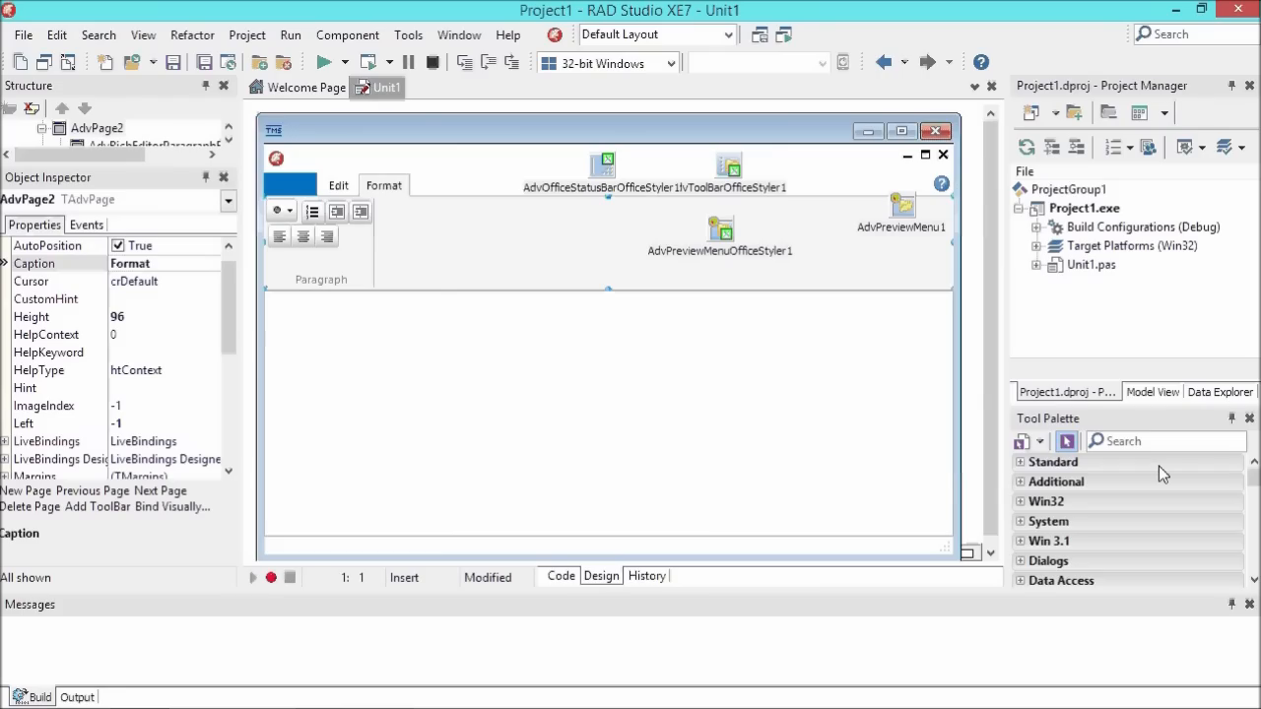
pyautogui.write('form')
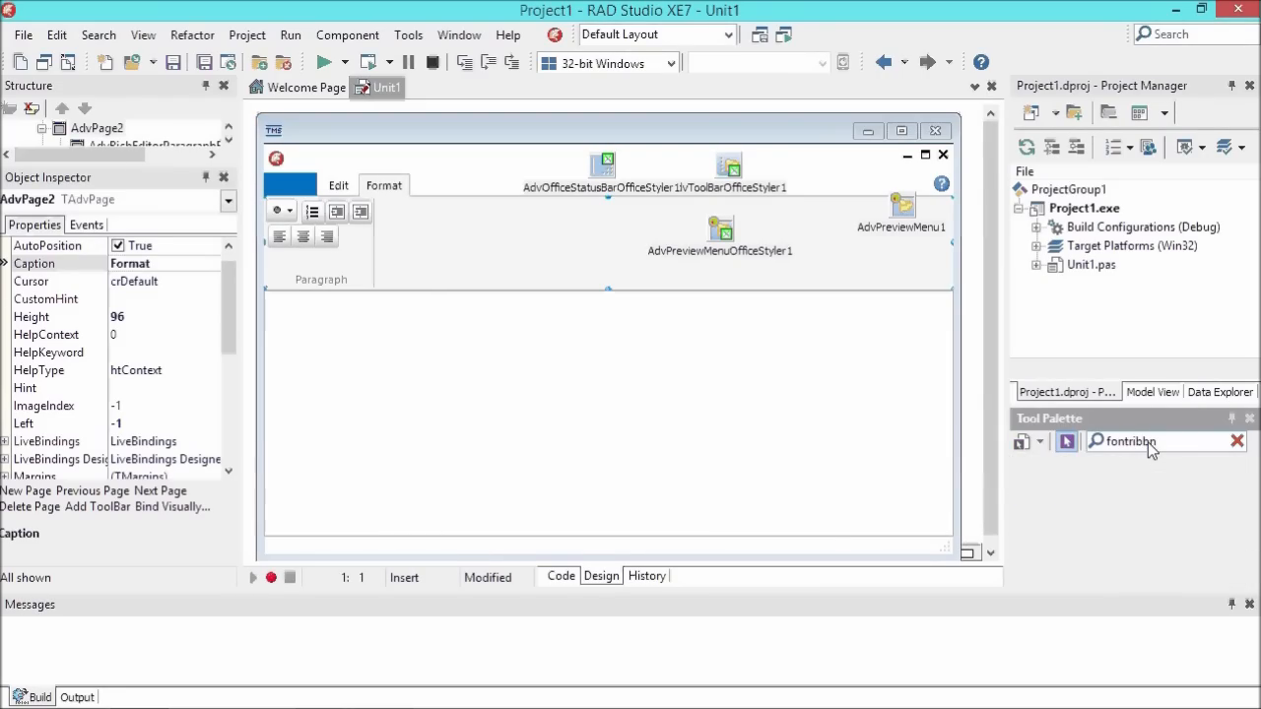
pyautogui.write('fontribb')
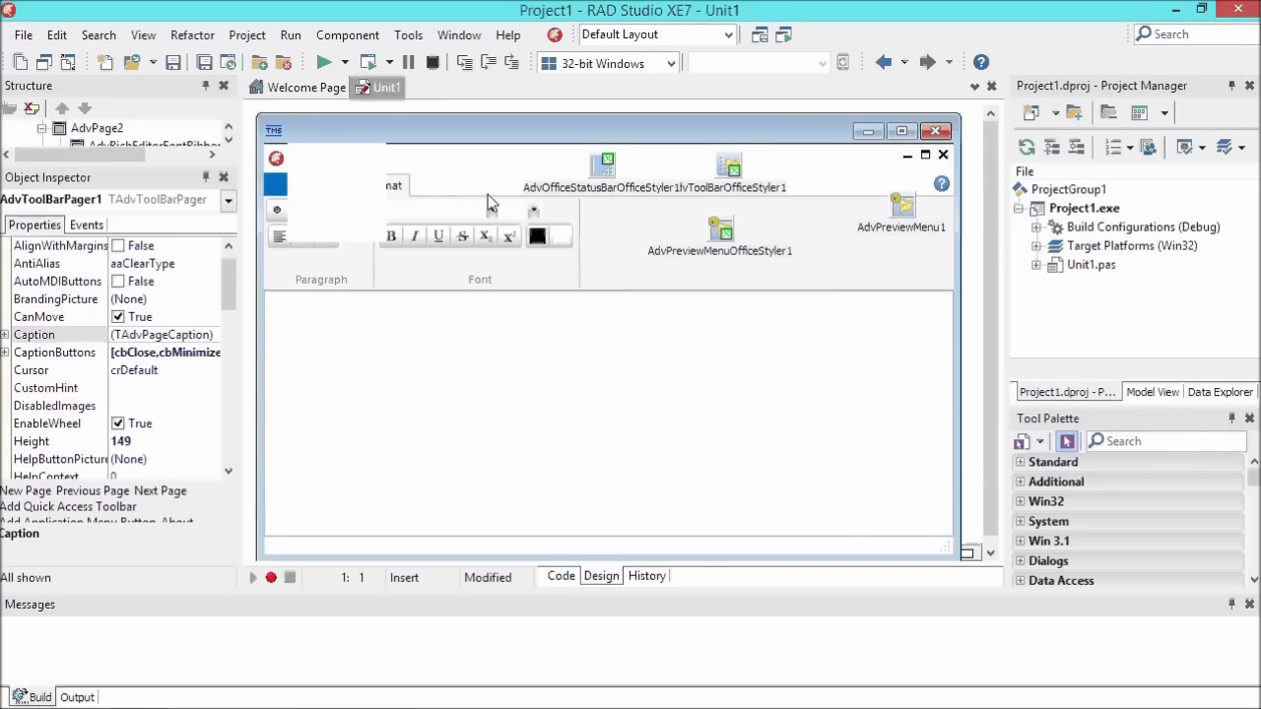
# - Add a third ribbon page captioned 'Insert' holding AdvRichEditorInsertRibbonToolBar
pyautogui.click(444, 186)
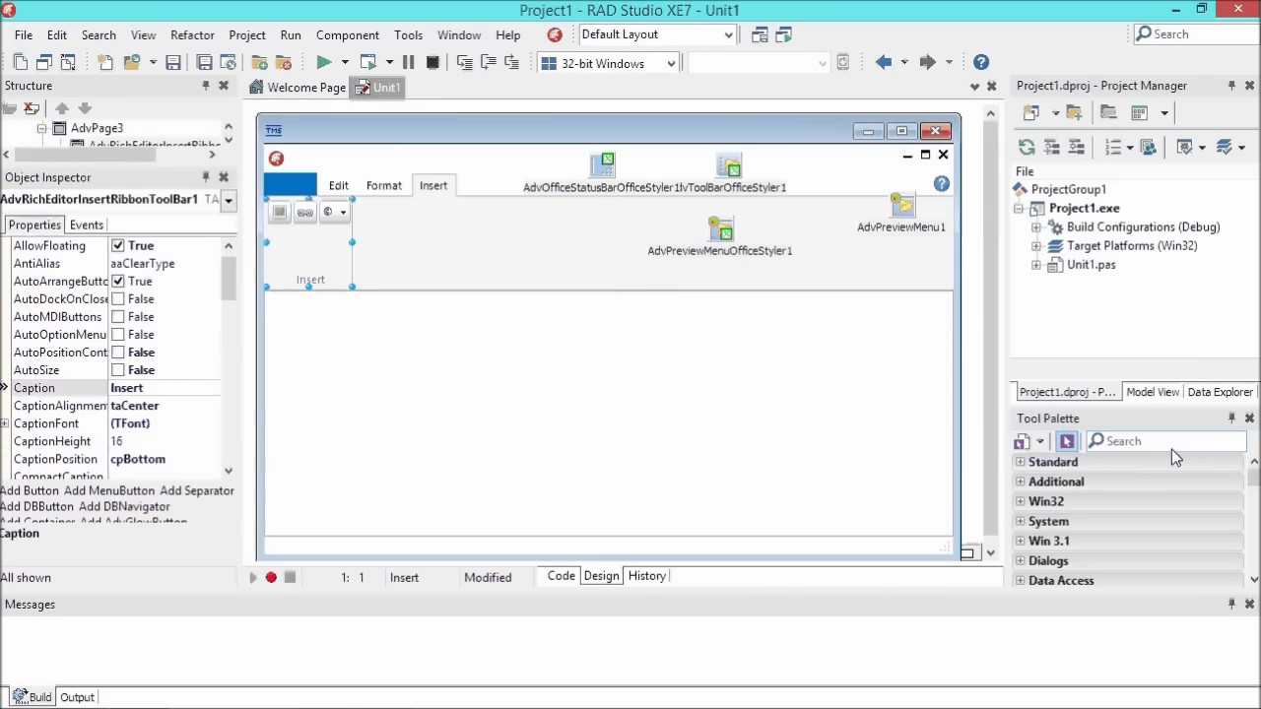
pyautogui.moveTo(313, 273)
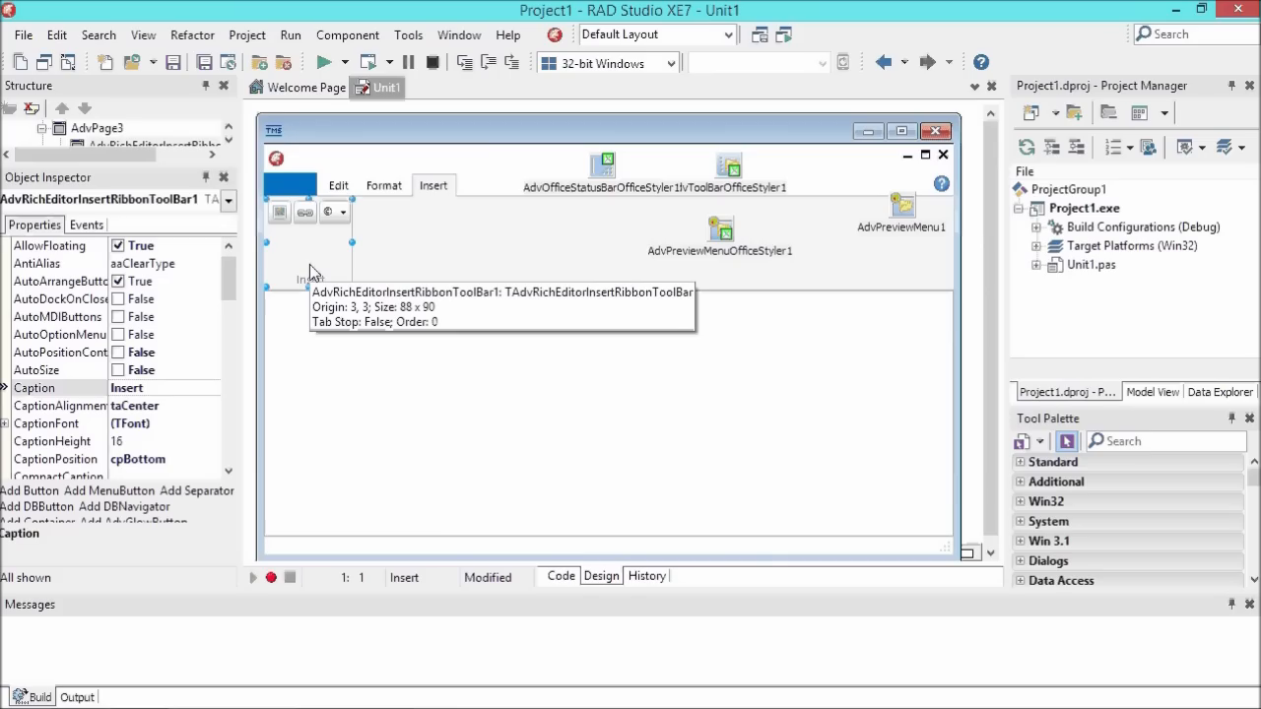
pyautogui.moveTo(316, 235)
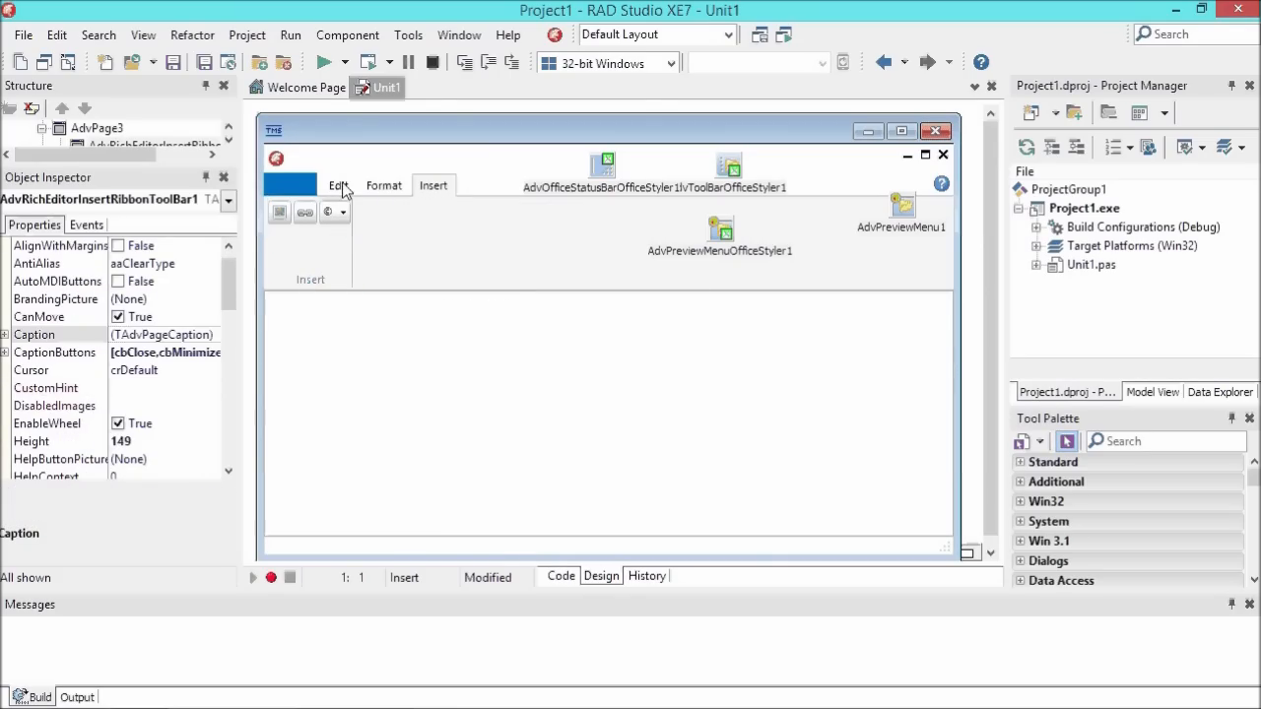
# - Set RichEditor to AdvRichEditor1 on the clipboard, font and Insert toolbars
pyautogui.click(338, 186)
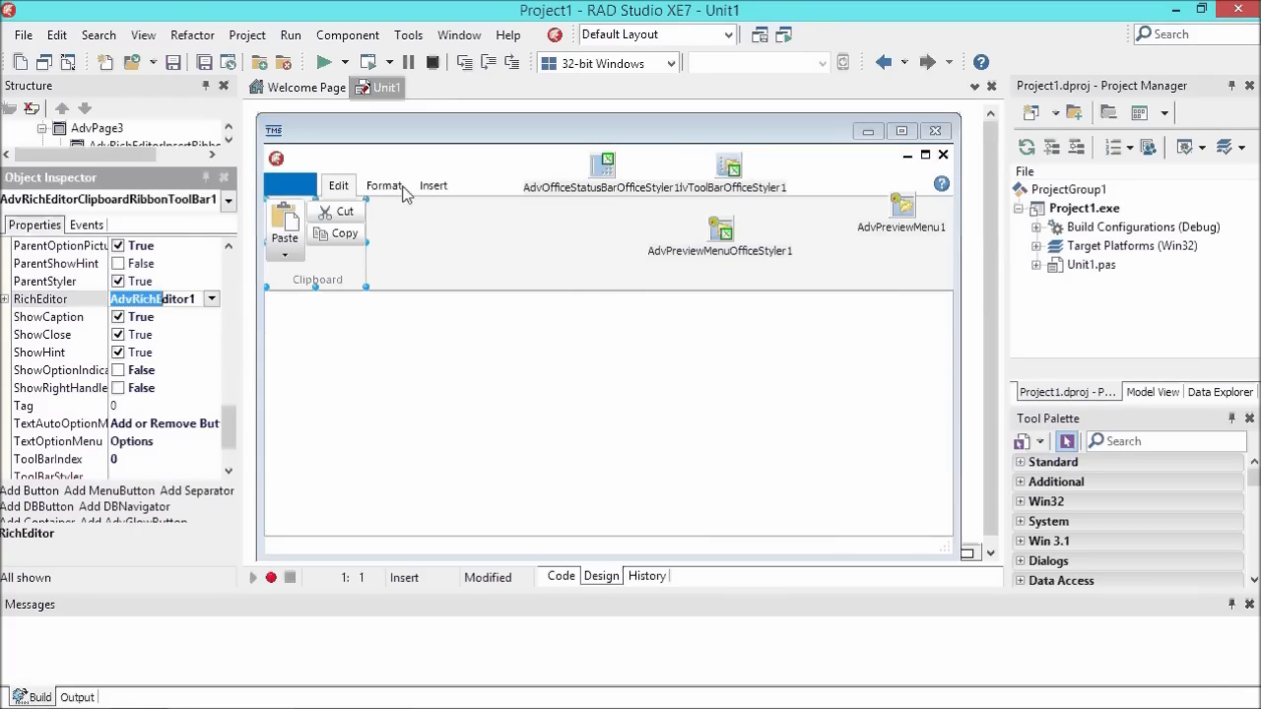
pyautogui.click(383, 186)
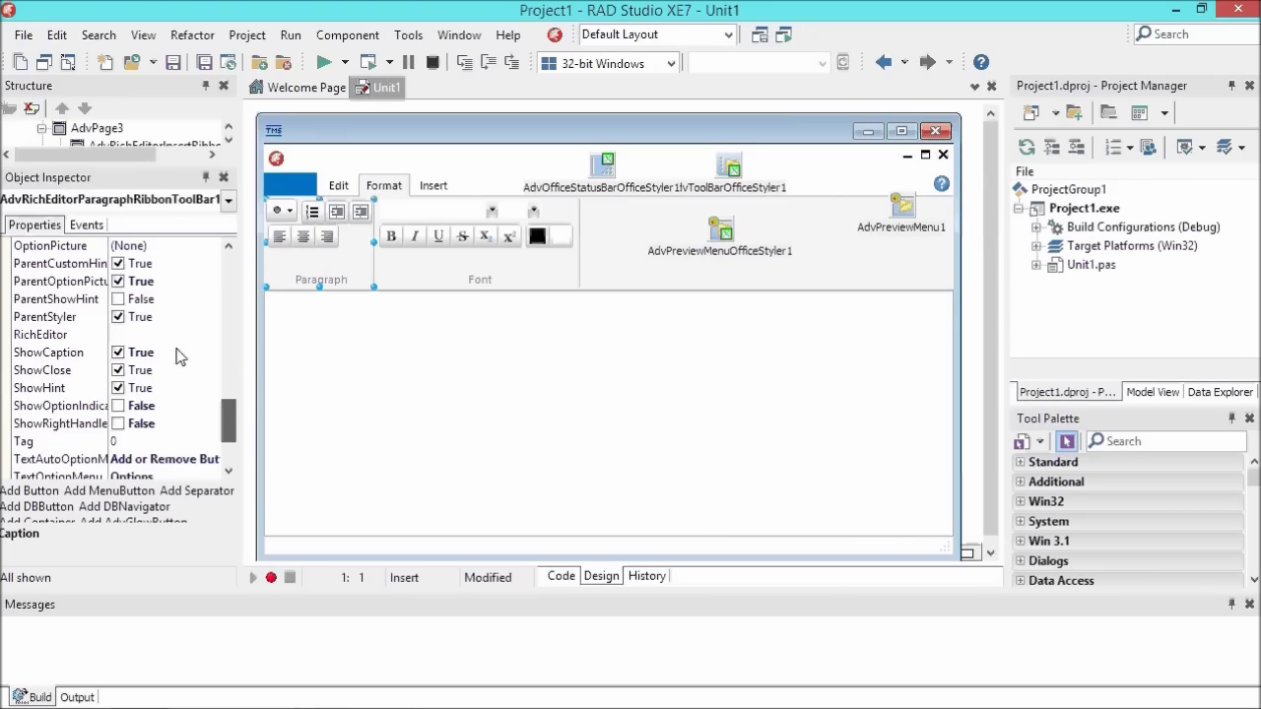
pyautogui.click(56, 298)
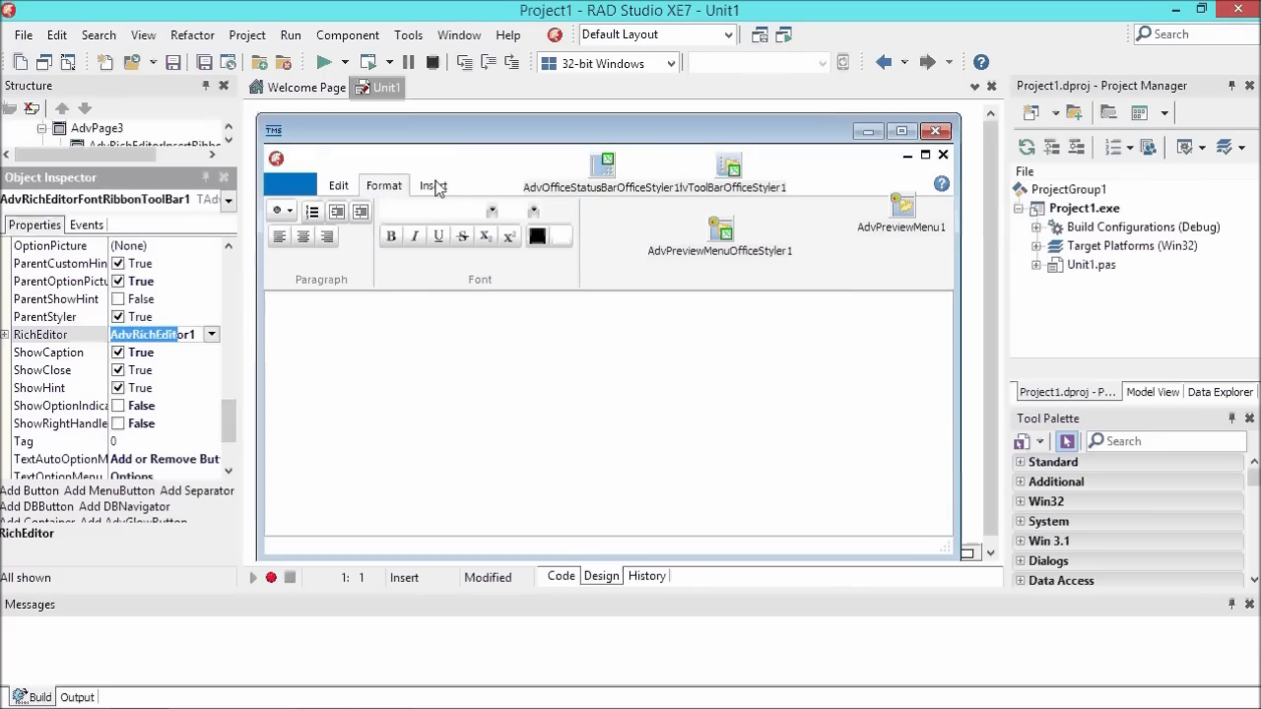
pyautogui.click(432, 186)
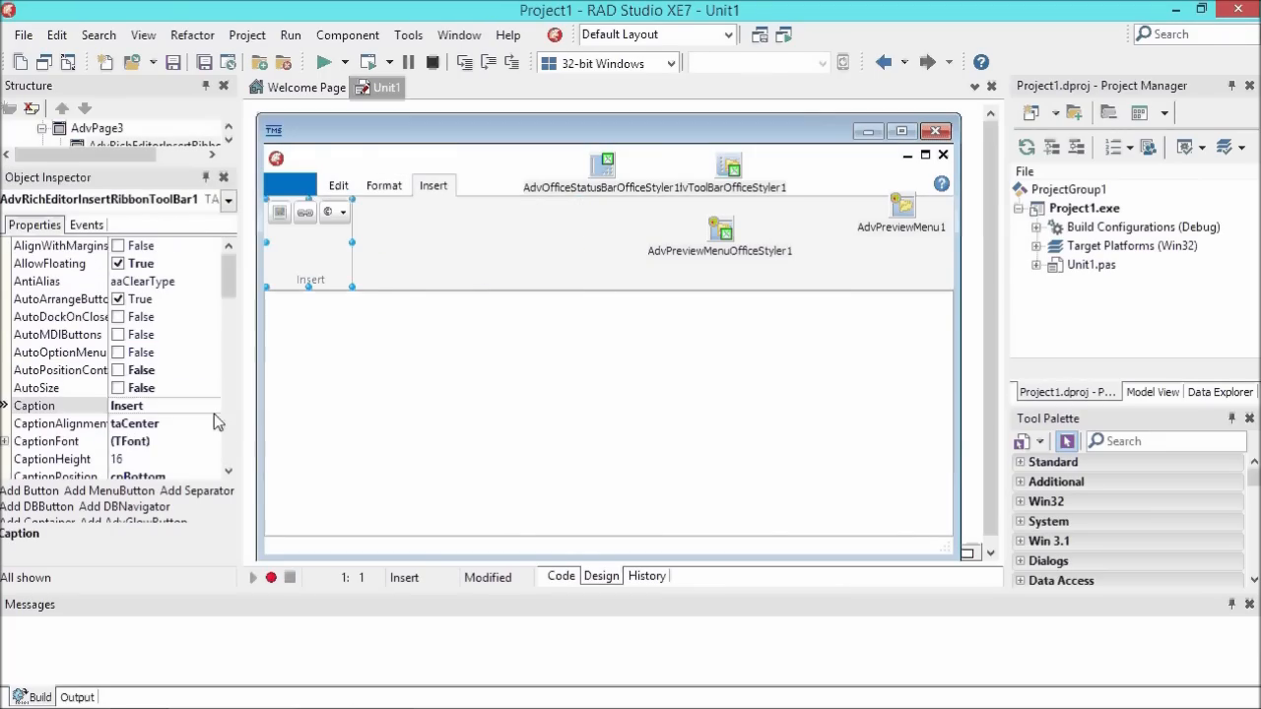
pyautogui.scroll(-3)
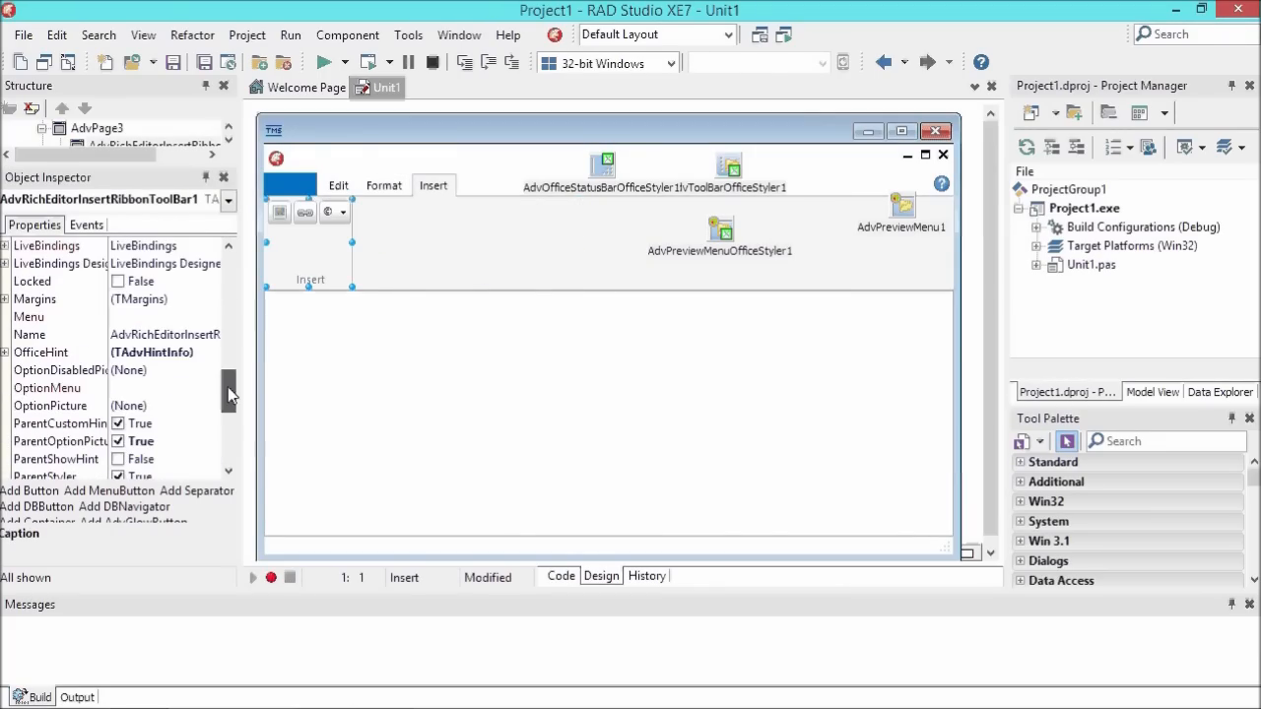
pyautogui.scroll(-3)
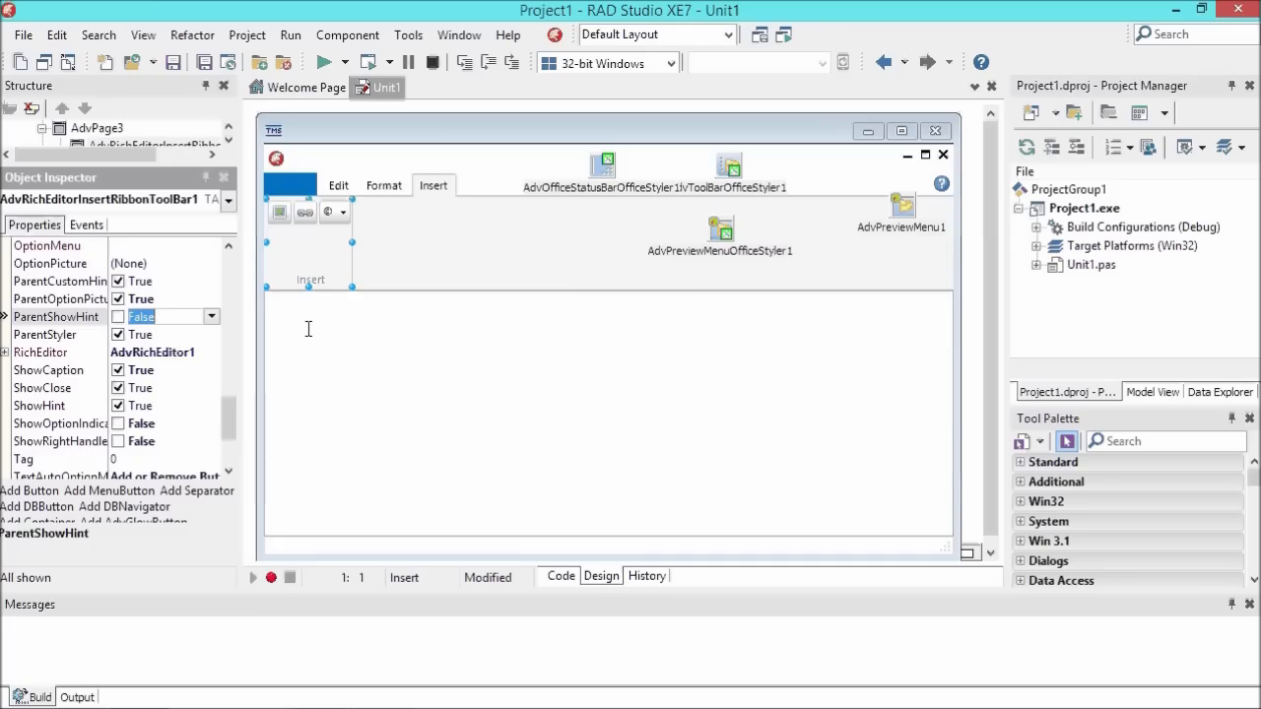
pyautogui.click(338, 186)
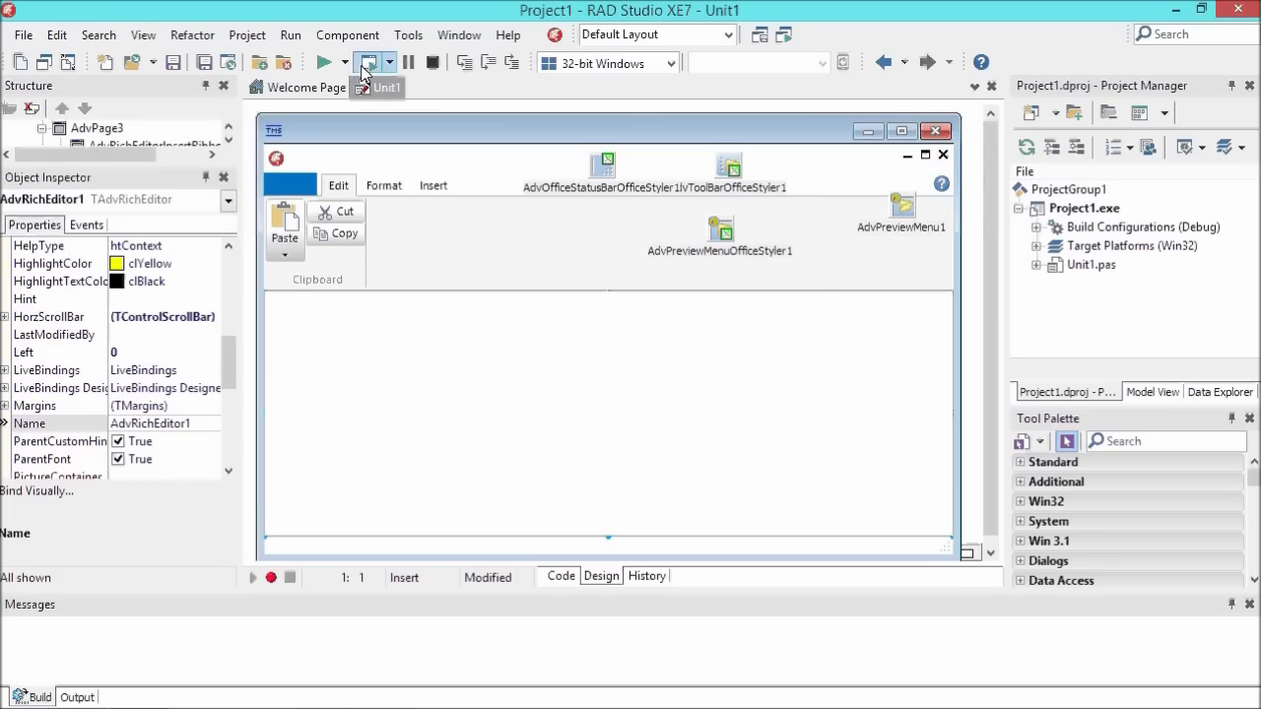
# - Run the app without debugging and type 'Hello world.' and 'This is the first text on this rich editor'
pyautogui.click(367, 62)
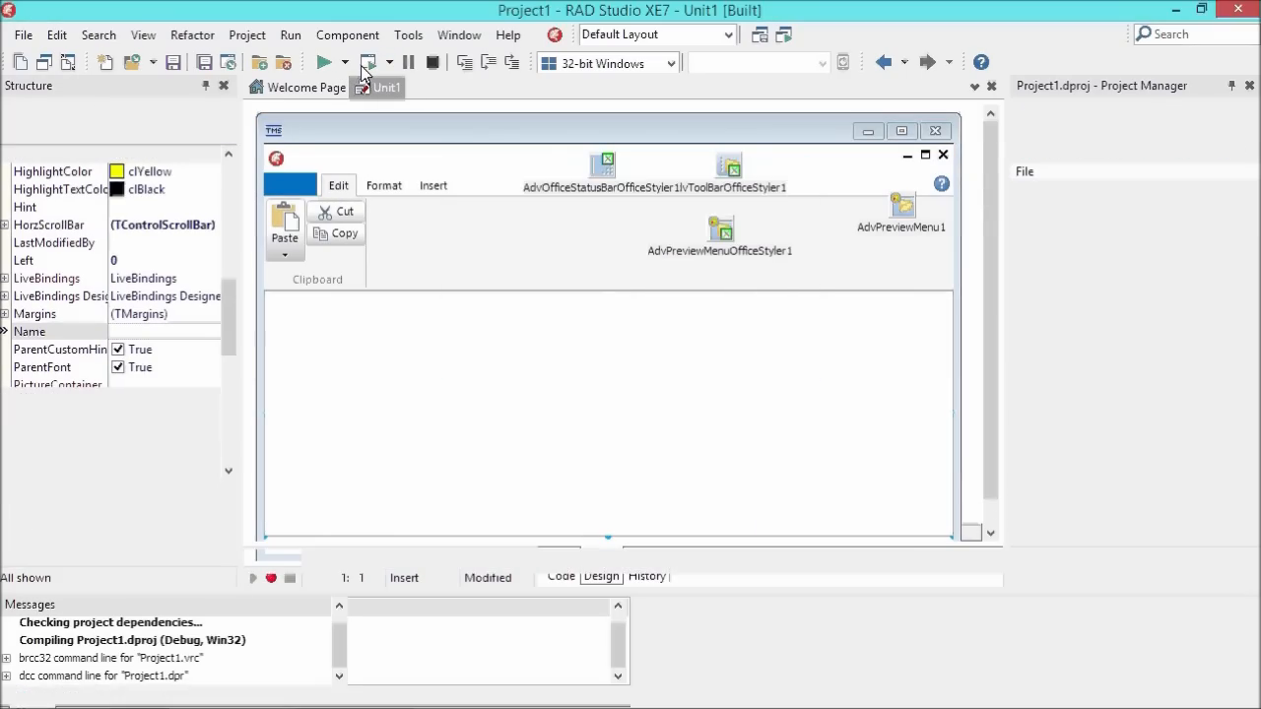
pyautogui.click(325, 61)
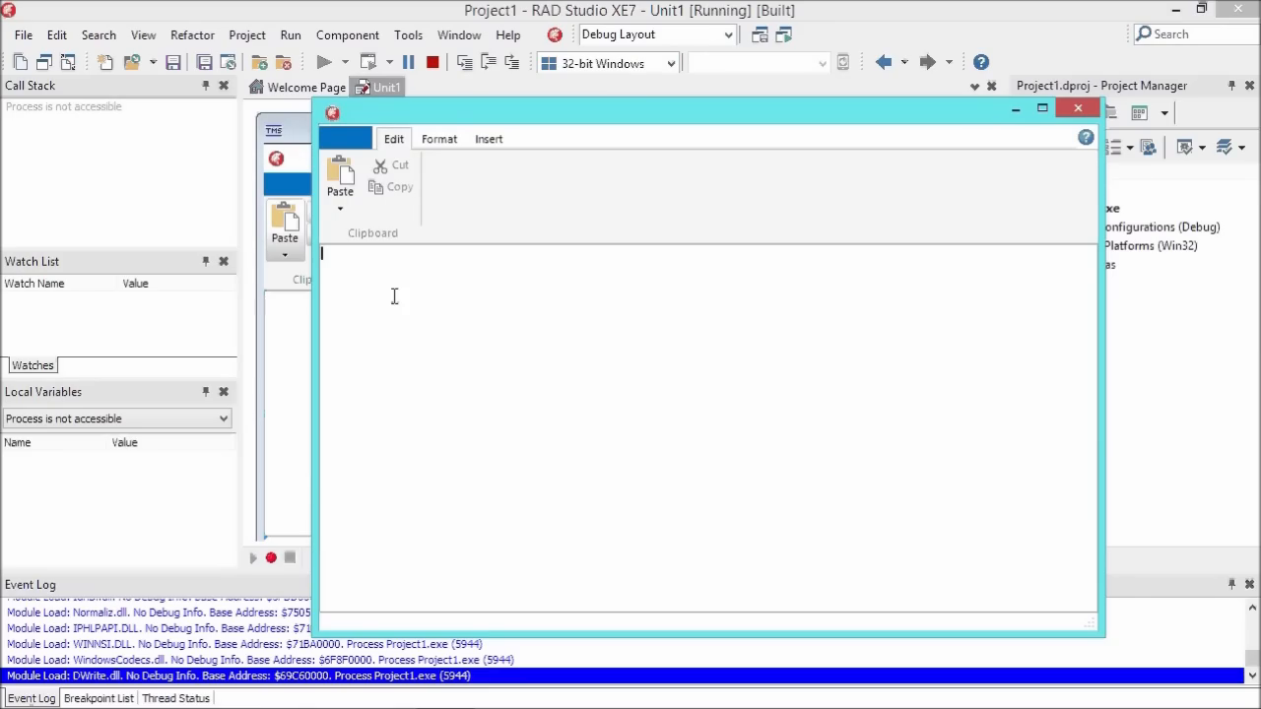
pyautogui.write('Hello wo')
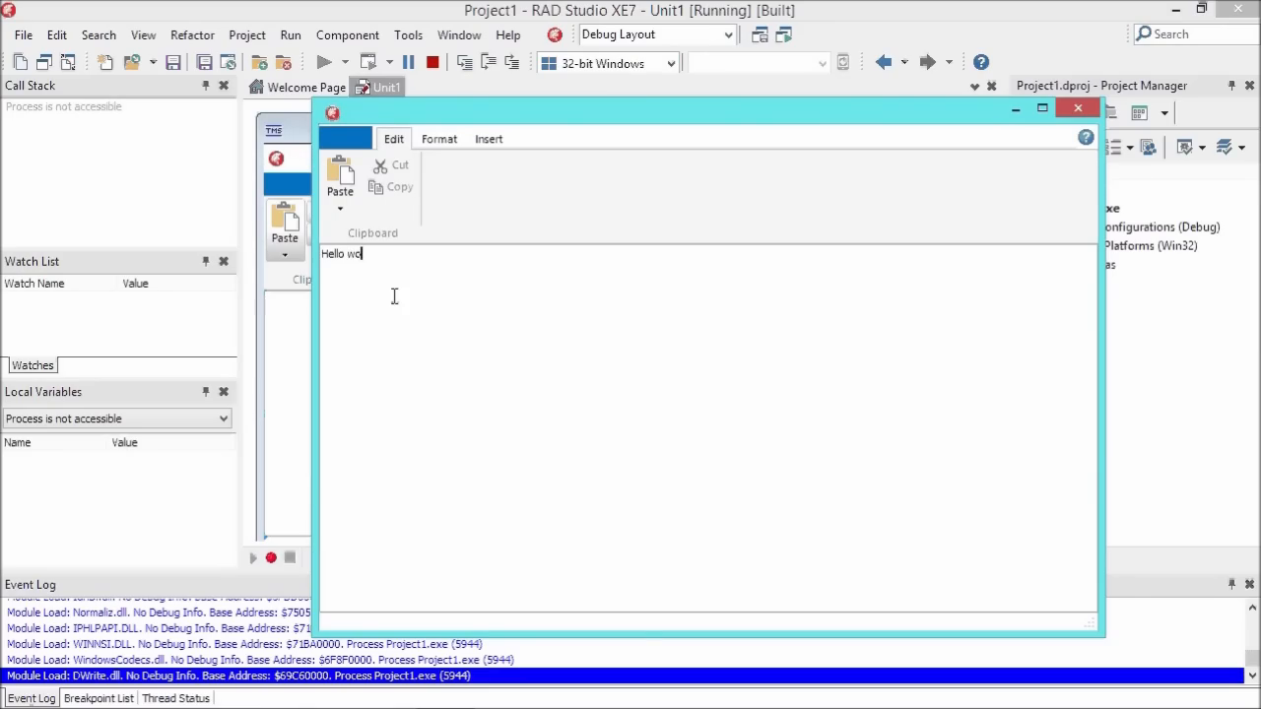
pyautogui.write('rld.')
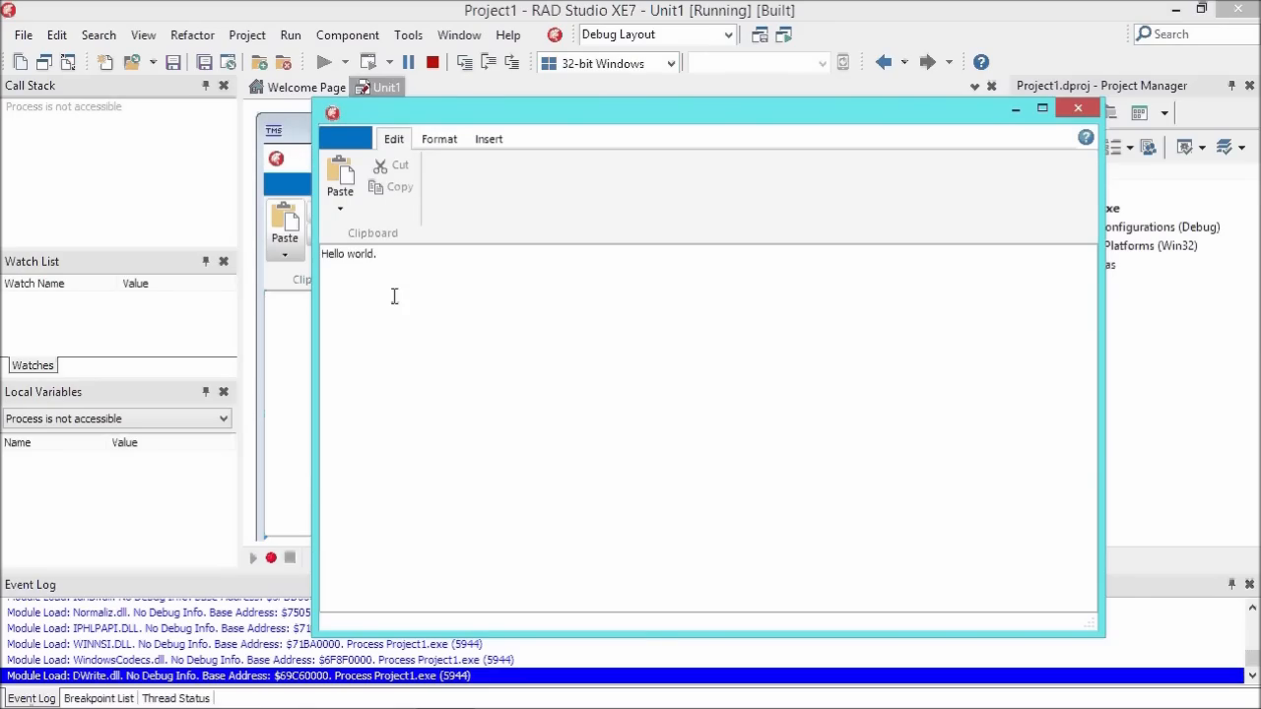
pyautogui.write('This')
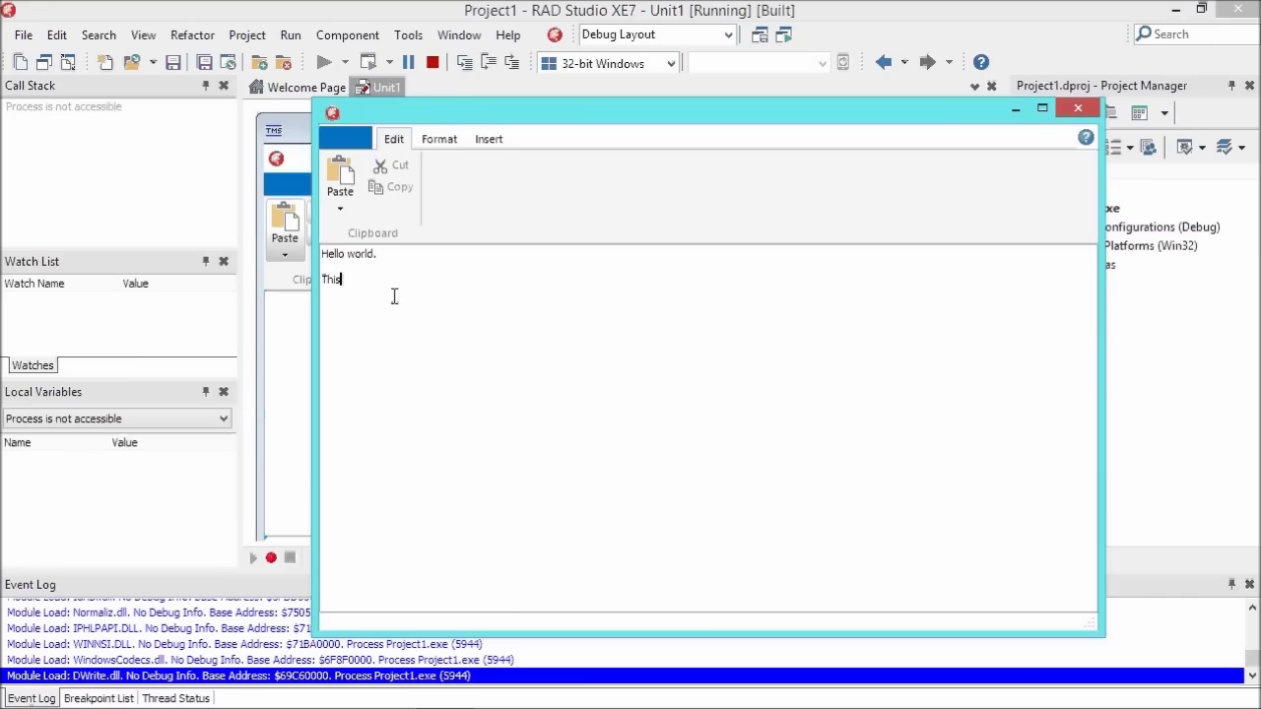
pyautogui.write('is the first te')
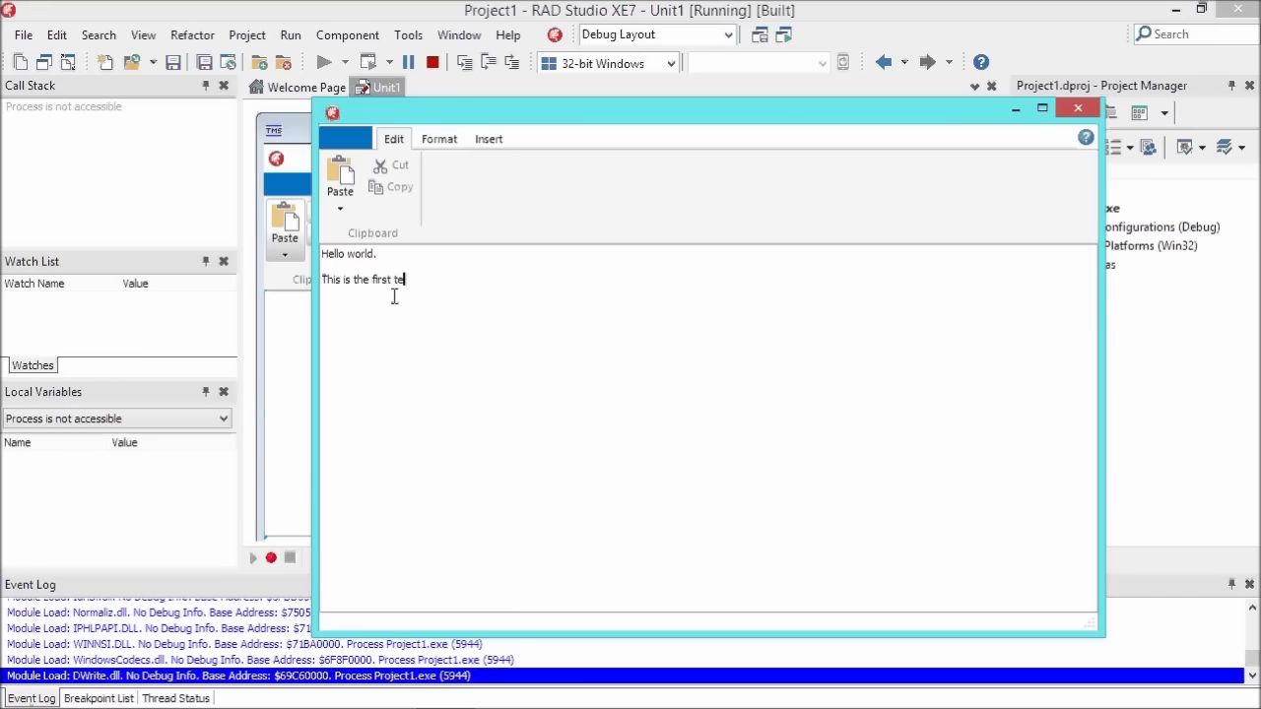
pyautogui.write('xt on t')
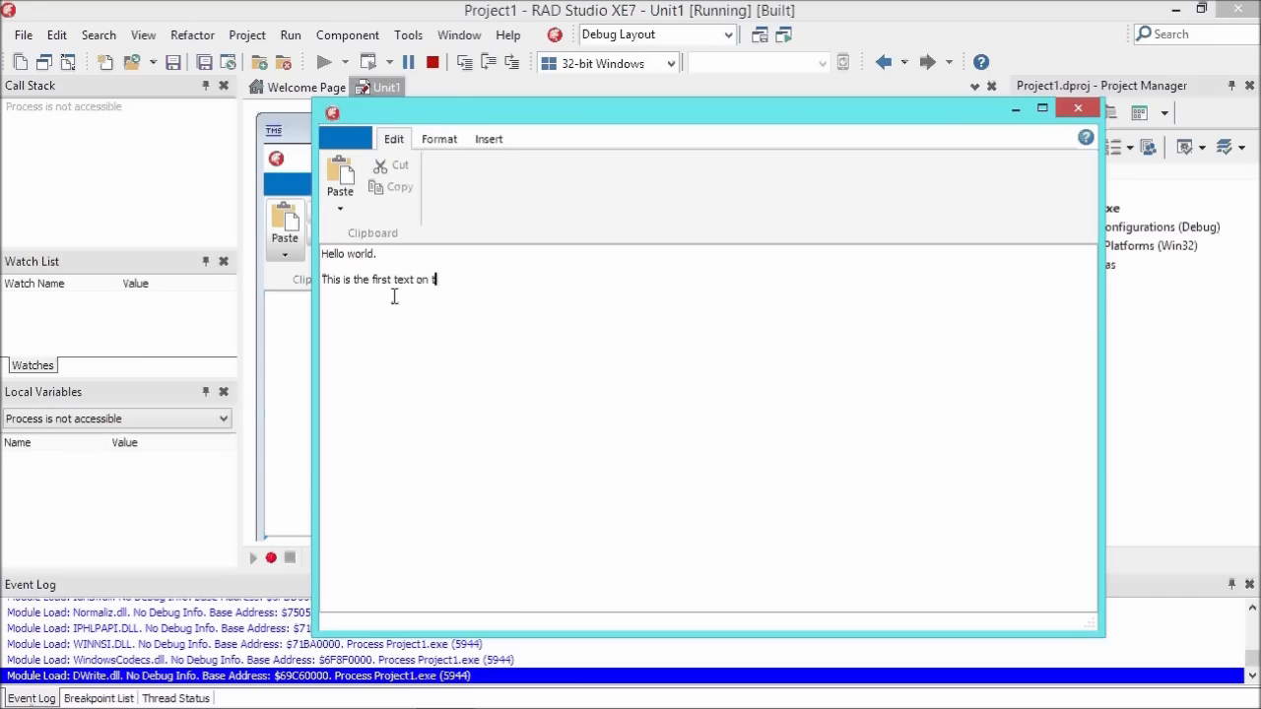
pyautogui.write('his rich editor.')
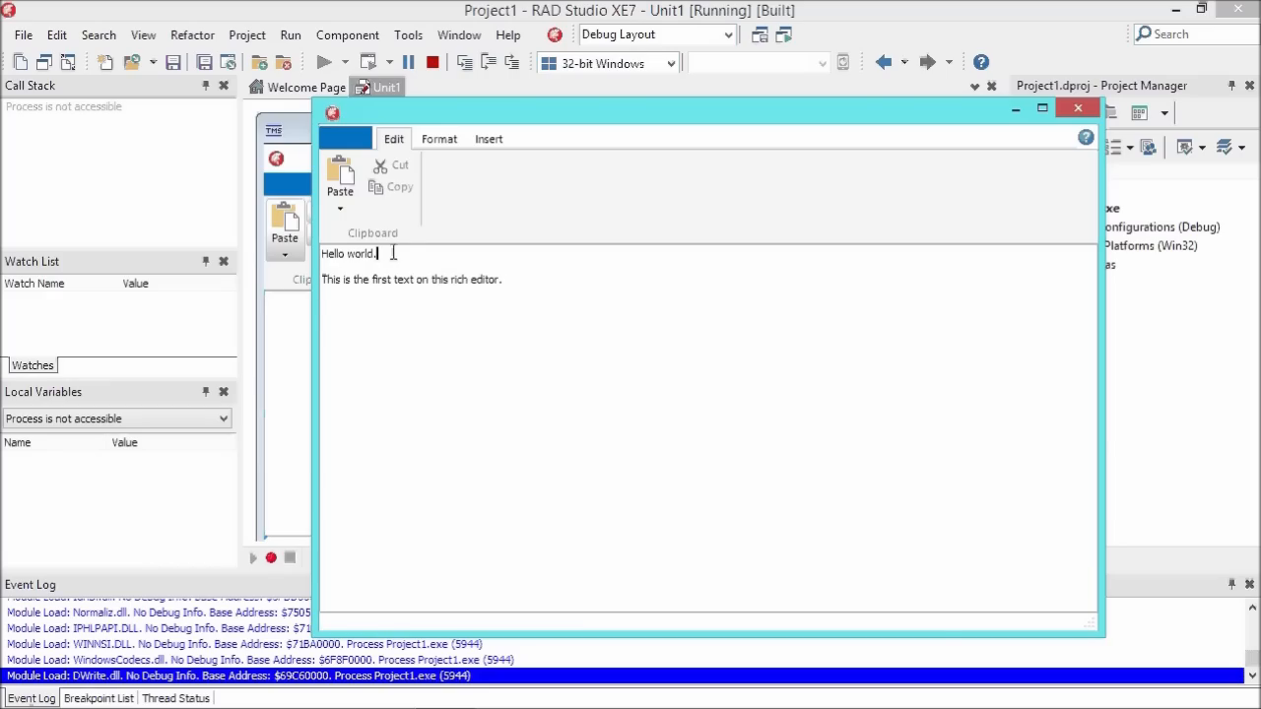
# - Make 'Hello world.' size 14, red on yellow, and add a 'List 1' list item
pyautogui.click(439, 138)
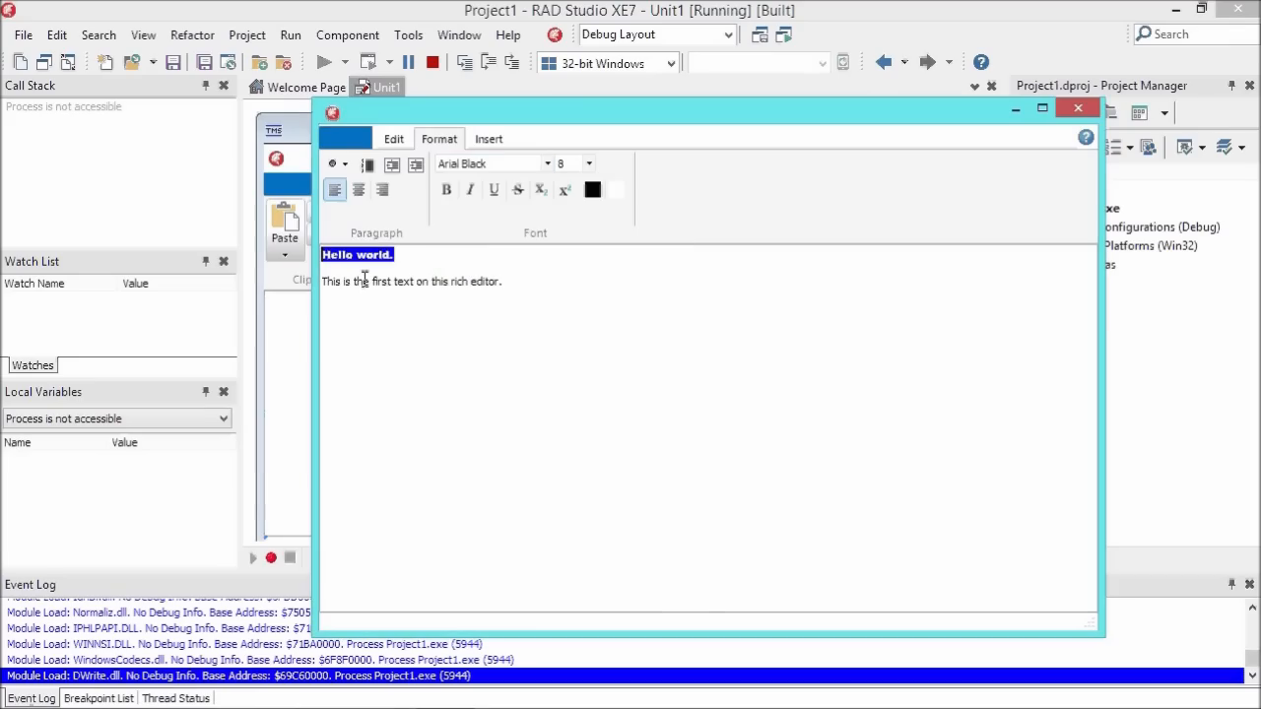
pyautogui.click(590, 164)
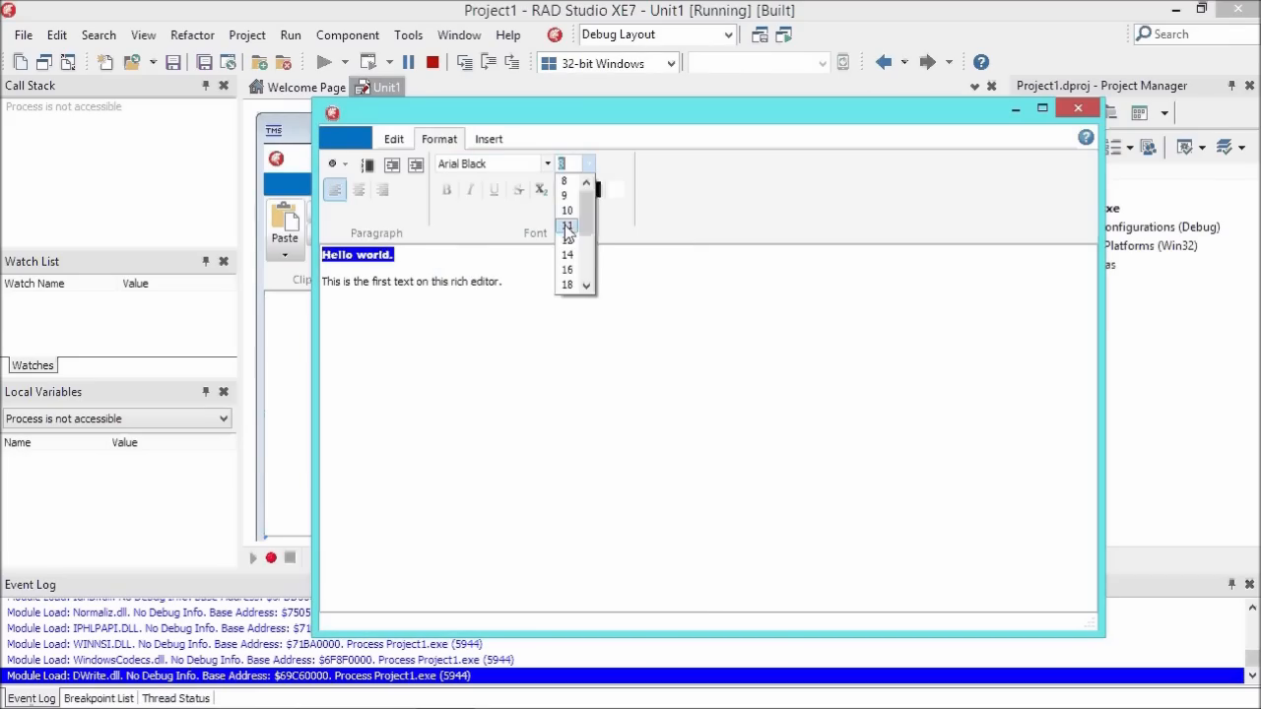
pyautogui.click(567, 255)
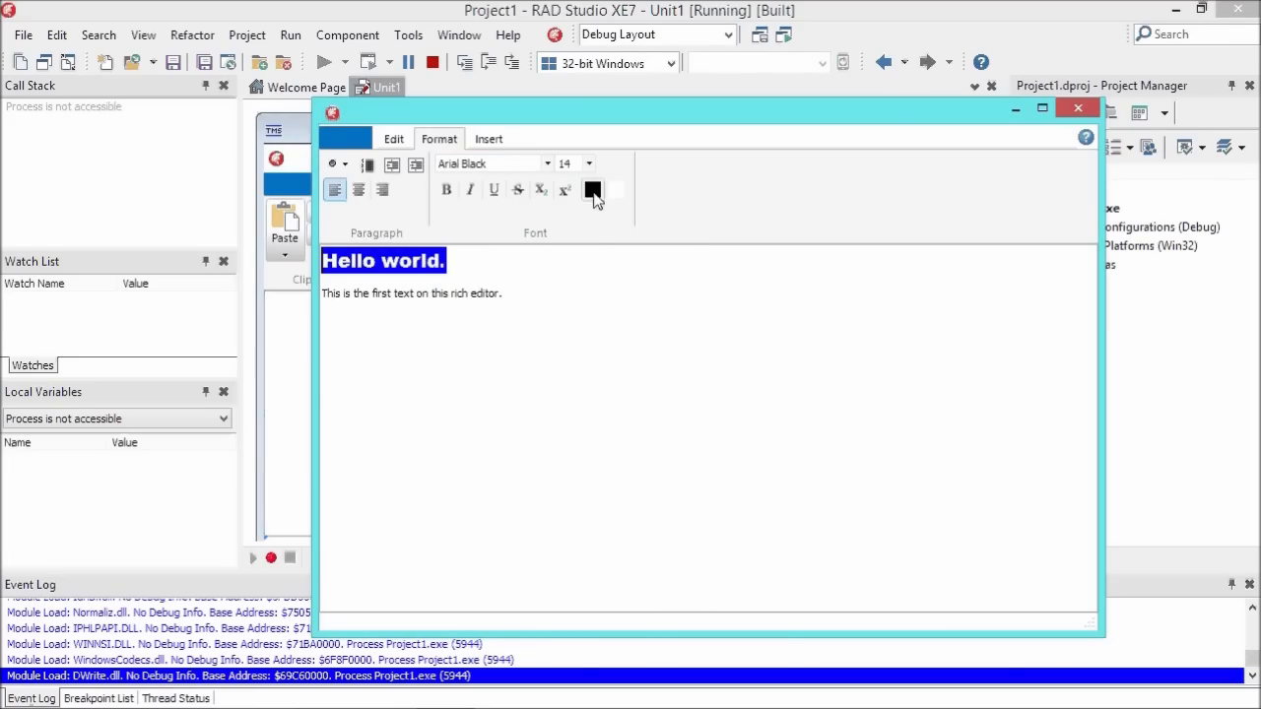
pyautogui.click(592, 189)
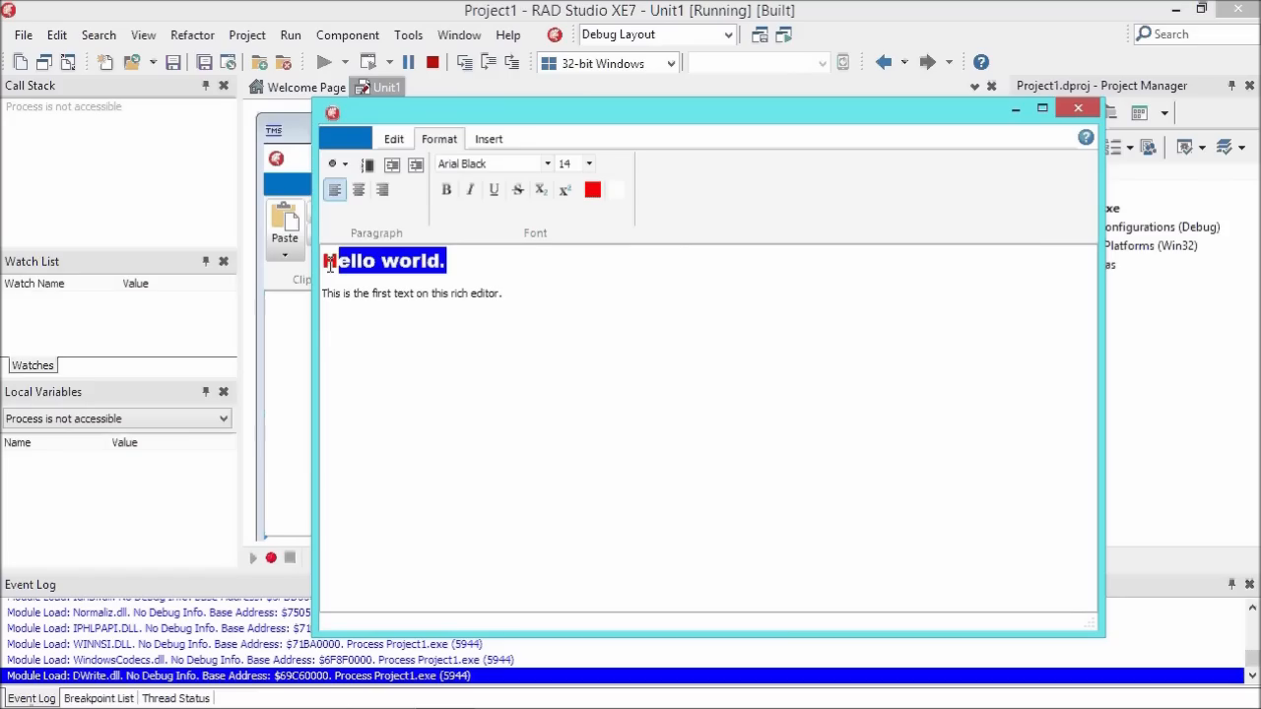
pyautogui.click(615, 189)
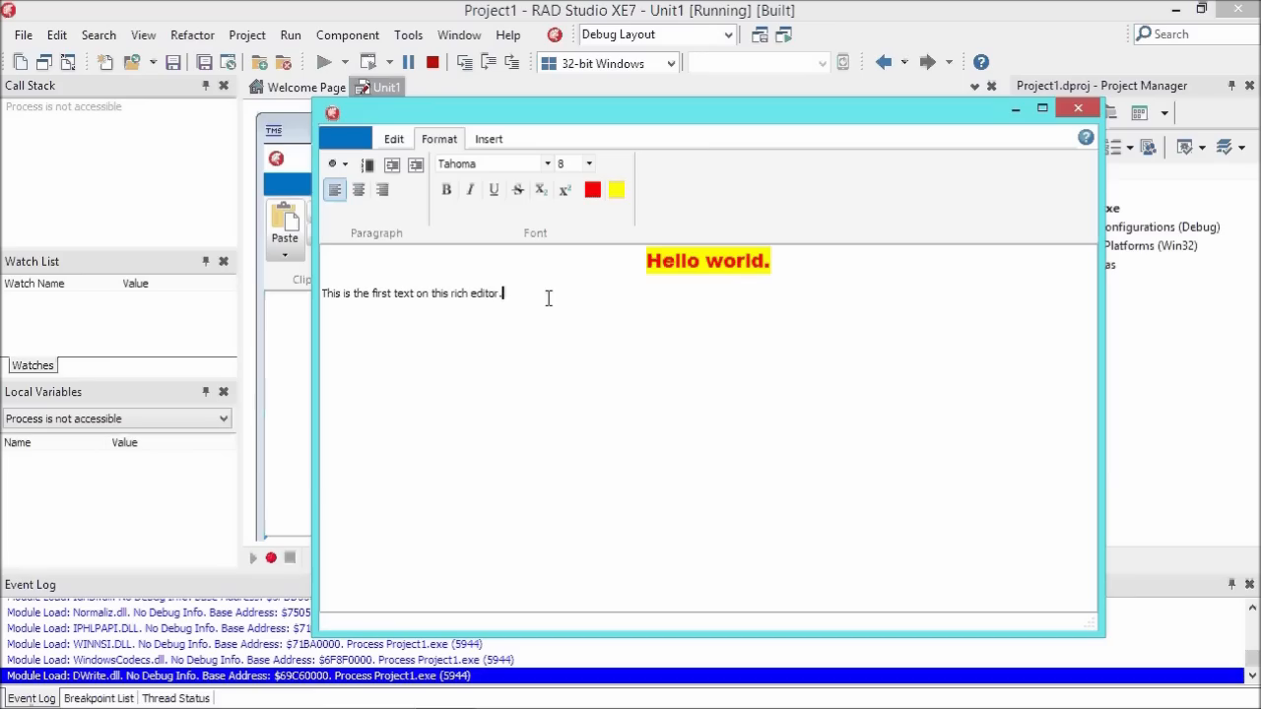
pyautogui.write('List 1')
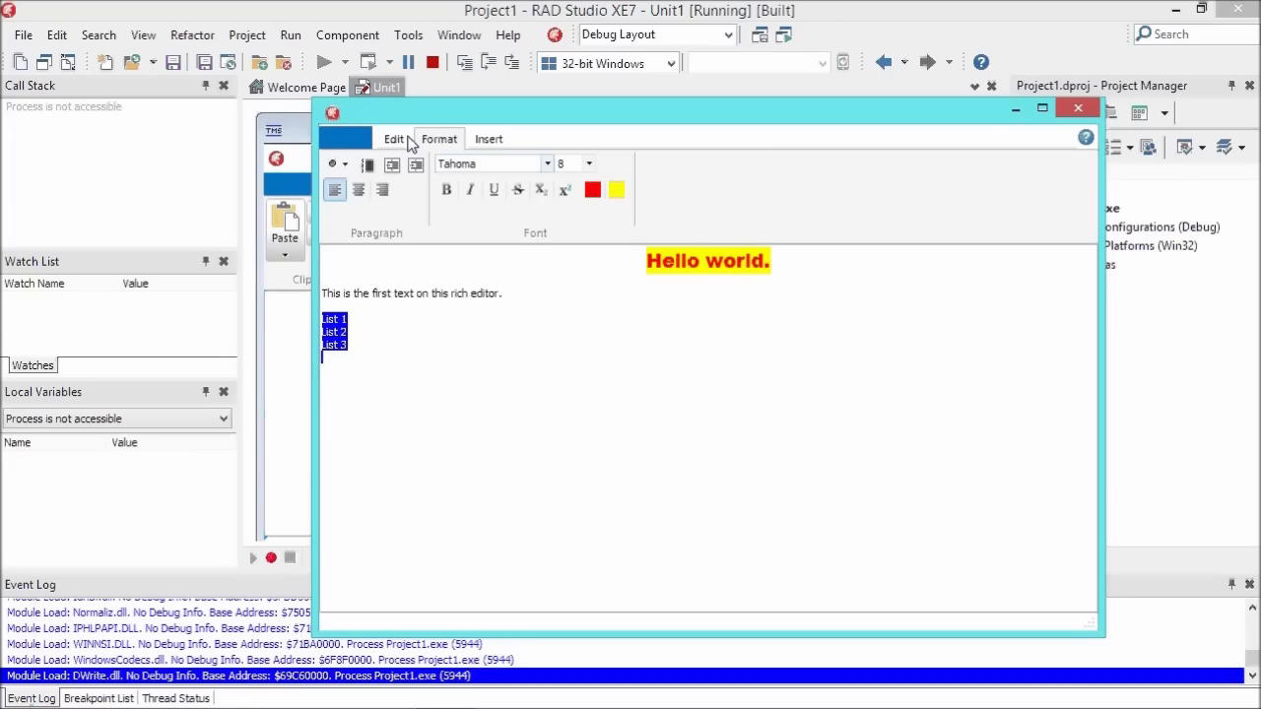
pyautogui.click(349, 163)
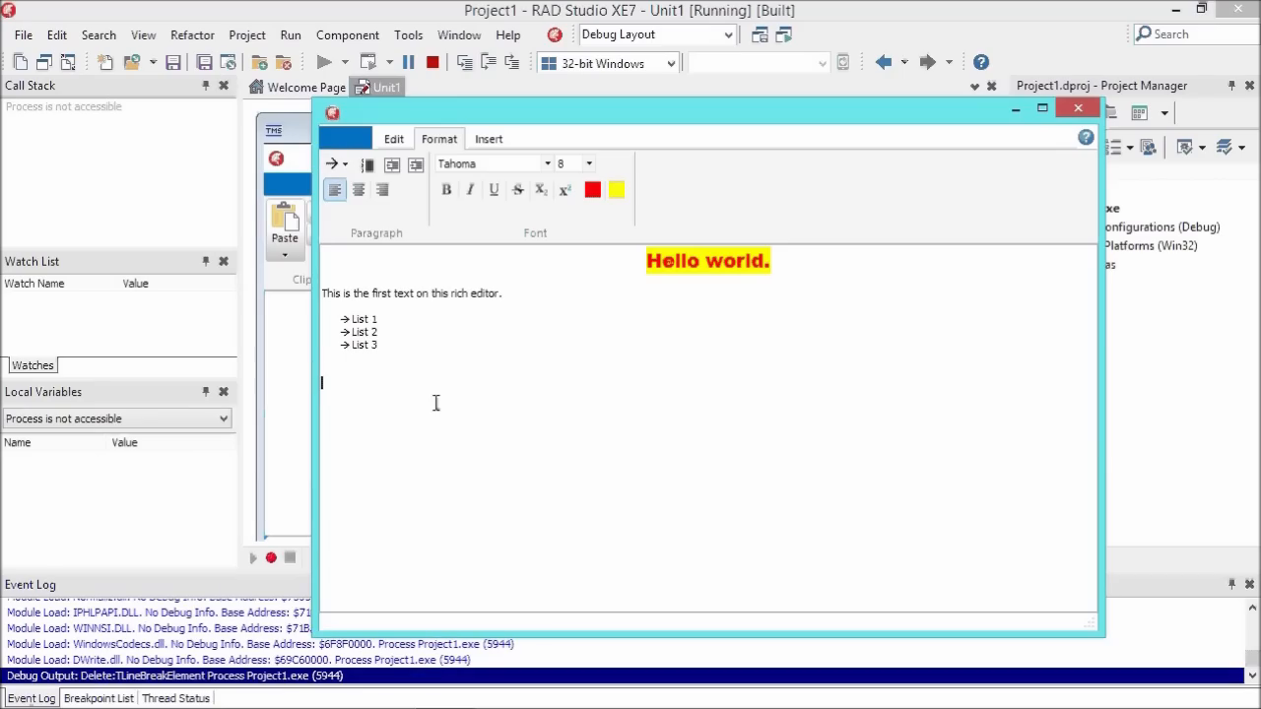
pyautogui.moveTo(404, 156)
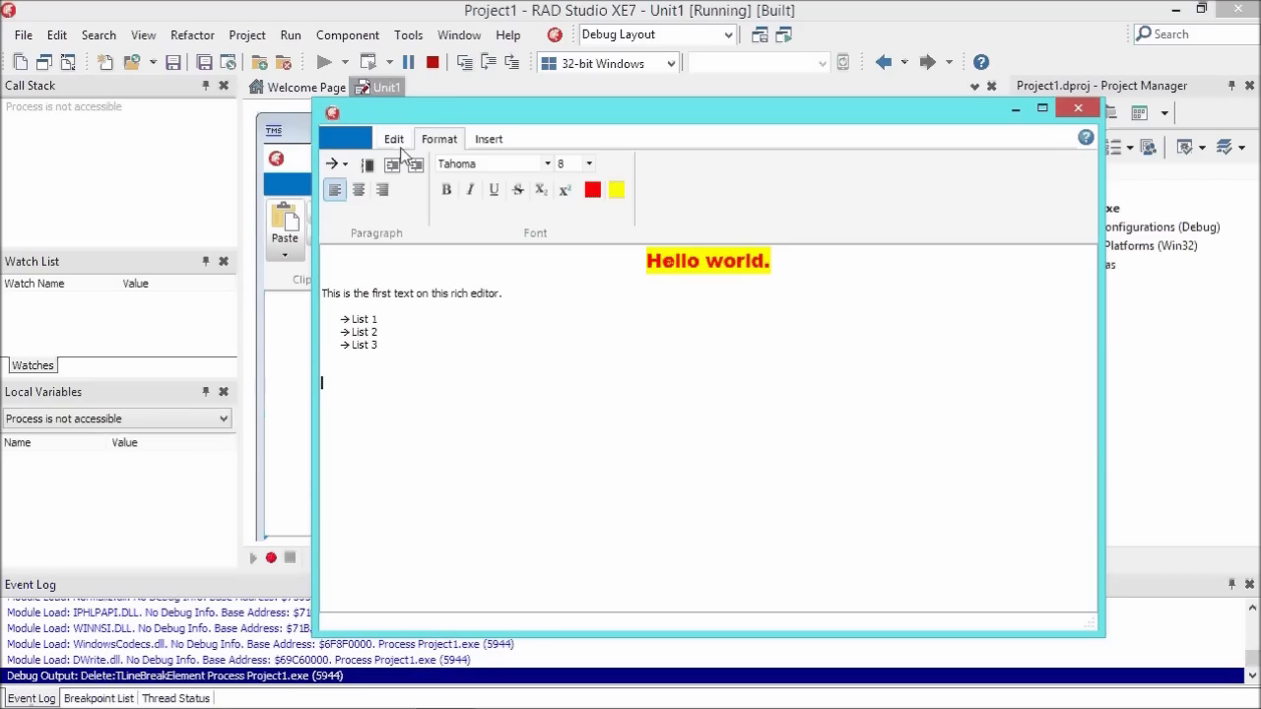
# - Insert car.png into the document and shrink it by dragging its corner handle
pyautogui.click(488, 138)
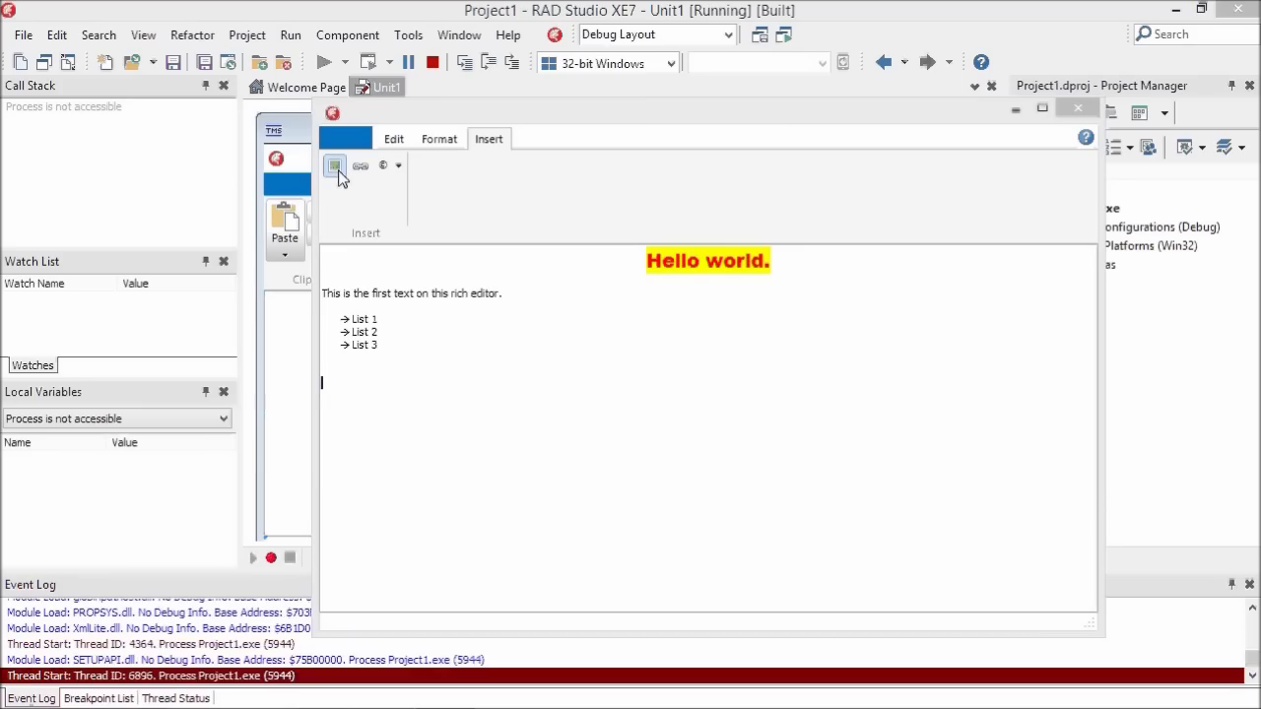
pyautogui.click(335, 164)
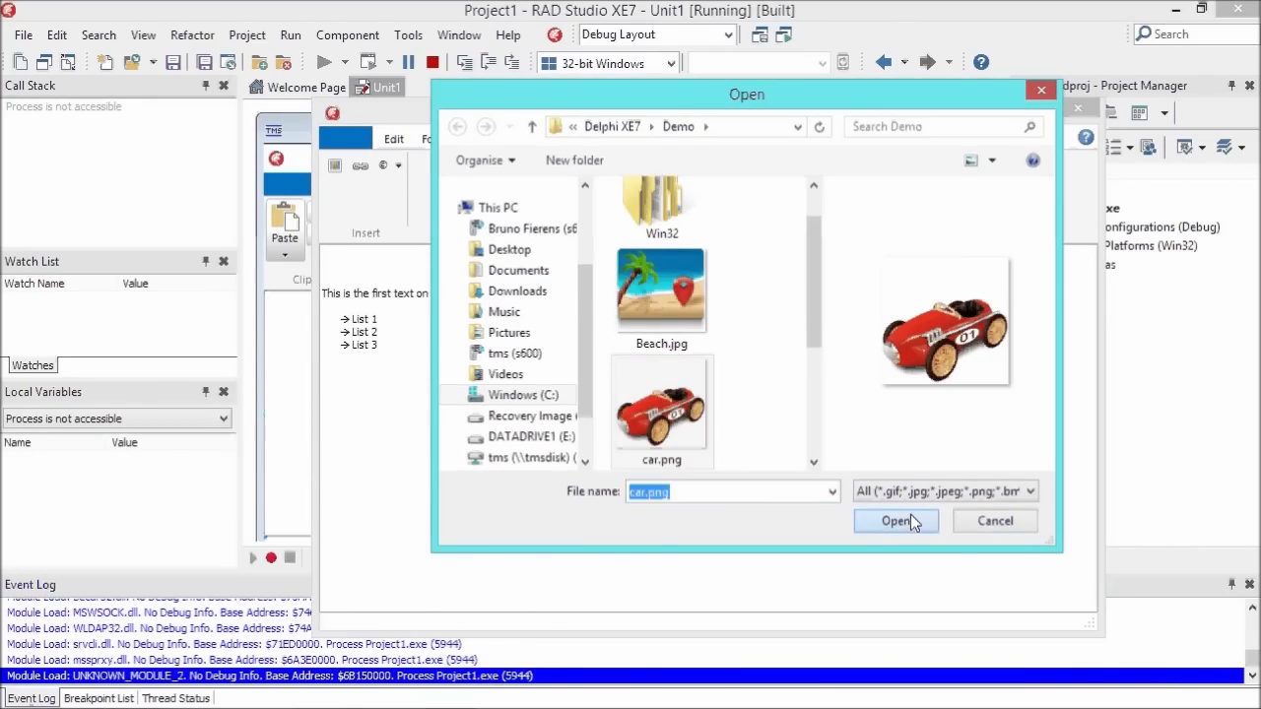
pyautogui.click(895, 521)
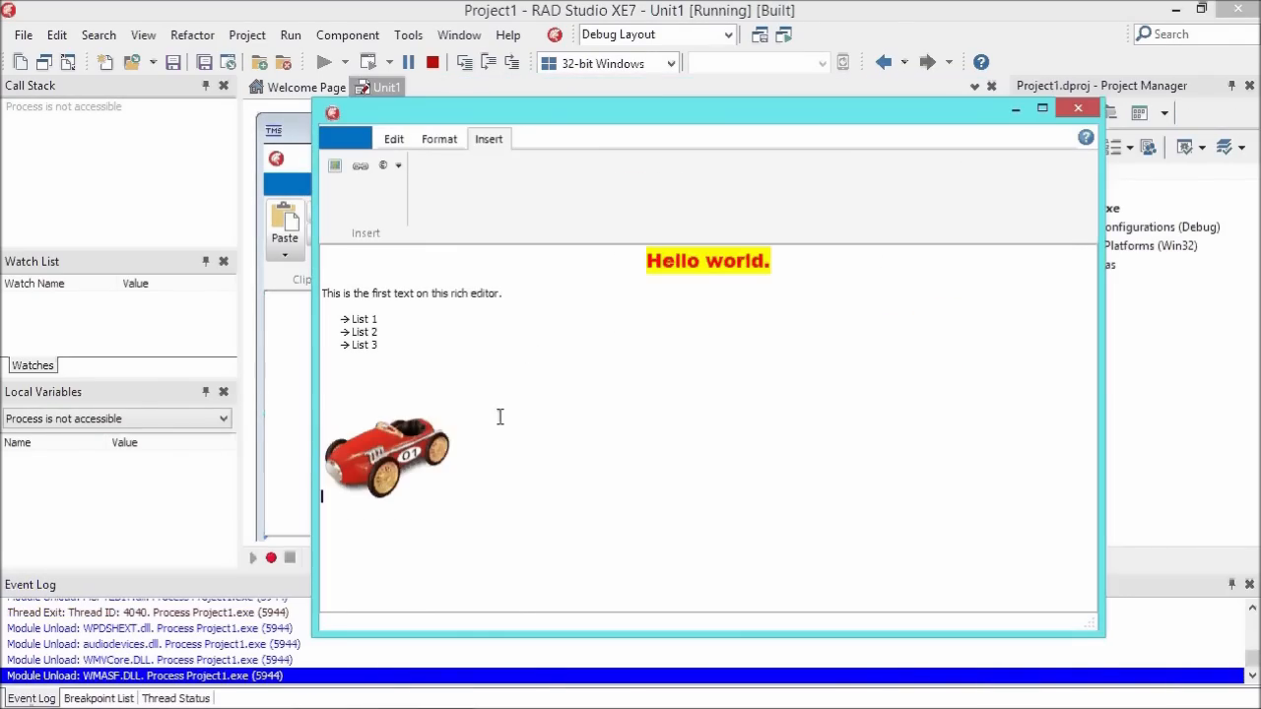
pyautogui.click(384, 458)
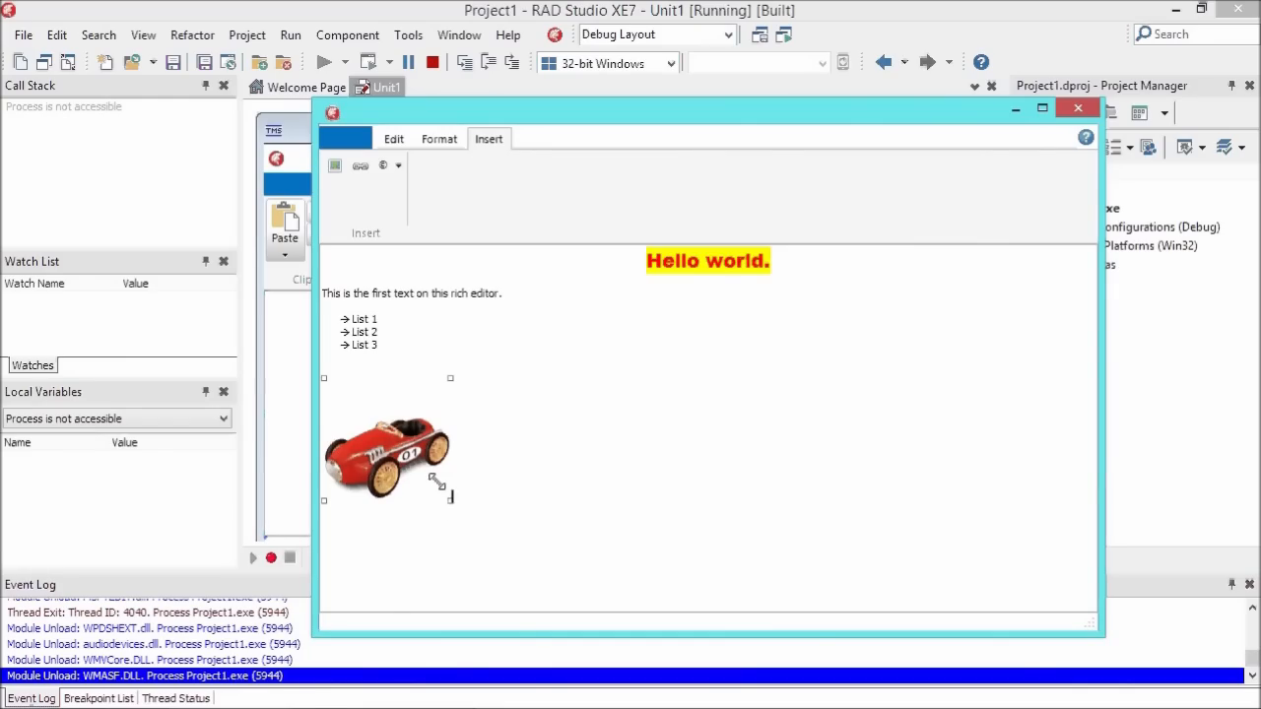
pyautogui.moveTo(450, 500); pyautogui.dragTo(424, 473)
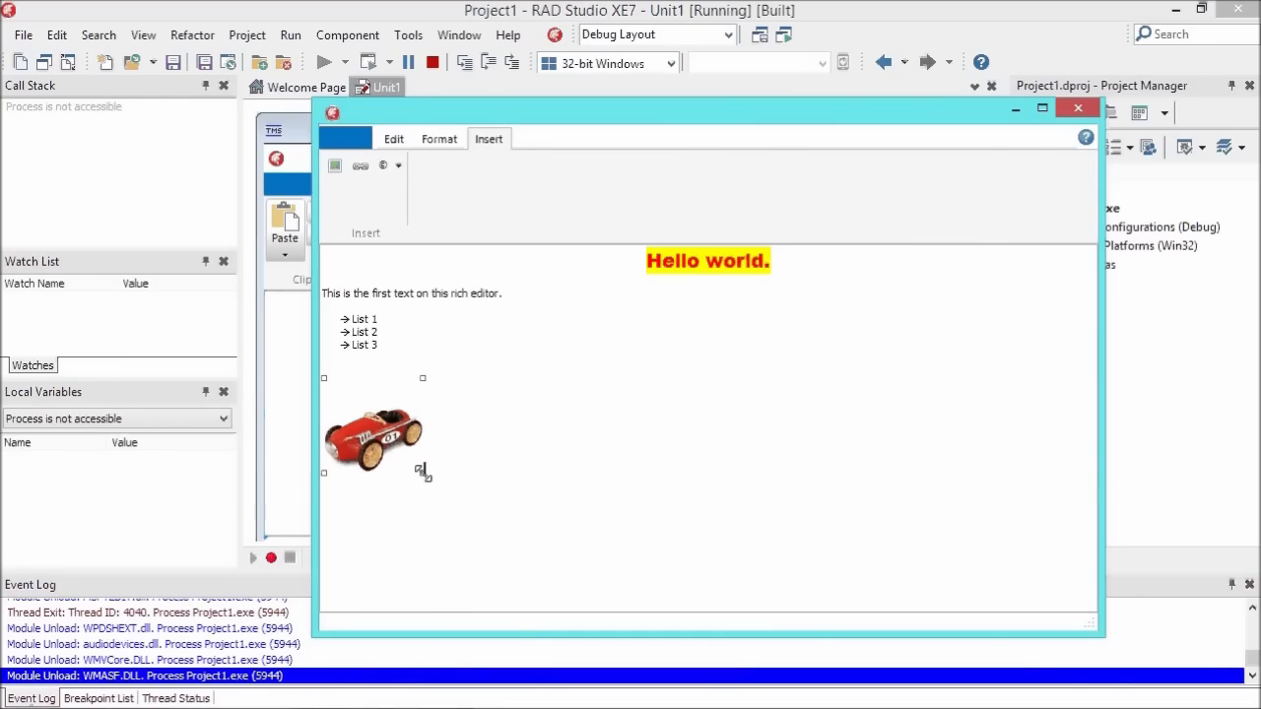
# - Type more text below the picture and place the cursor after the intro sentence
pyautogui.write('dd')
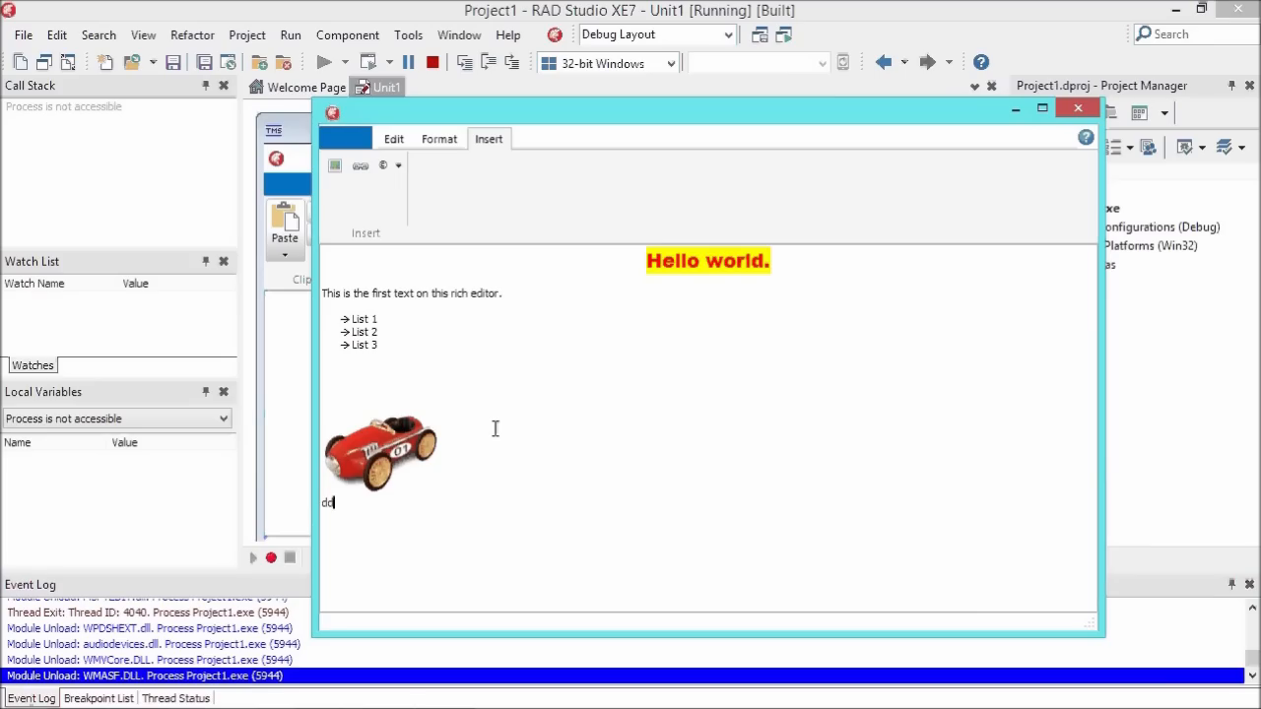
pyautogui.write('ede')
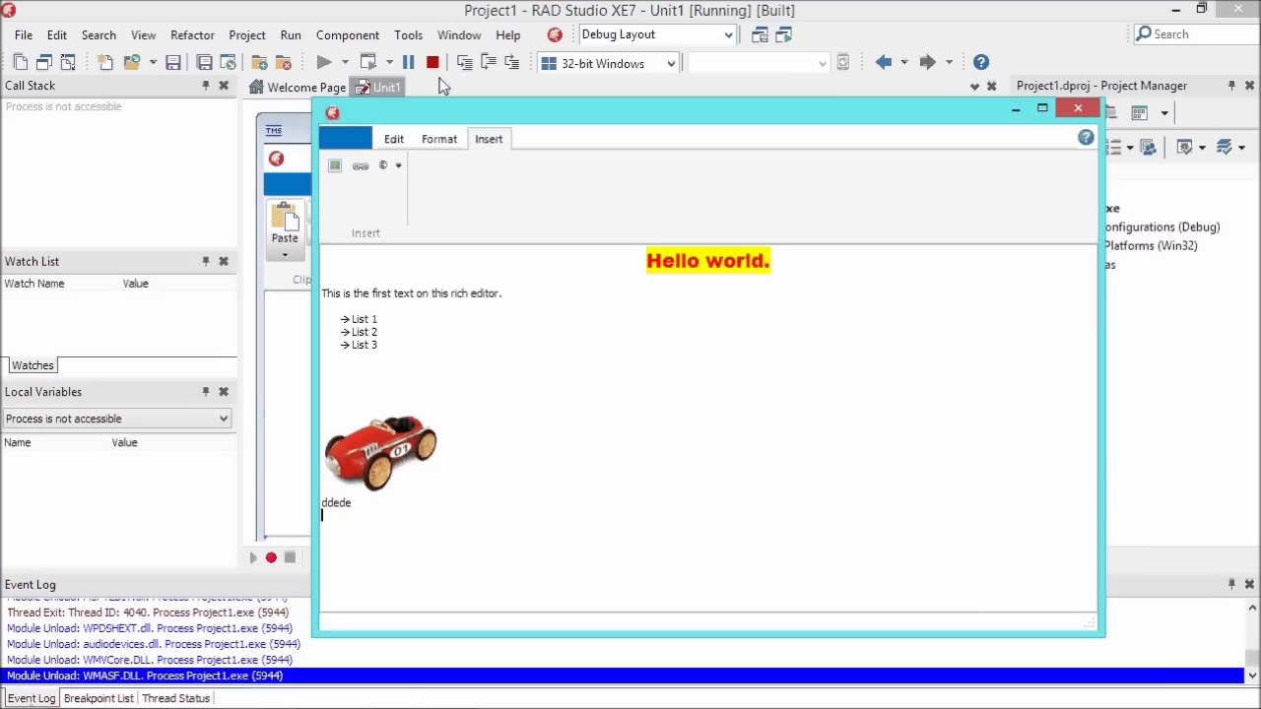
pyautogui.click(535, 296)
pyautogui.write(' from tmsso')
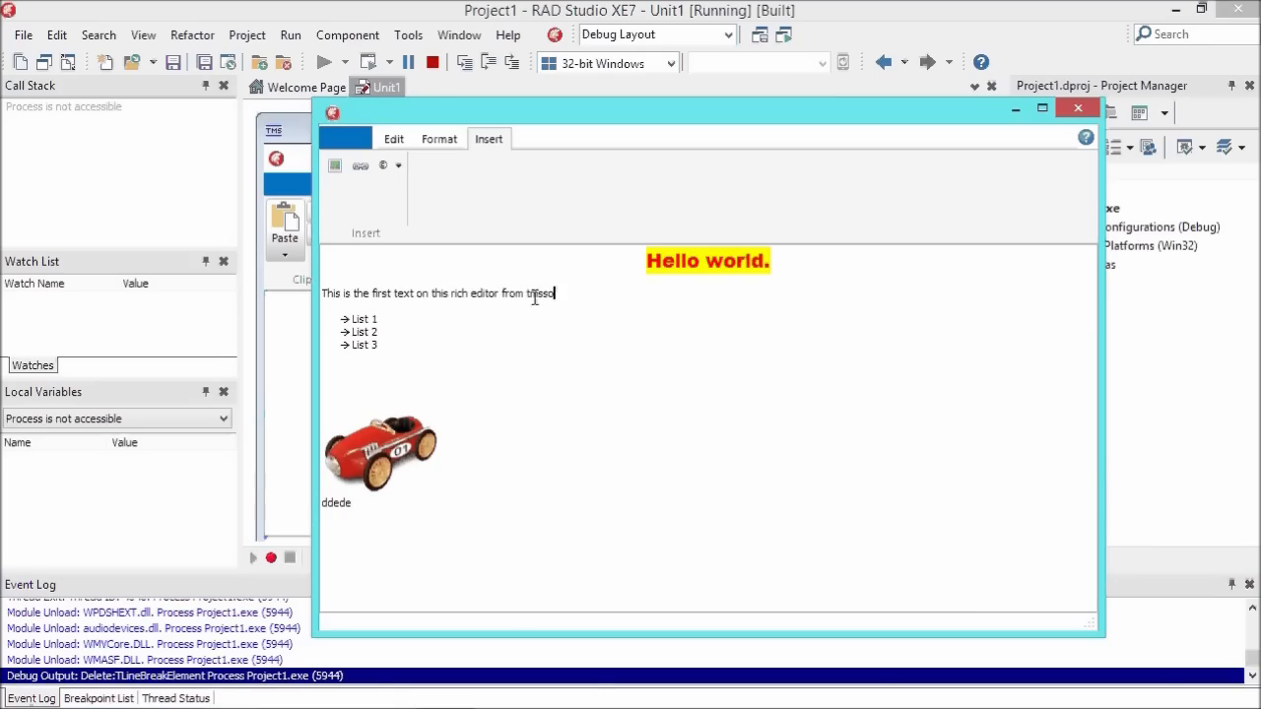
# - Append 'tmssoftware.com' as a hyperlink to the intro sentence and follow it with ®
pyautogui.write('ftware.com')
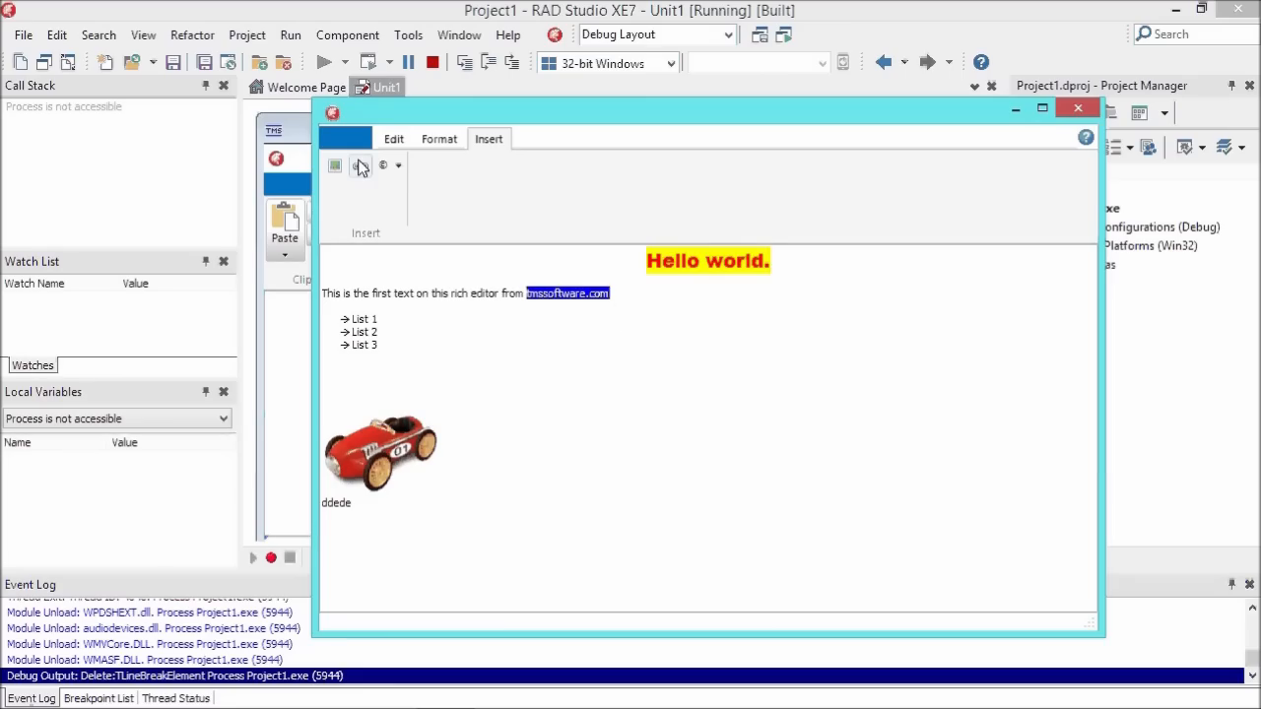
pyautogui.click(361, 165)
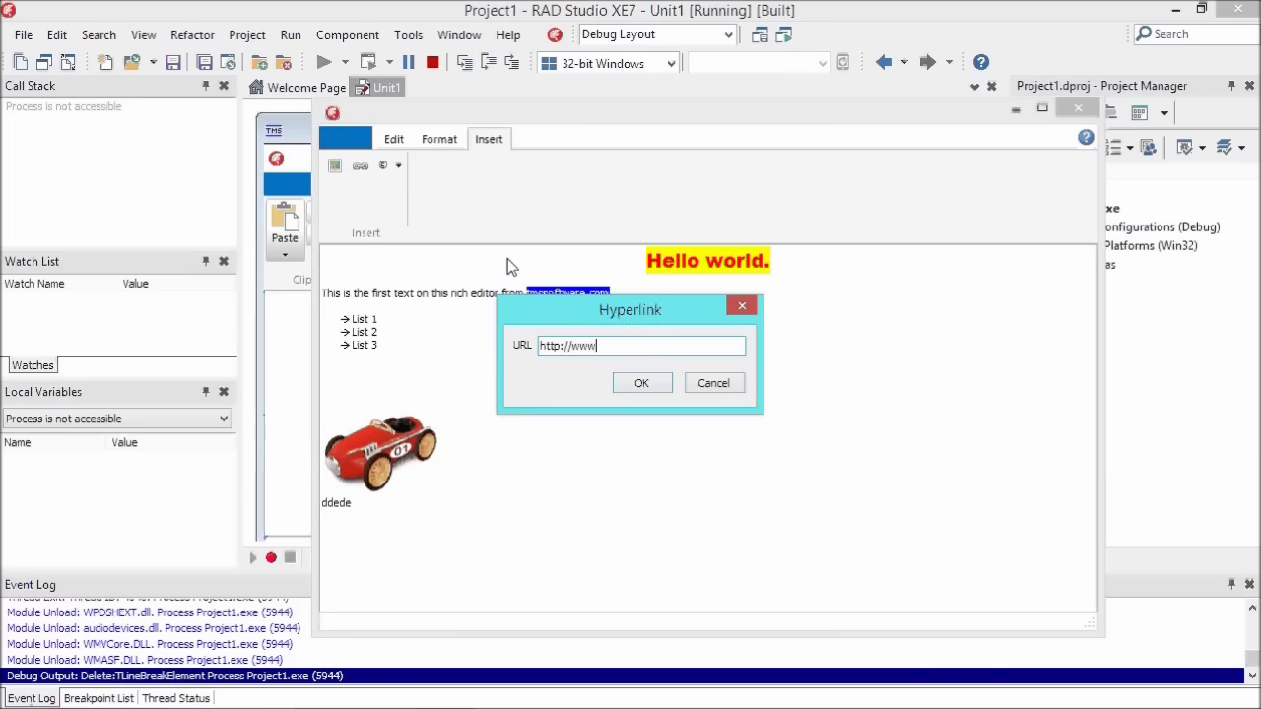
pyautogui.write('tmssoftware.com')
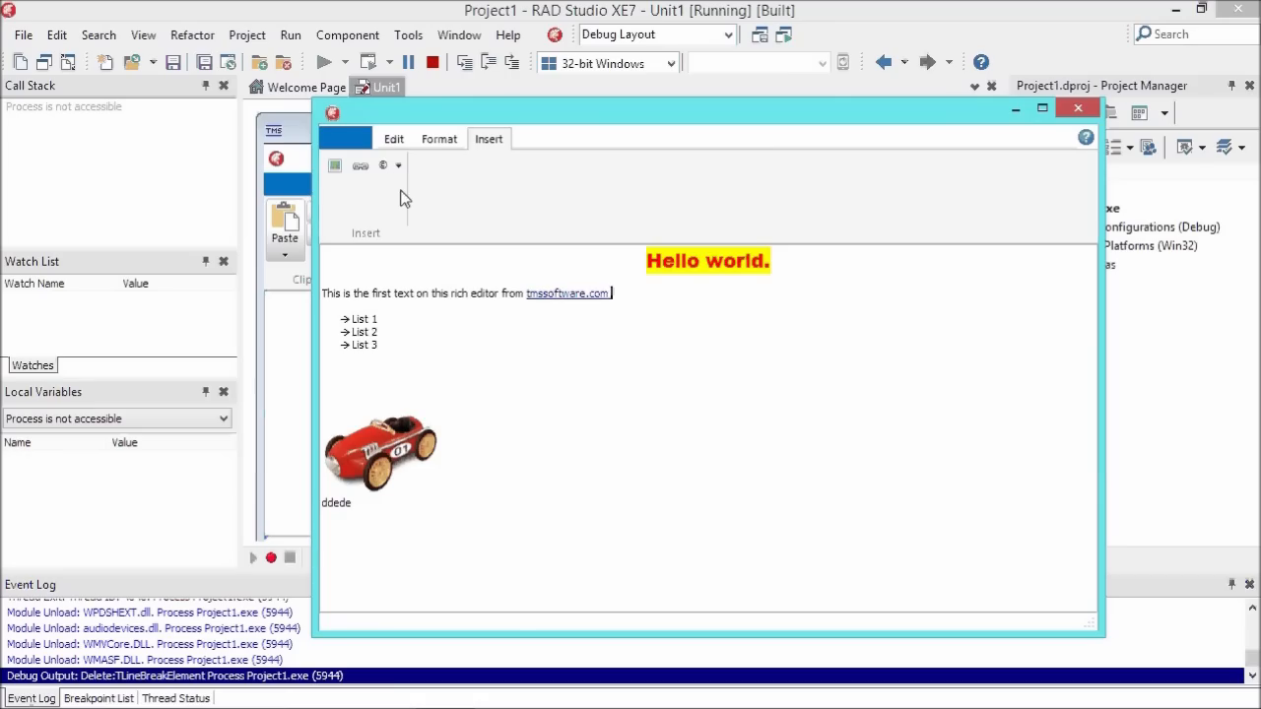
pyautogui.click(398, 165)
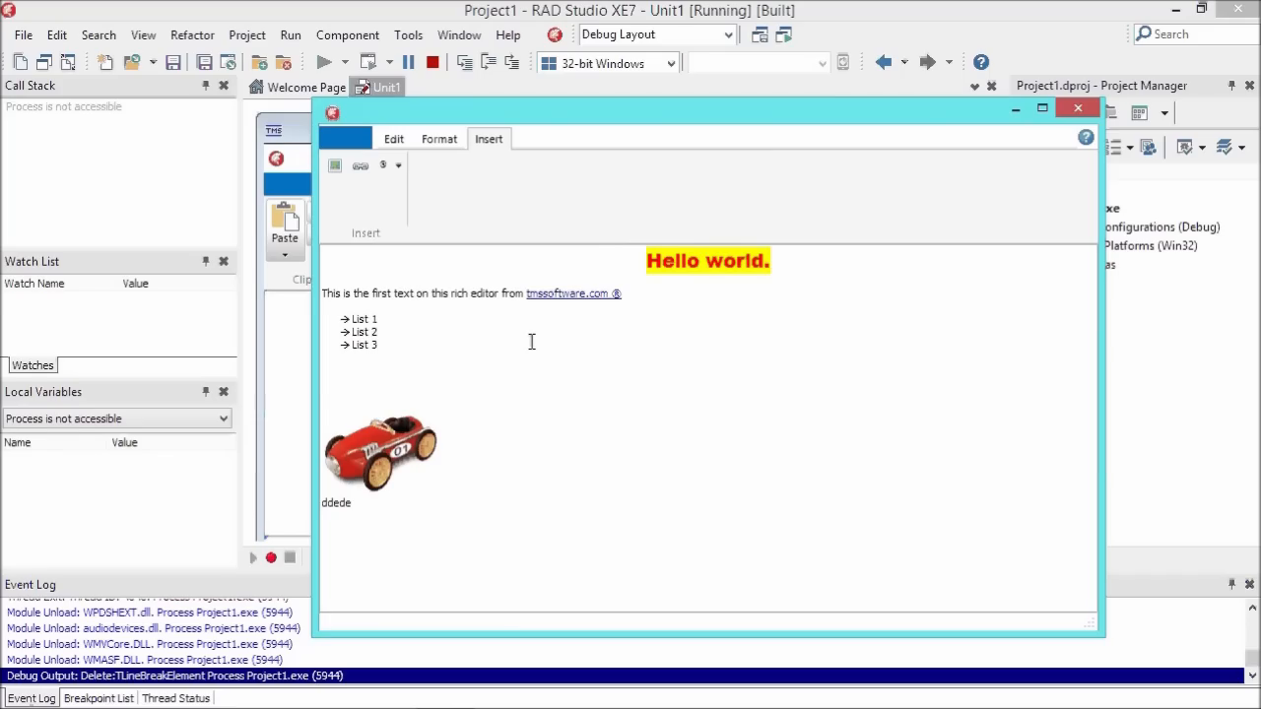
pyautogui.moveTo(490, 382)
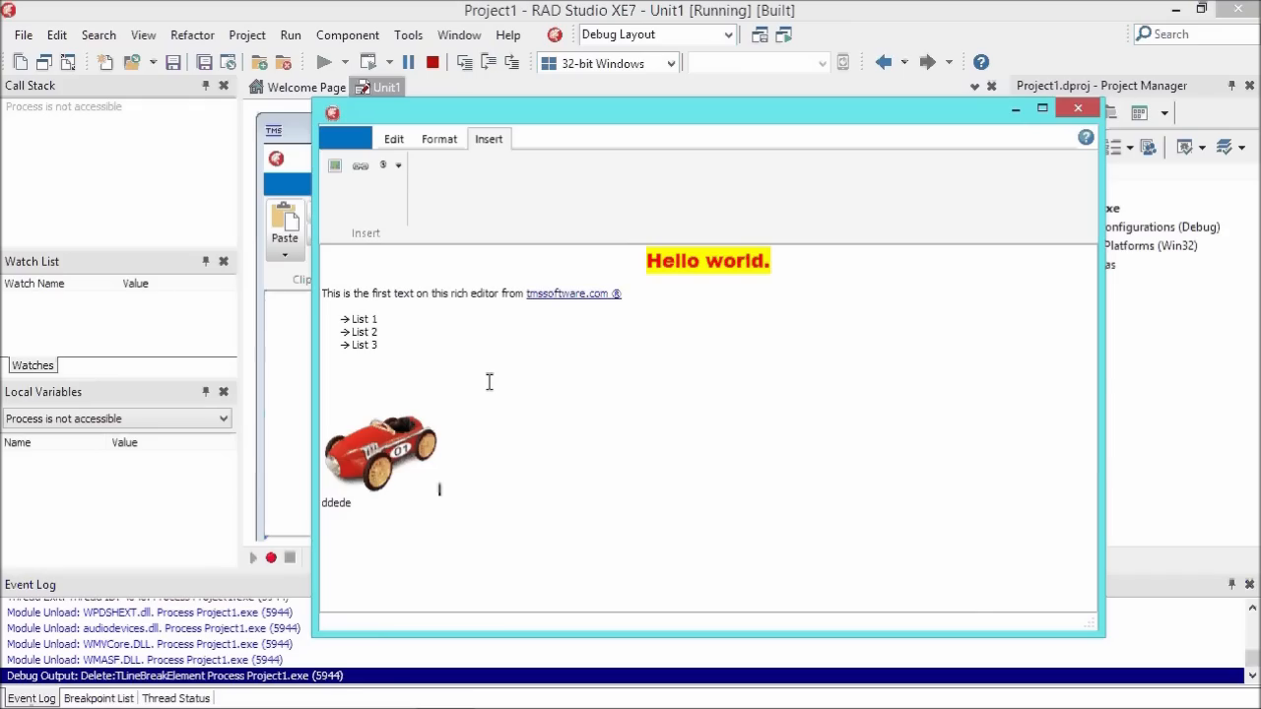
pyautogui.moveTo(502, 342)
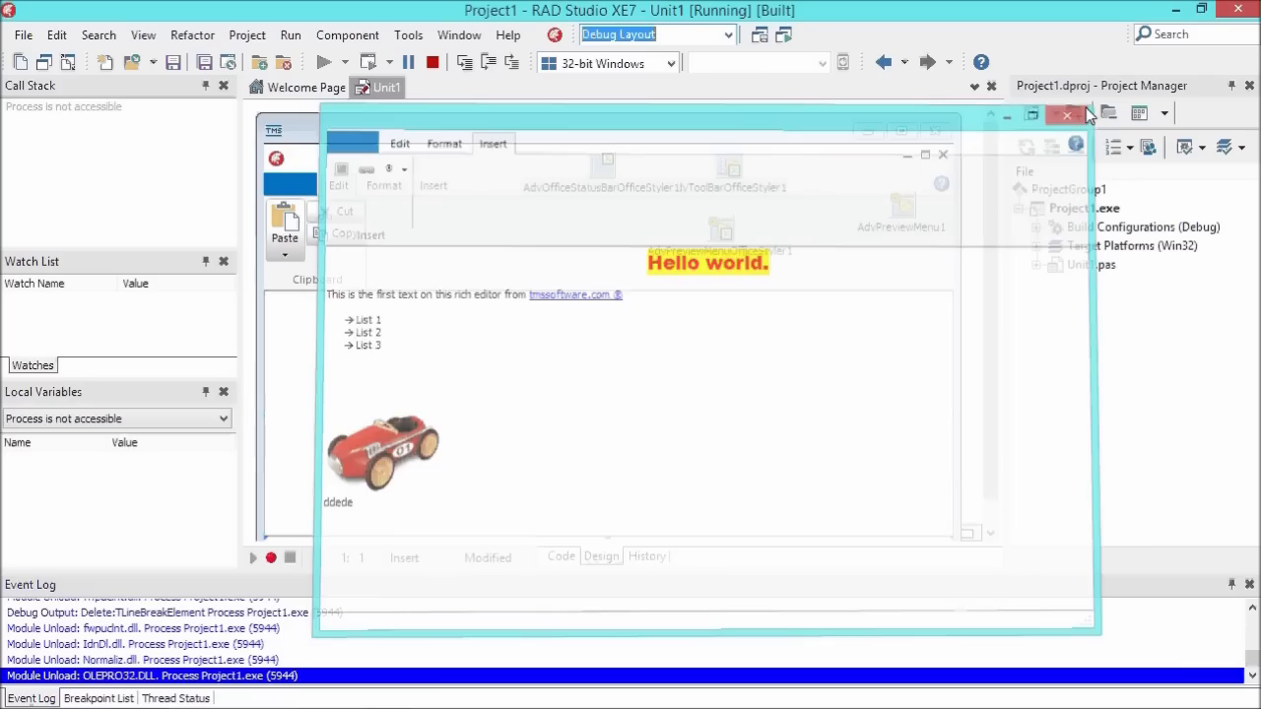
# - Close the running app and expand AdvRichEditor1's AutoCorrect property in the Object Inspector
pyautogui.click(1066, 115)
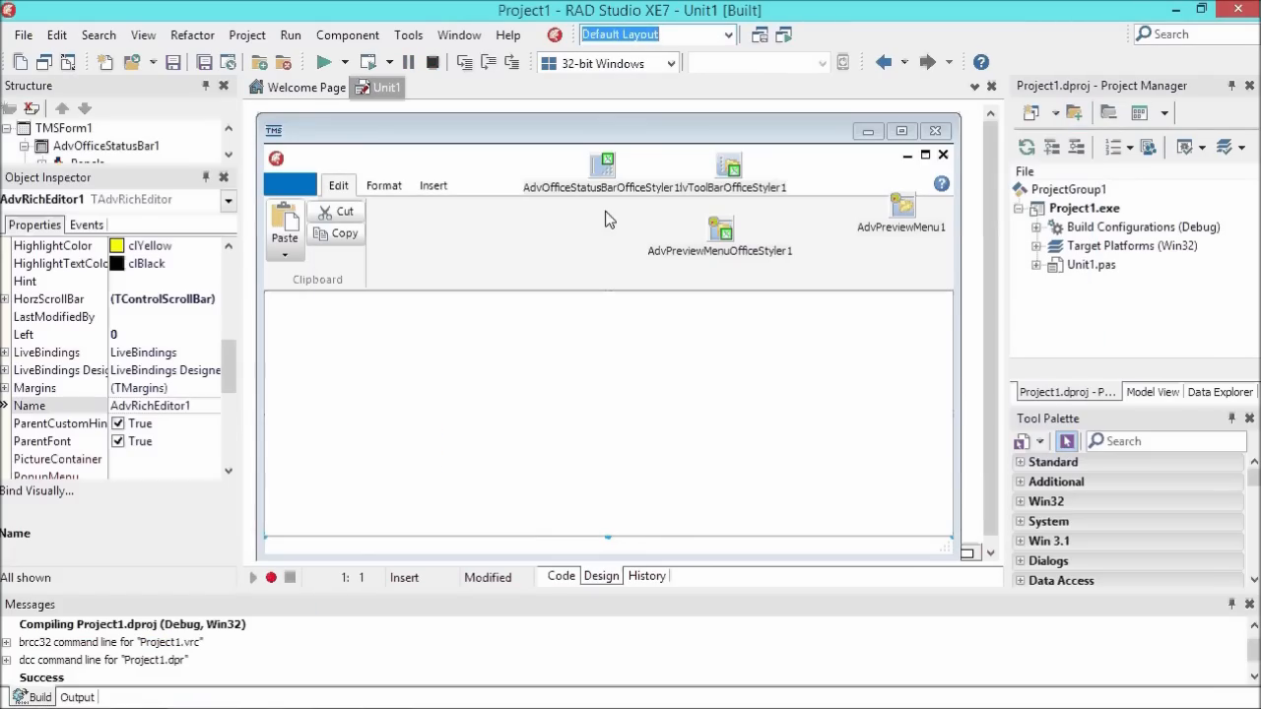
pyautogui.click(502, 130)
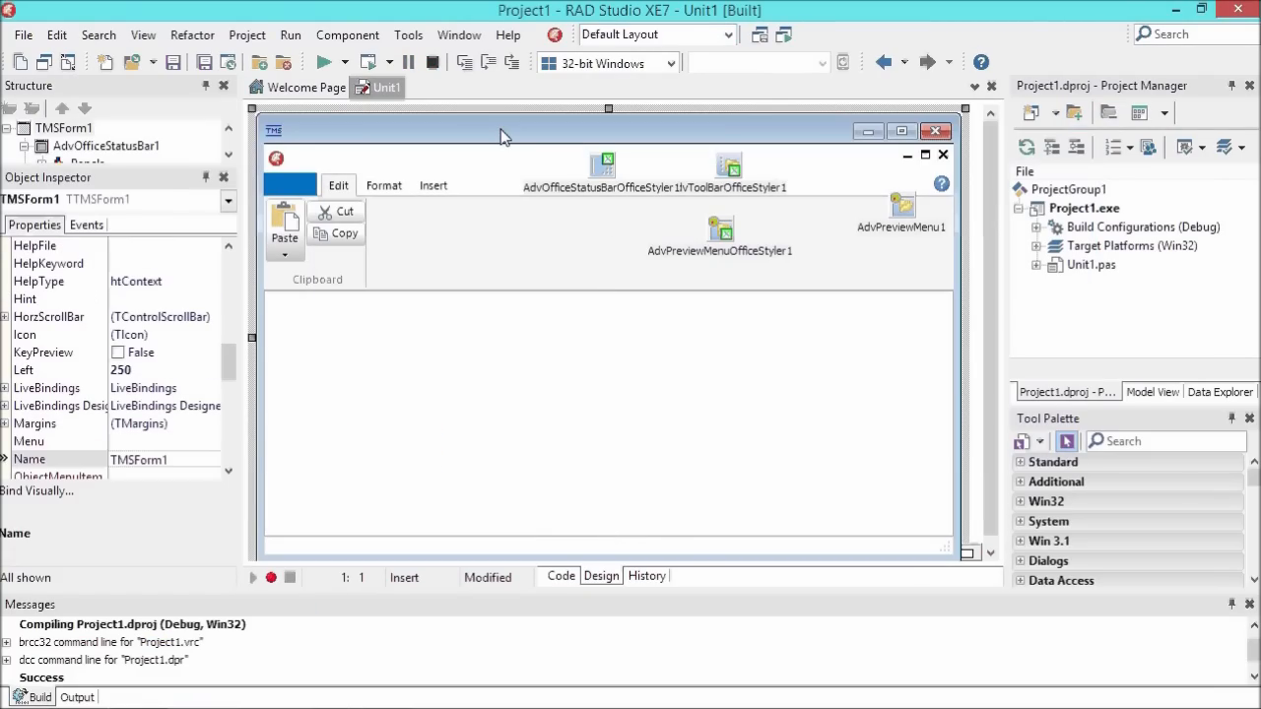
pyautogui.moveTo(466, 337)
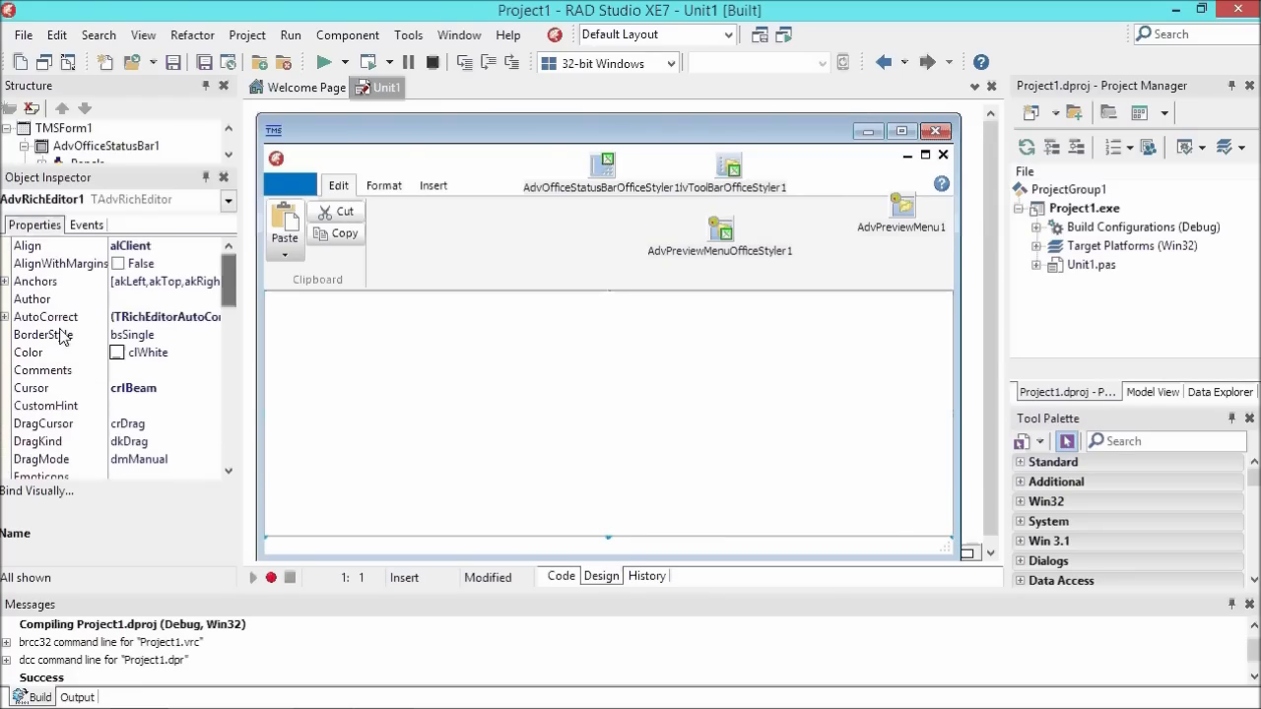
pyautogui.click(45, 316)
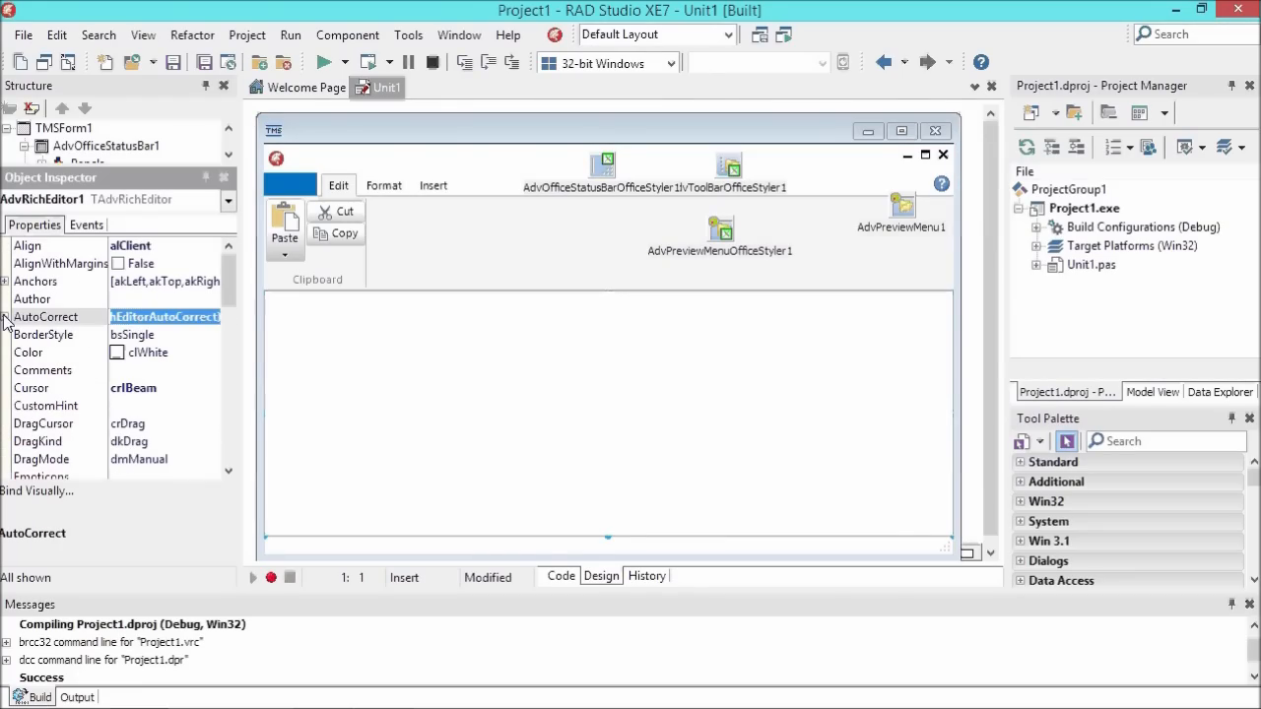
pyautogui.click(7, 316)
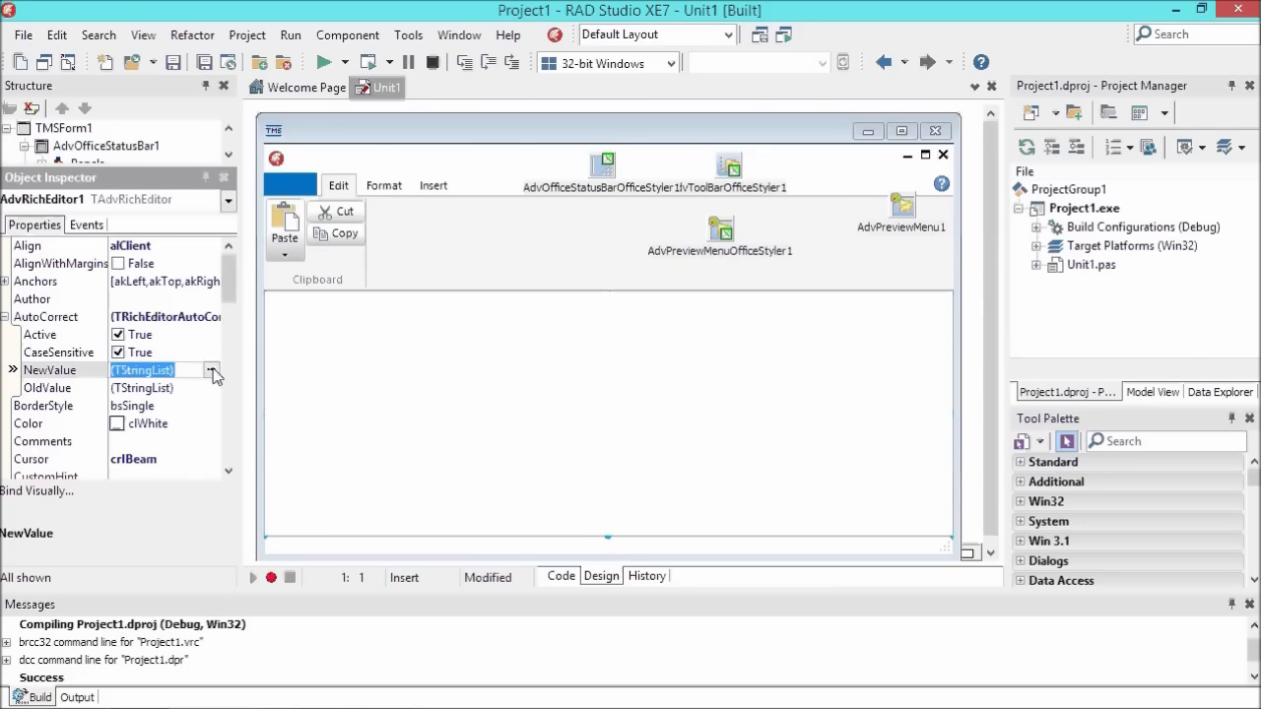
# - Open and close the empty AutoCorrect NewValue list, then return to TMSForm1's design
pyautogui.click(211, 369)
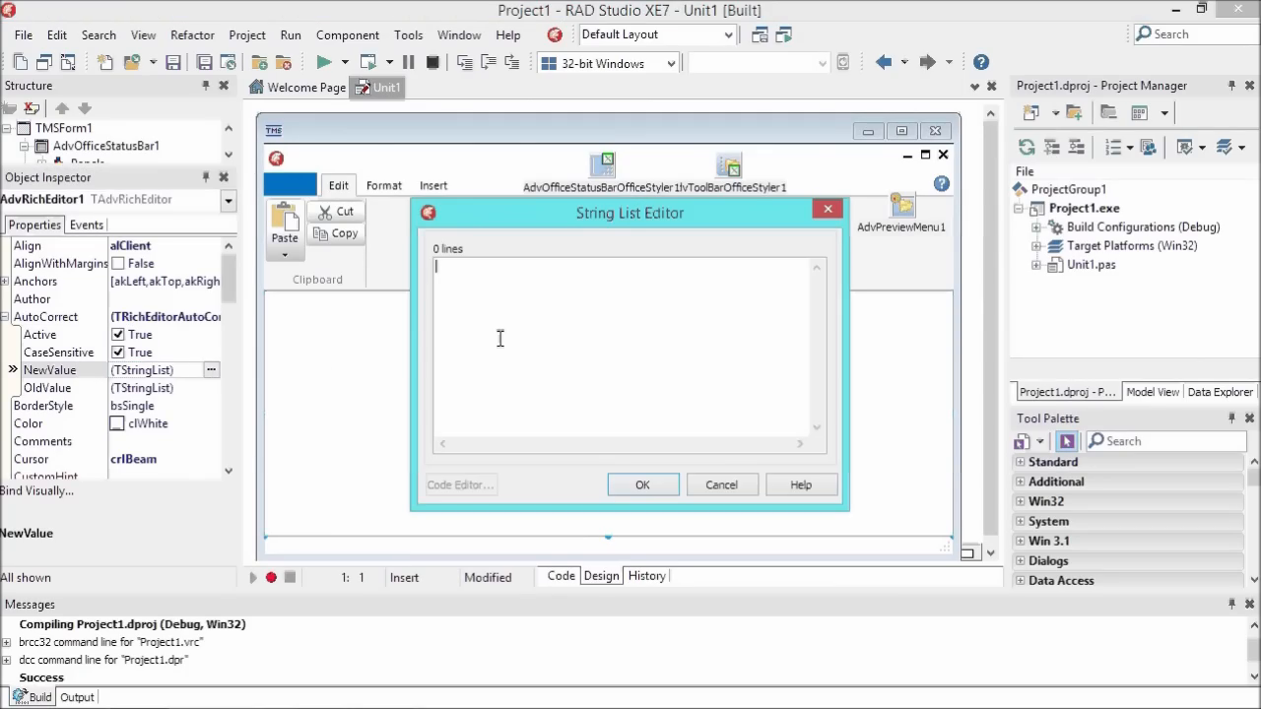
pyautogui.click(721, 485)
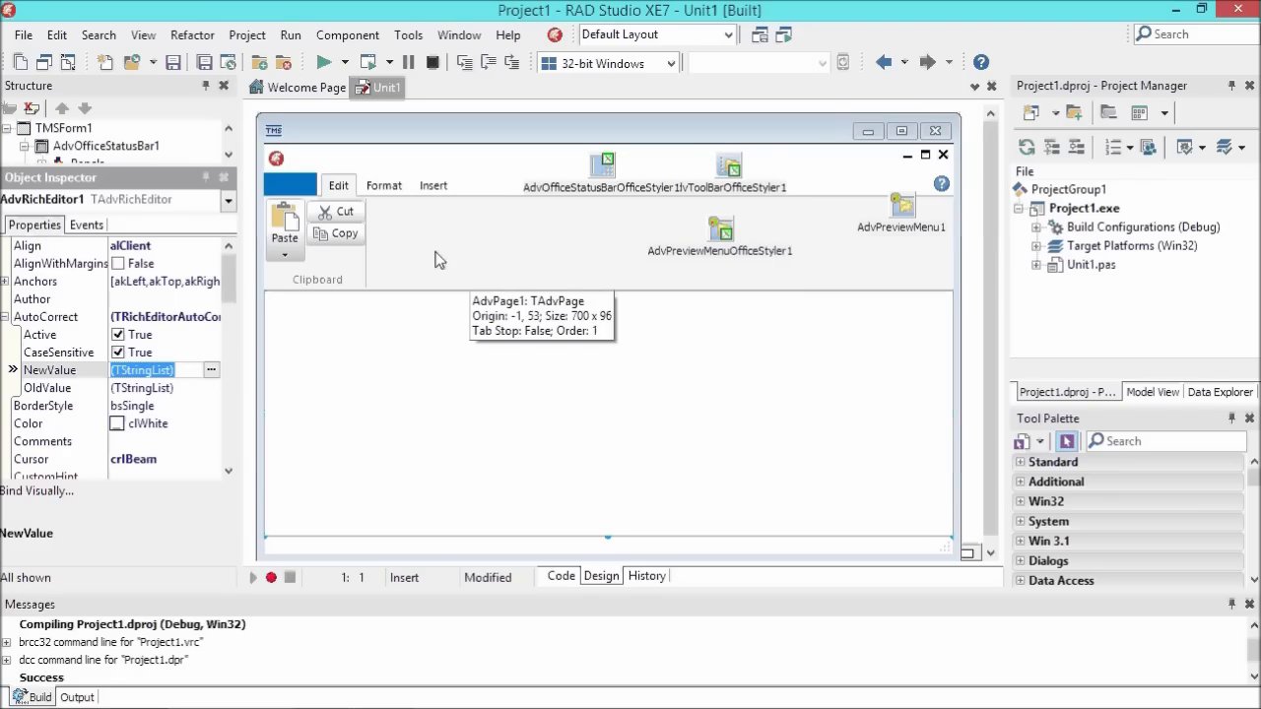
pyautogui.moveTo(468, 373)
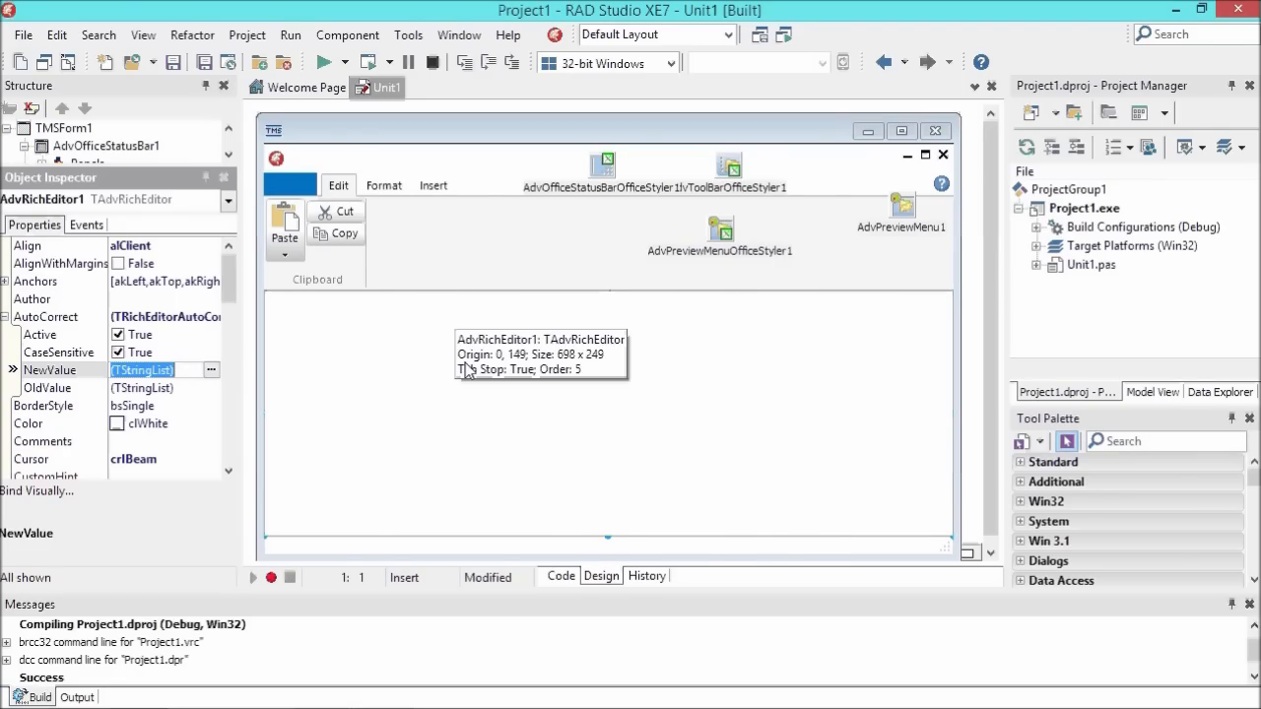
pyautogui.click(560, 576)
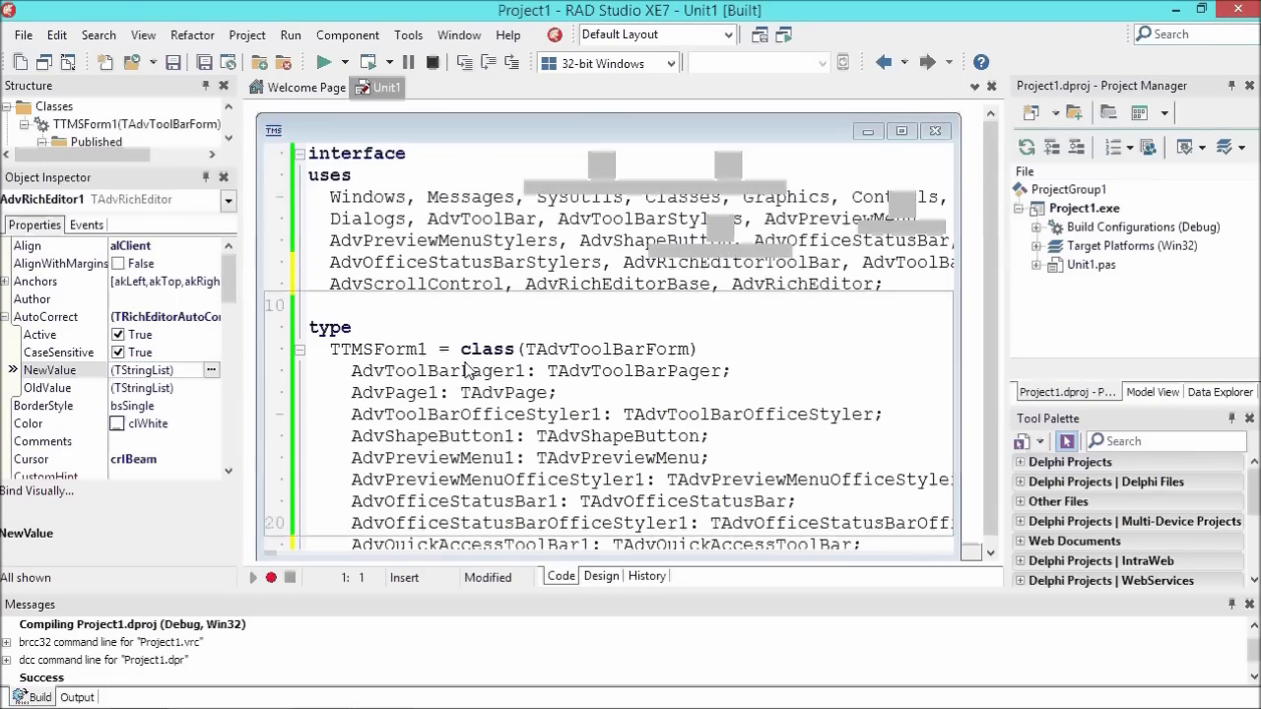
pyautogui.click(601, 576)
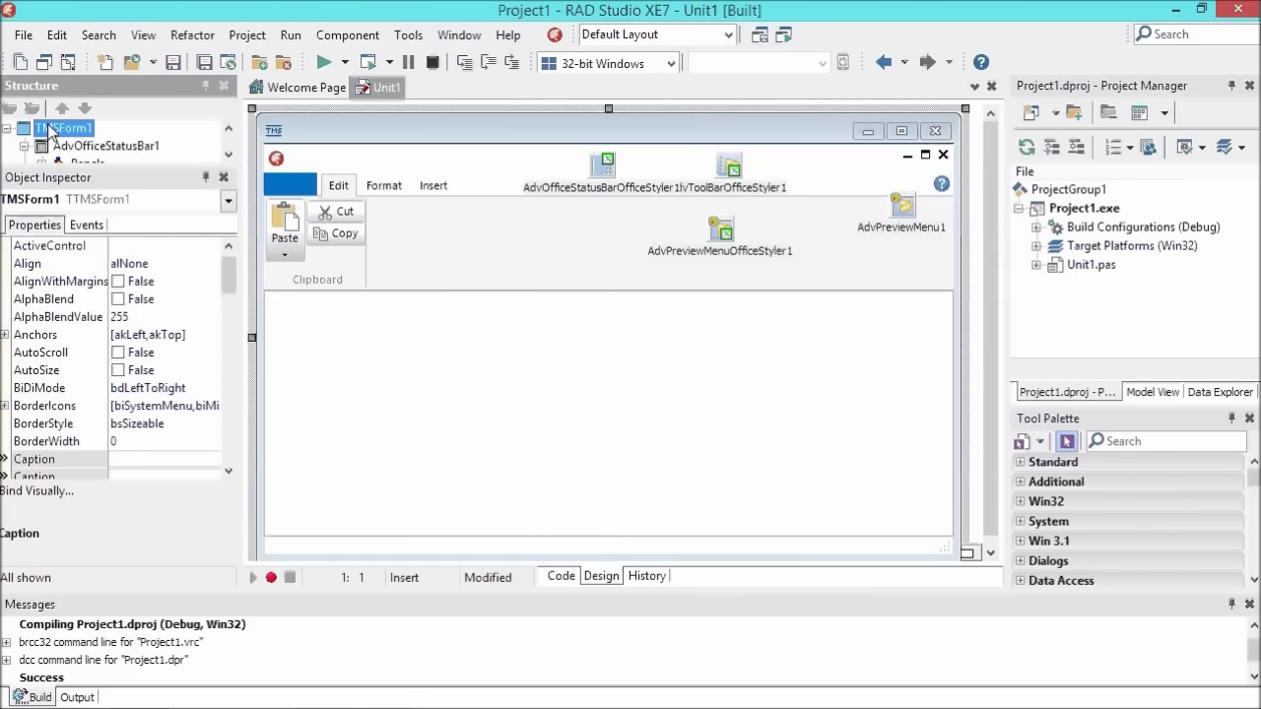
# - In FormCreate, add AutoCorrect entries mapping 'tezt' to 'test' and 'BF' to 'Bruno Fierens'
pyautogui.click(86, 225)
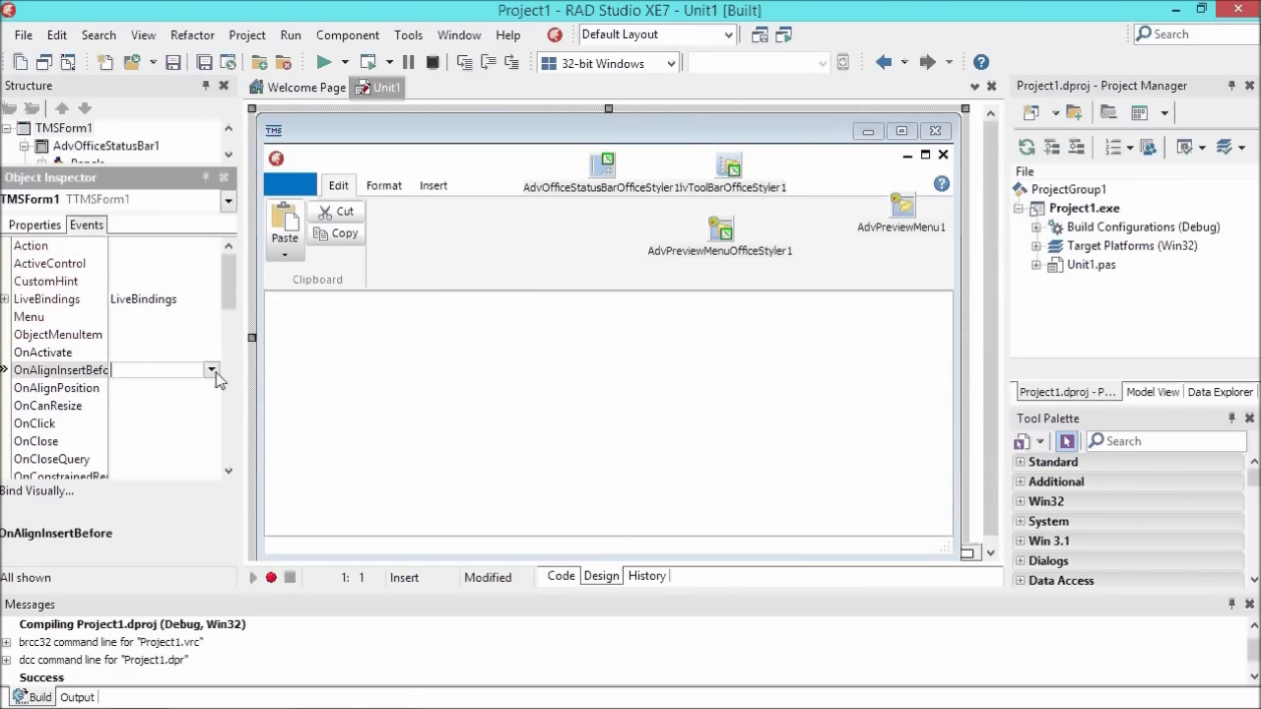
pyautogui.scroll(-3)
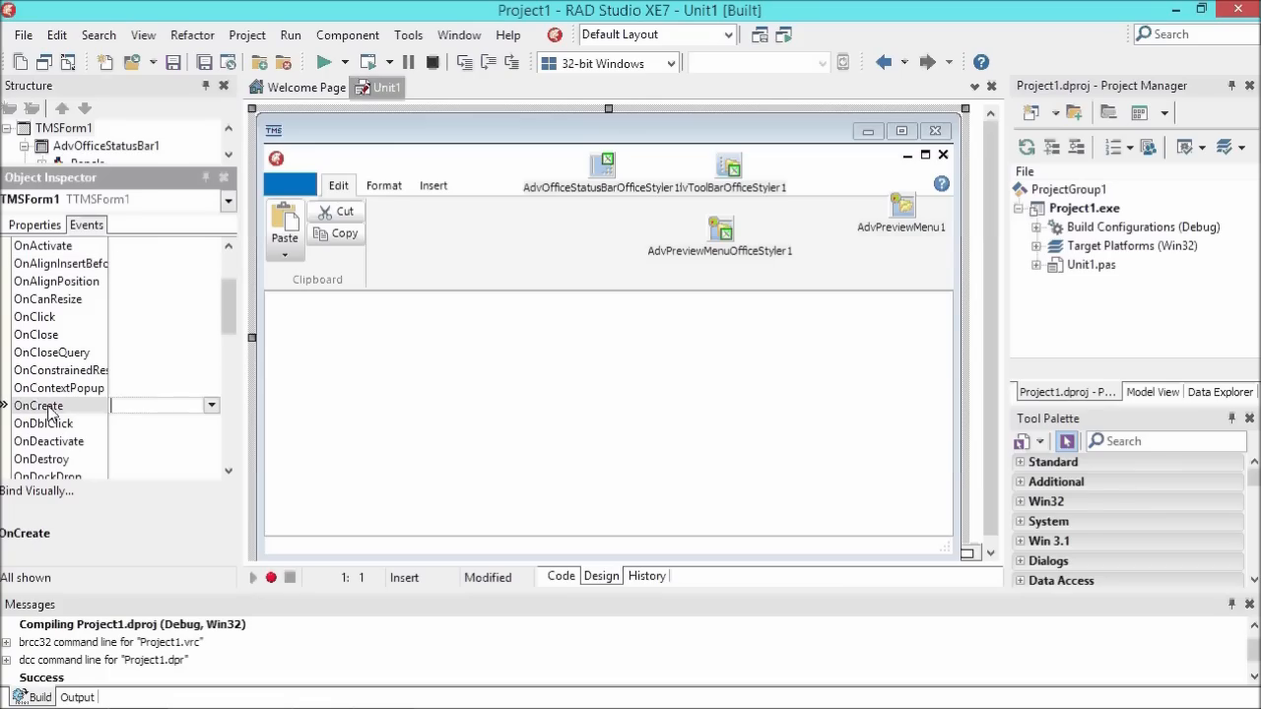
pyautogui.doubleClick(158, 405)
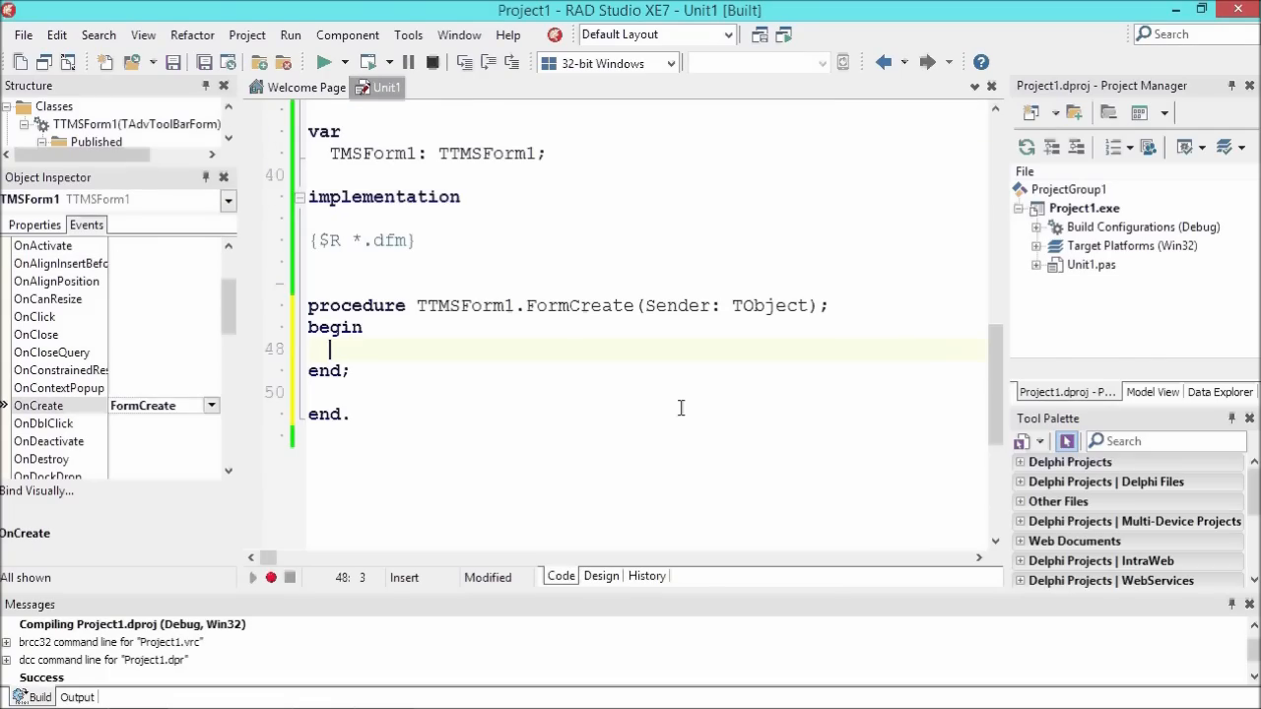
pyautogui.write('adv')
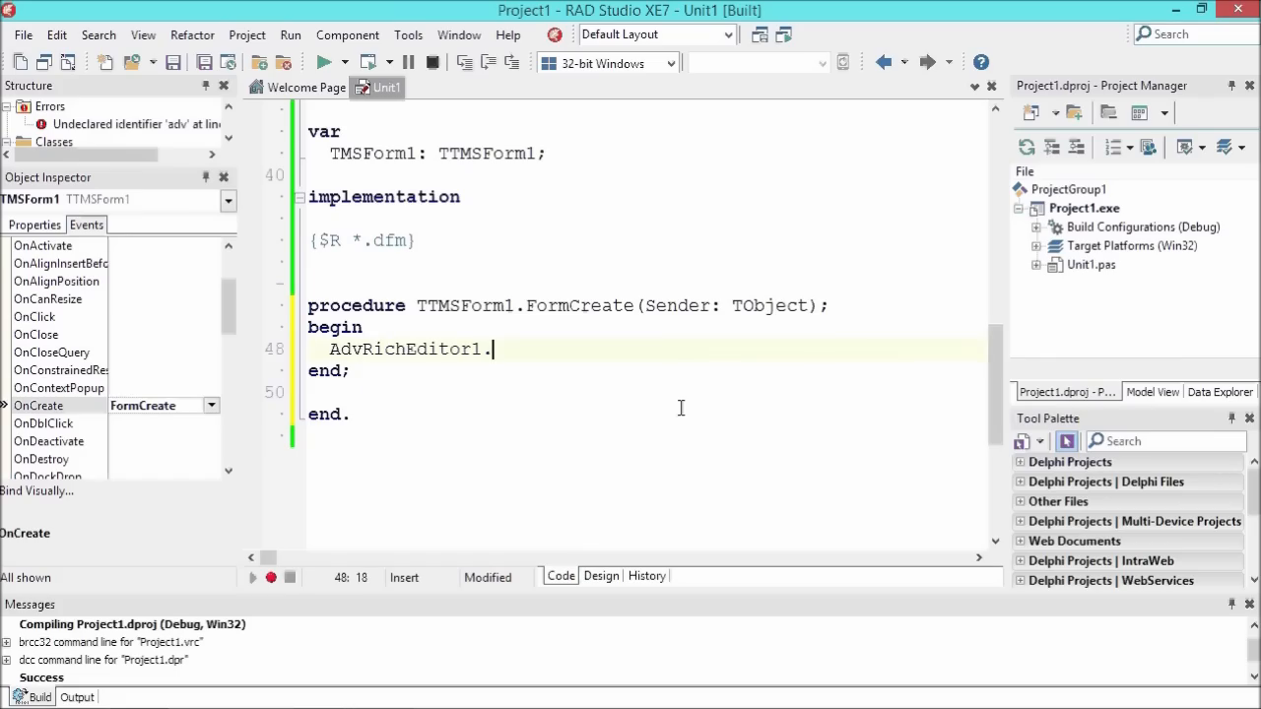
pyautogui.write("AutoCorrect.Add('BF',);")
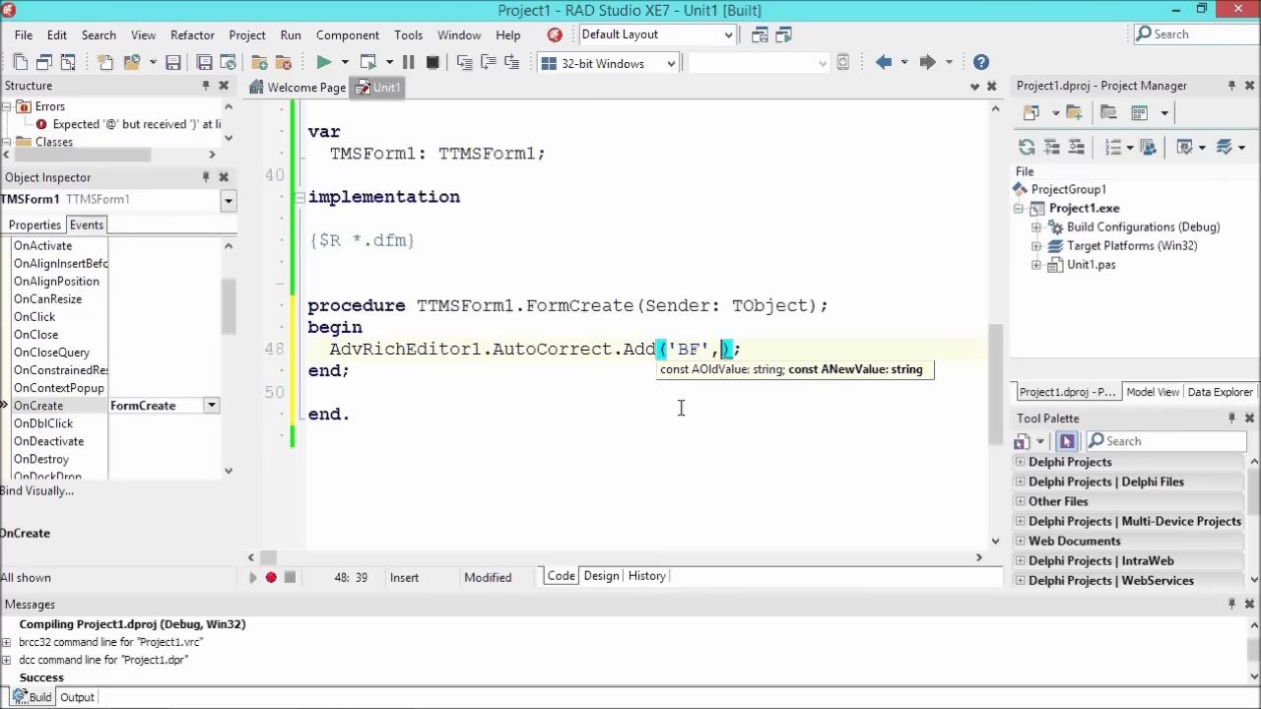
pyautogui.write('t')
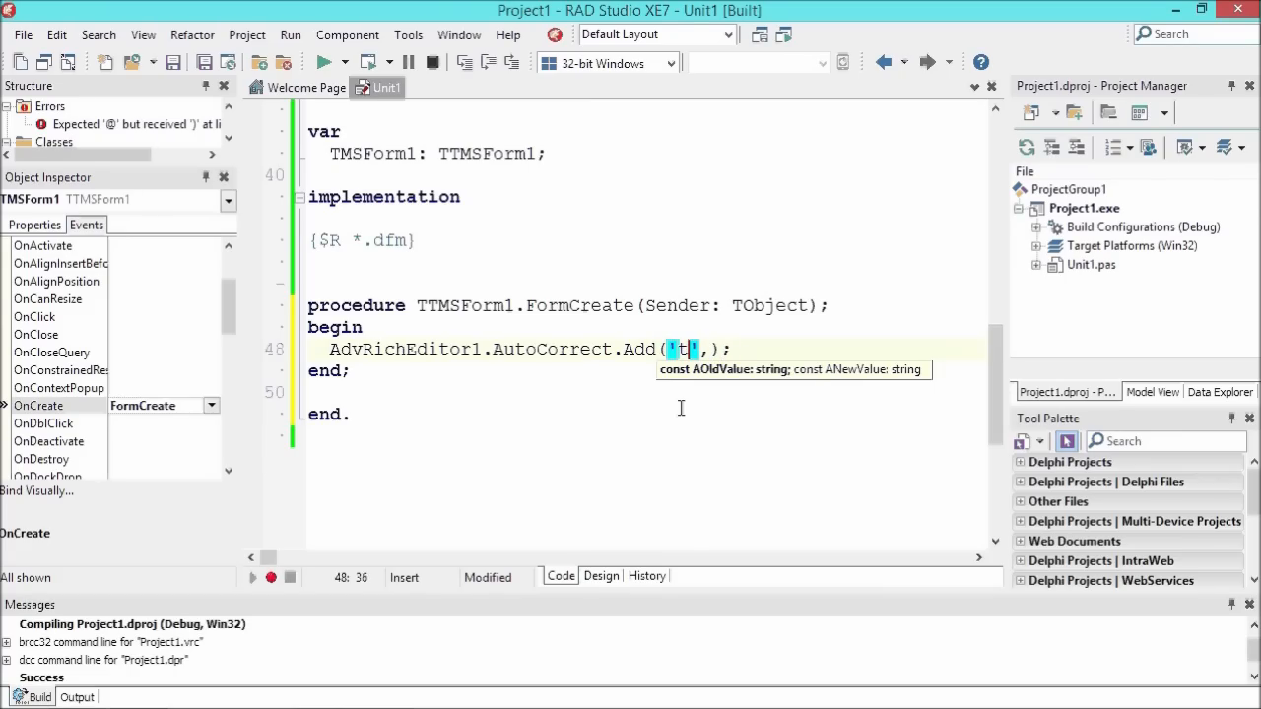
pyautogui.write("ezt','test'")
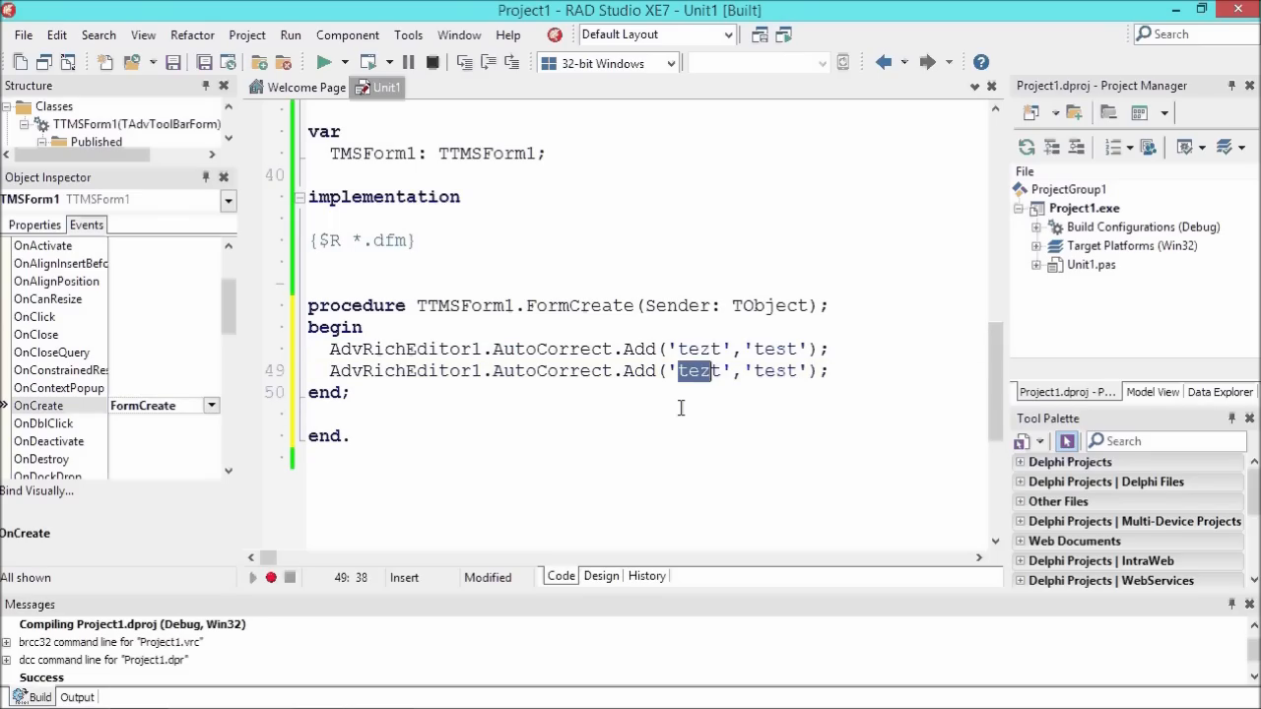
pyautogui.write('BF')
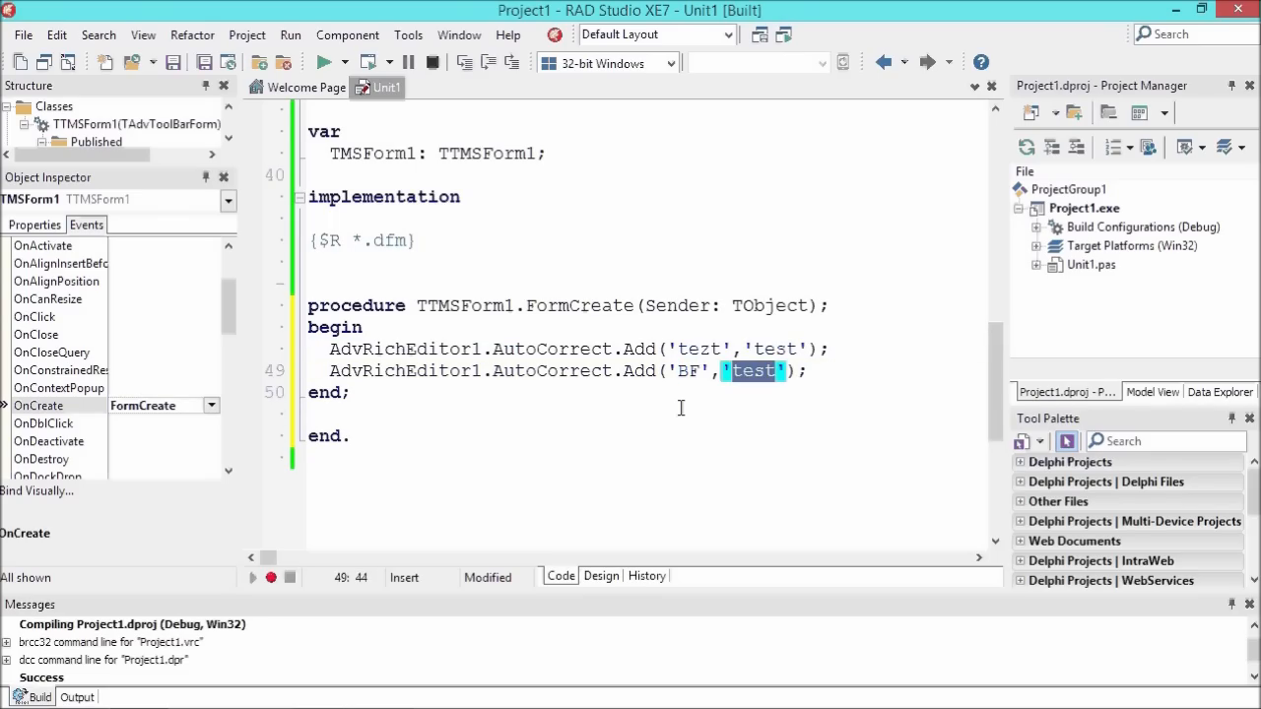
pyautogui.write('Bruno Fierens')
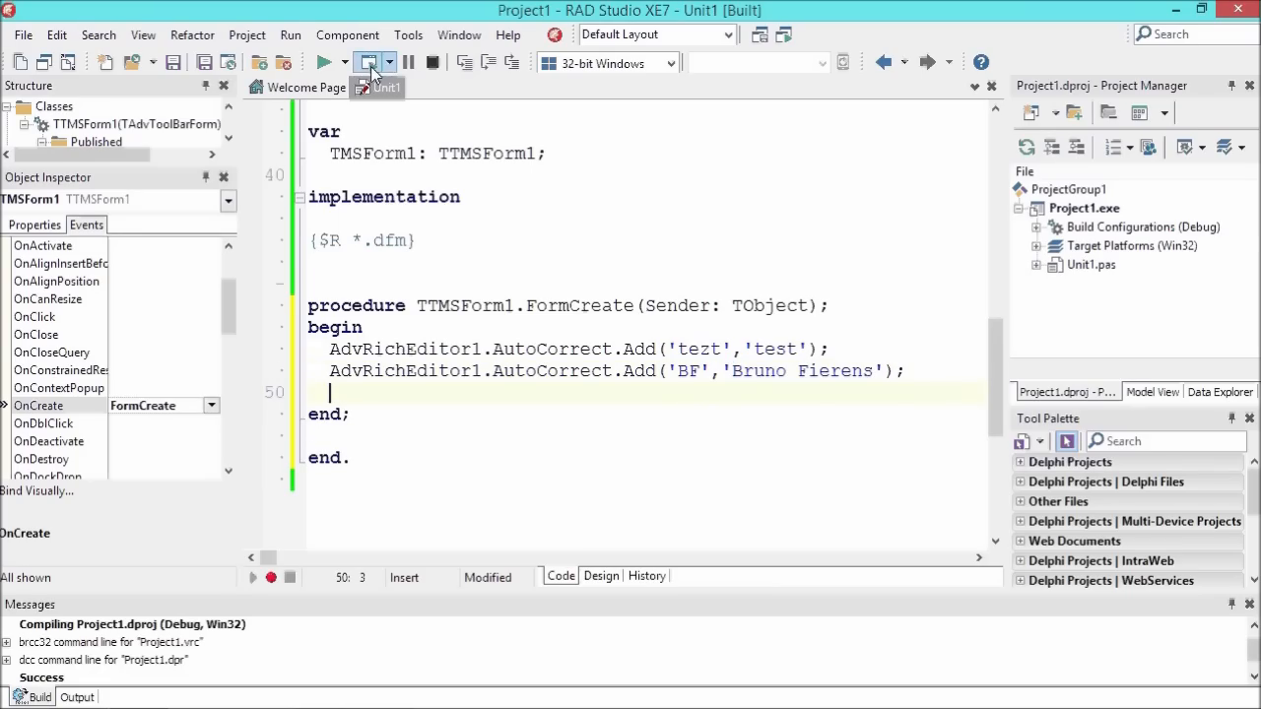
pyautogui.click(367, 62)
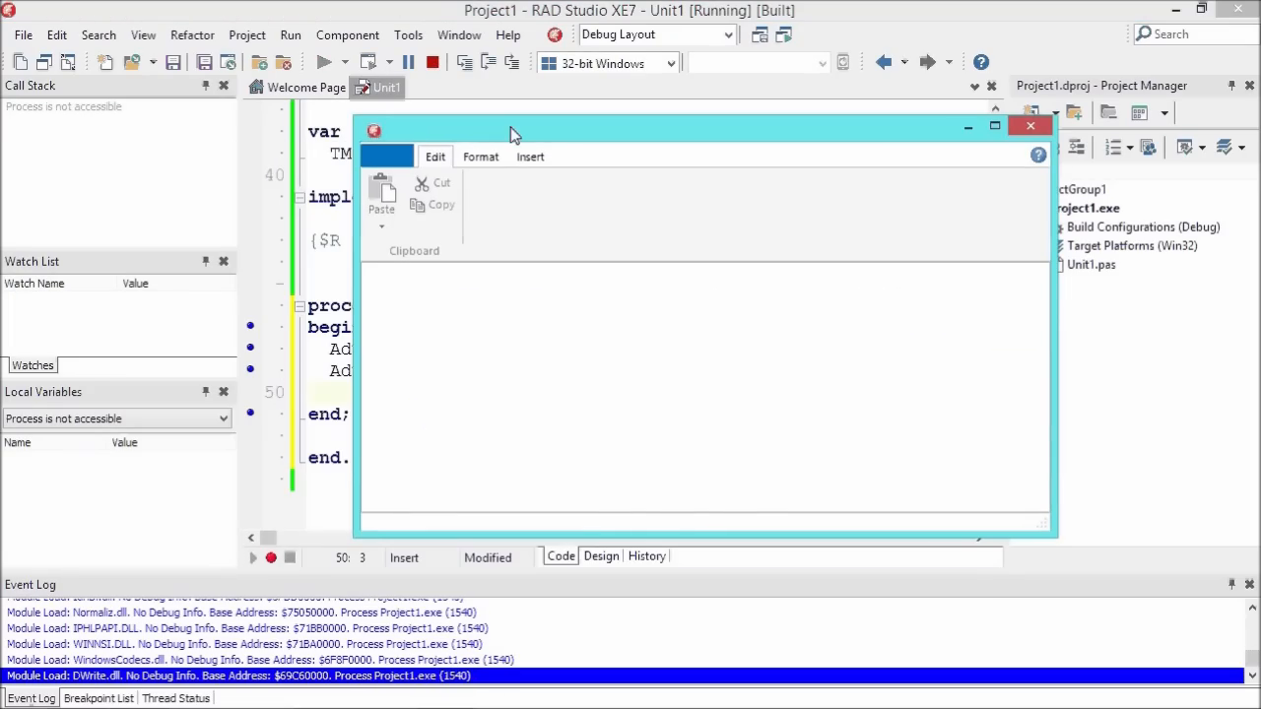
pyautogui.write('test')
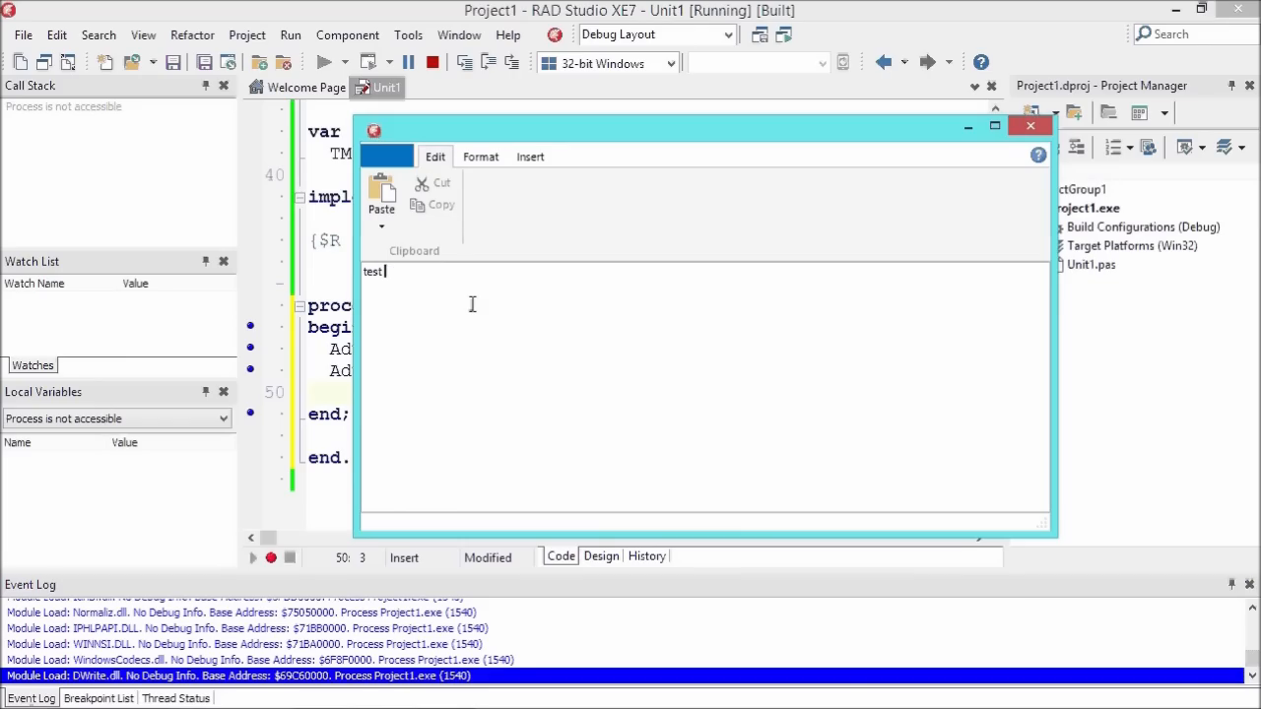
pyautogui.write('Bruno Fierens')
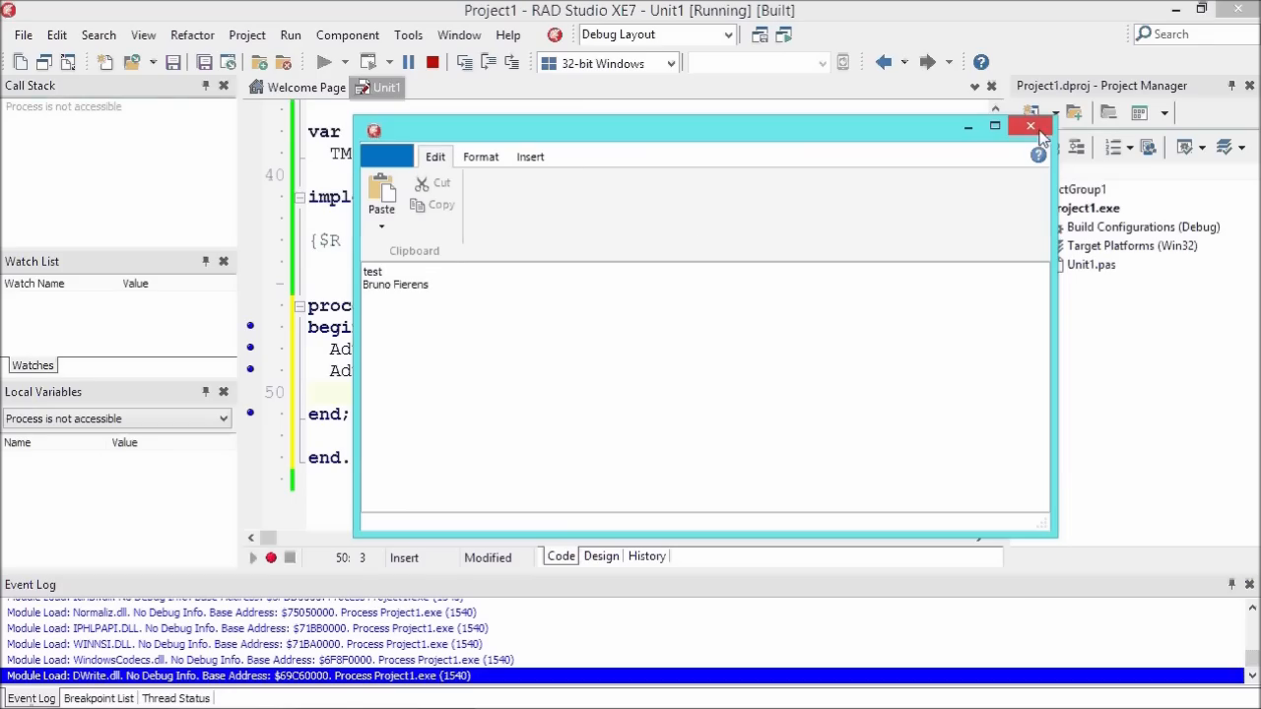
pyautogui.click(1031, 127)
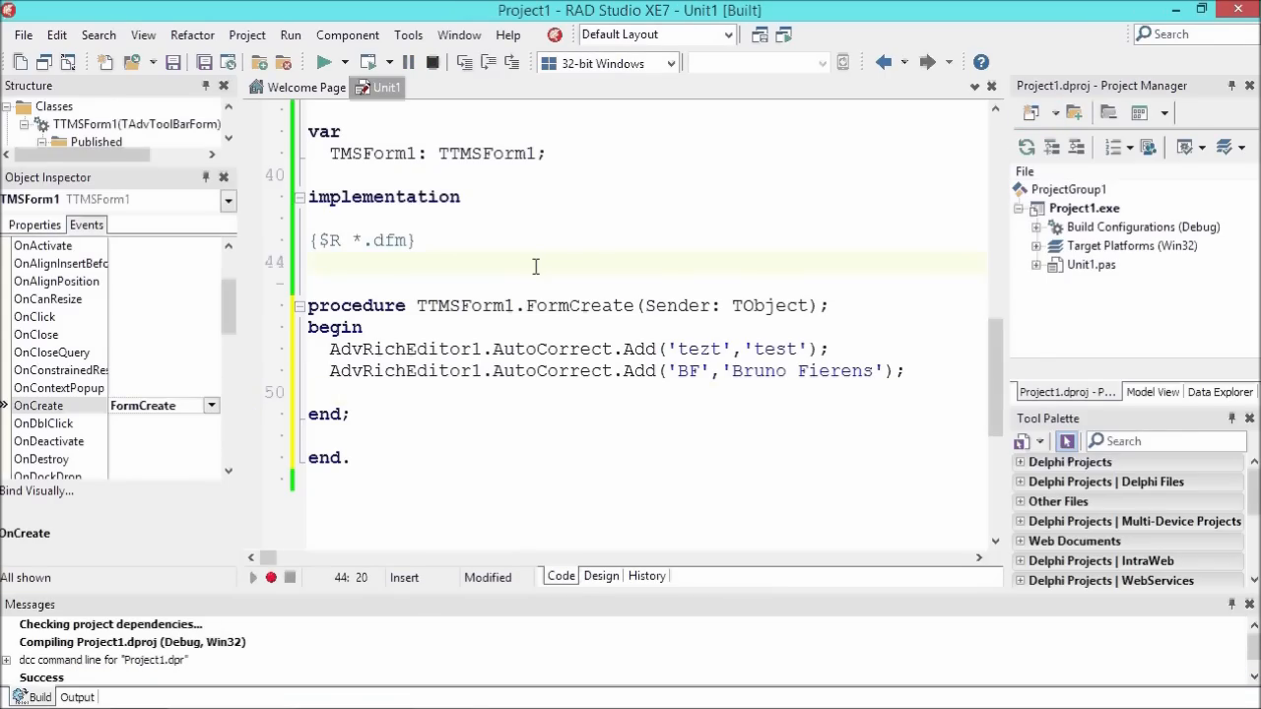
# - Drop a TAdvRichEditorSpellCheck from the 'advrich' palette search onto the form with Active True
pyautogui.click(601, 575)
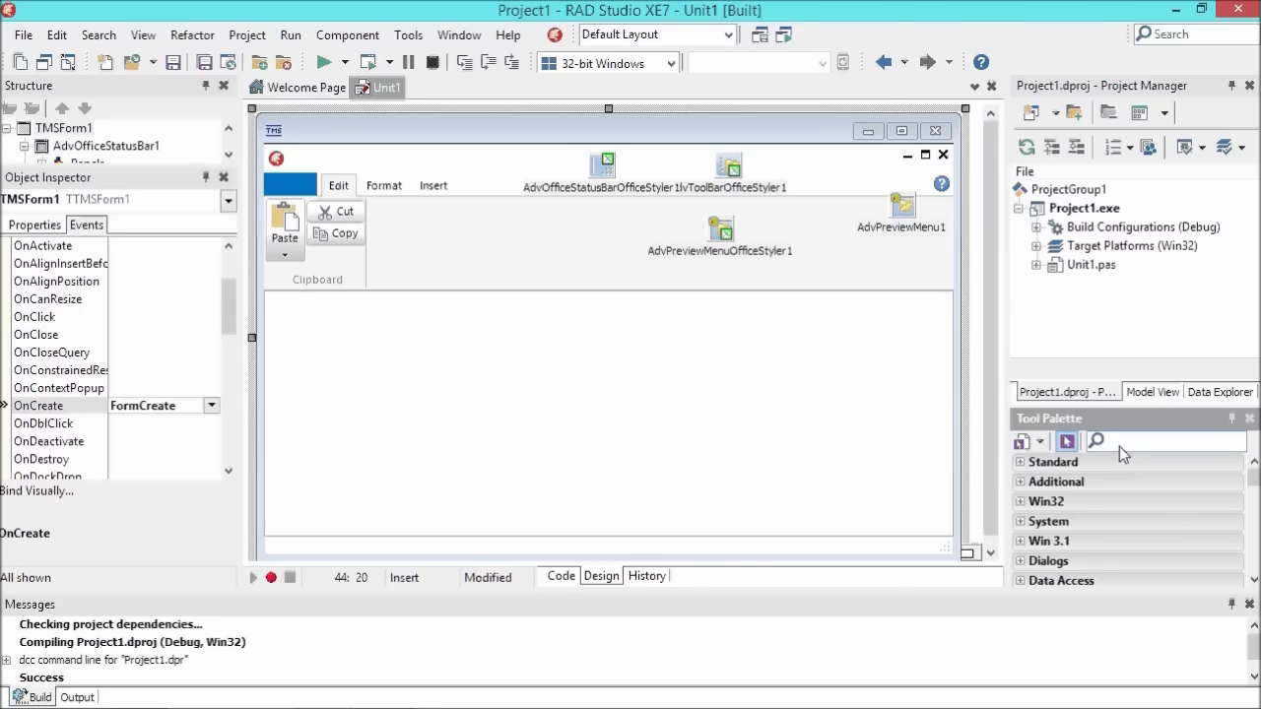
pyautogui.write('a')
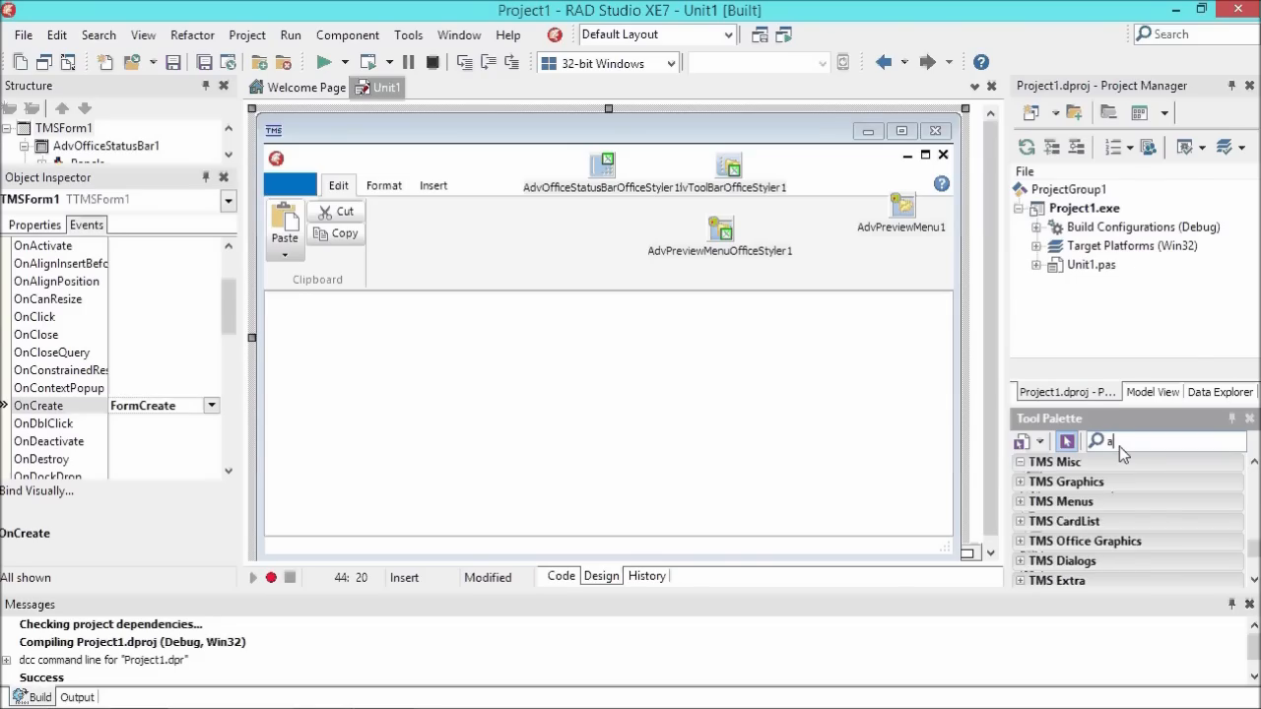
pyautogui.write('advrich')
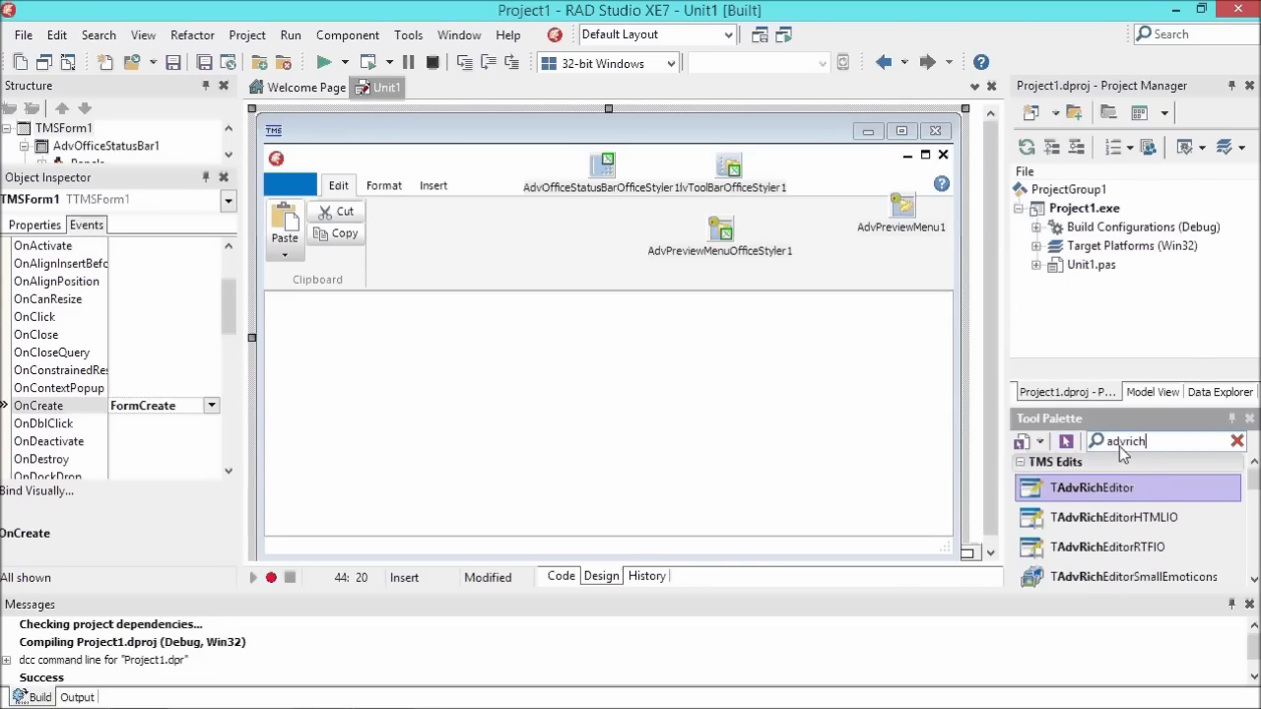
pyautogui.write('e')
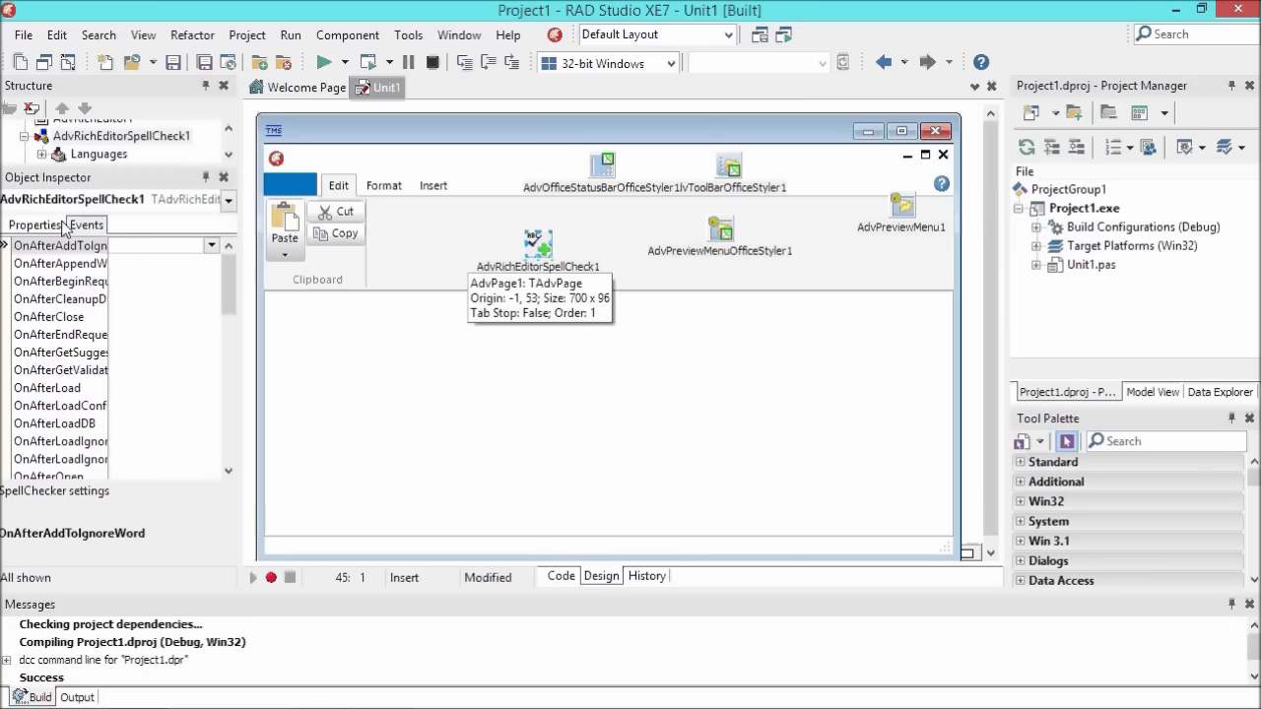
pyautogui.click(34, 225)
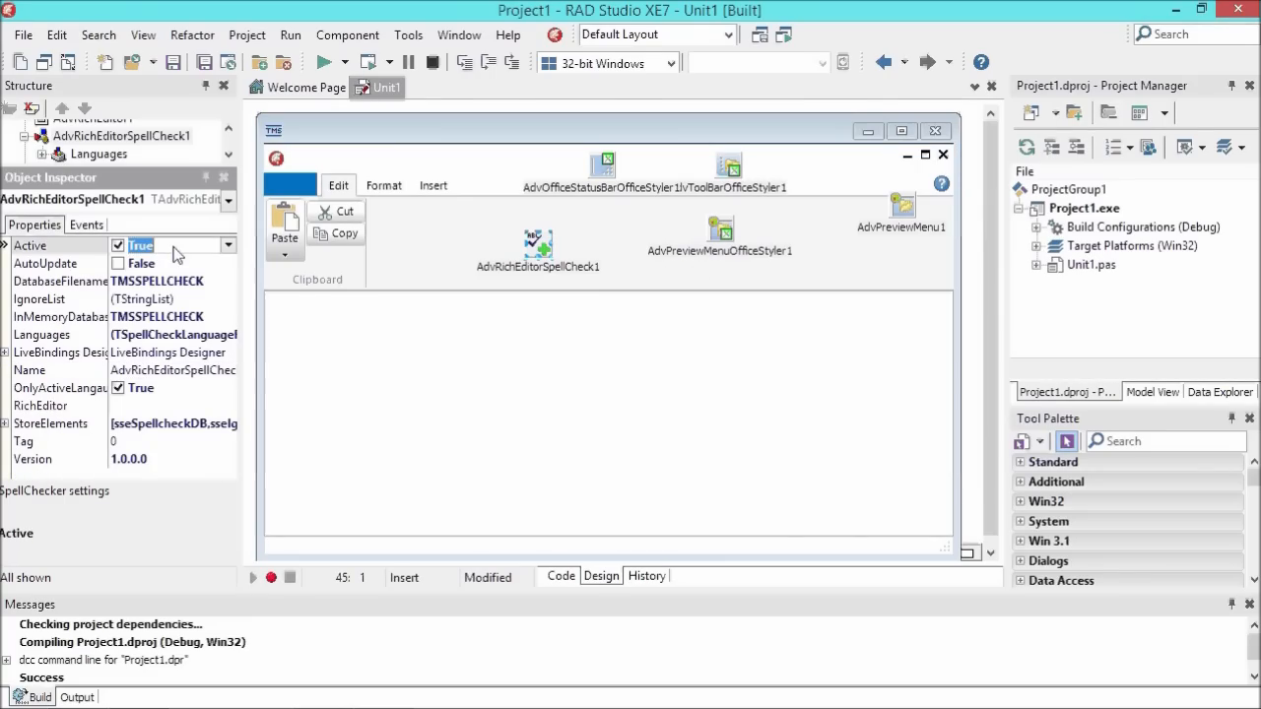
pyautogui.click(23, 35)
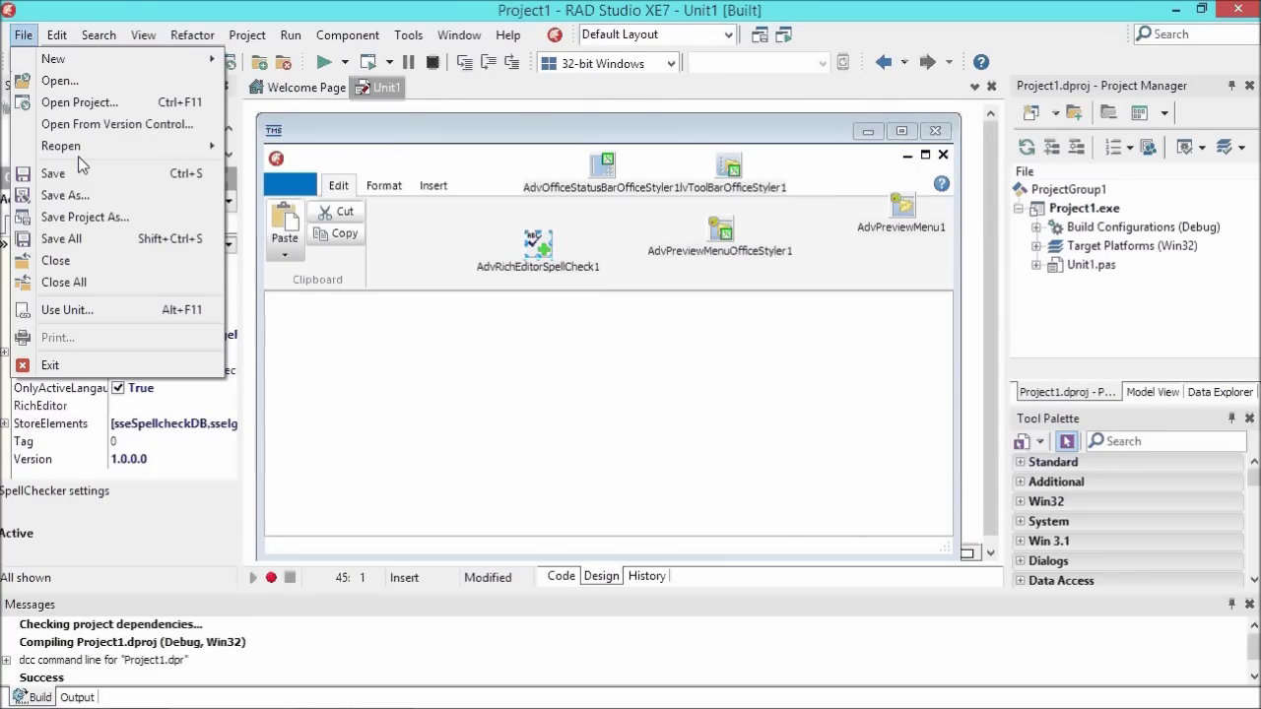
# - Save unit Uricheditordemo and project richeditordemo into C:\Delphi XE7\Demo
pyautogui.click(65, 195)
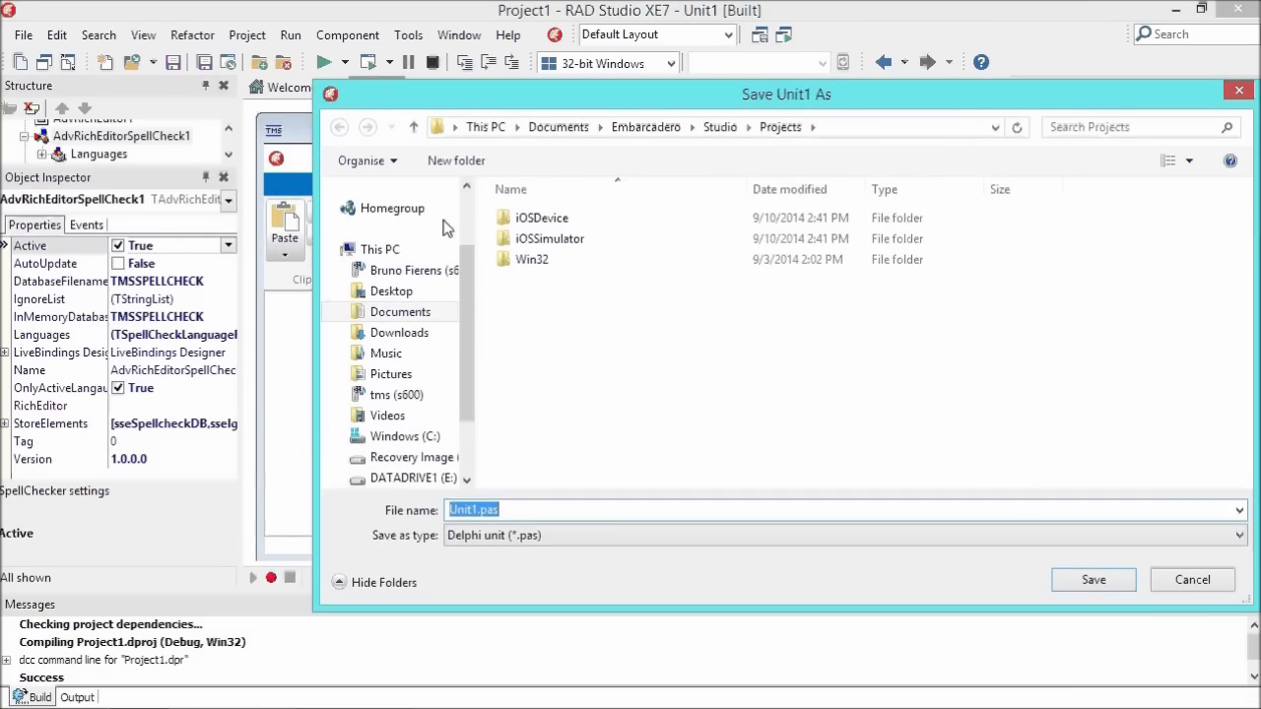
pyautogui.click(380, 249)
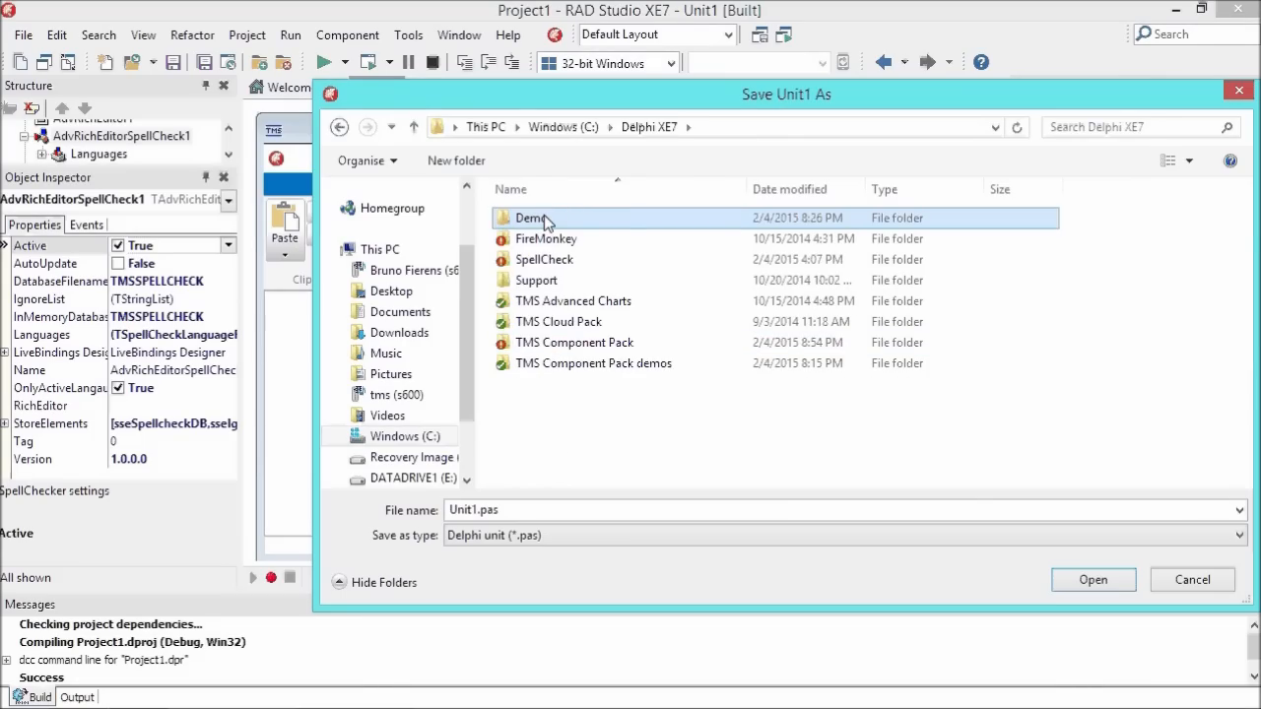
pyautogui.doubleClick(531, 217)
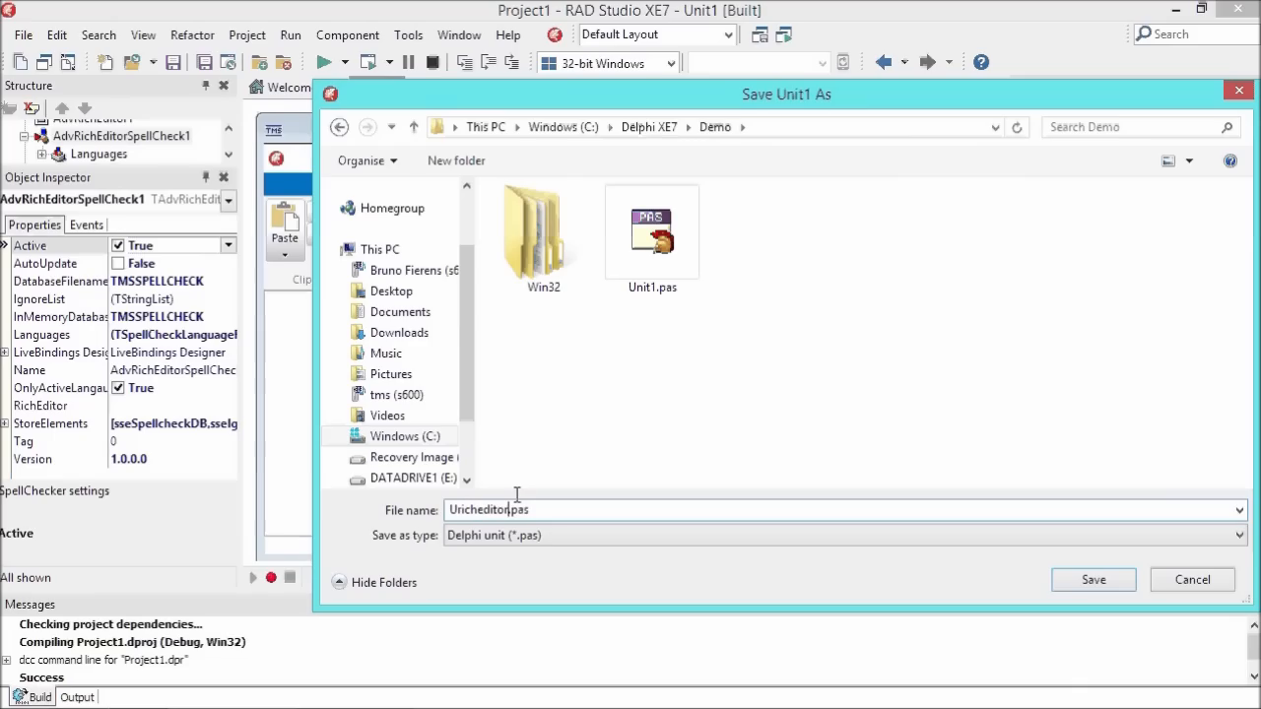
pyautogui.write('demo')
pyautogui.write('richedi')
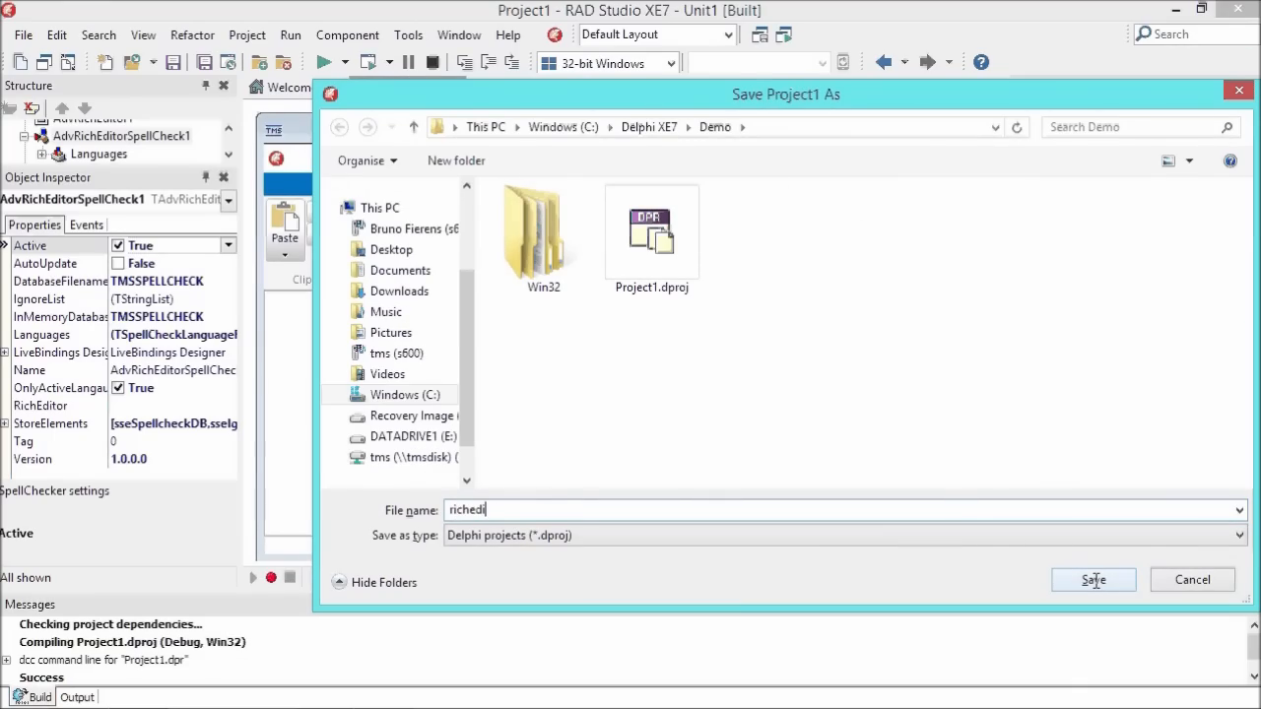
pyautogui.write('tordemo')
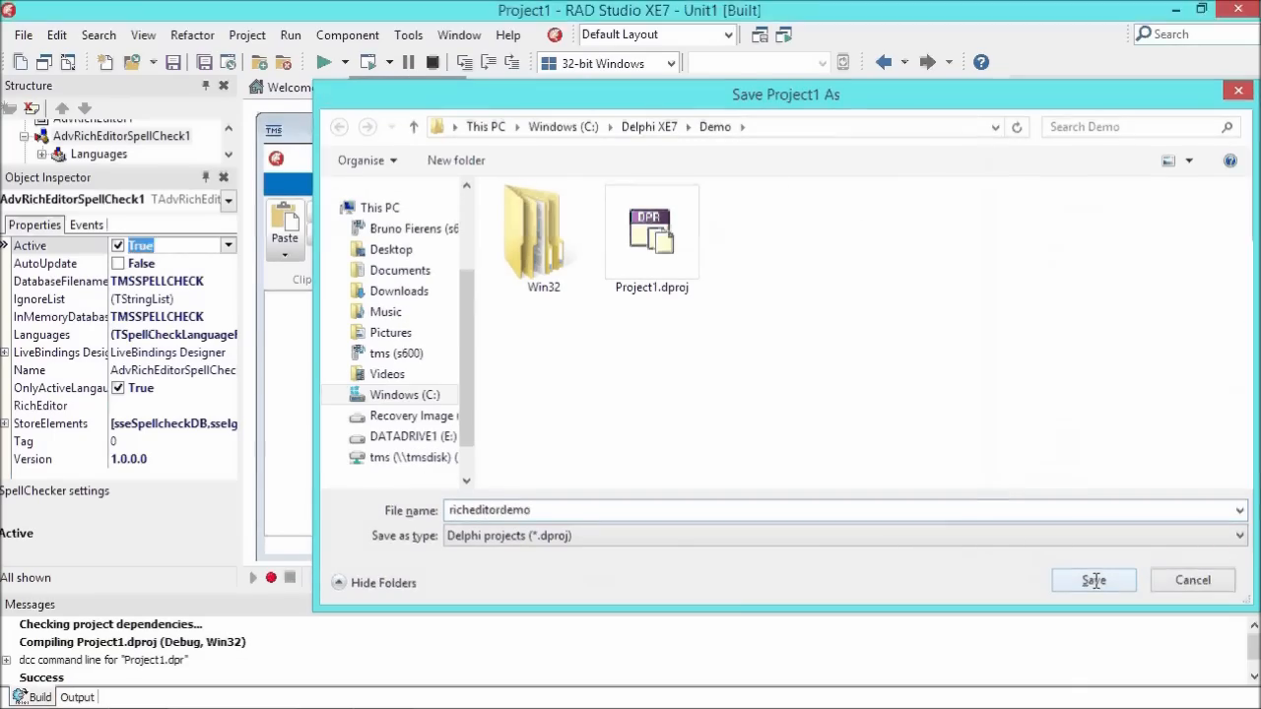
pyautogui.click(1093, 580)
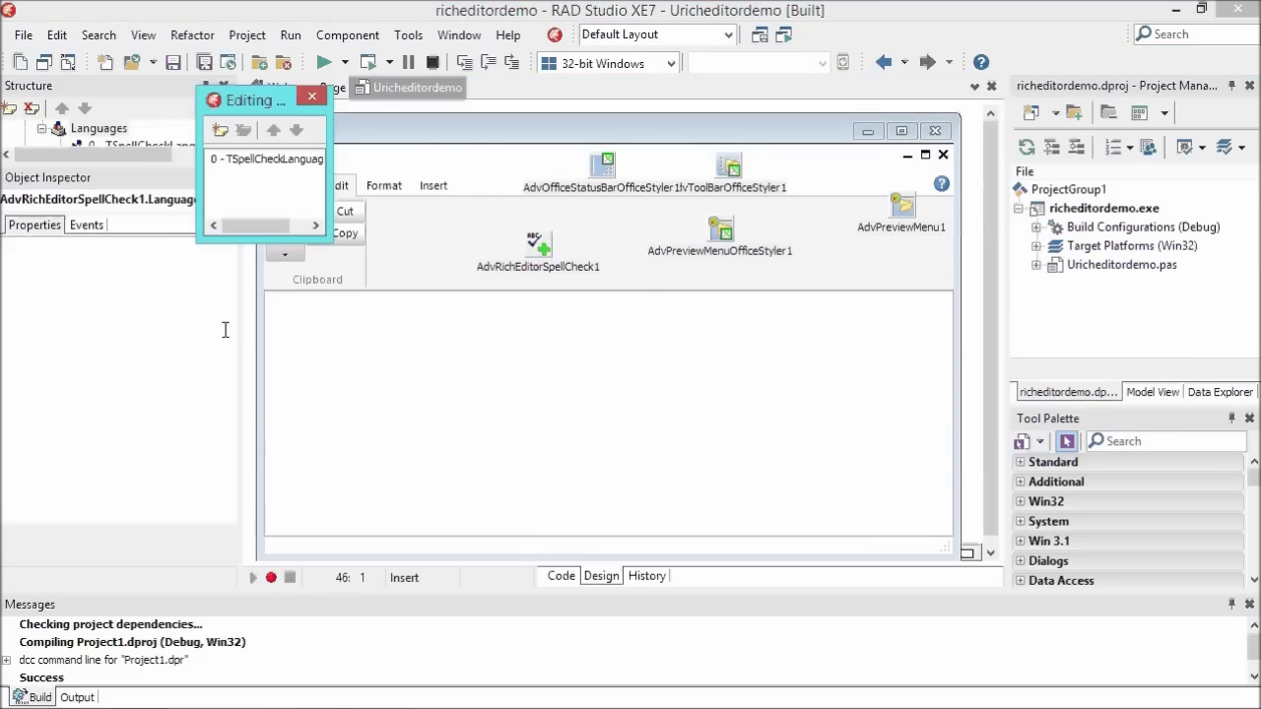
# - Close the Languages editor, select AdvRichEditor1 and browse its events in the Object Inspector
pyautogui.click(264, 159)
pyautogui.write('AdvRichEditor1')
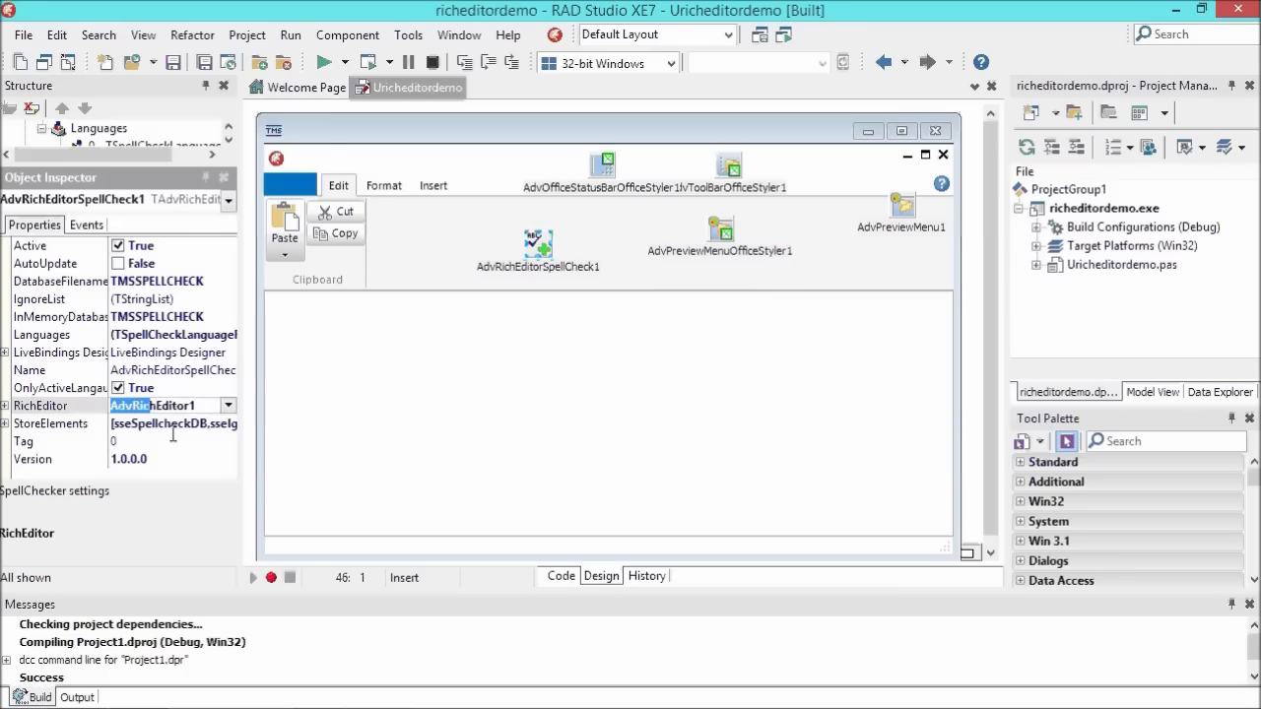
pyautogui.click(539, 245)
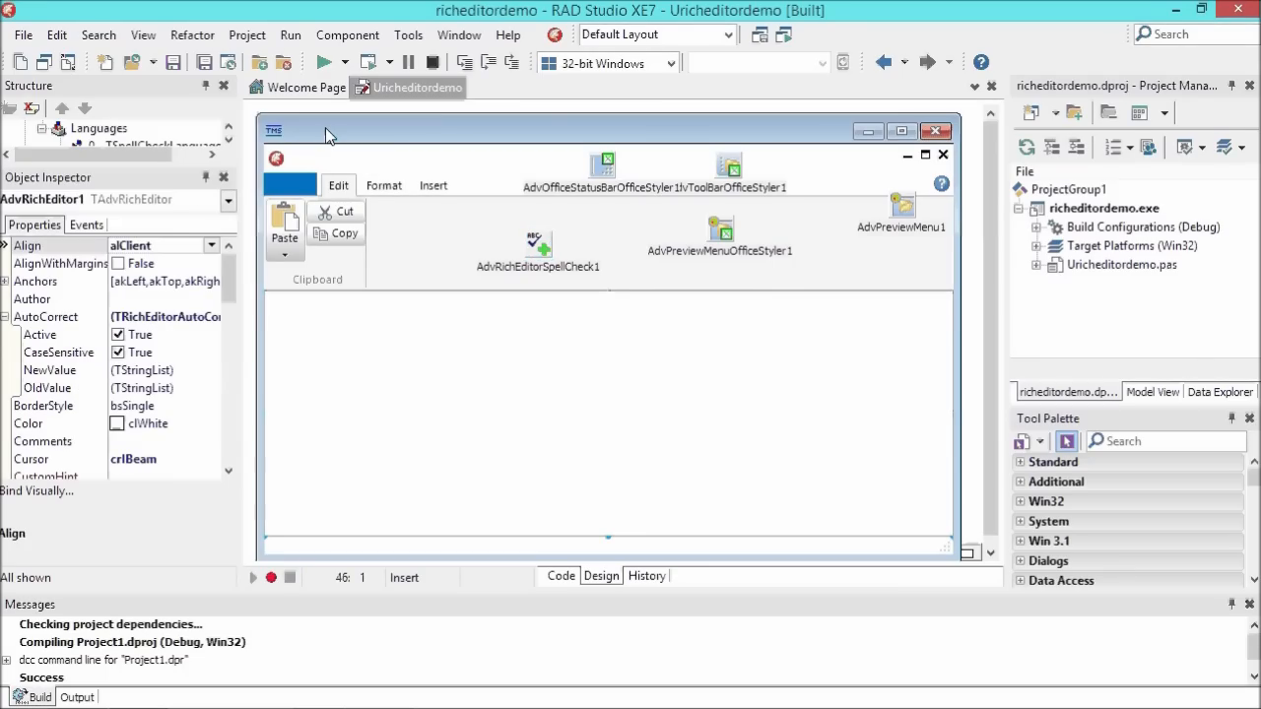
pyautogui.moveTo(426, 340)
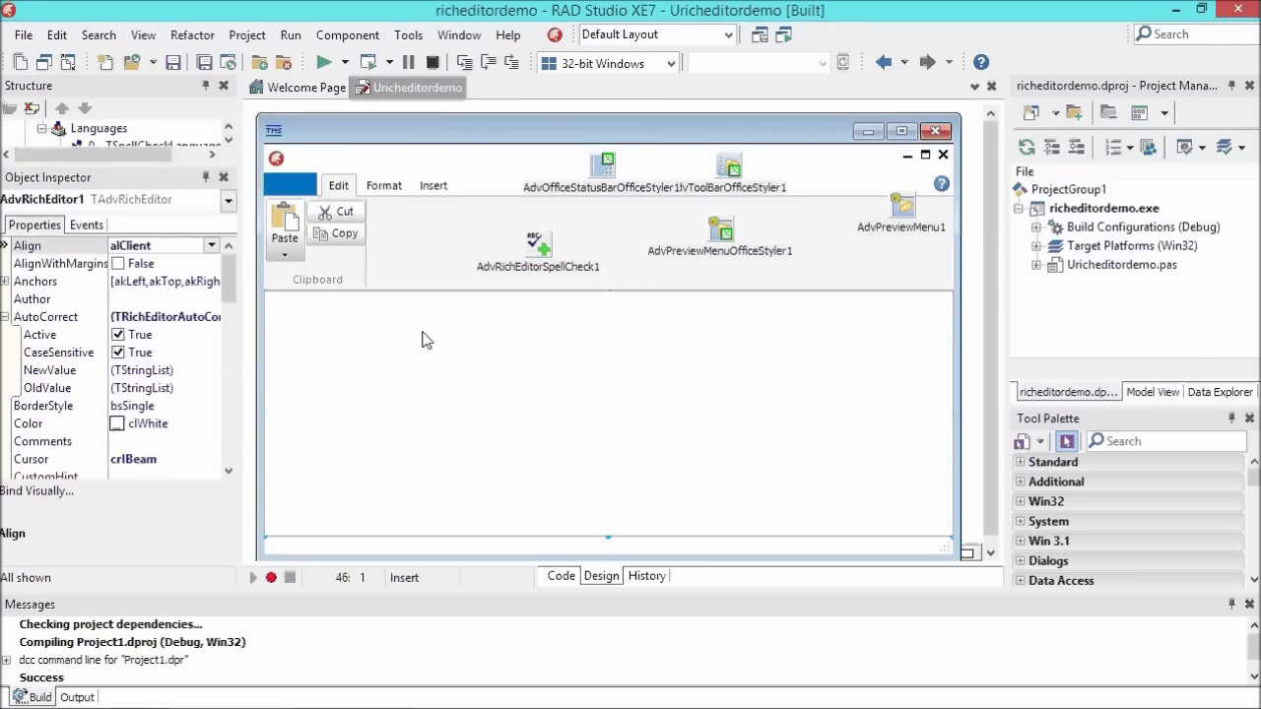
pyautogui.click(86, 225)
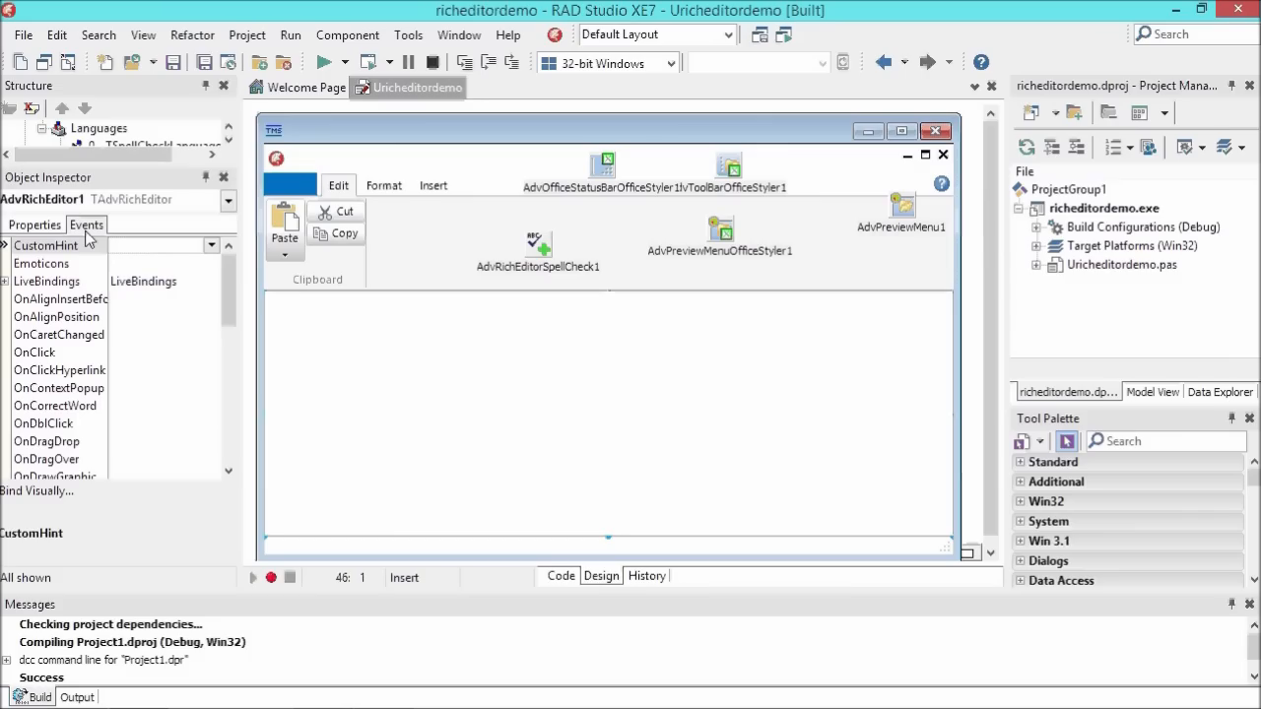
pyautogui.scroll(-3)
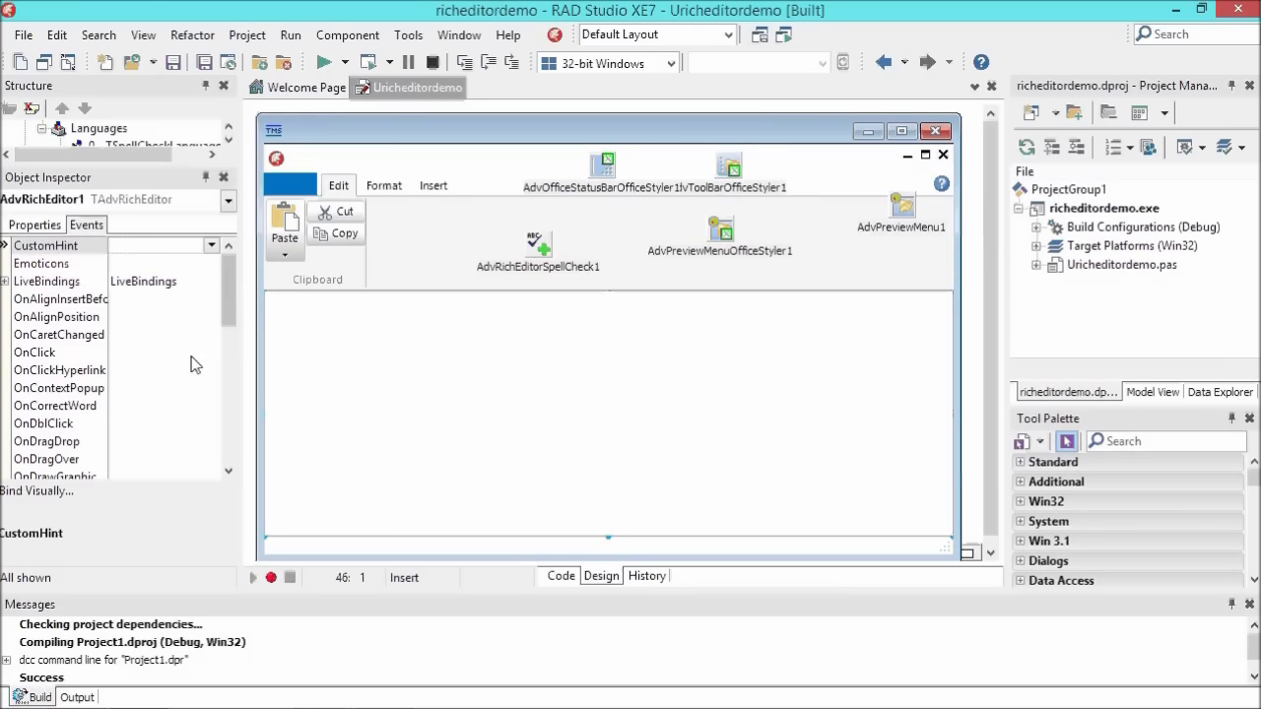
pyautogui.scroll(-3)
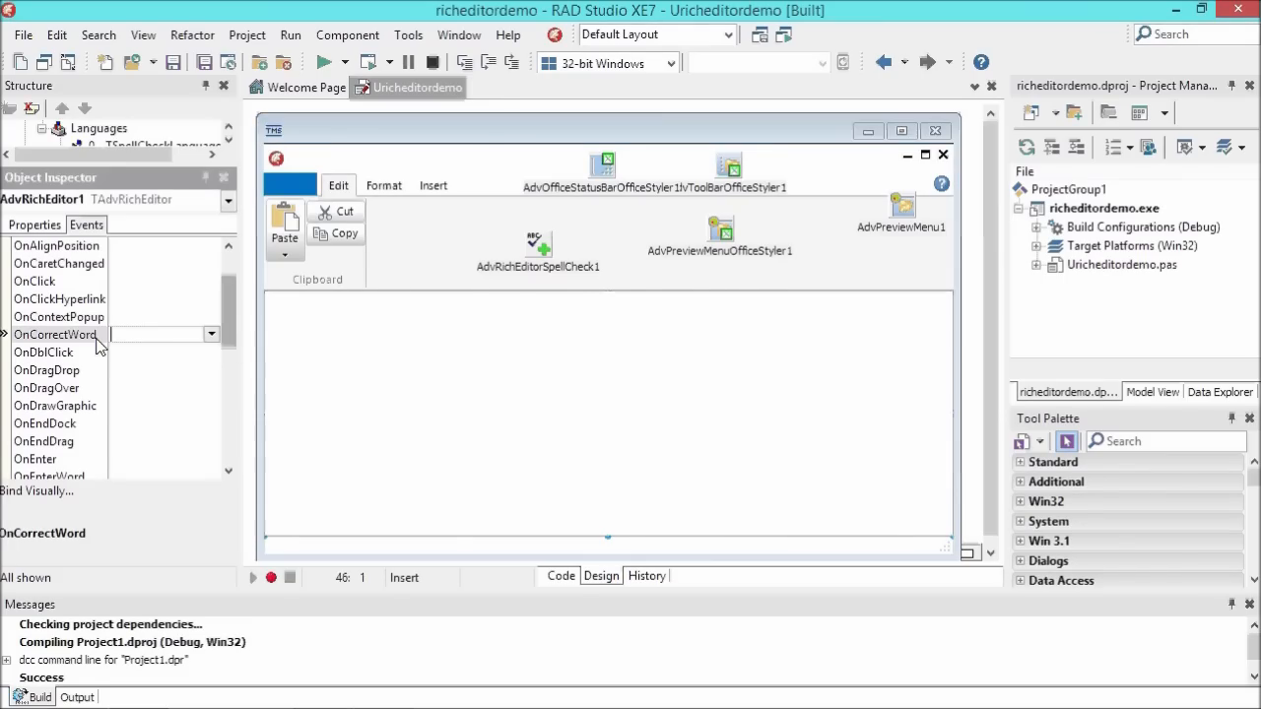
# - Generate an empty OnCorrectWord handler and return to the Design view
pyautogui.doubleClick(158, 334)
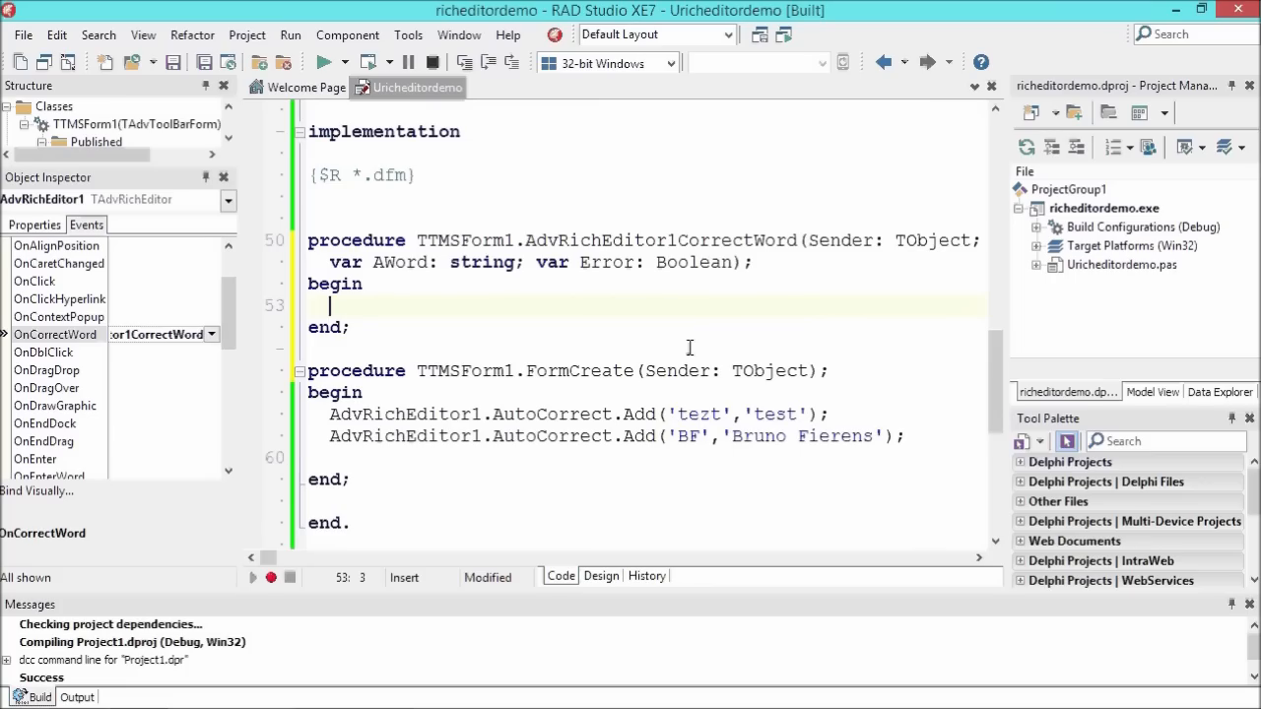
pyautogui.click(600, 575)
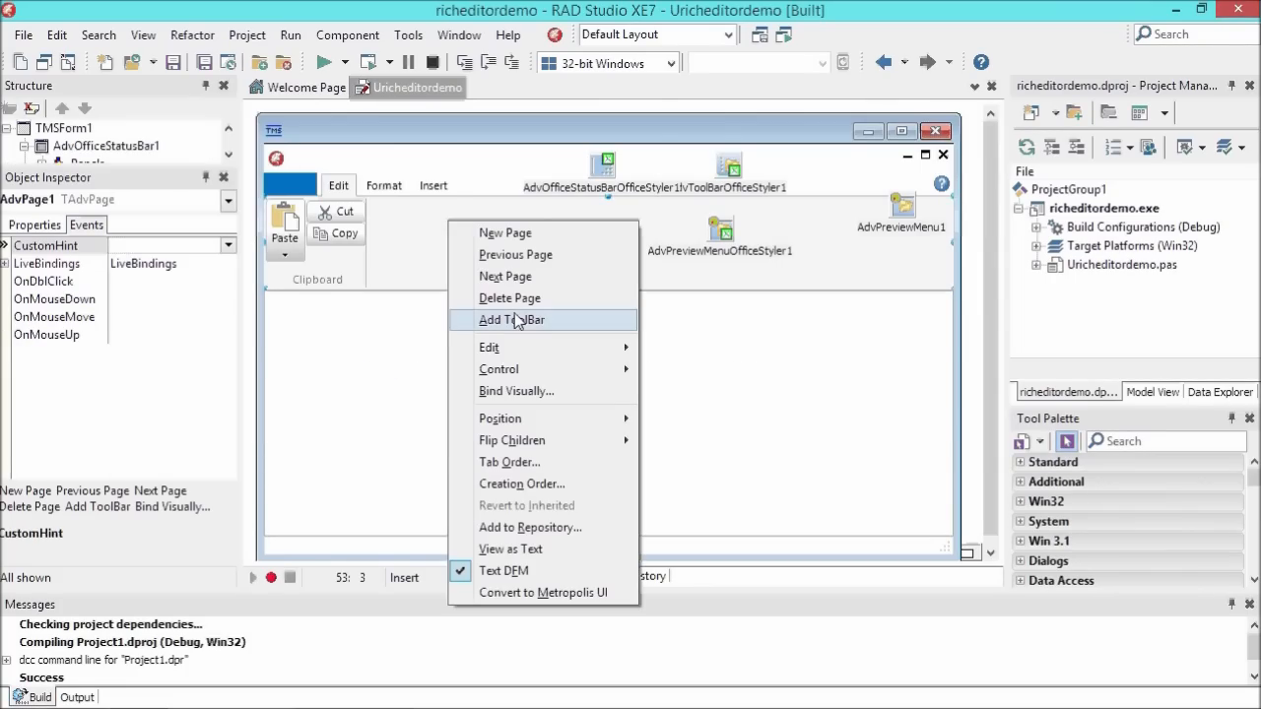
# - Add a toolbar with a checkbox to the Edit ribbon page and caption it 'Auto correct'
pyautogui.click(511, 319)
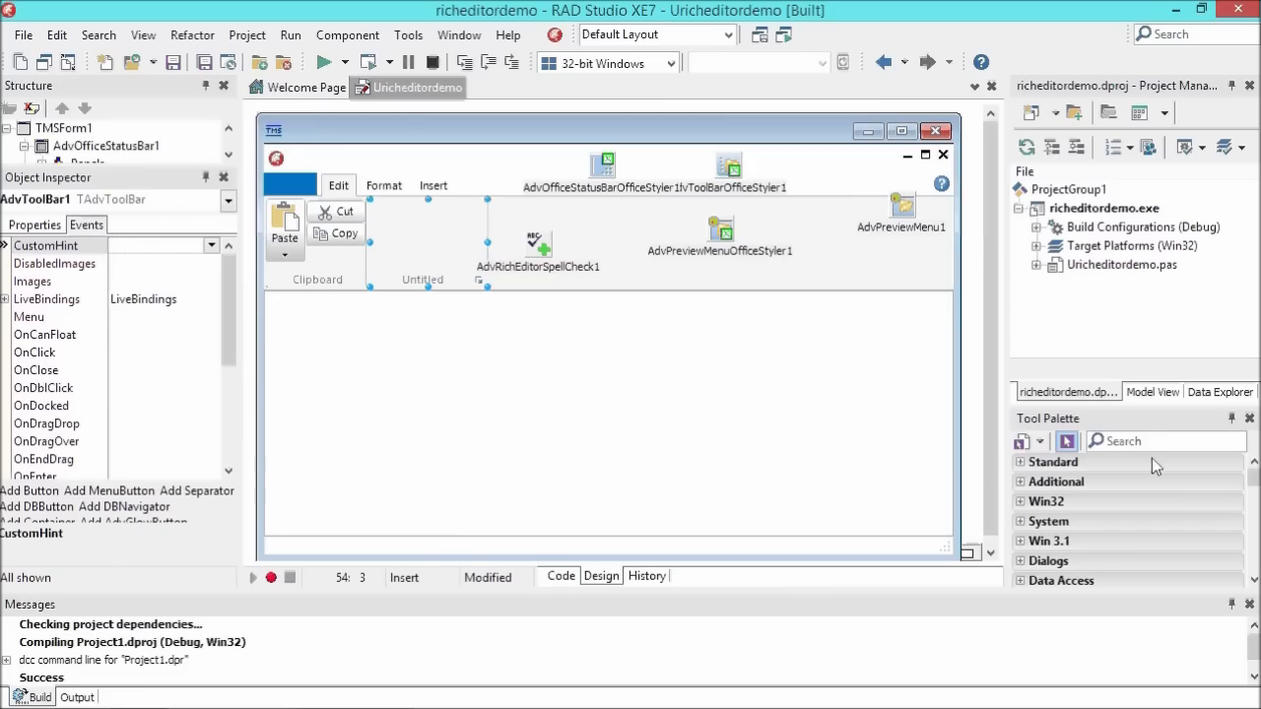
pyautogui.write('check')
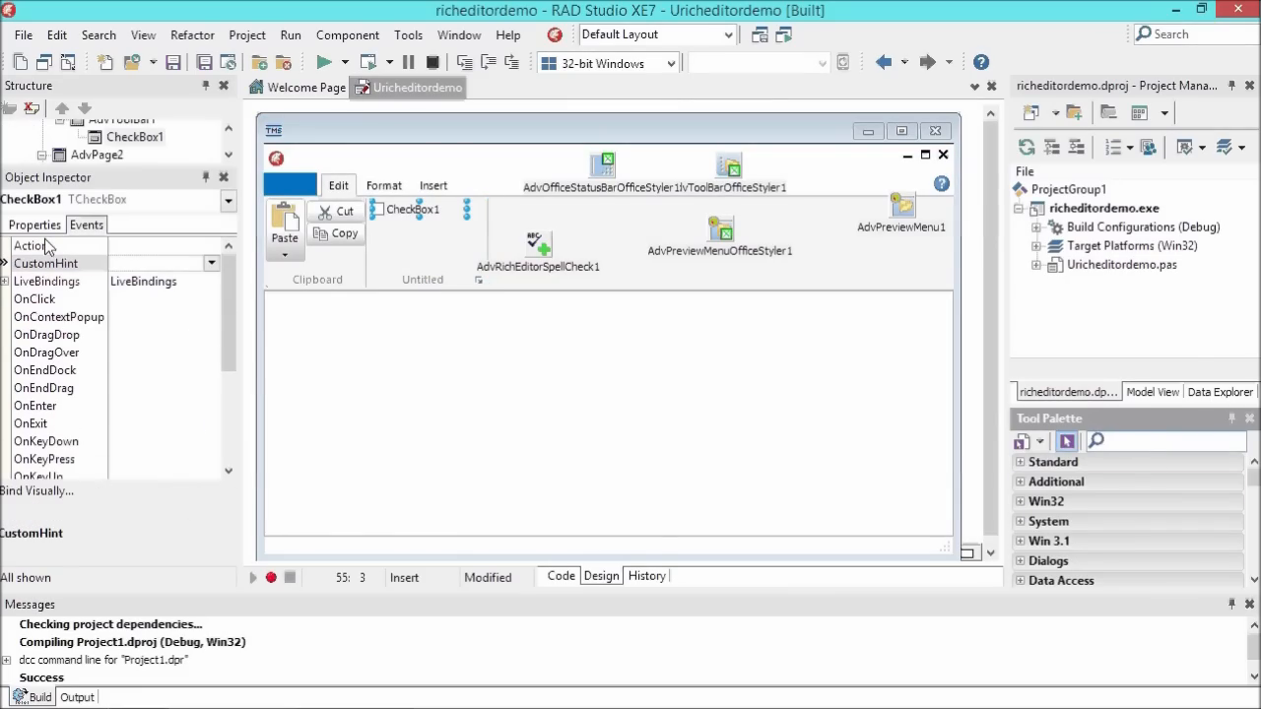
pyautogui.click(32, 224)
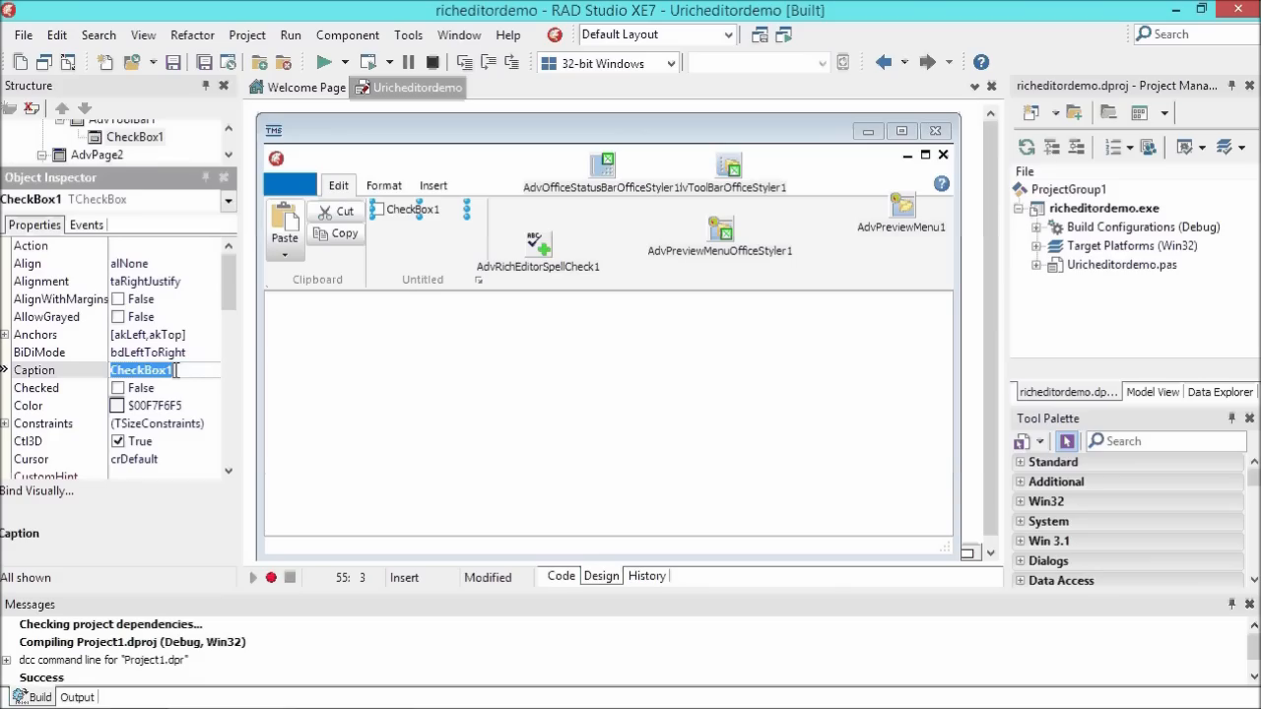
pyautogui.write('Auto corret')
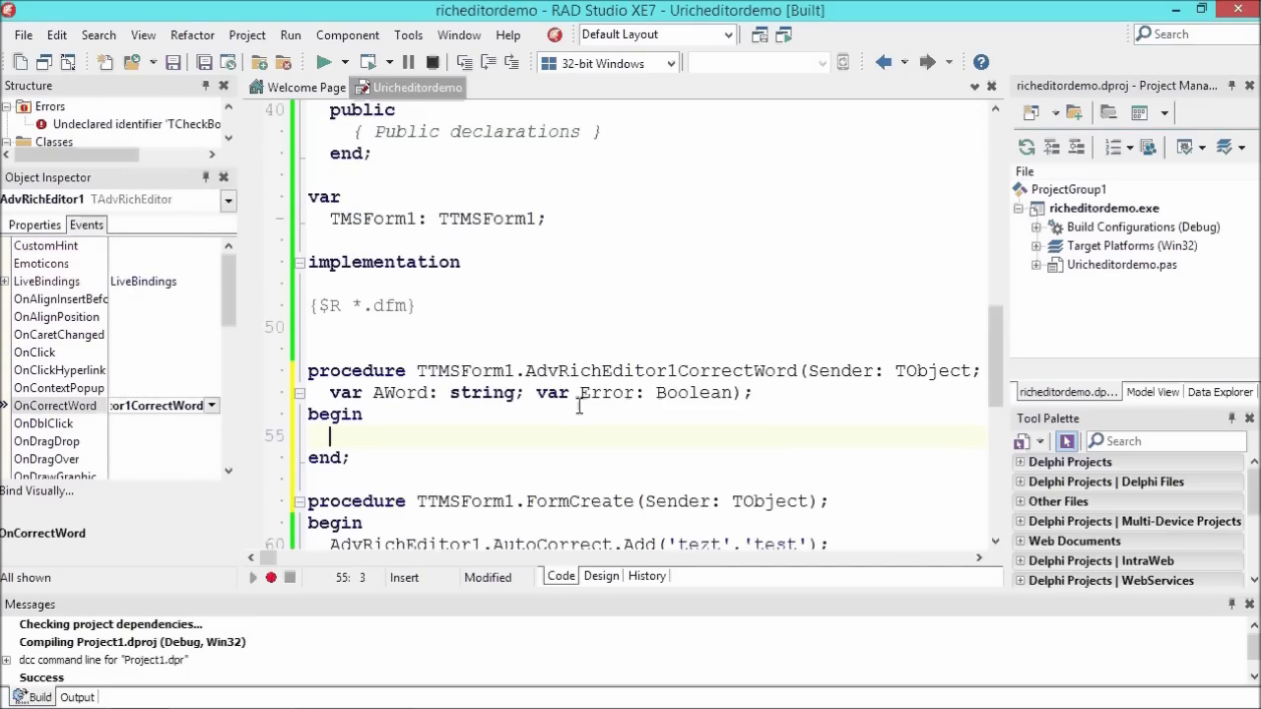
# - Code the CheckBox1.Checked branch: declare s and replace AWord with the first spelling suggestion
pyautogui.write('if checkbox1 then')
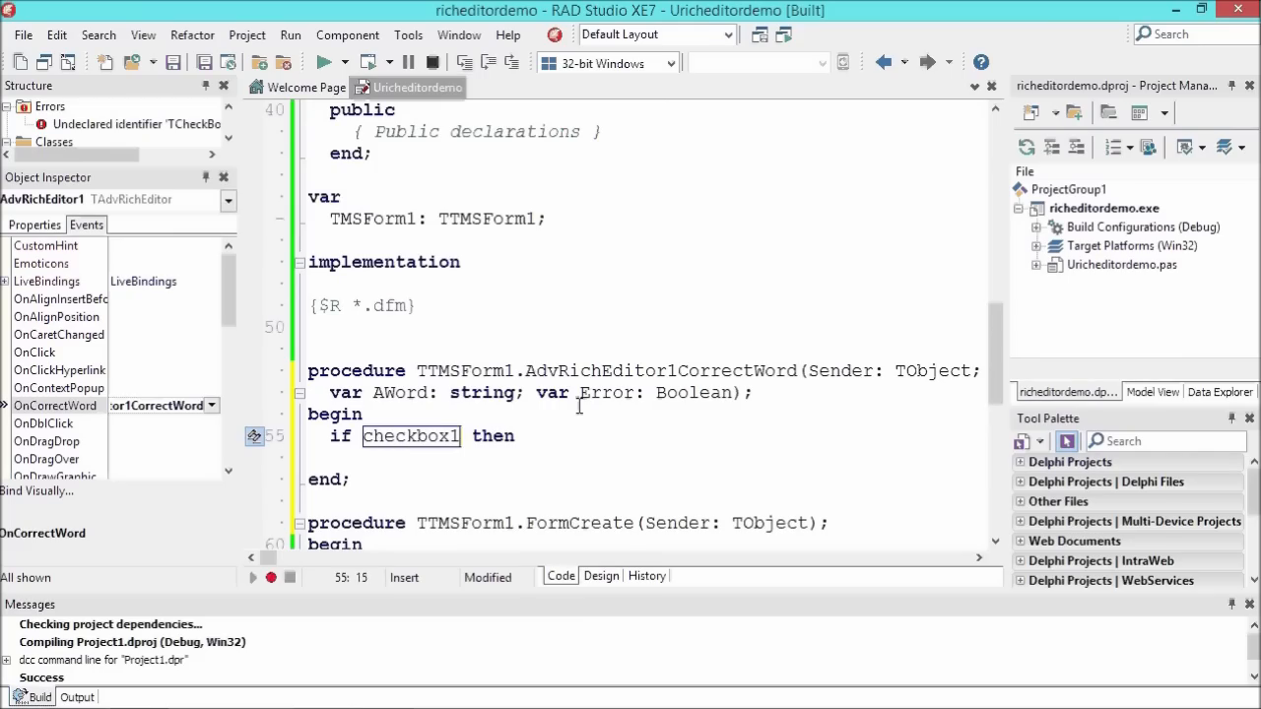
pyautogui.write('.Checked')
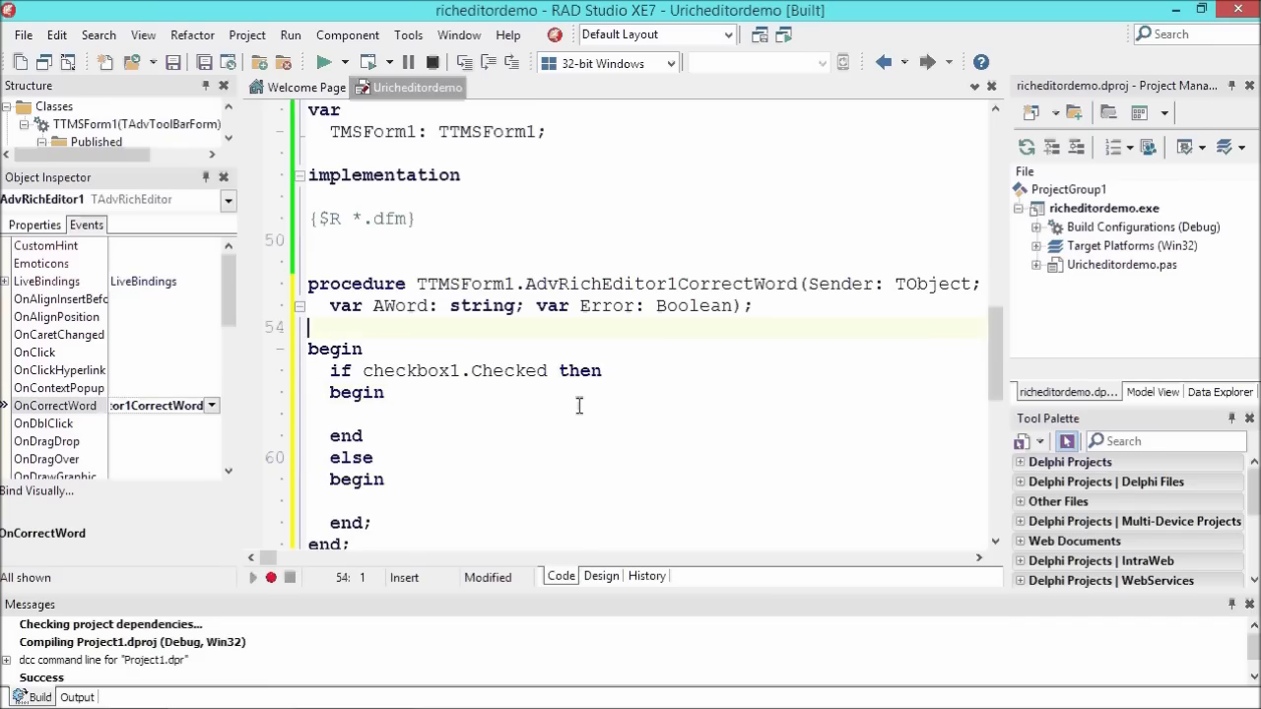
pyautogui.write('var')
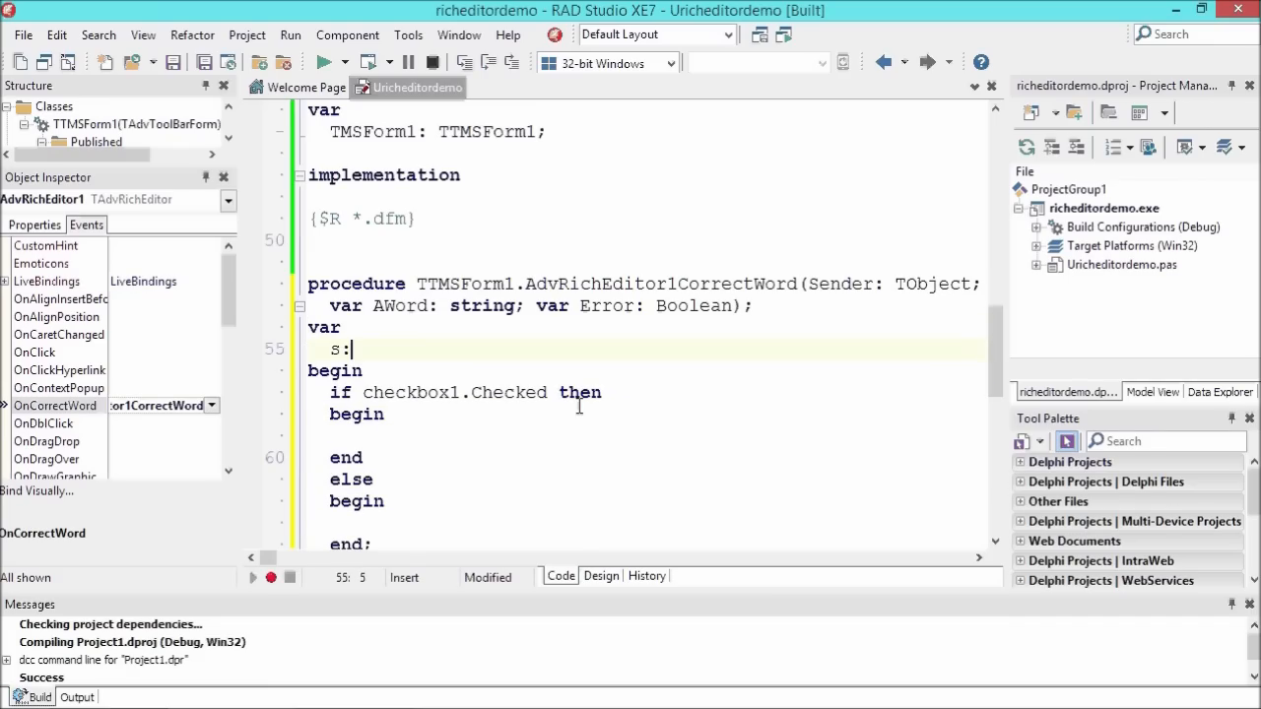
pyautogui.write('string;')
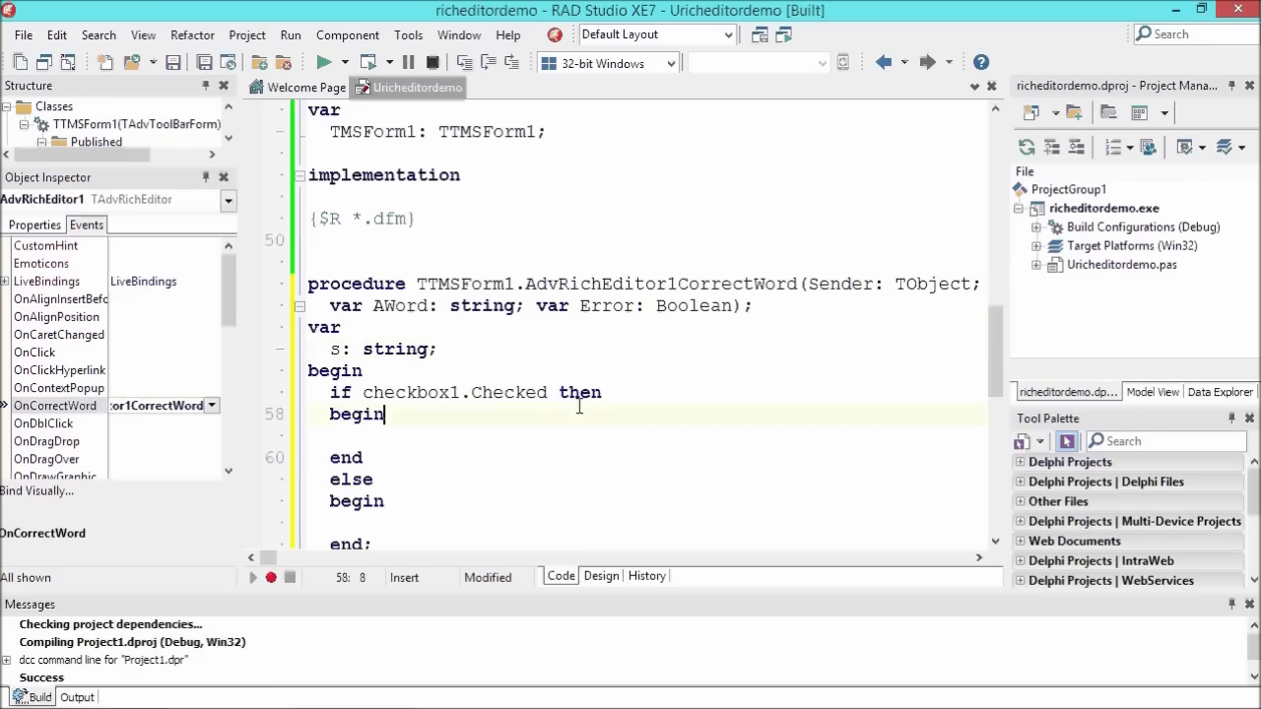
pyautogui.write('s := Adv')
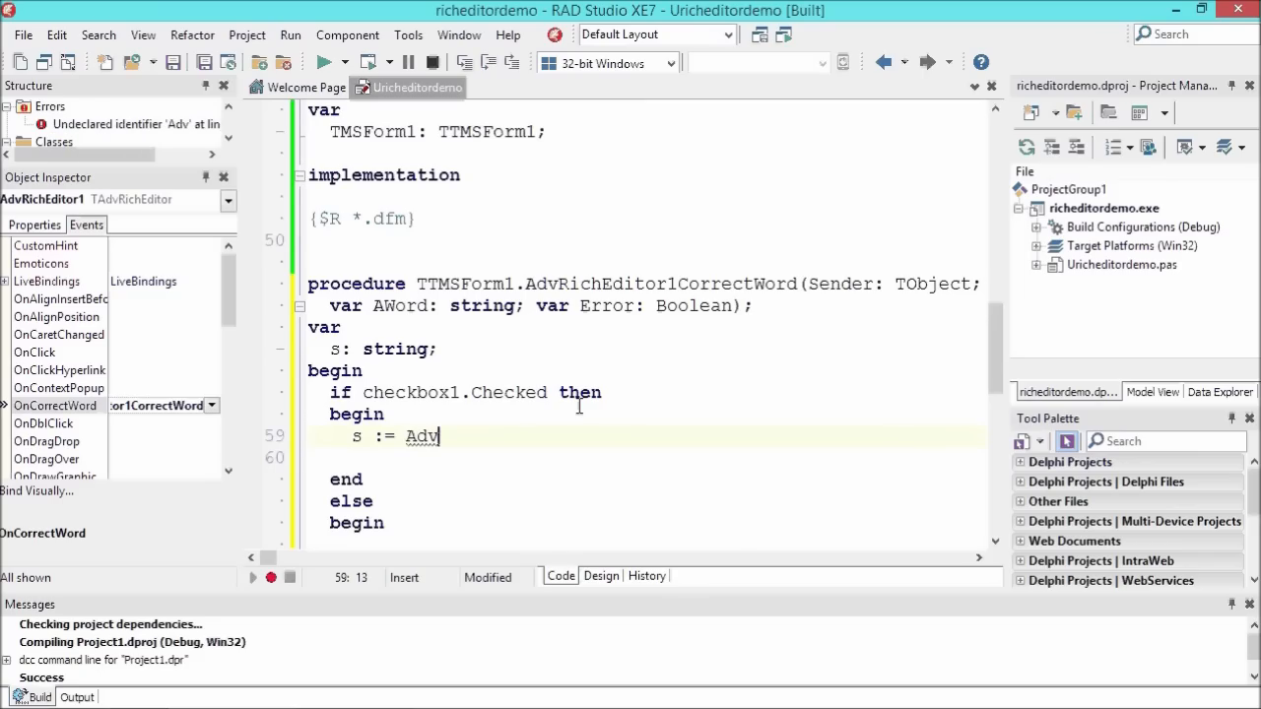
pyautogui.write('Rich')
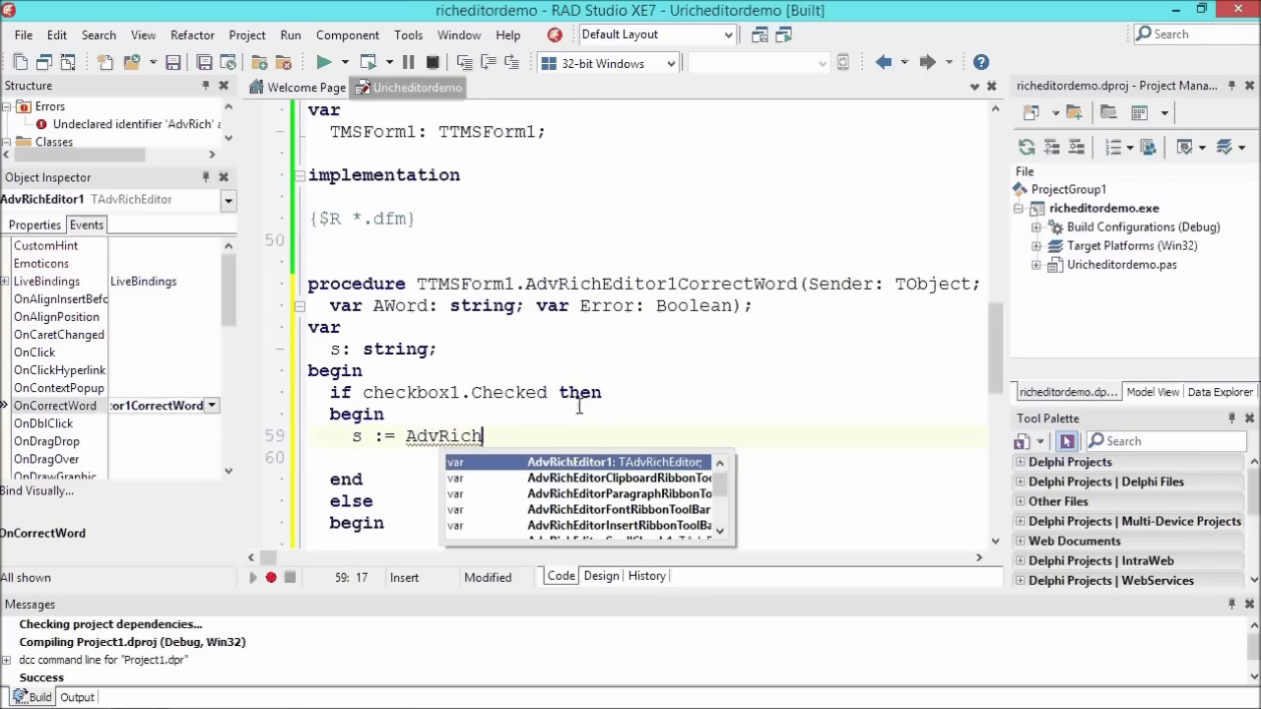
pyautogui.write('EditorSpellCheck1')
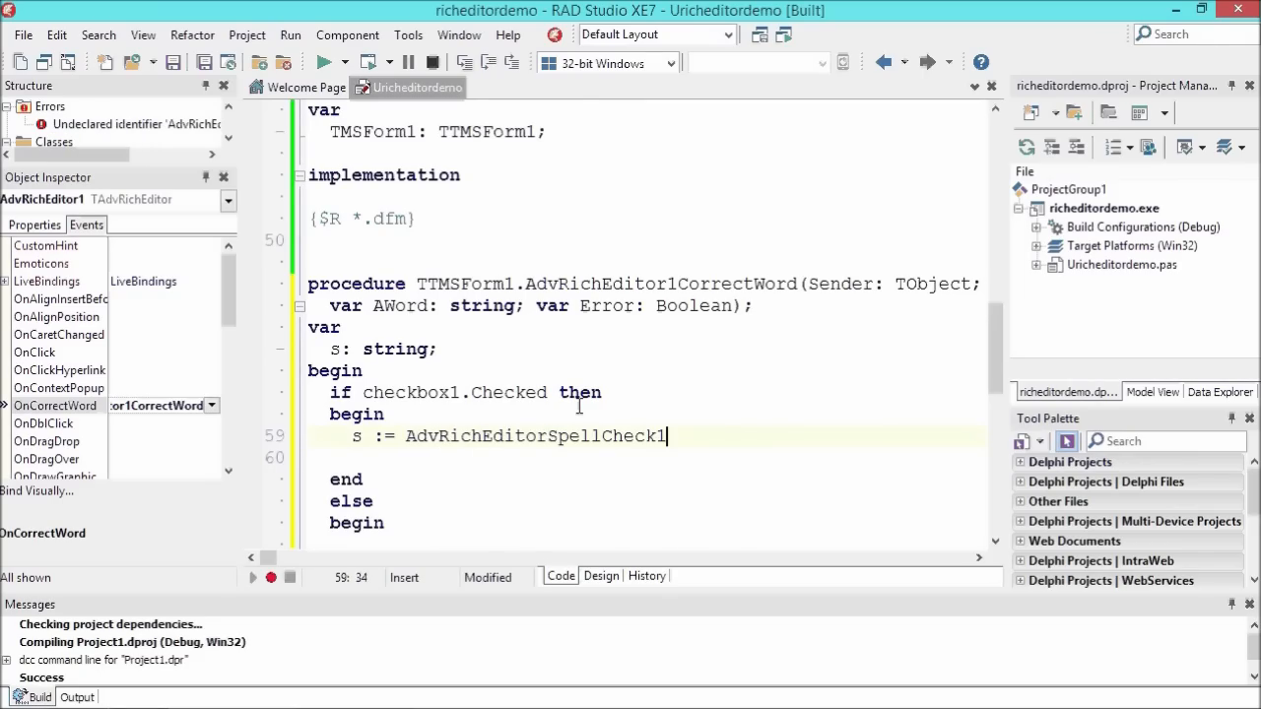
pyautogui.write('.')
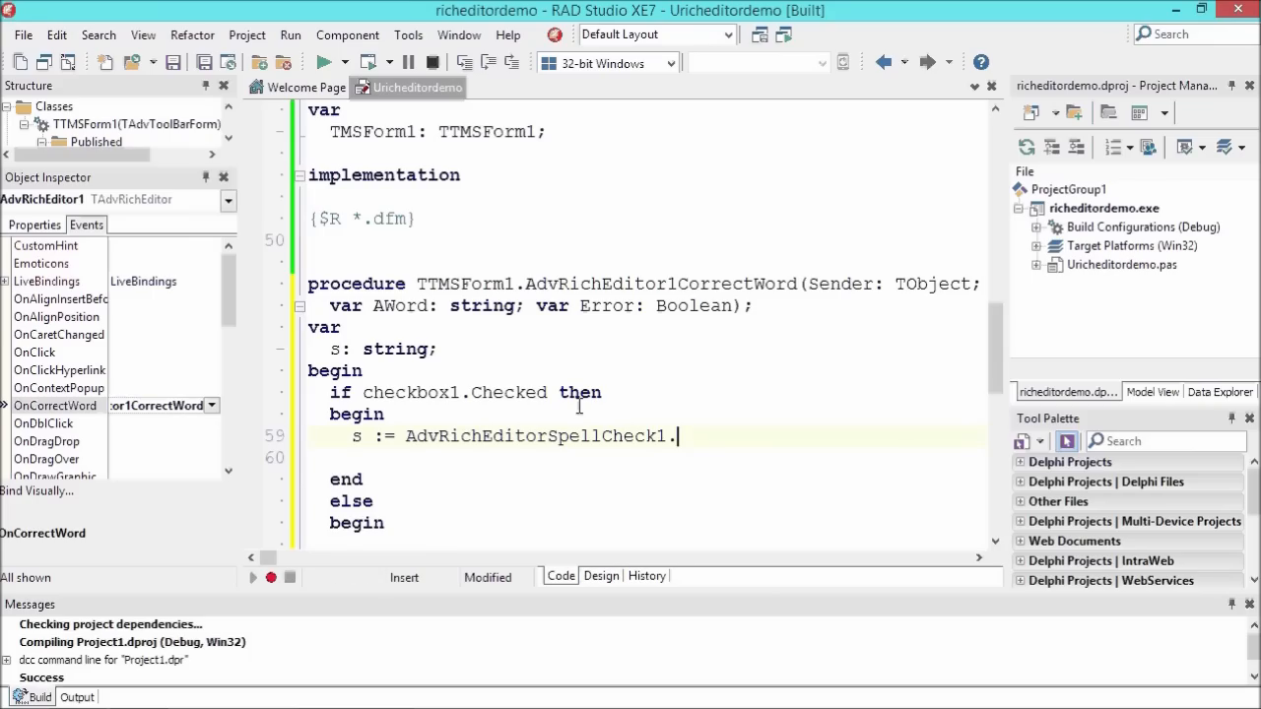
pyautogui.write('FirstSuggestion(')
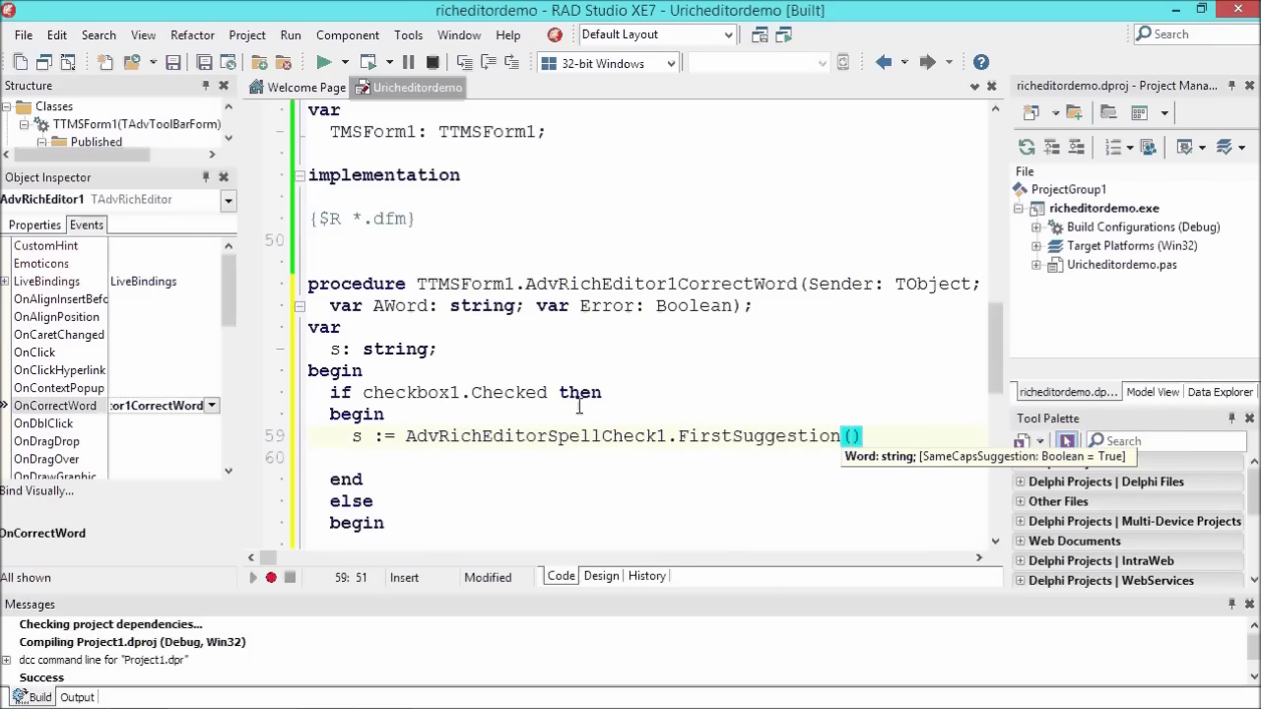
pyautogui.write('AWord')
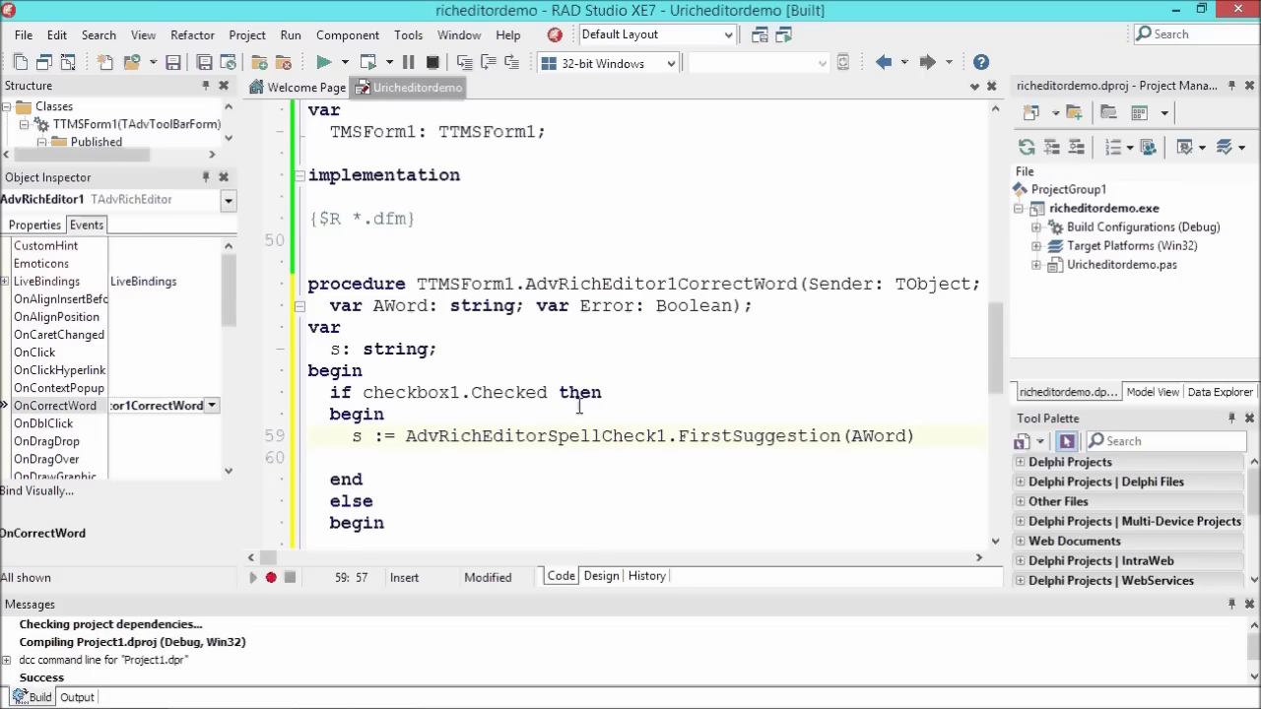
pyautogui.write('i')
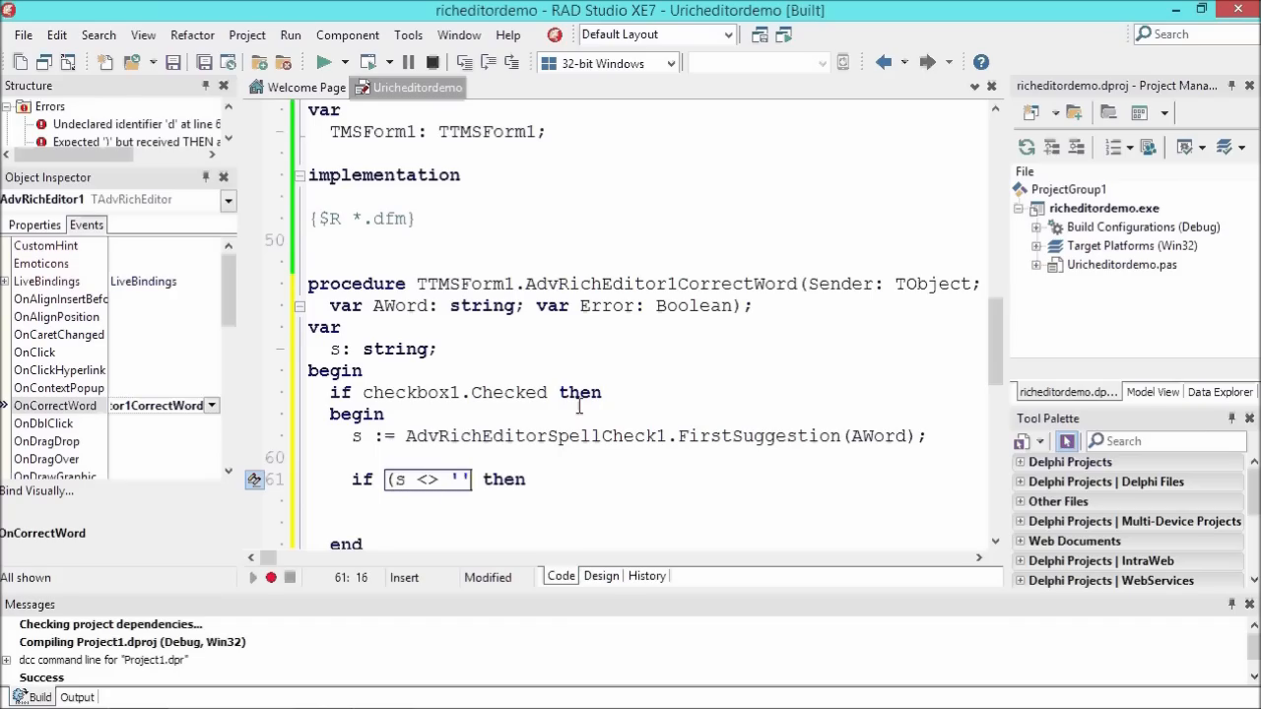
pyautogui.write('and (s <> AWord')
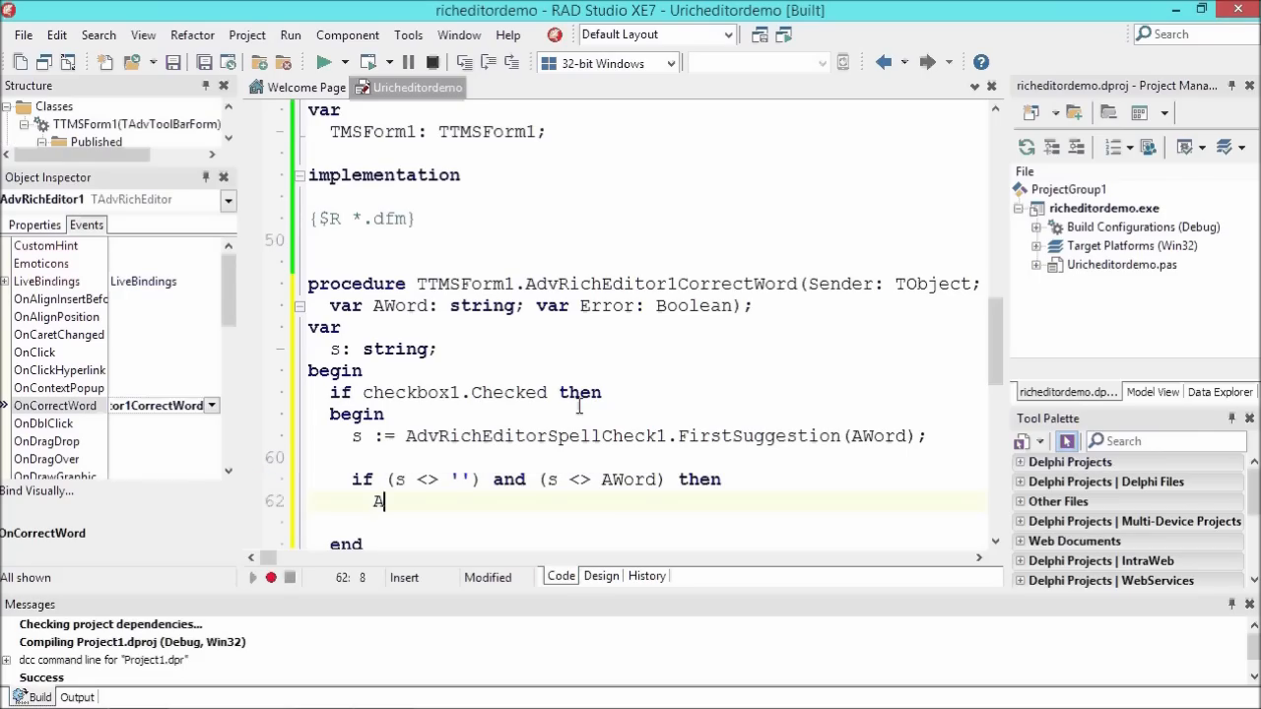
pyautogui.write('Word := s;')
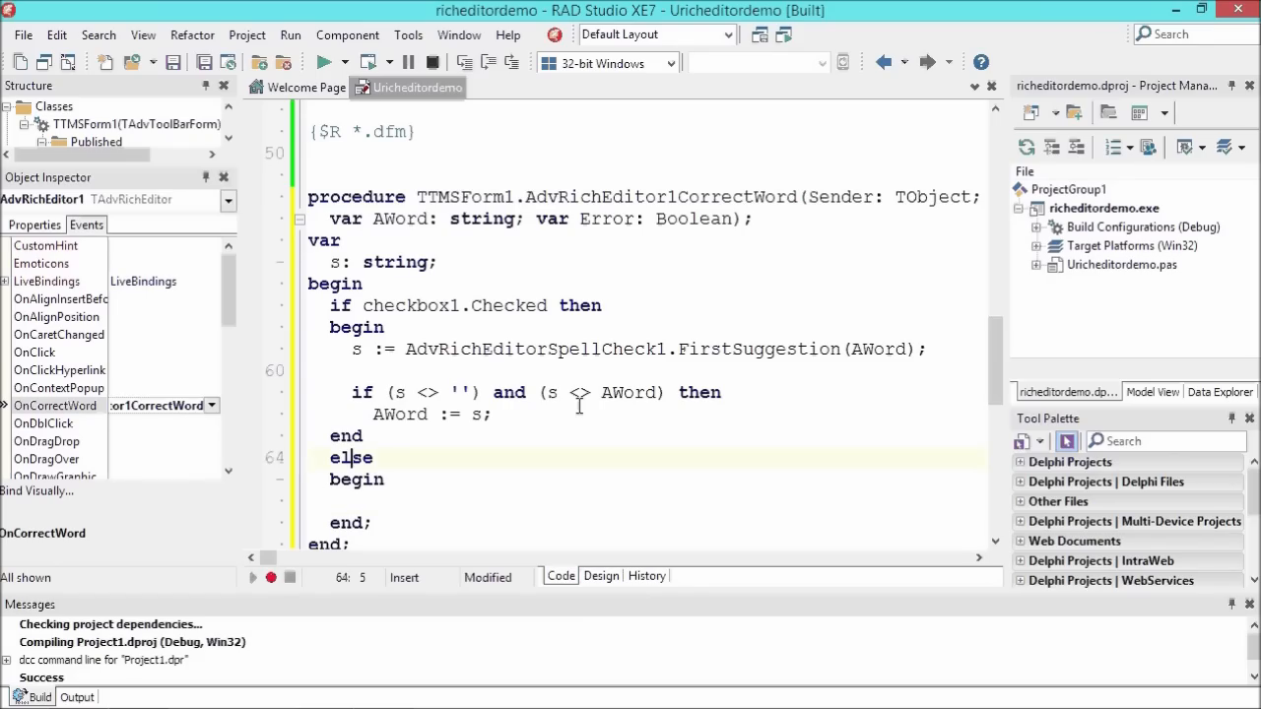
# - Add the else branch setting Error from AdvRichEditorSpellCheck1's validation of the word
pyautogui.write('AdvRich')
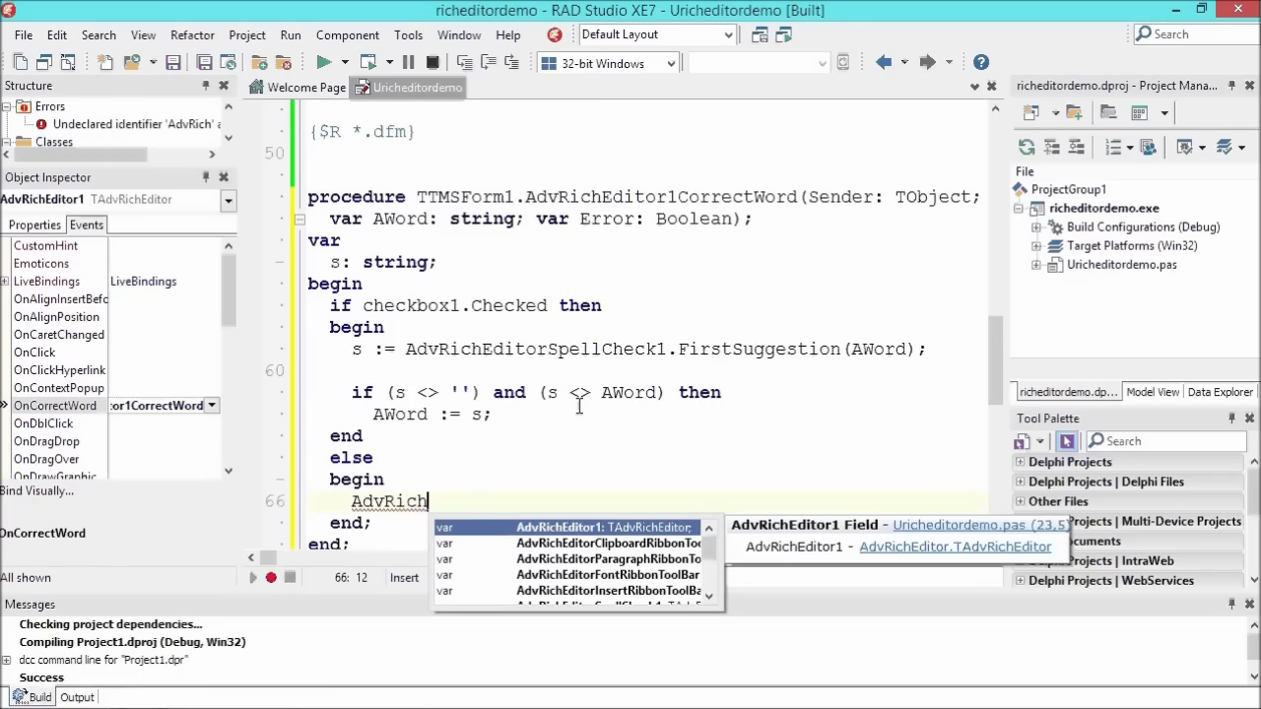
pyautogui.write('EditorSpellCheck1.Validate(AWor')
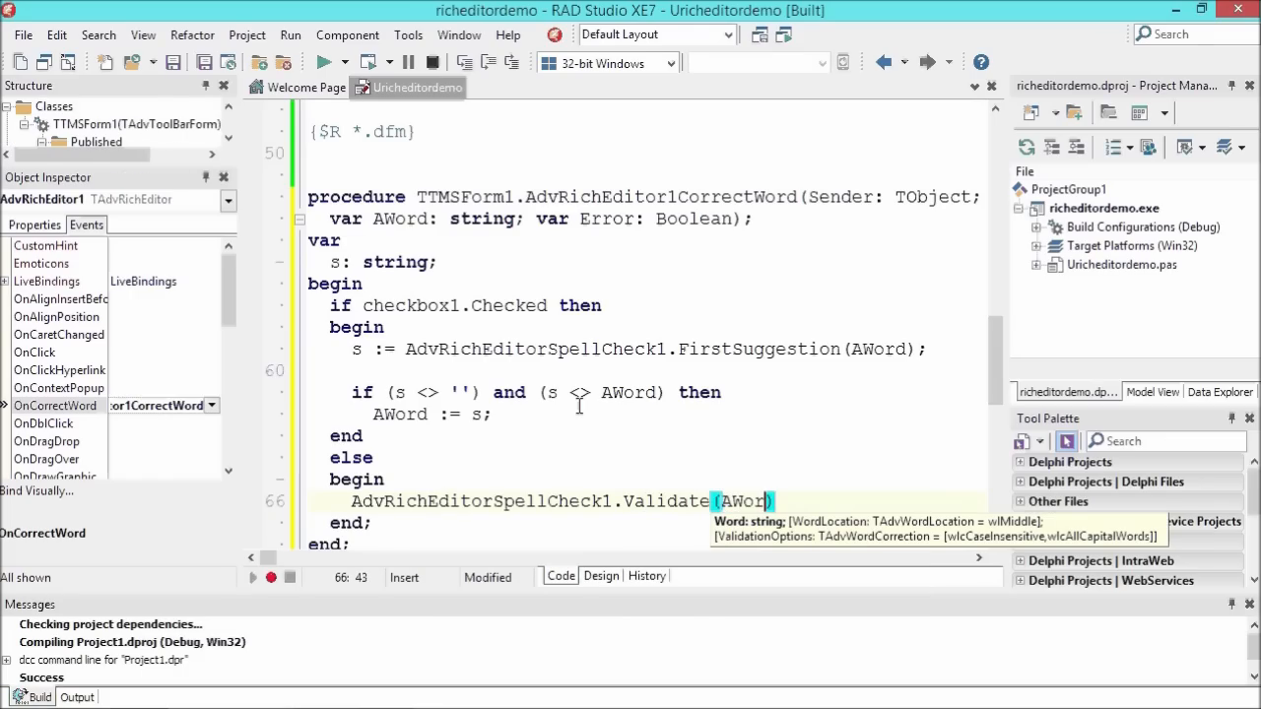
pyautogui.write('= vw')
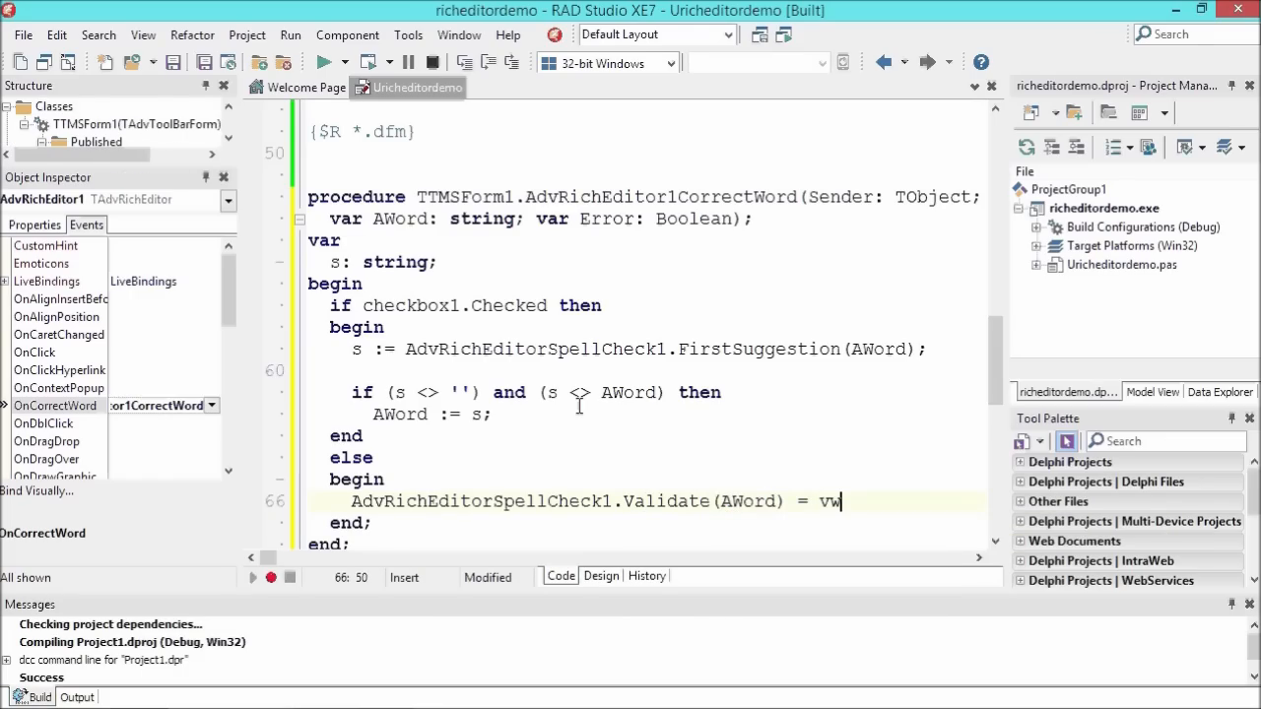
pyautogui.write('w')
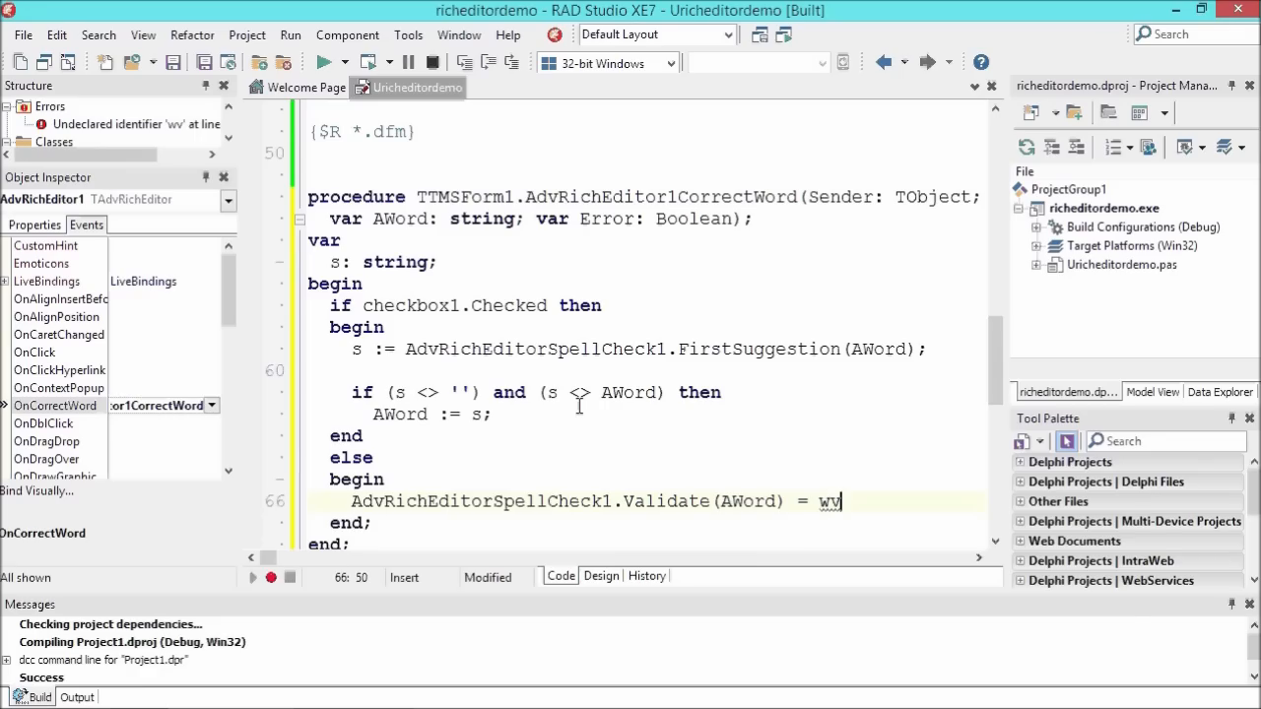
pyautogui.write('rValidated')
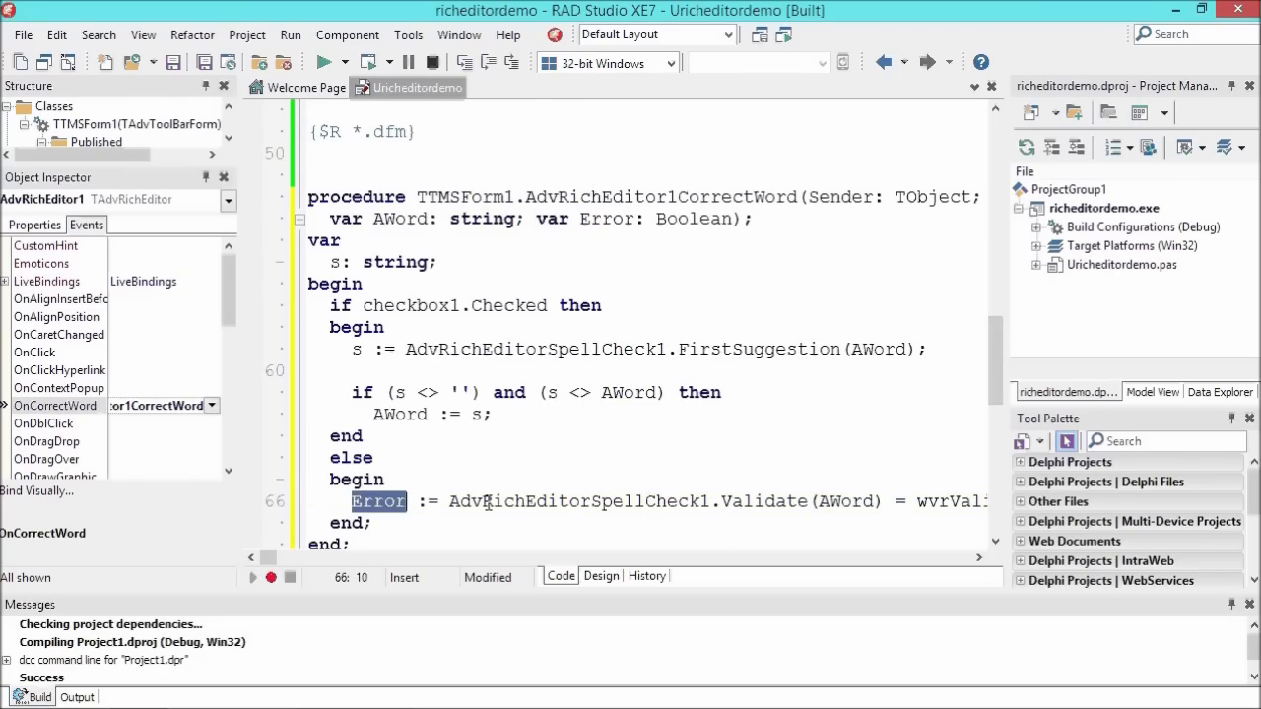
pyautogui.click(722, 501)
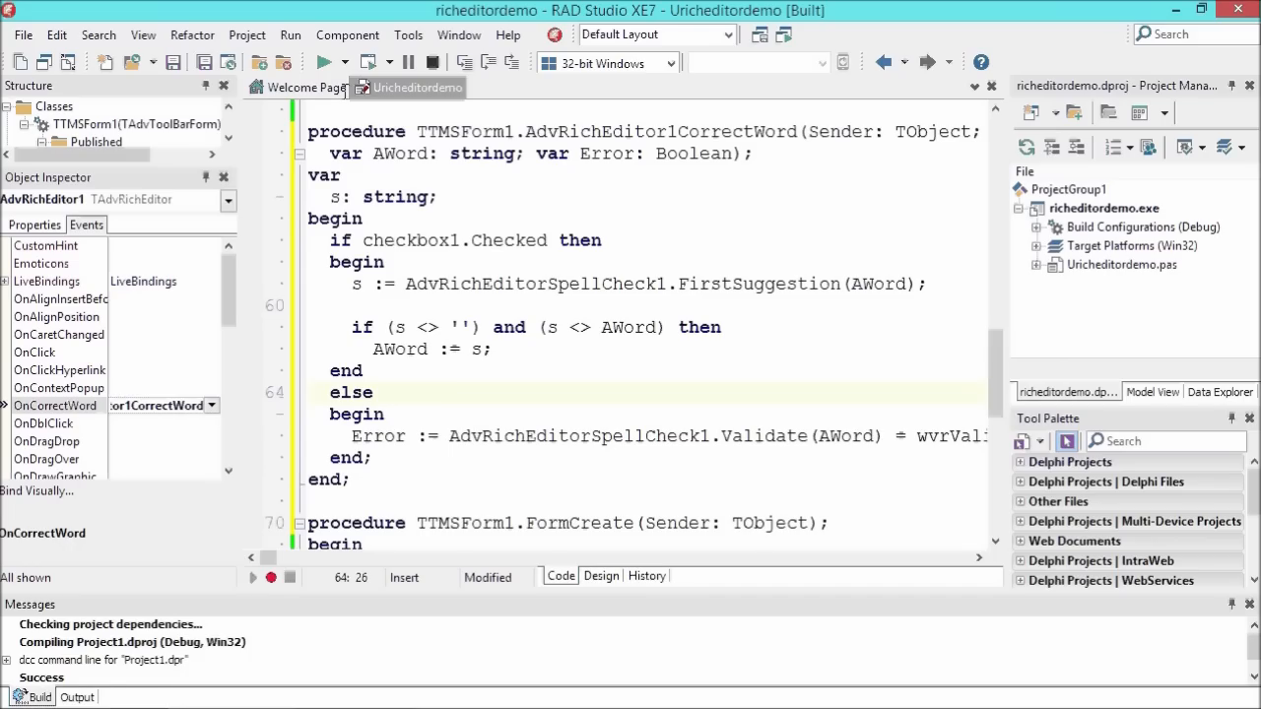
# - Run the app and type 'tezt amfetamine' into the rich editor
pyautogui.click(368, 62)
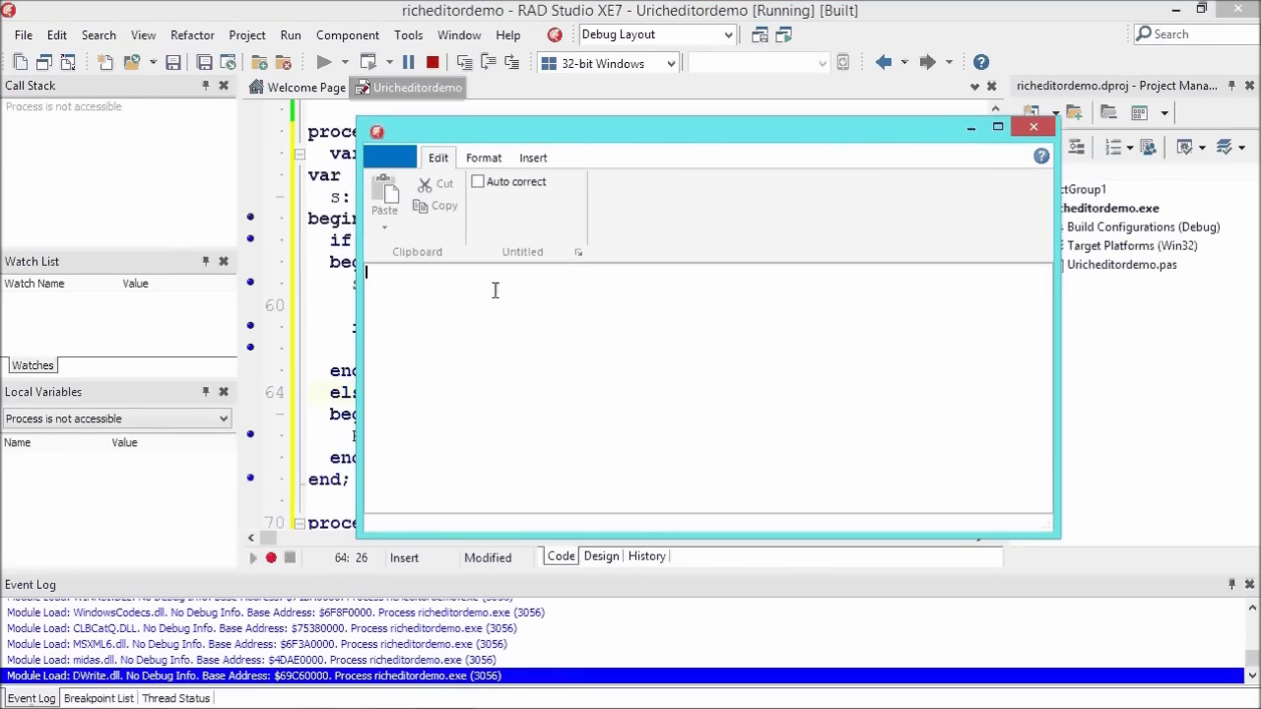
pyautogui.write('te')
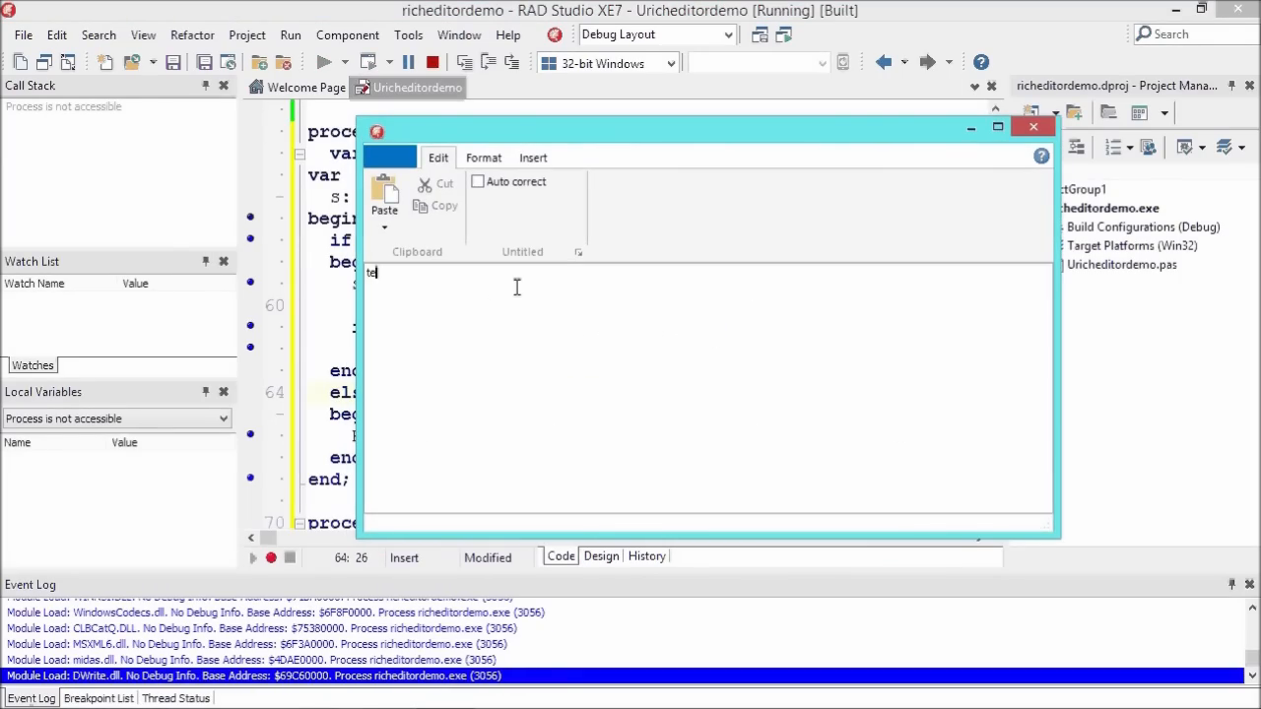
pyautogui.write('z')
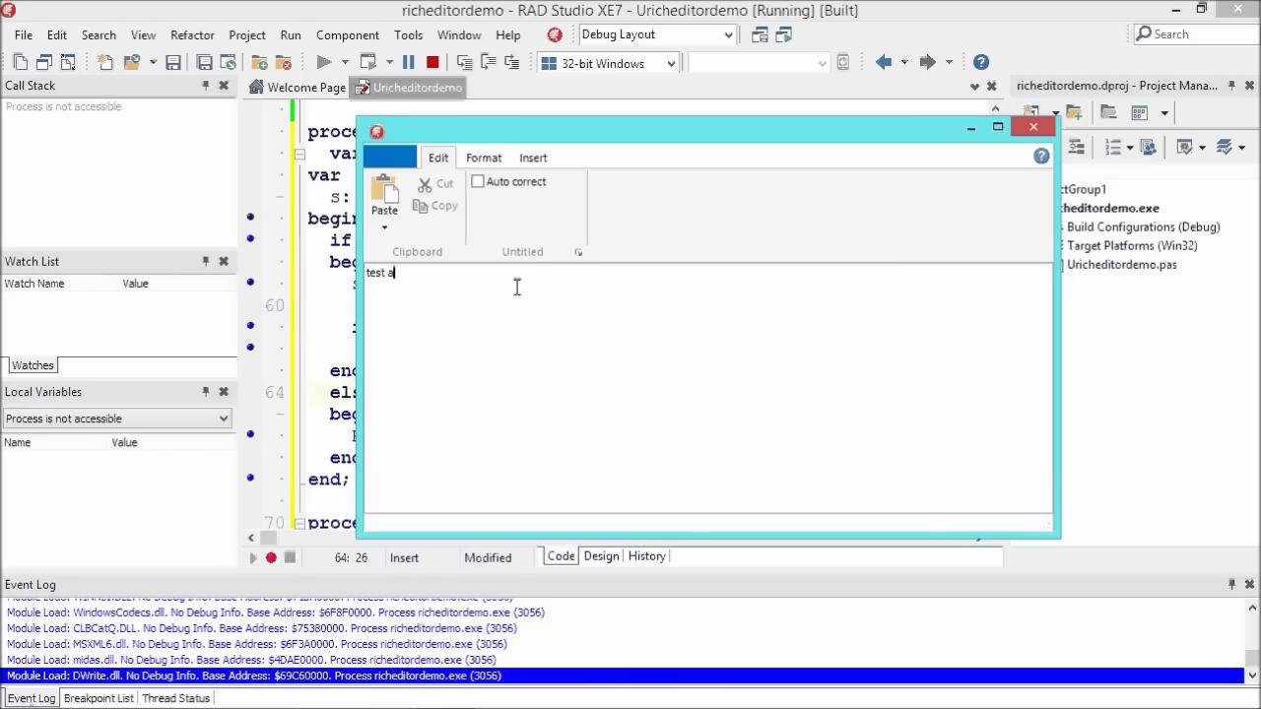
pyautogui.write('mfe')
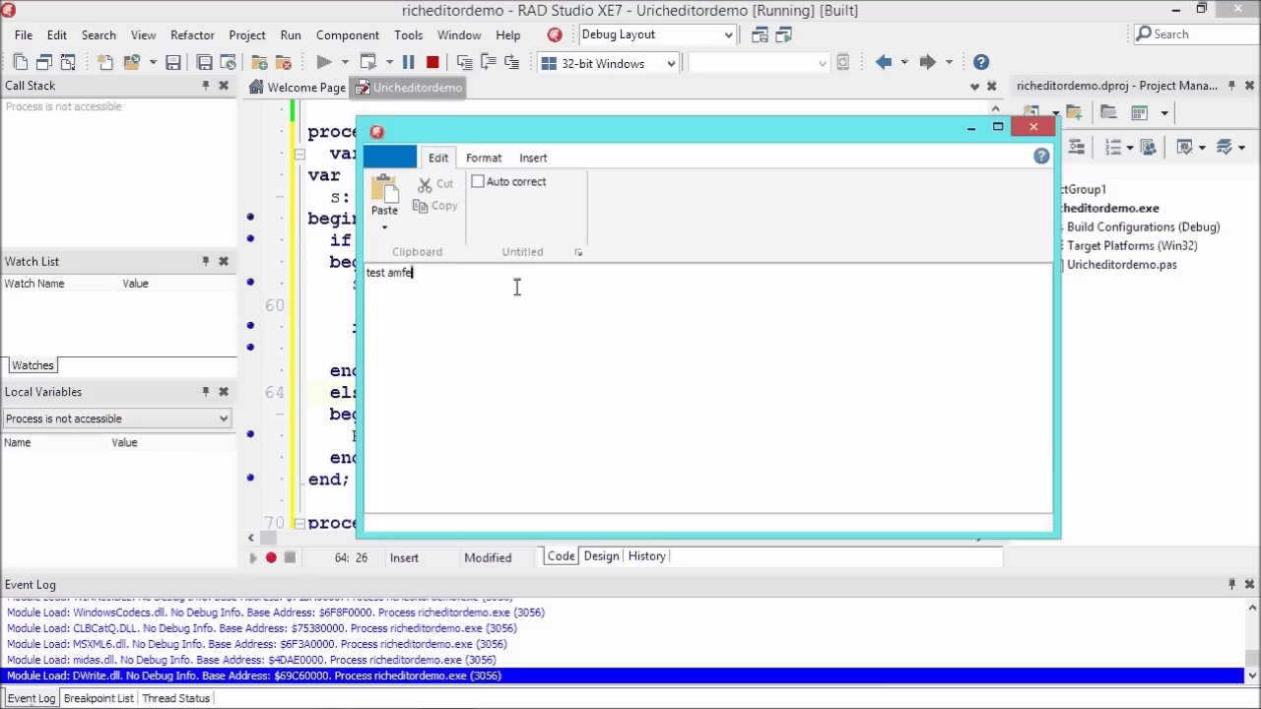
pyautogui.write('tamine')
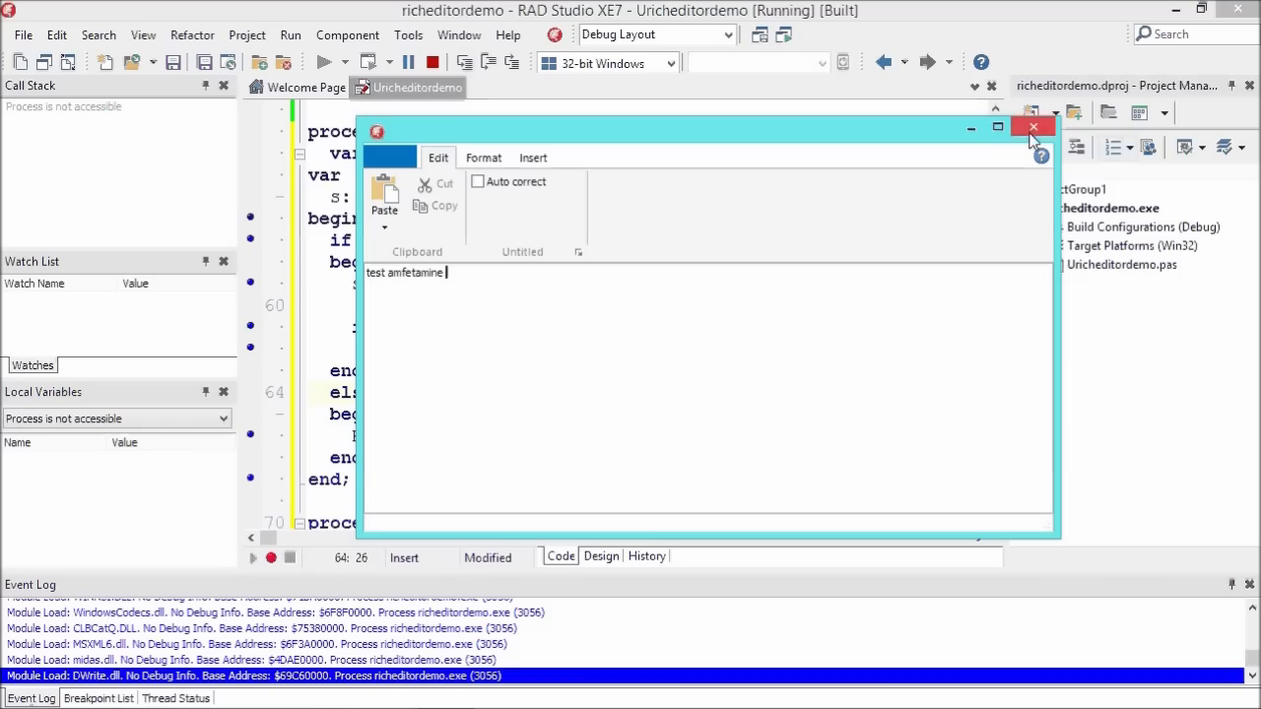
# - Close the running app, return to the form designer and select the spell-check component
pyautogui.click(1034, 127)
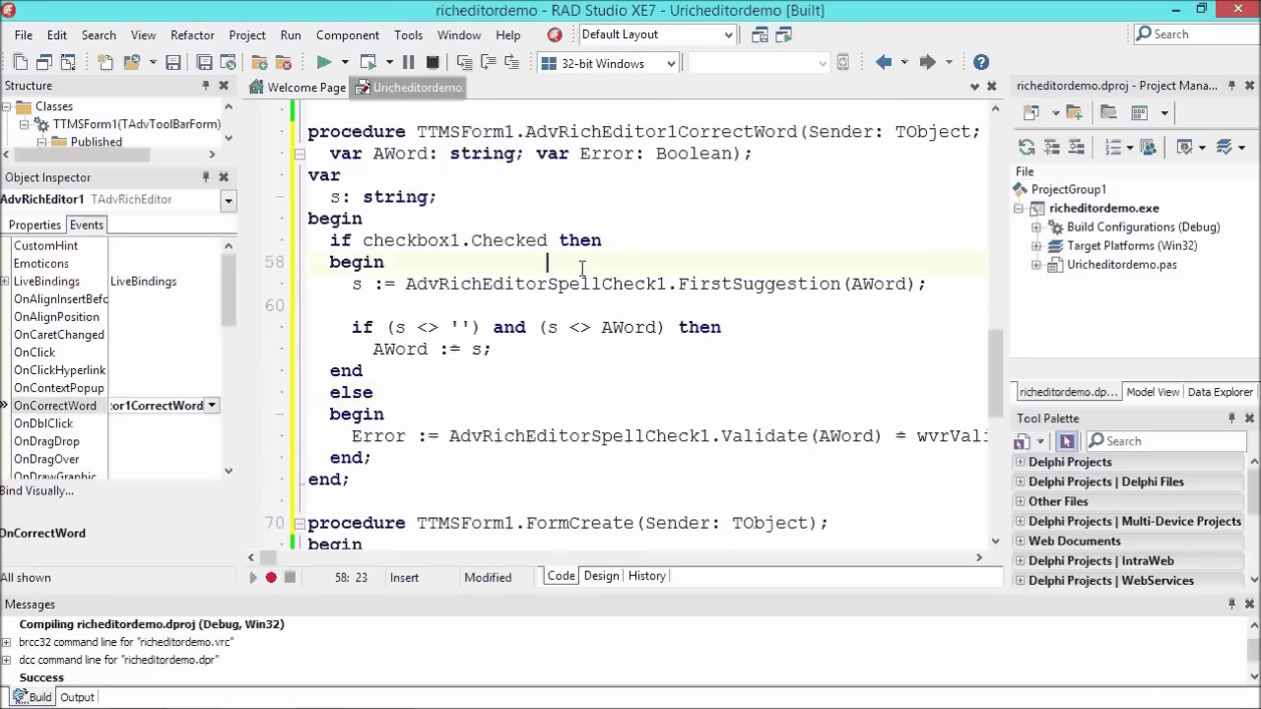
pyautogui.click(600, 576)
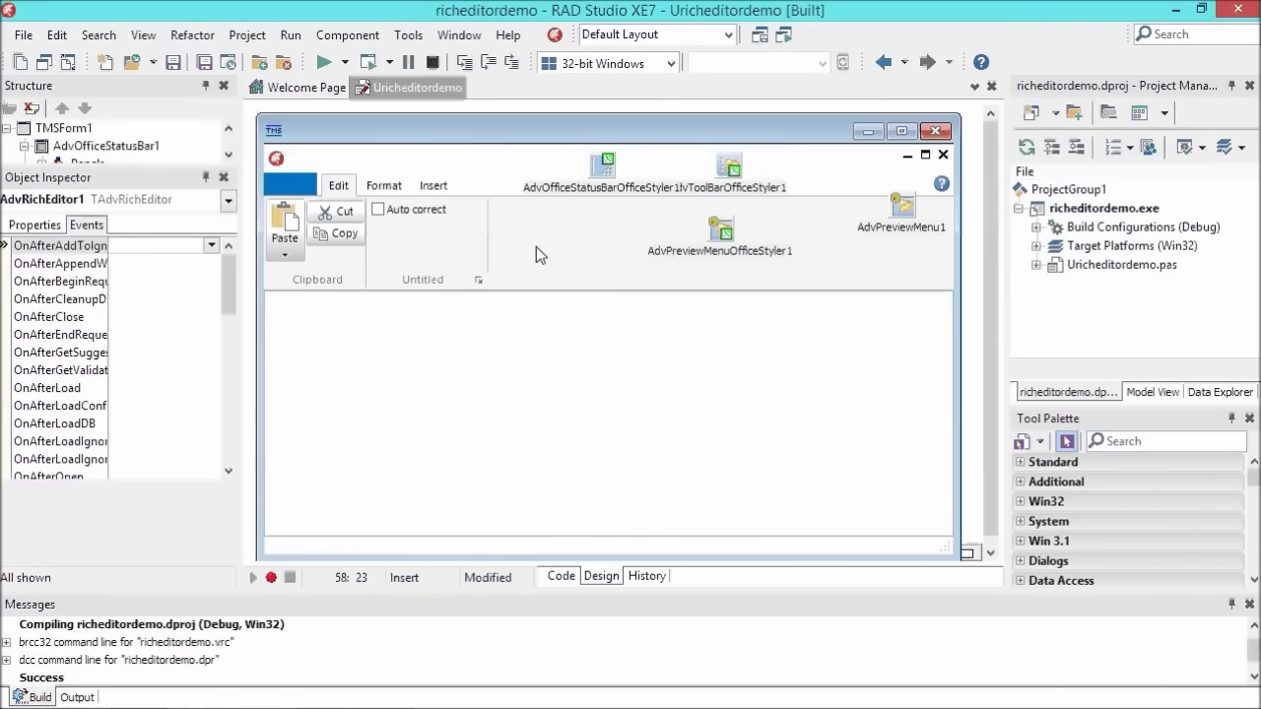
pyautogui.click(554, 246)
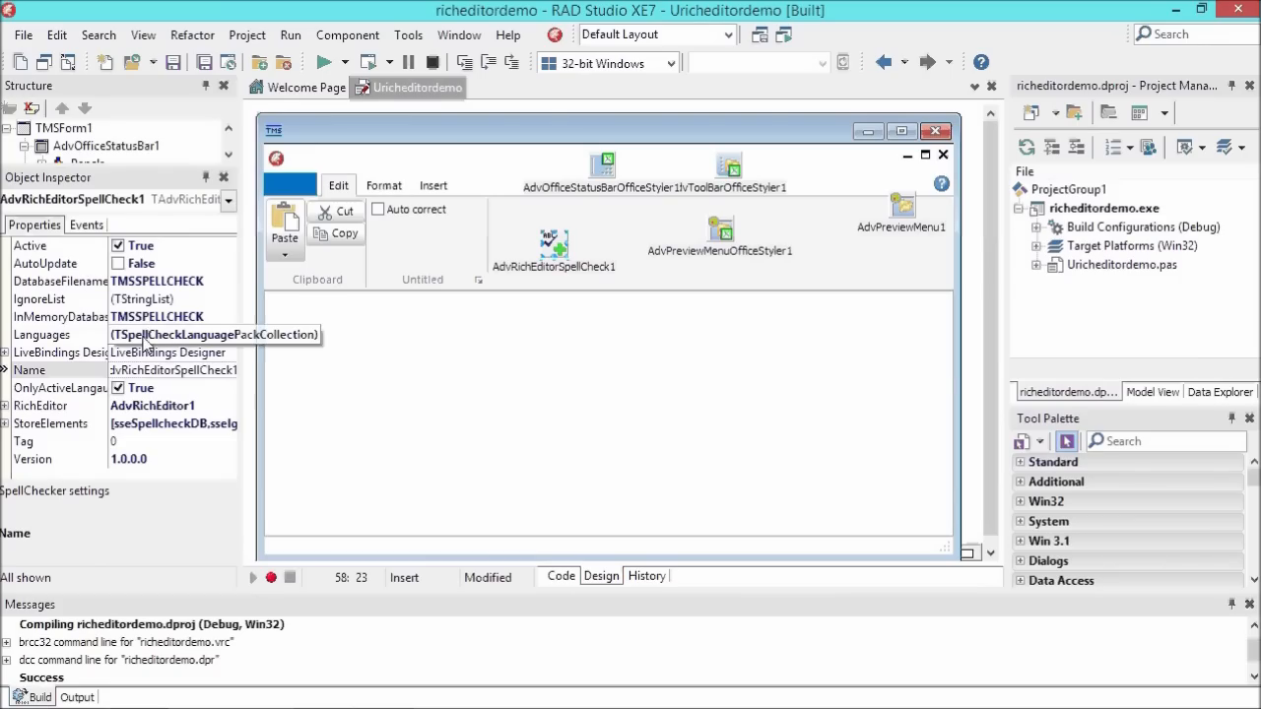
pyautogui.moveTo(387, 436)
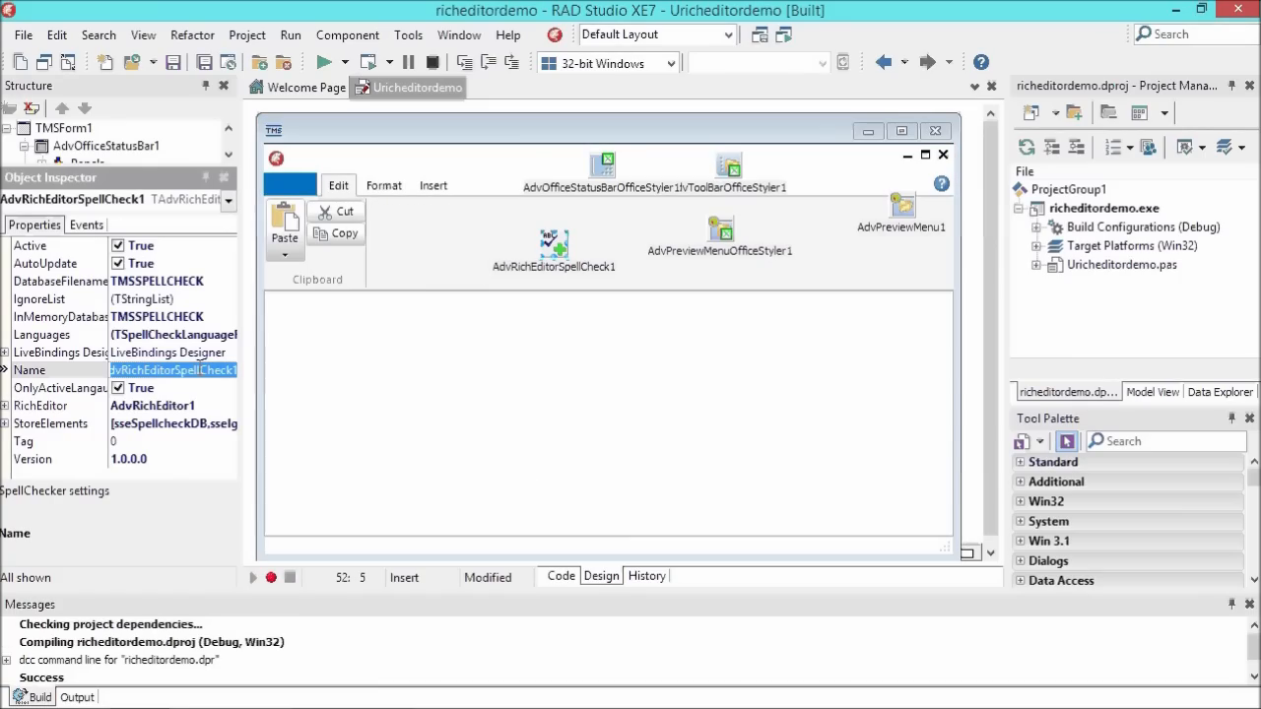
pyautogui.moveTo(456, 364)
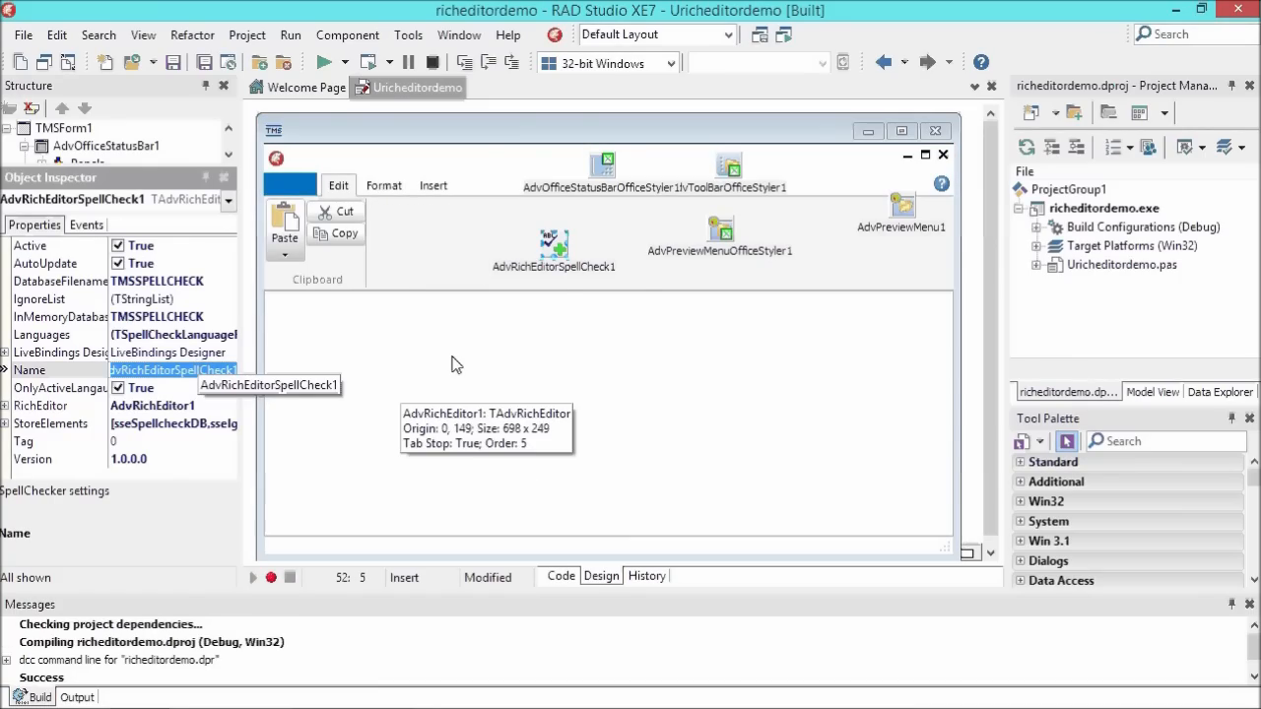
pyautogui.moveTo(465, 256)
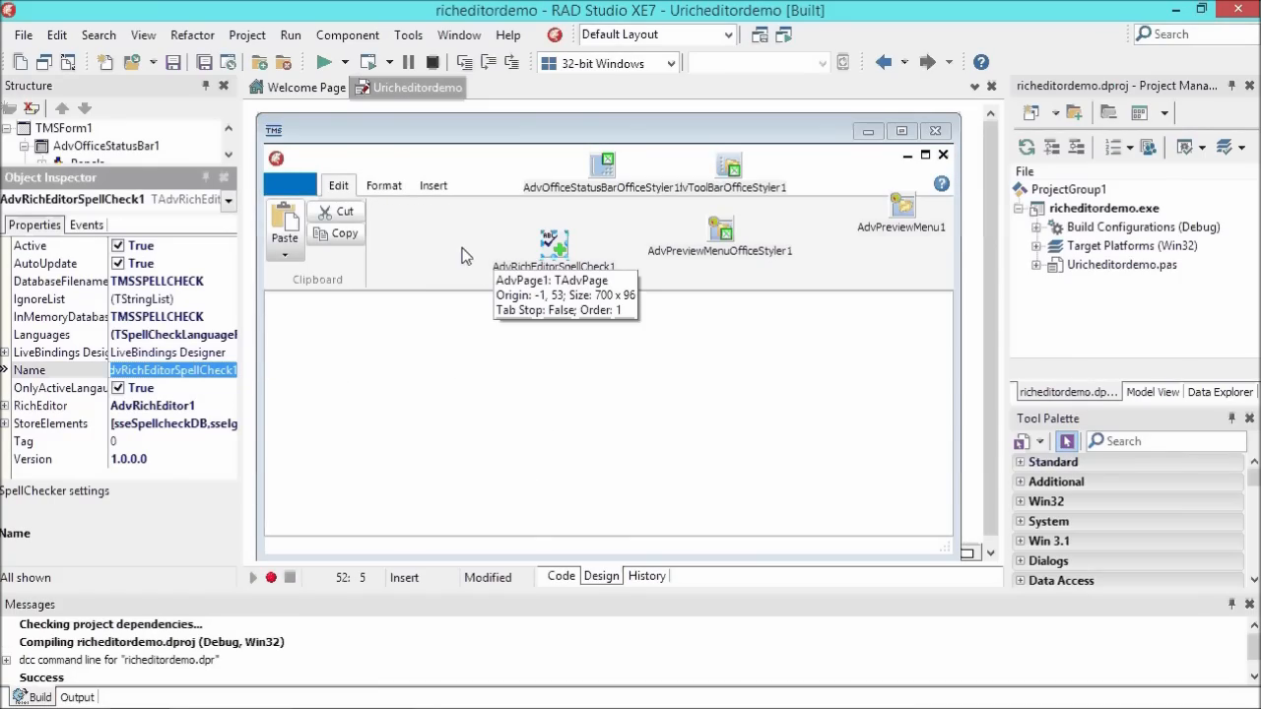
pyautogui.moveTo(497, 405)
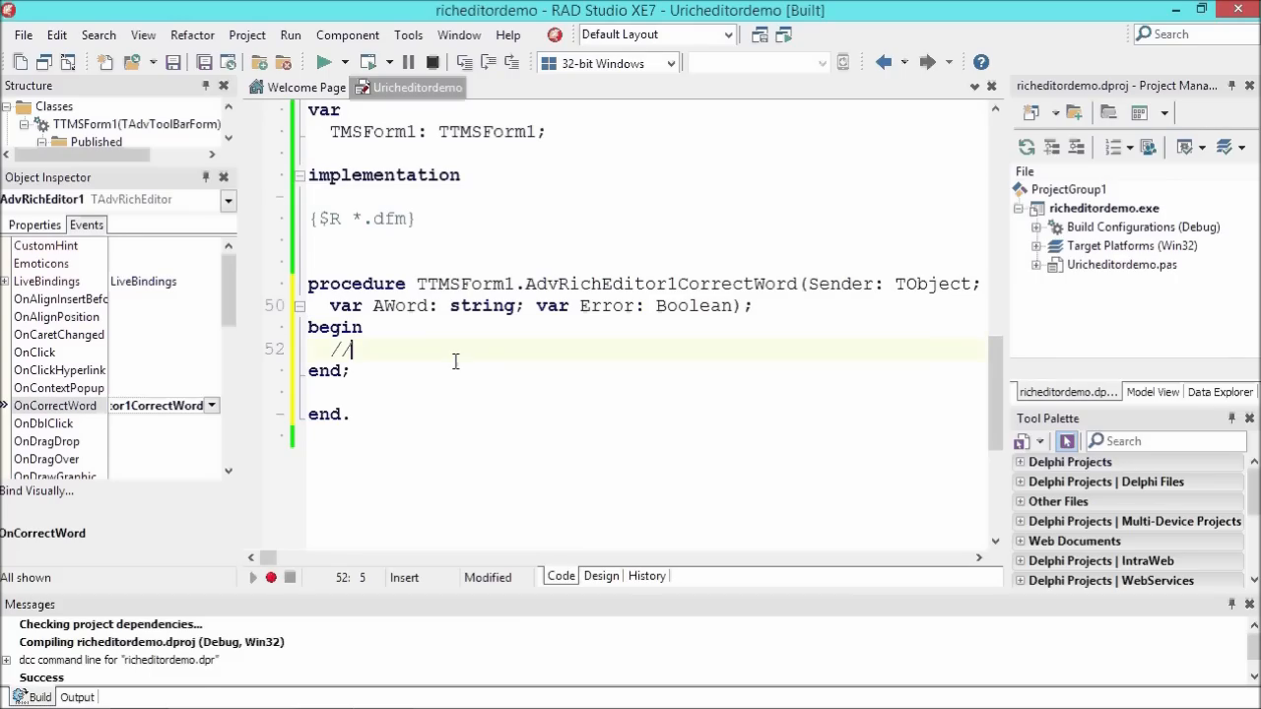
# - Back in the designer, show the checkbox's properties and caption it 'Auto correct'
pyautogui.click(601, 576)
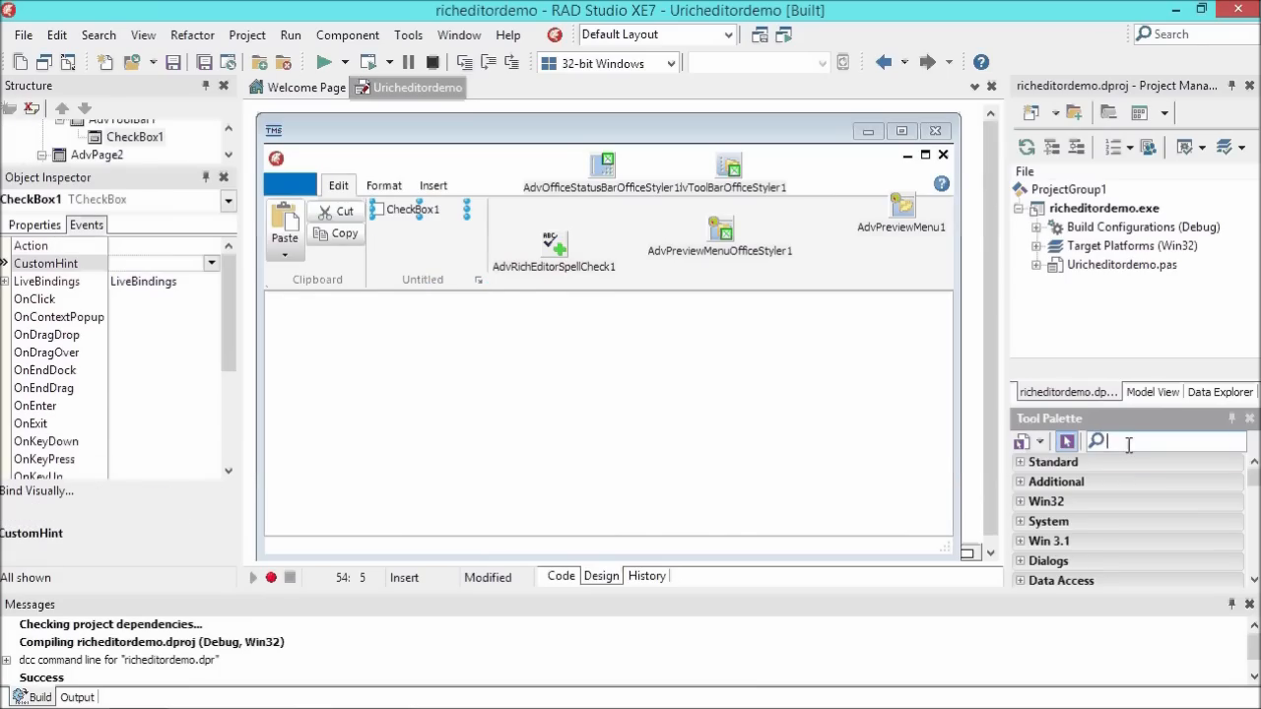
pyautogui.click(33, 224)
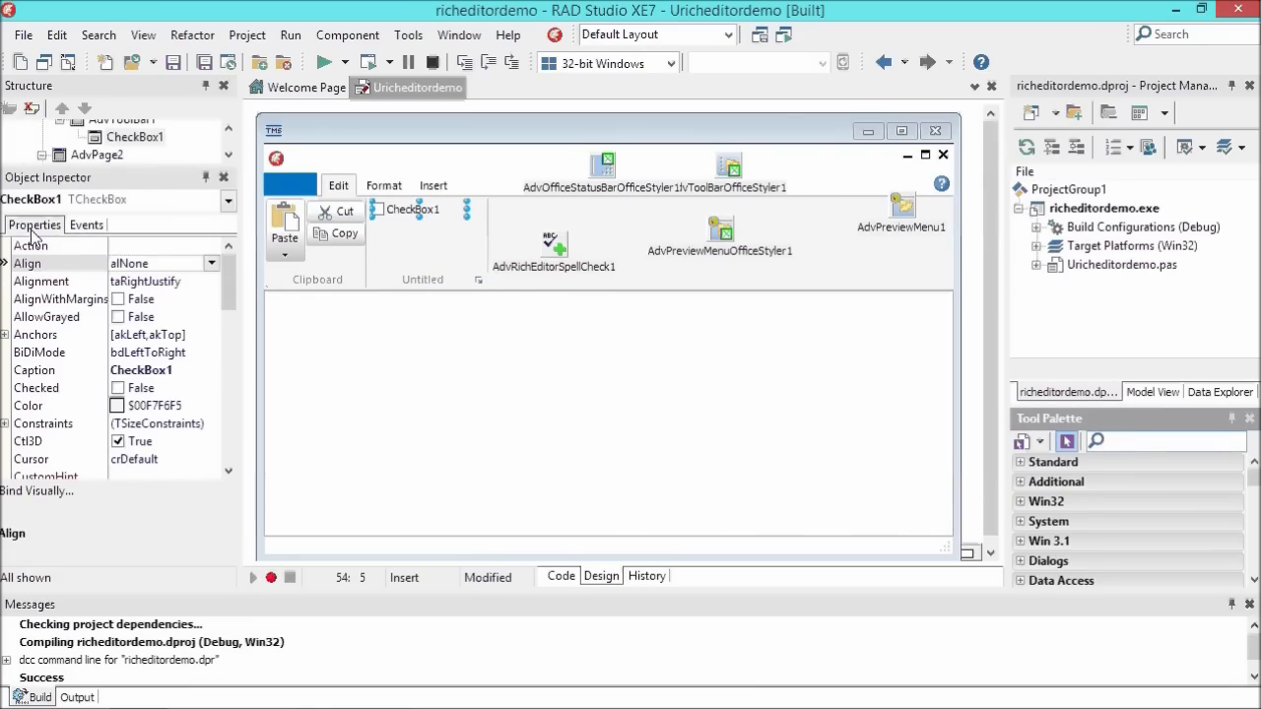
pyautogui.click(141, 369)
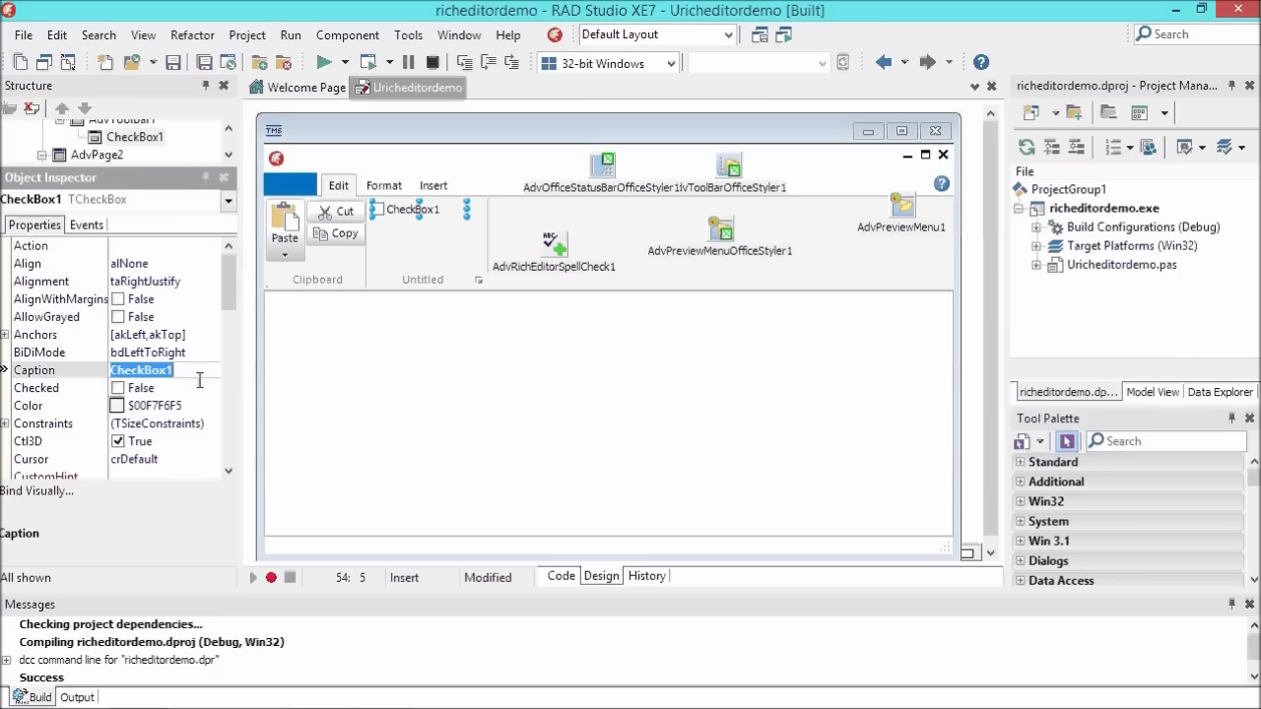
pyautogui.write('Auto correct')
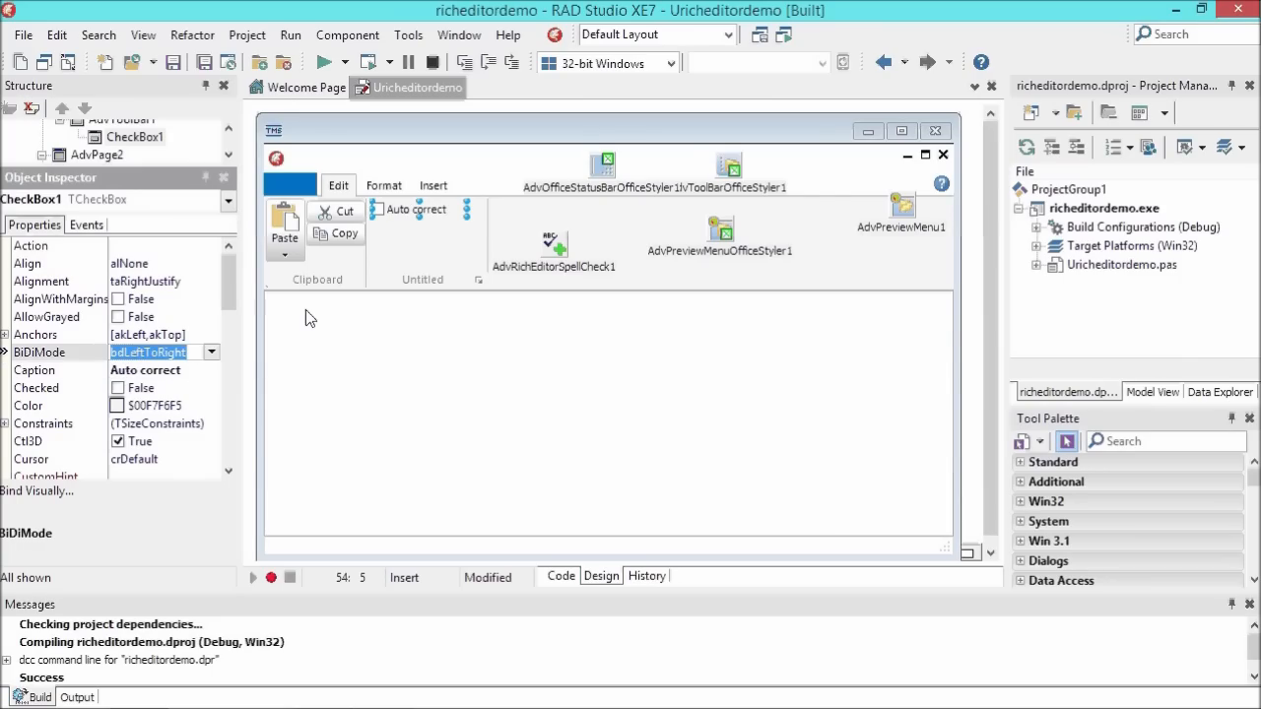
pyautogui.moveTo(414, 234)
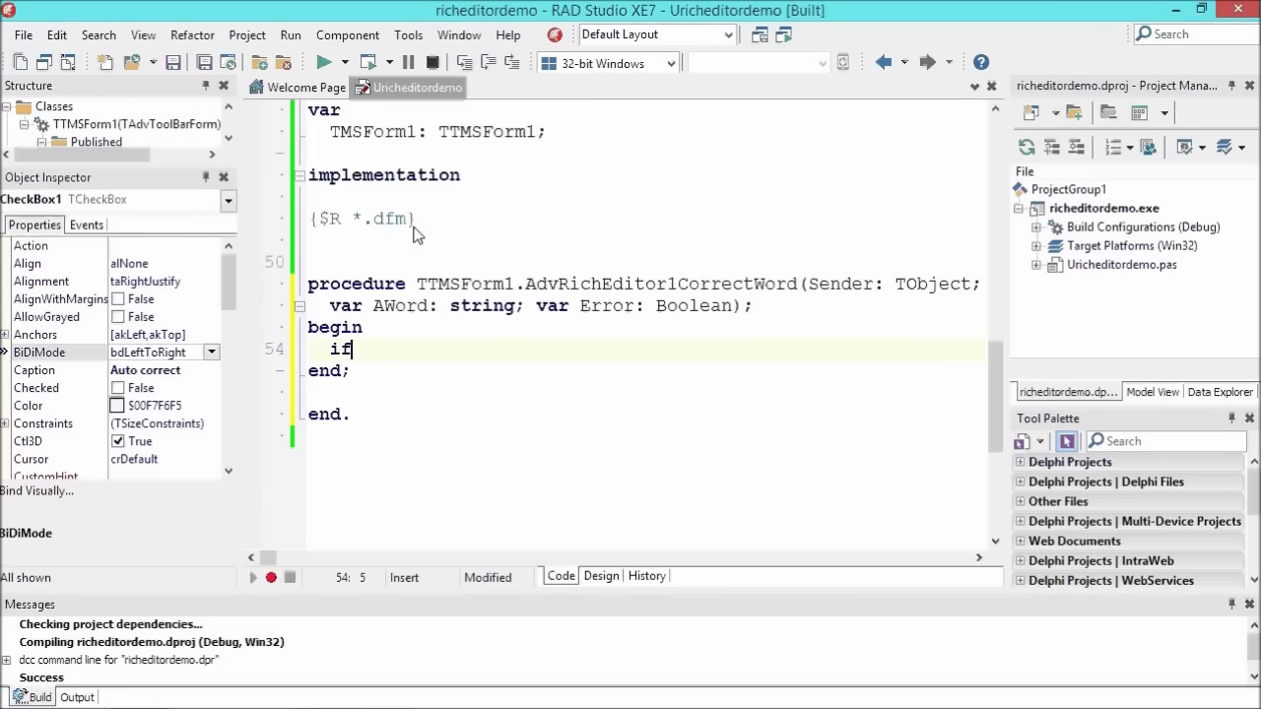
# - In the checked branch, declare s: string and assign it AdvRichEditorSpellCheck1's first suggestion
pyautogui.write('check then')
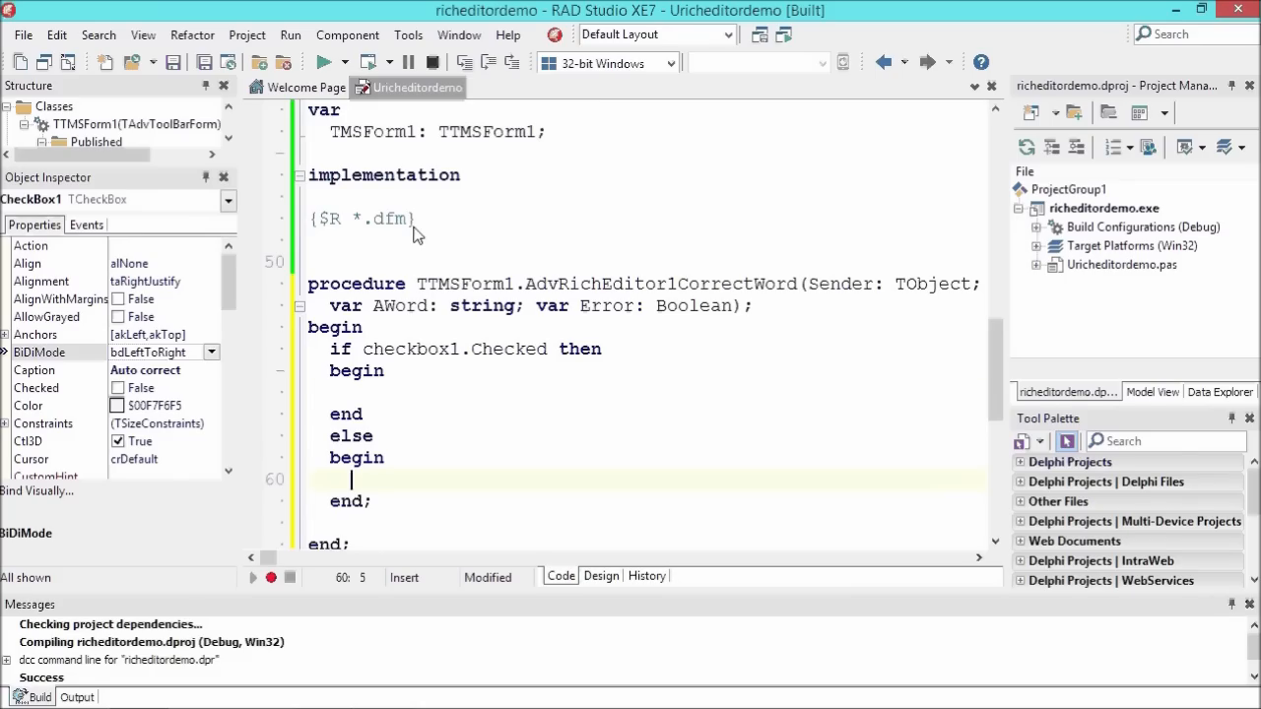
pyautogui.click(352, 392)
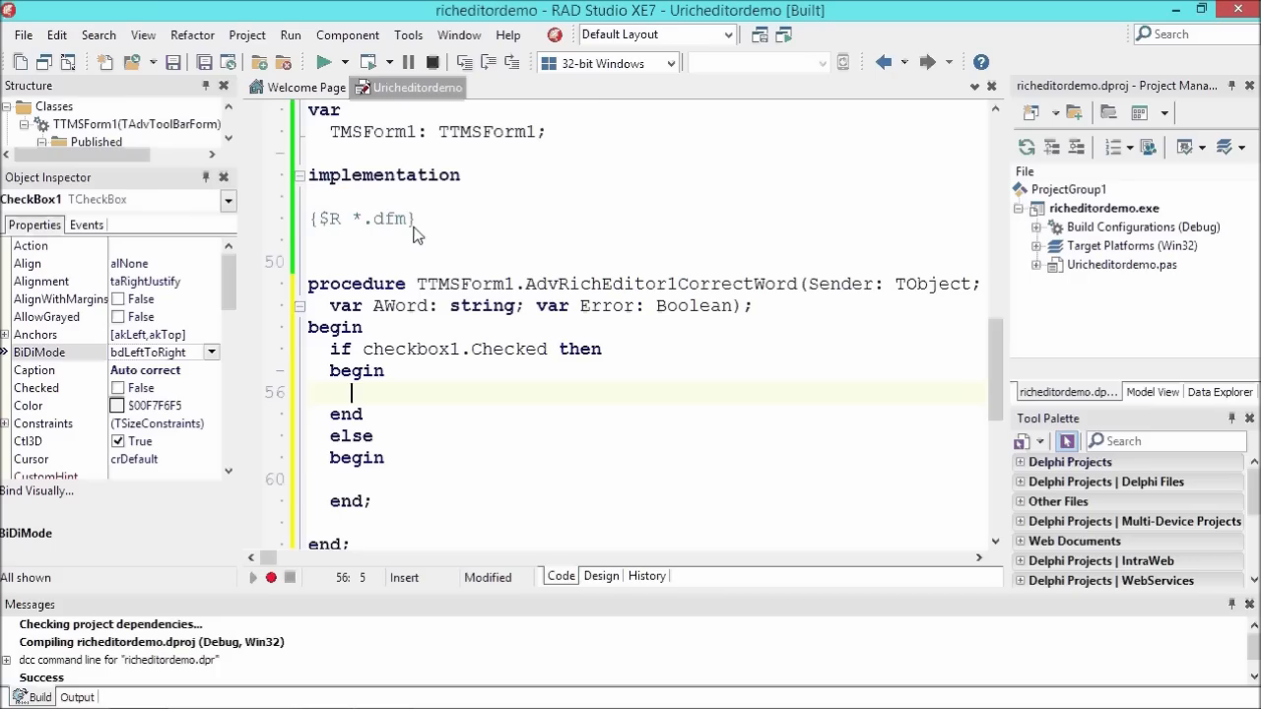
pyautogui.write('s :=')
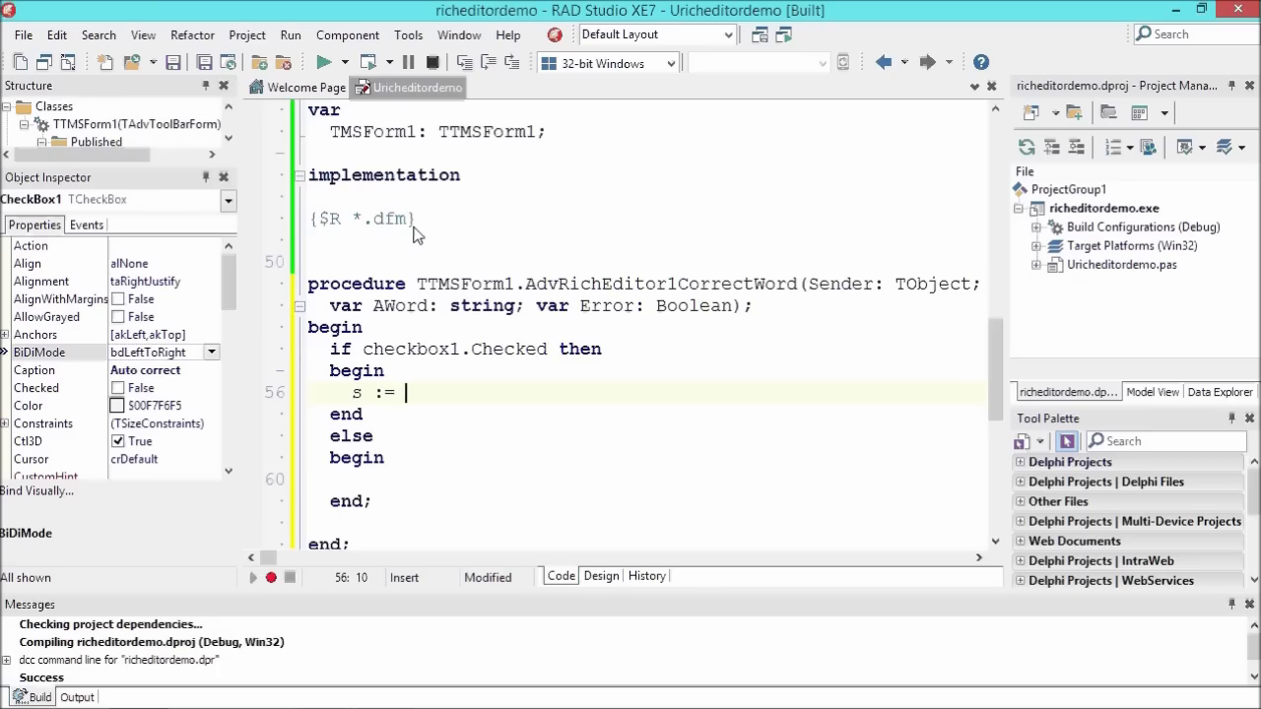
pyautogui.write('v')
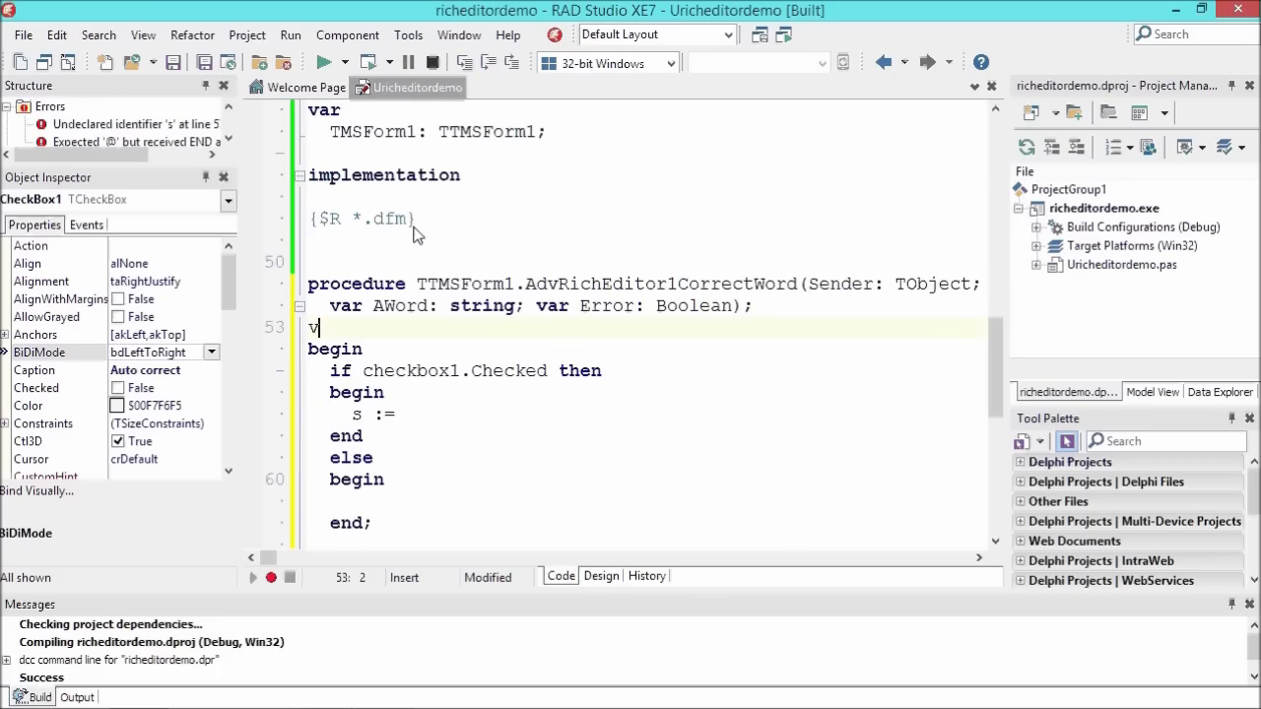
pyautogui.write('s: string;')
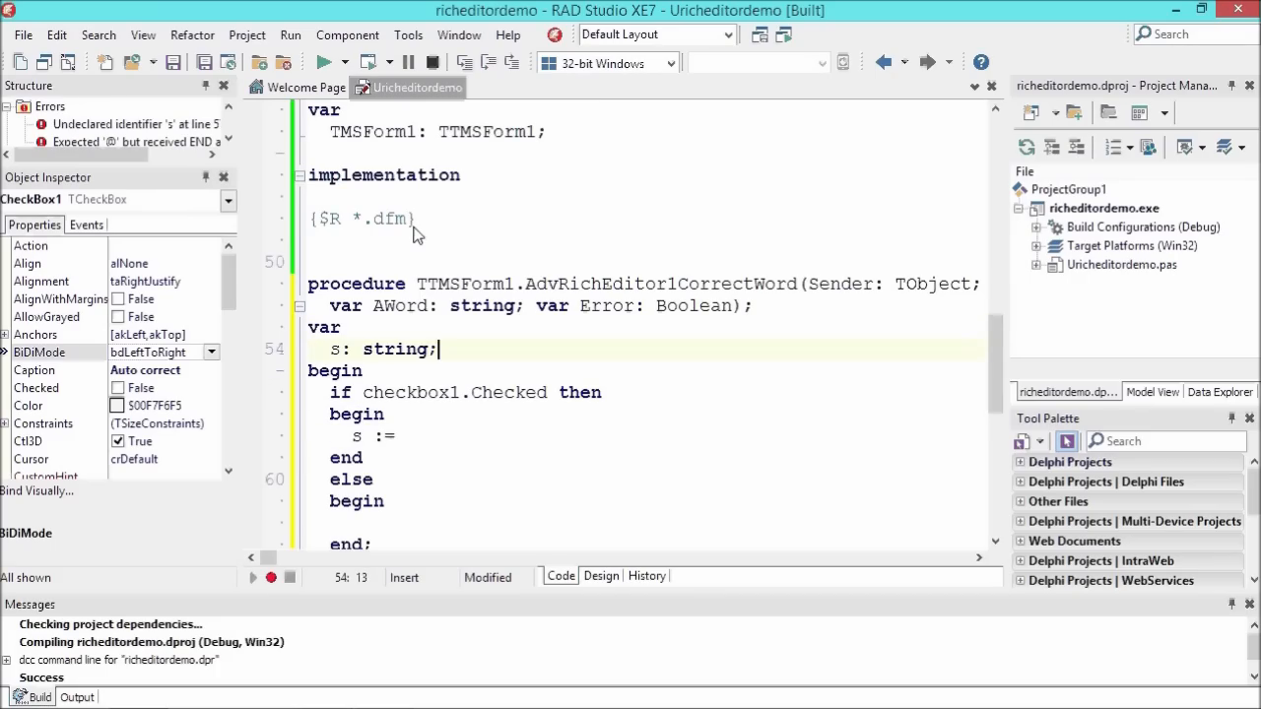
pyautogui.write('AdvRich')
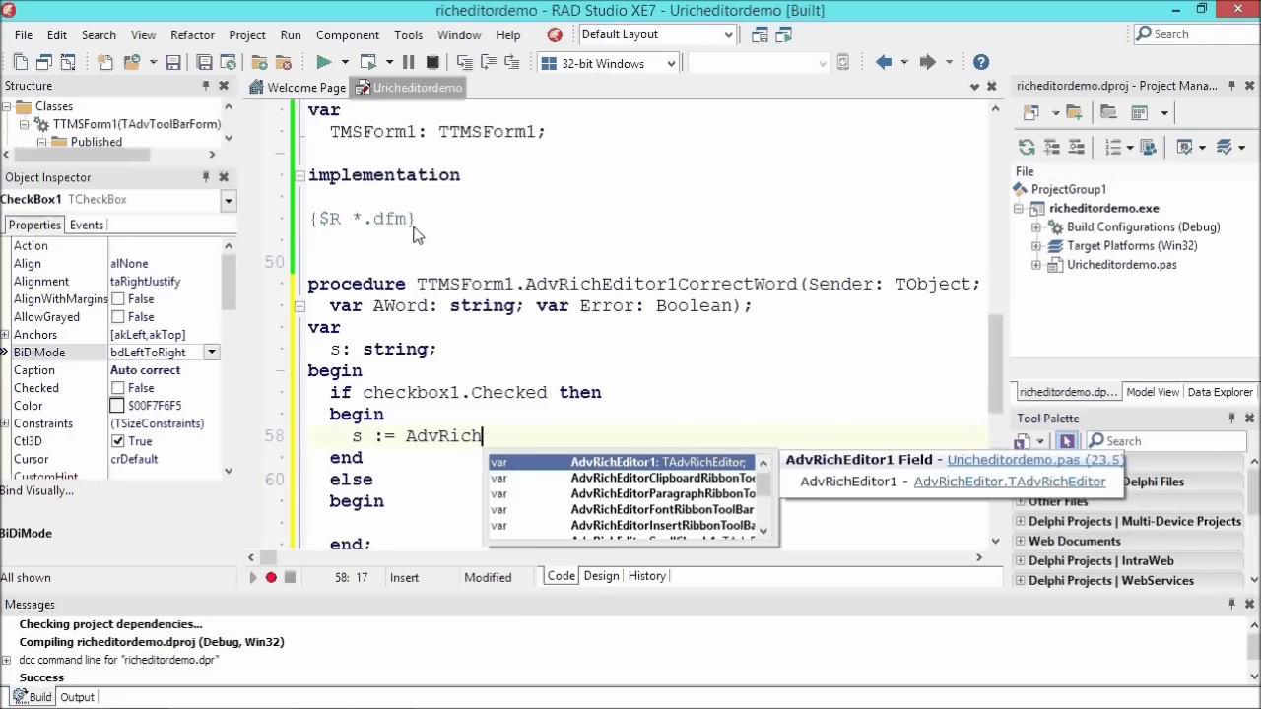
pyautogui.write('Editor')
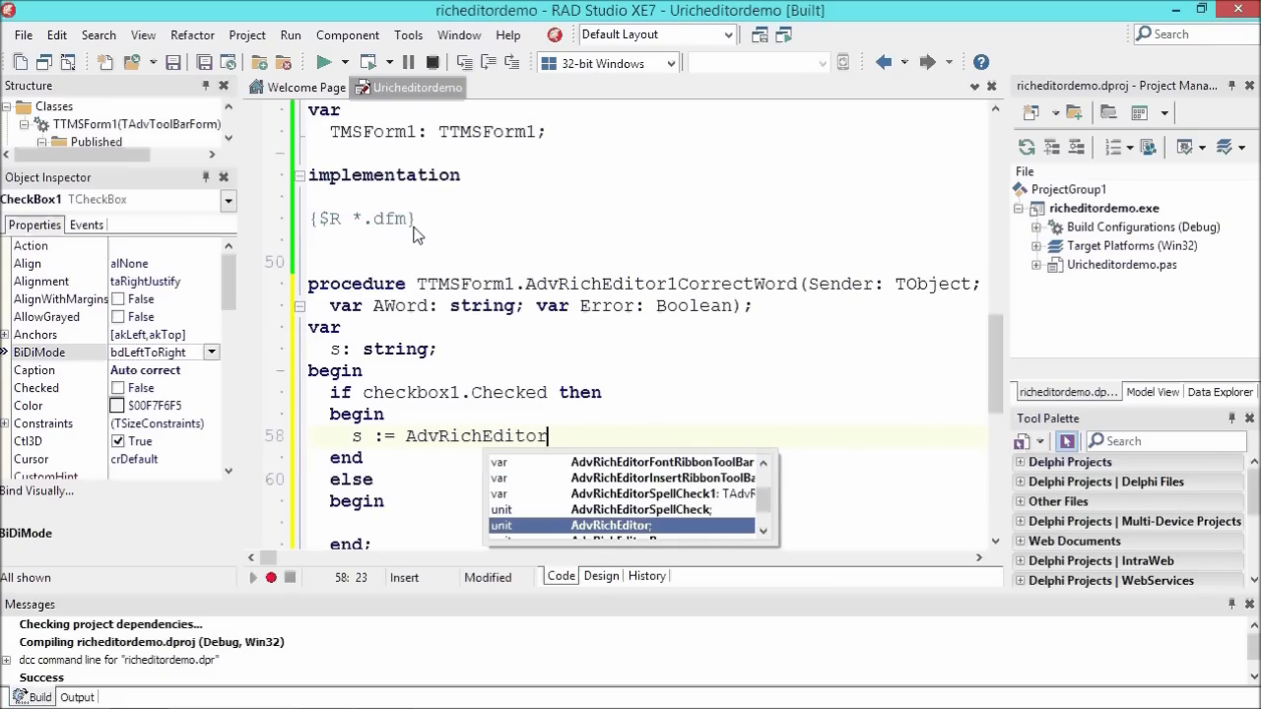
pyautogui.write('SpellCheck1.FirstSuggestion(AWord);')
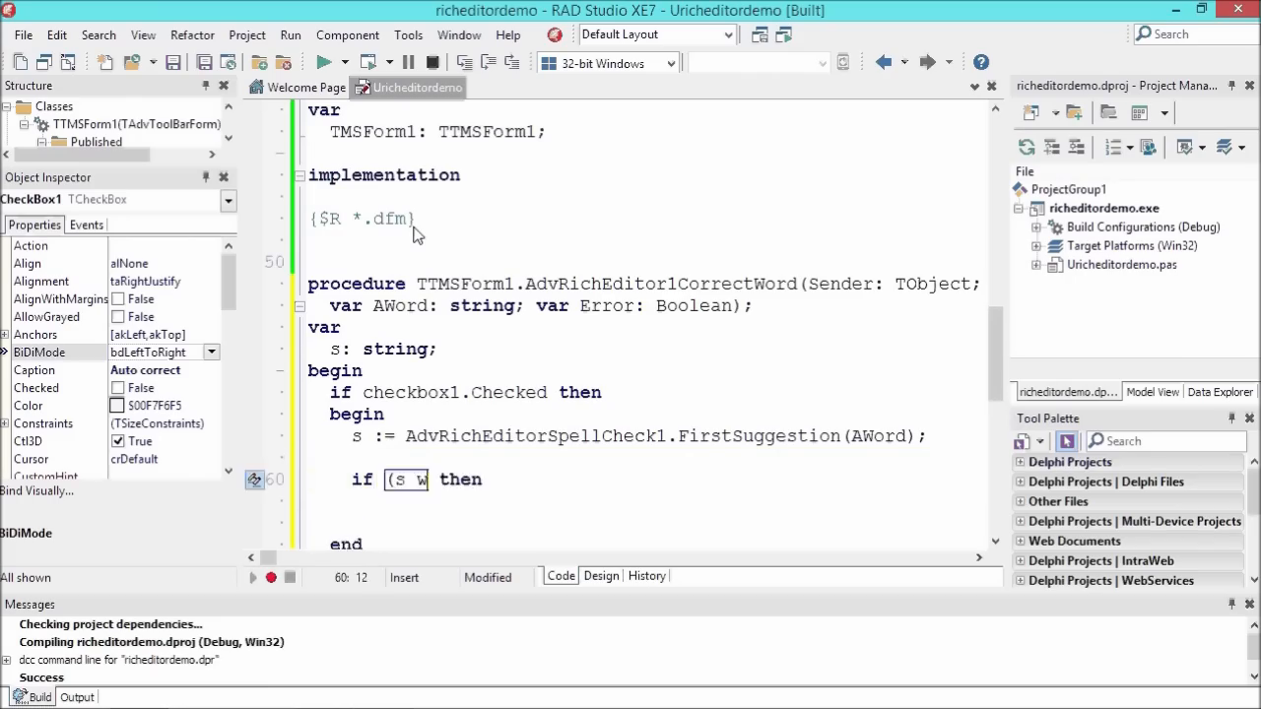
# - Replace AWord when s <> '', otherwise set Error from Validate(AWord), then run the app
pyautogui.write('<>')
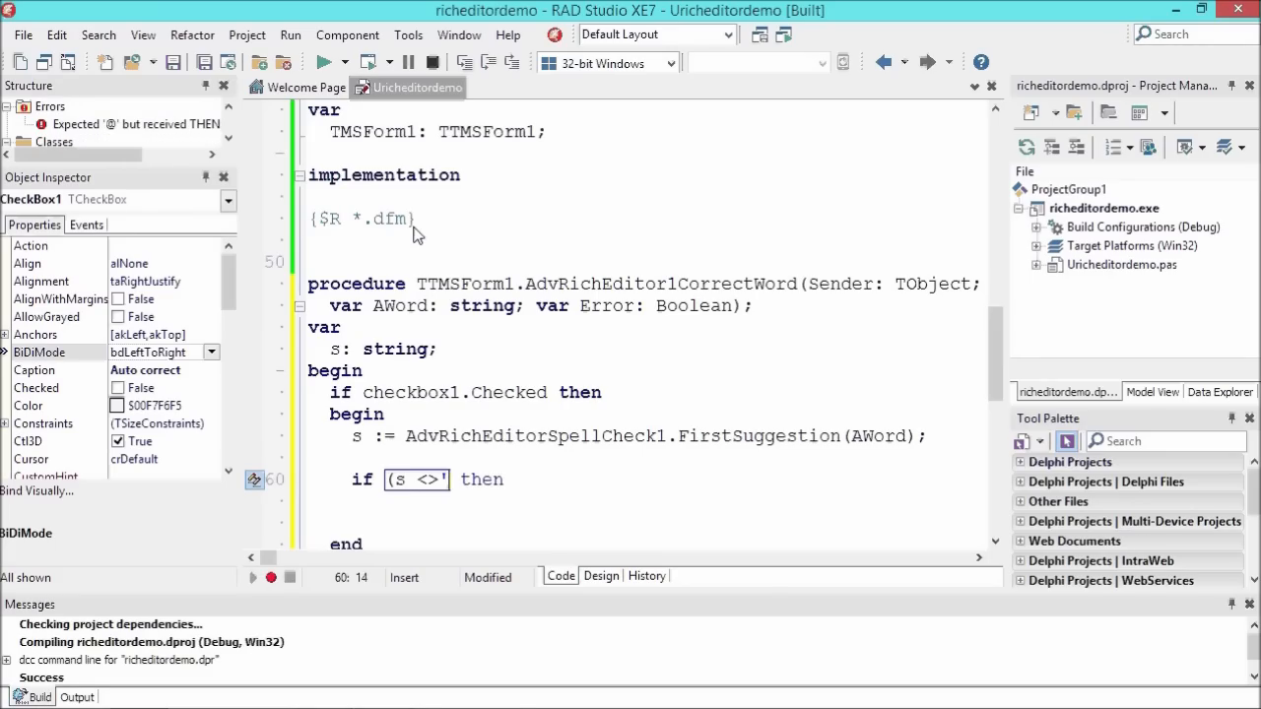
pyautogui.write("'') or (s <> AWord)")
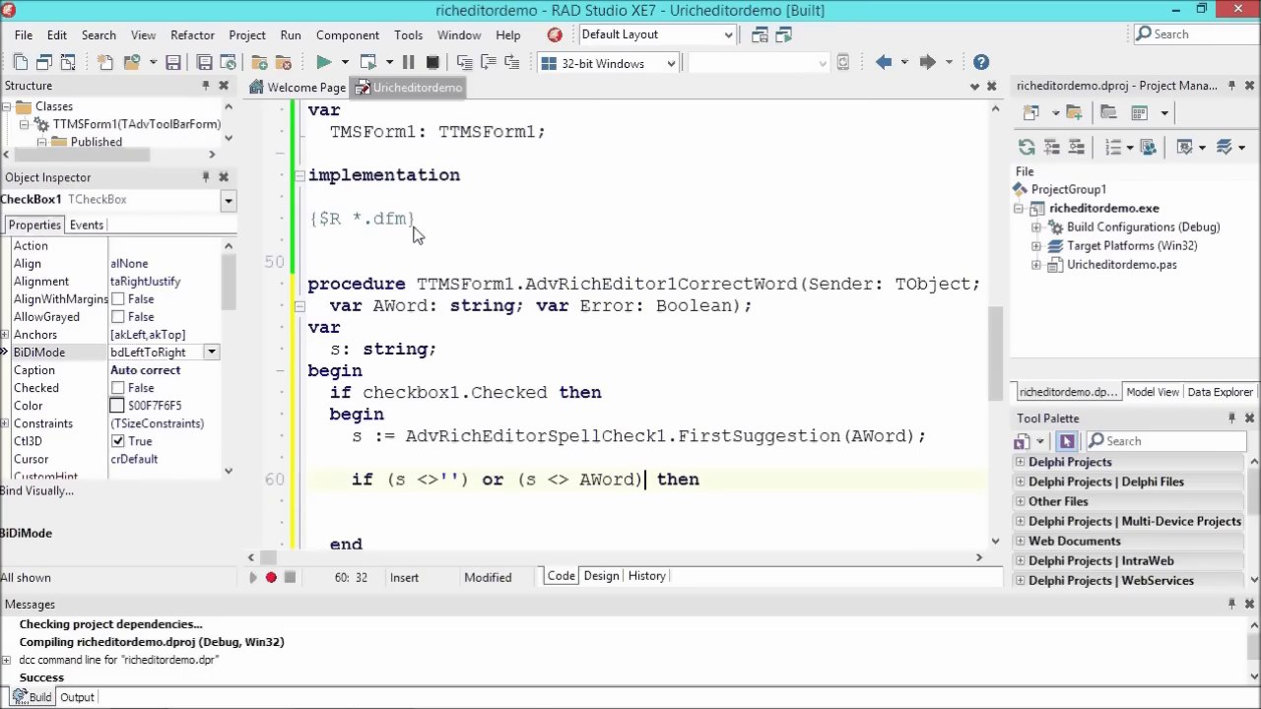
pyautogui.write('beghin')
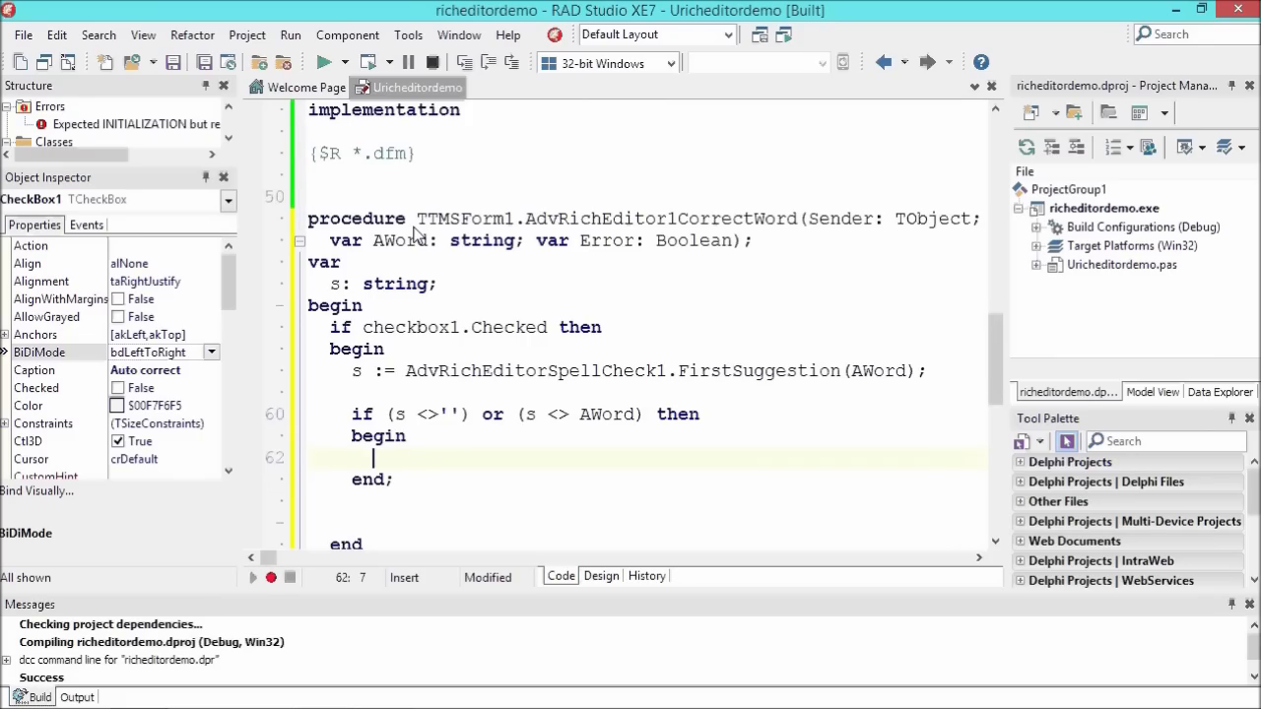
pyautogui.write('AWord := s;')
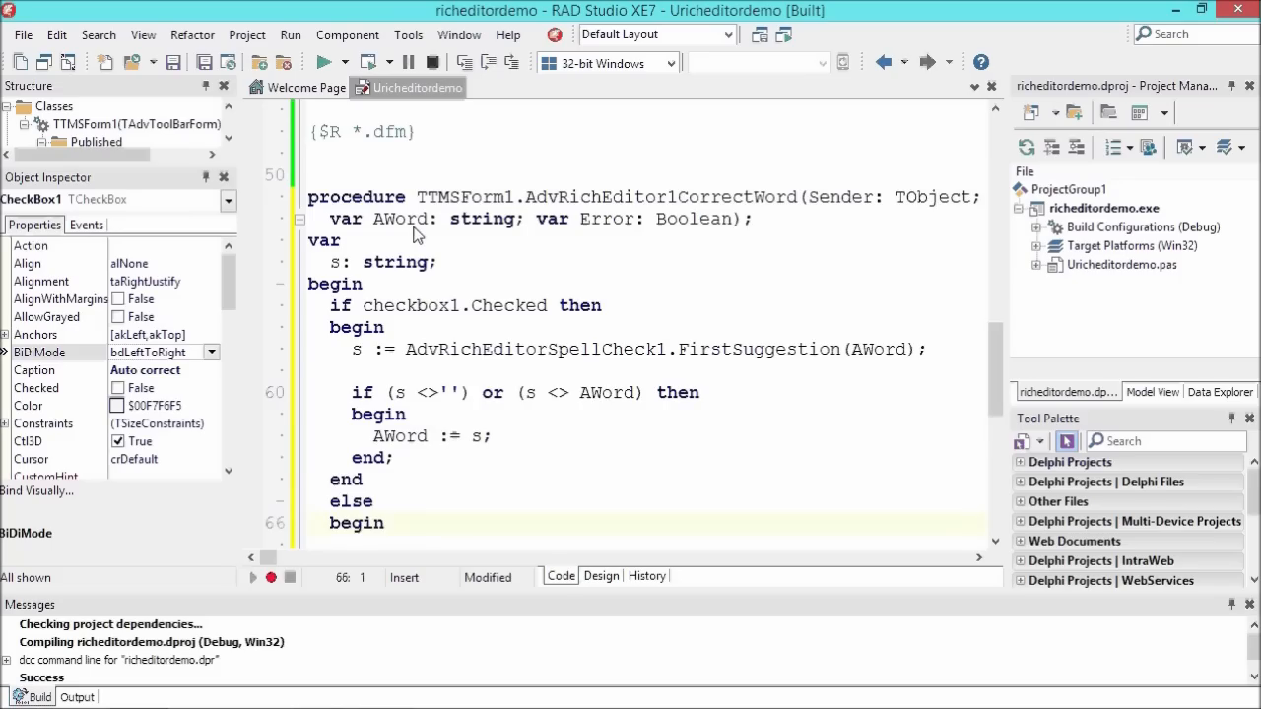
pyautogui.write('Er')
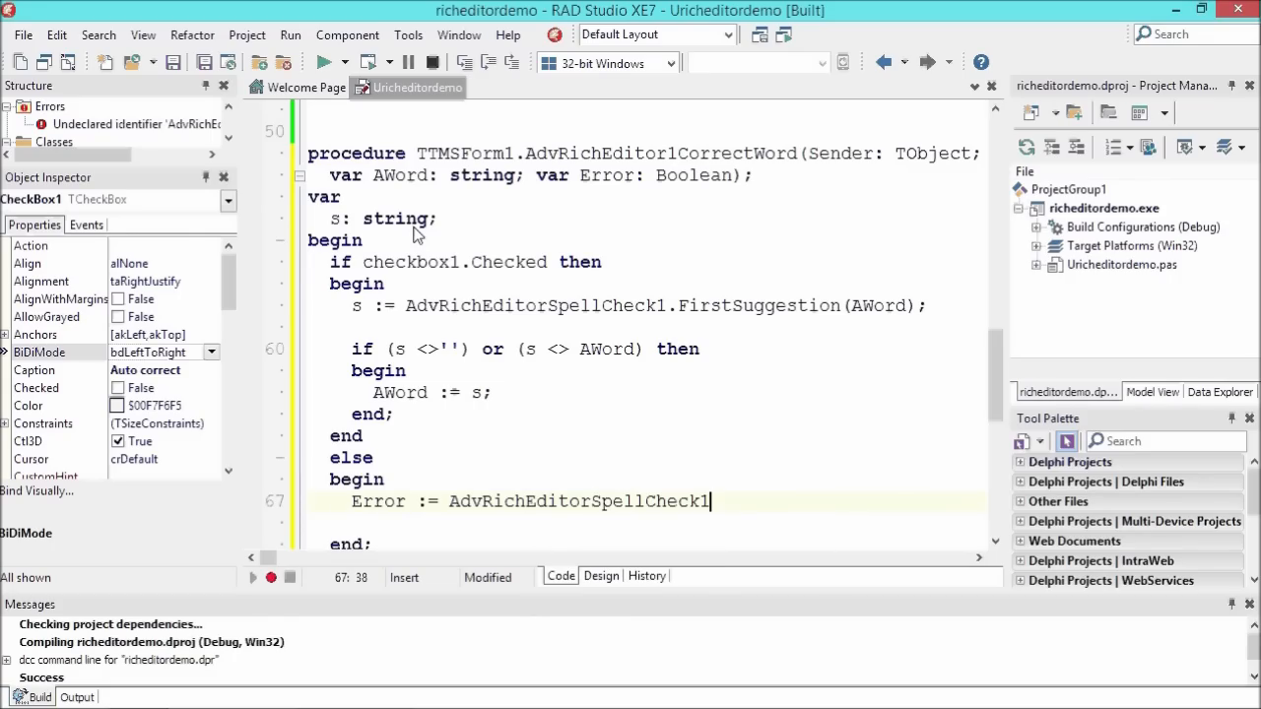
pyautogui.write('.Validate(')
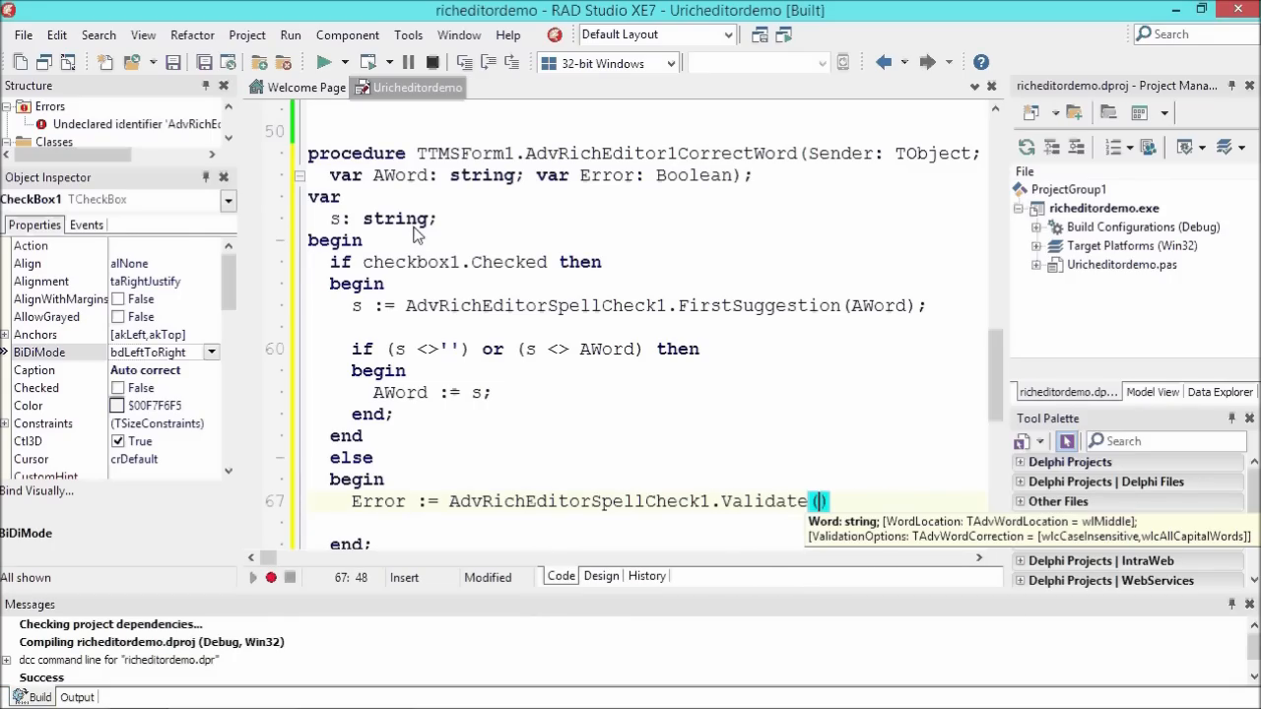
pyautogui.write('(AWord)')
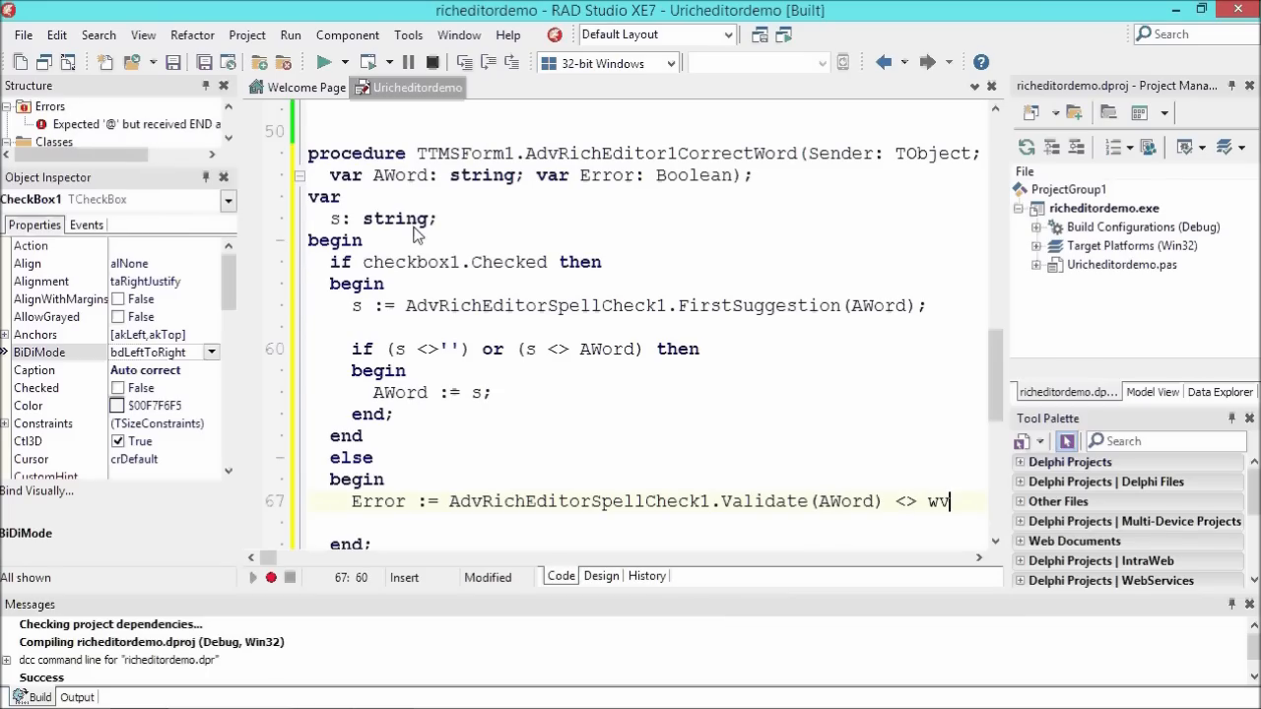
pyautogui.write('rVal')
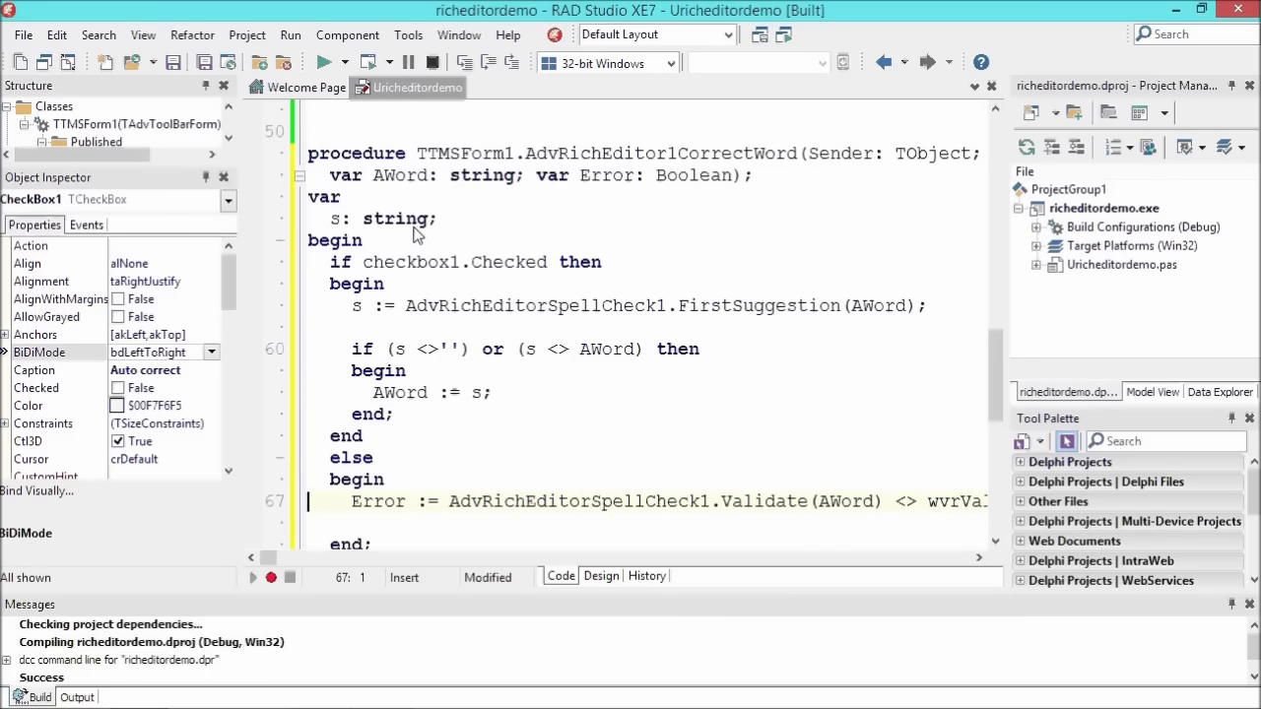
pyautogui.scroll(-3)
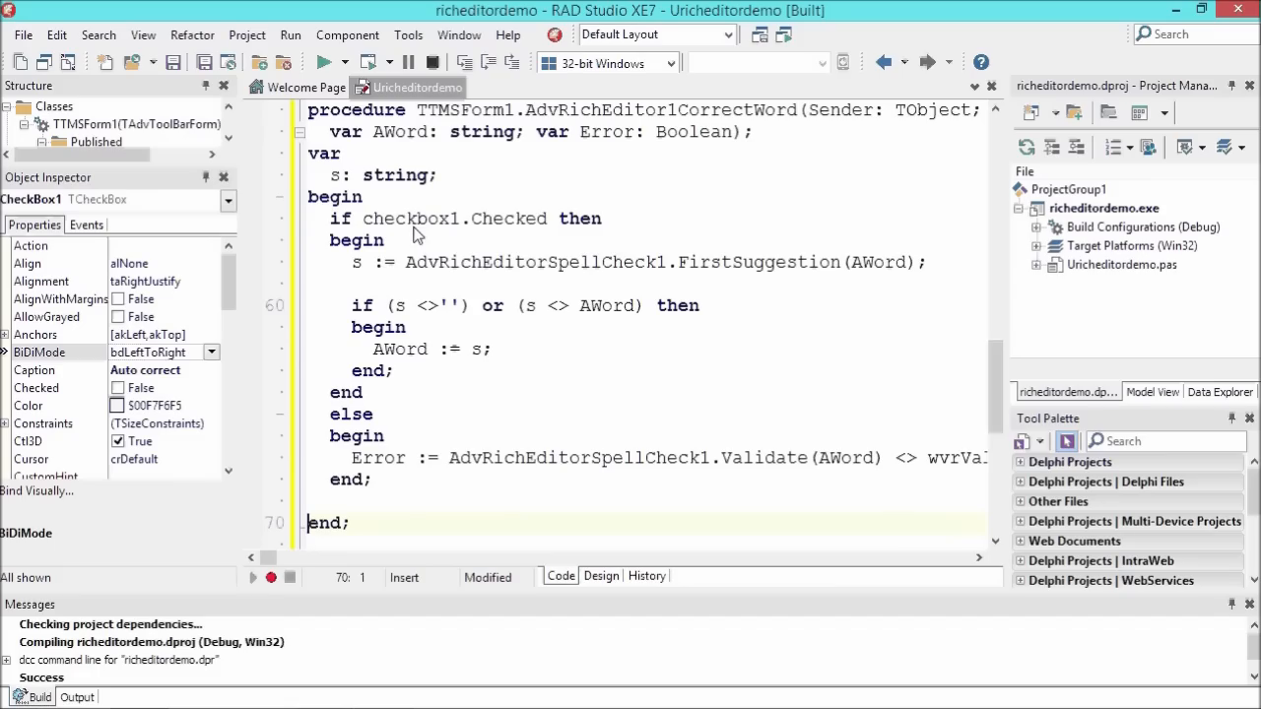
pyautogui.click(323, 62)
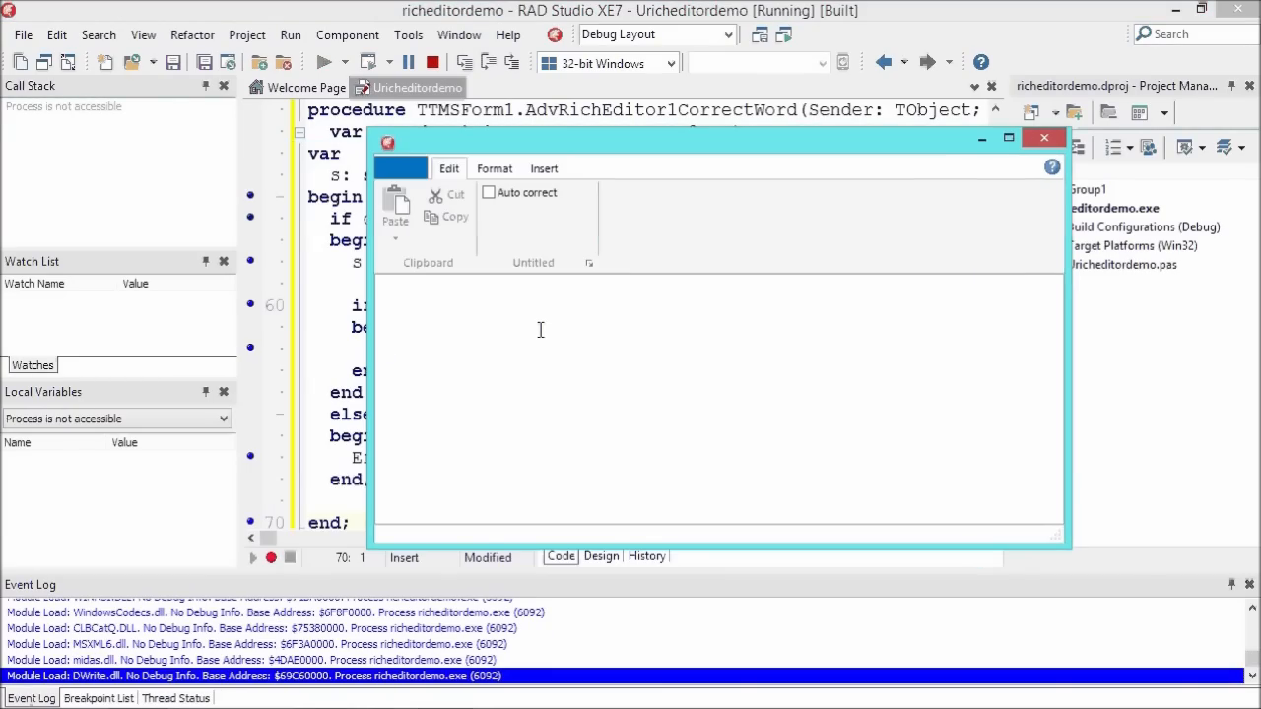
# - Type 'test amft' into the running editor, then close the app
pyautogui.write('test a')
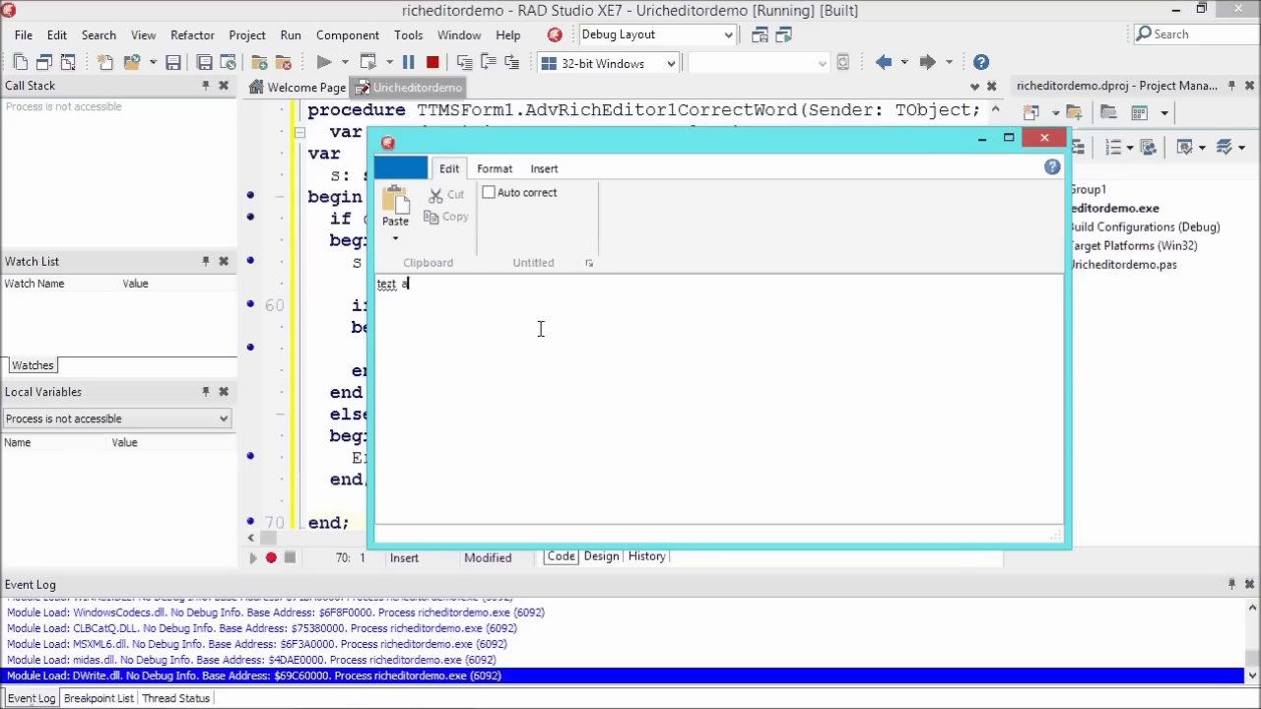
pyautogui.write('mft')
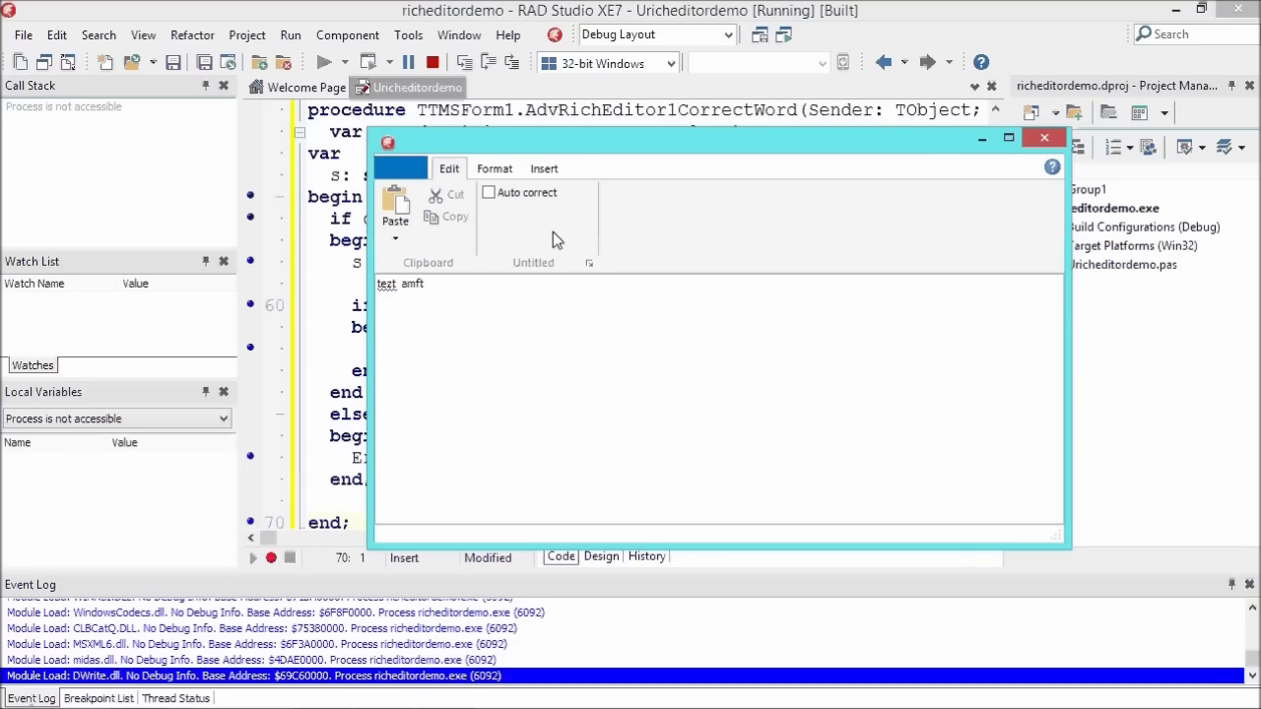
pyautogui.click(488, 192)
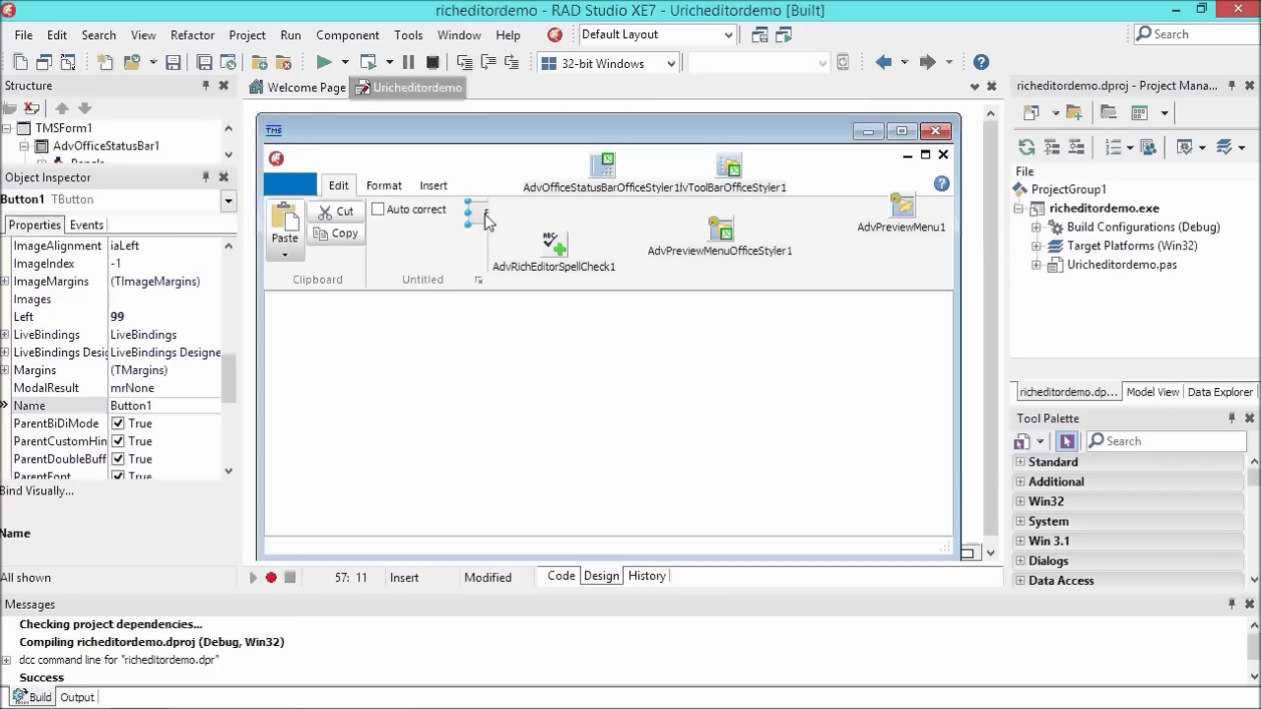
# - Make Button1's OnClick call AdvRichEditor1.LoadFromTextFile on 'c:\delphi xe7\demo\spellcheck_english.txt'
pyautogui.click(482, 222)
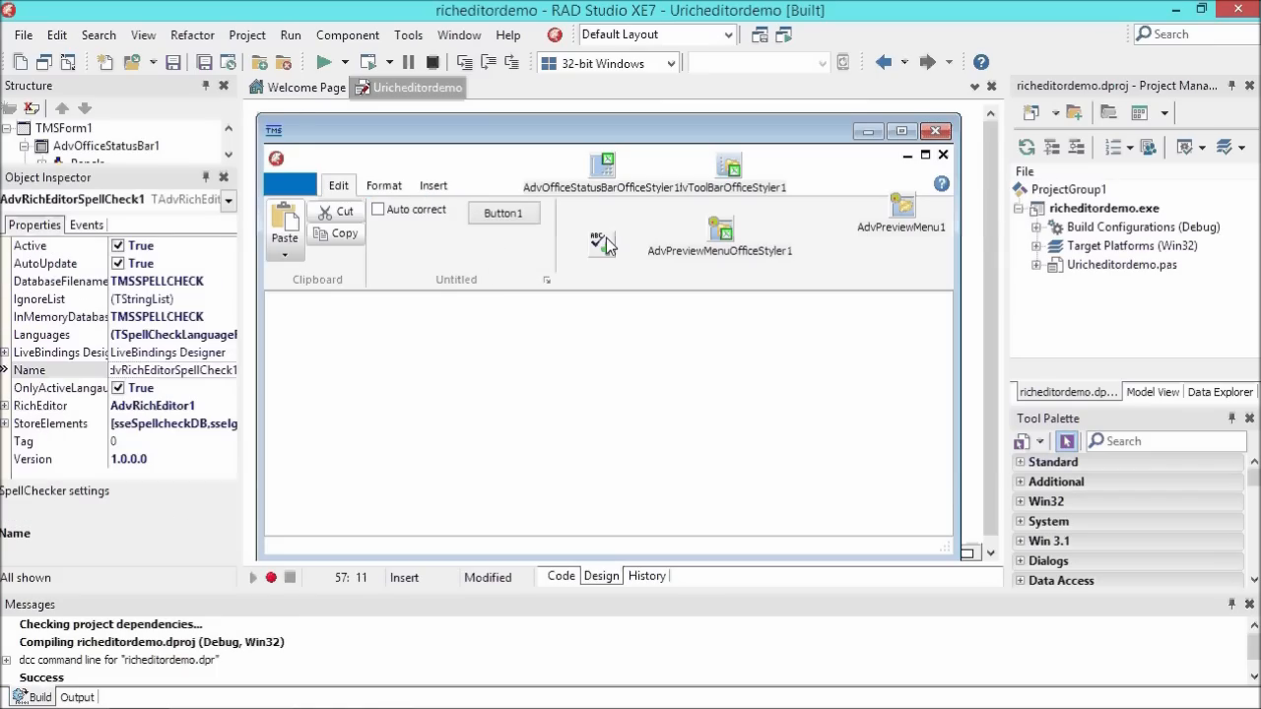
pyautogui.click(559, 575)
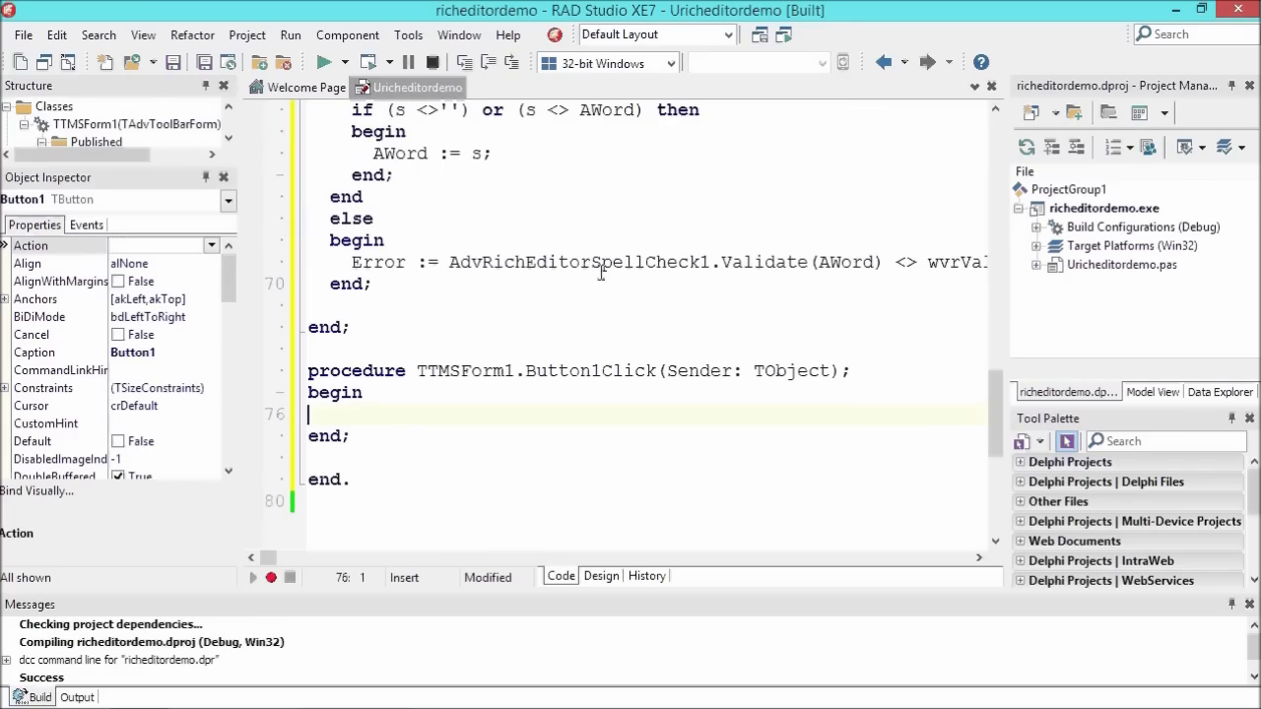
pyautogui.write('advrich')
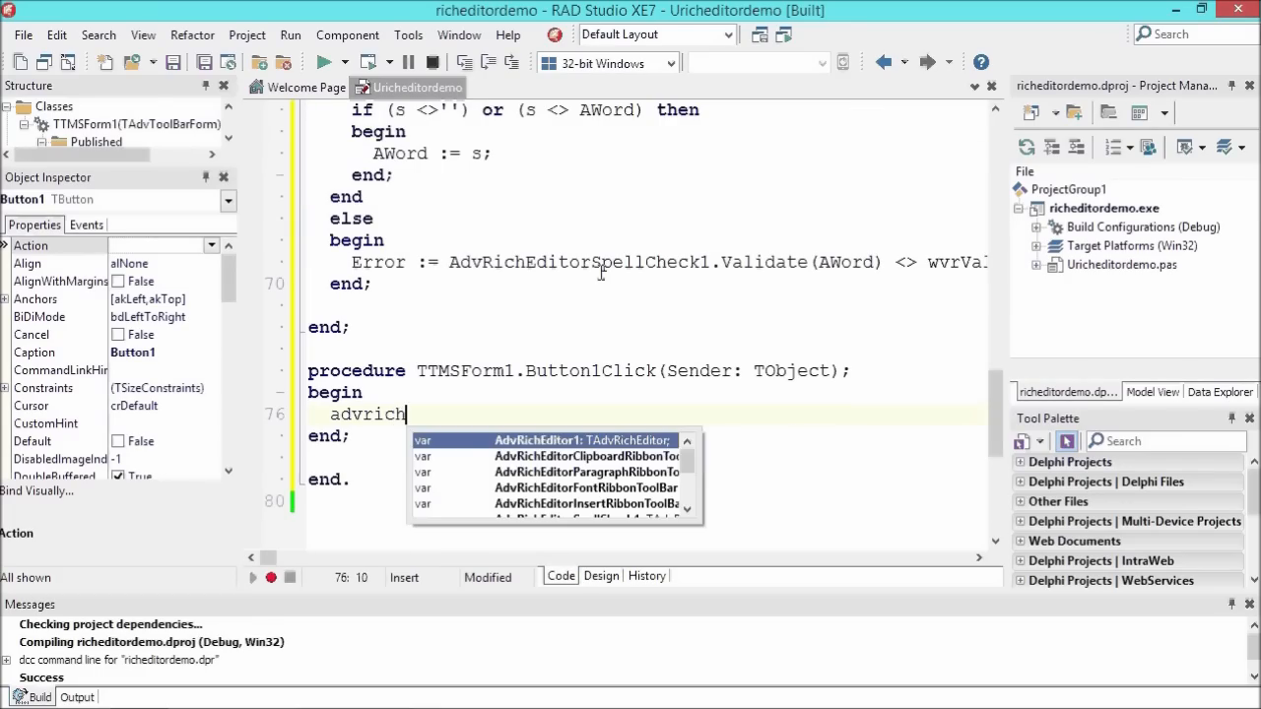
pyautogui.write("Editor1.LoadFromTextFile('c:);")
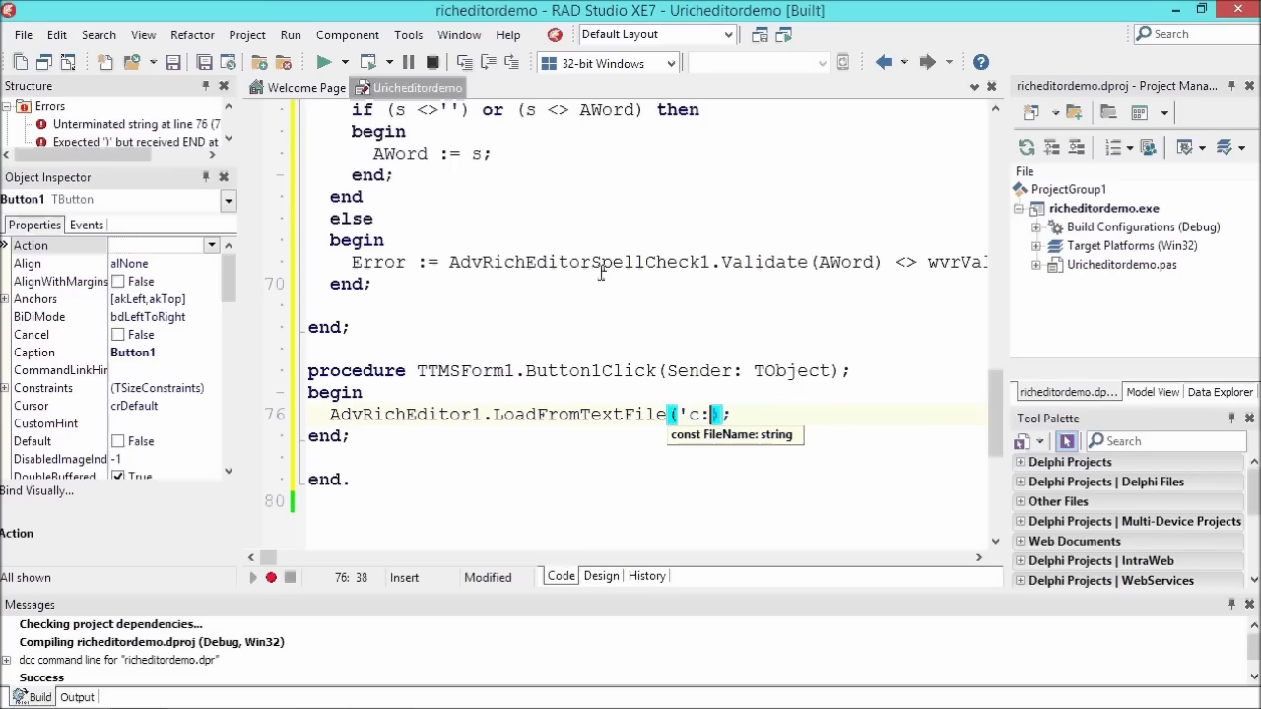
pyautogui.write('\\delphi x')
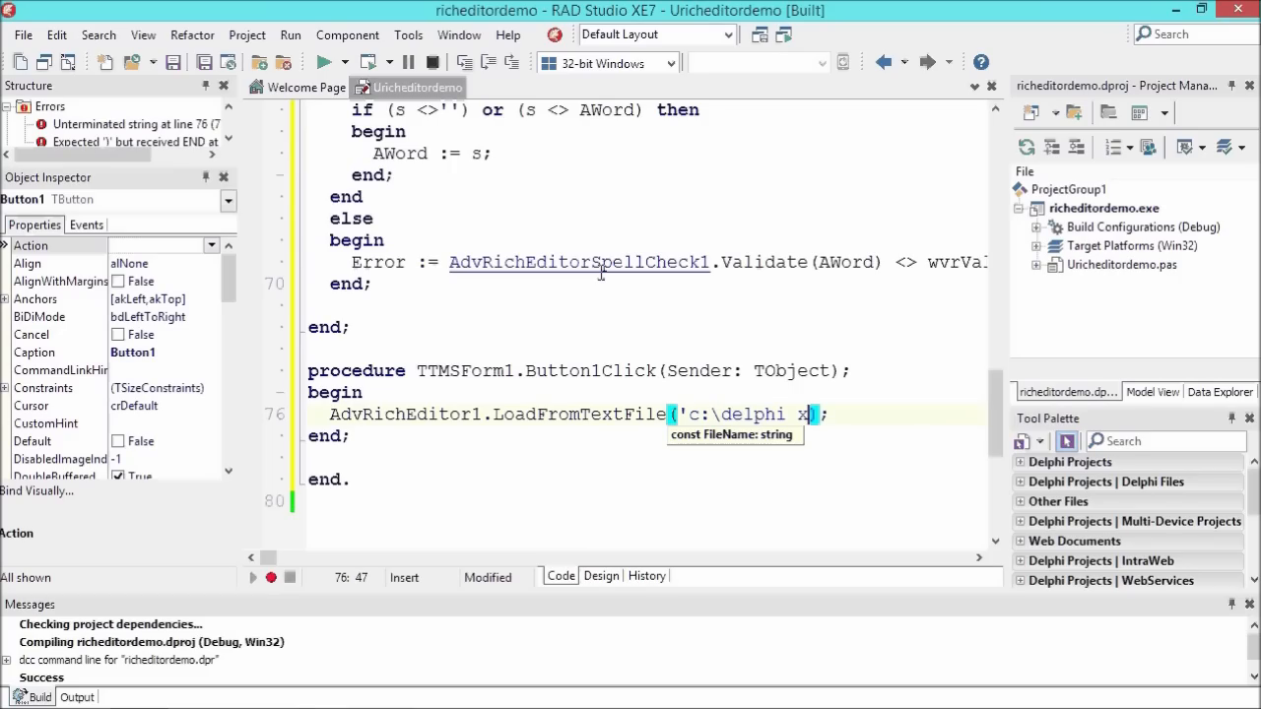
pyautogui.write('e7\\demo\\')
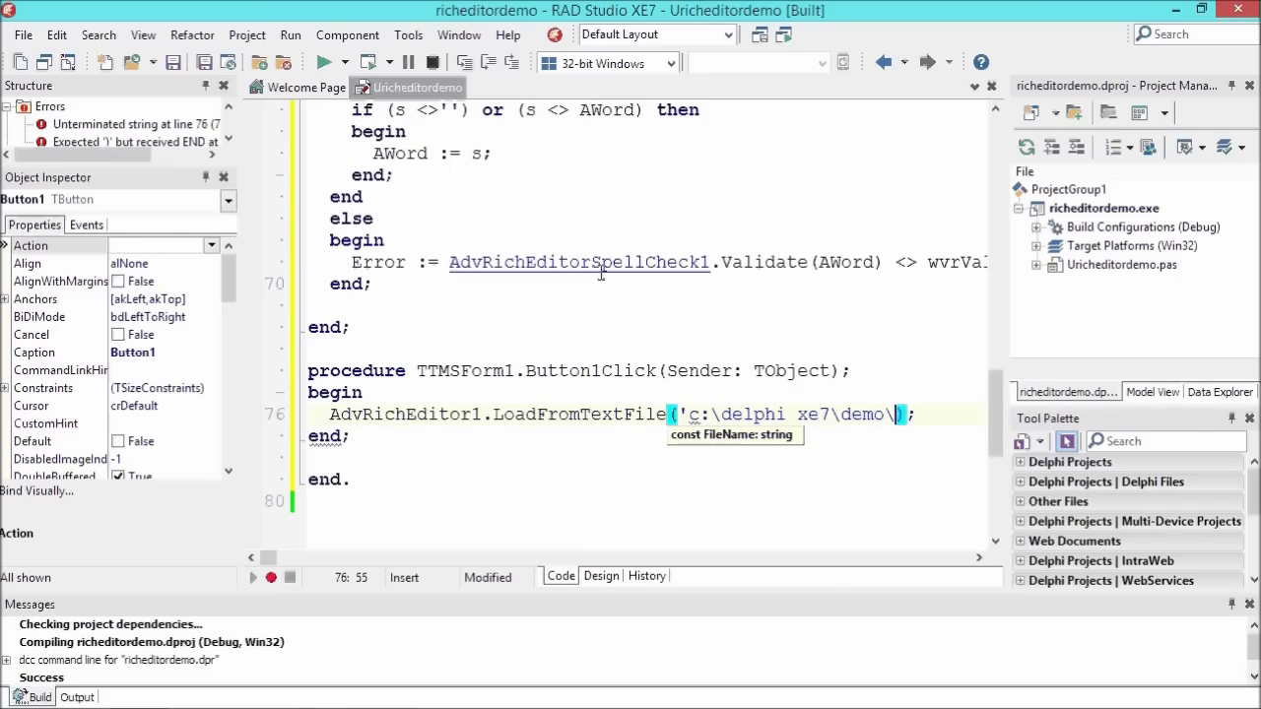
pyautogui.write('spellcheck_engl')
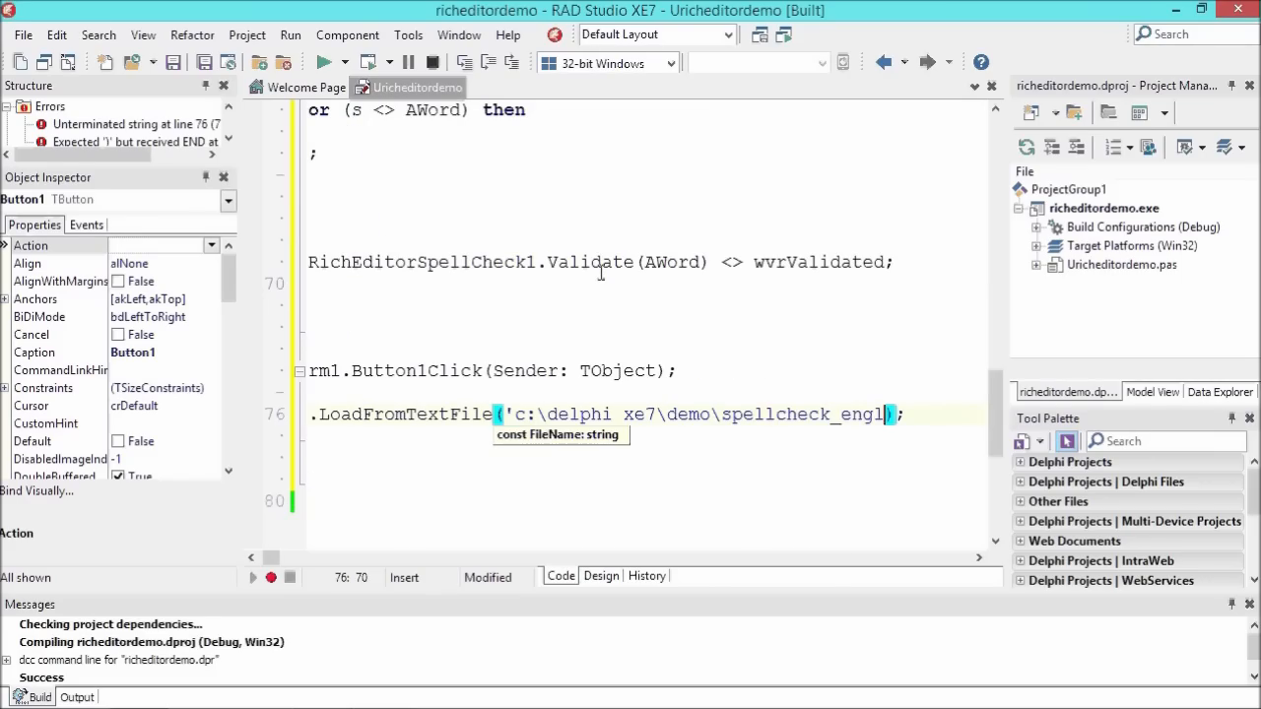
pyautogui.write('ish.txt')
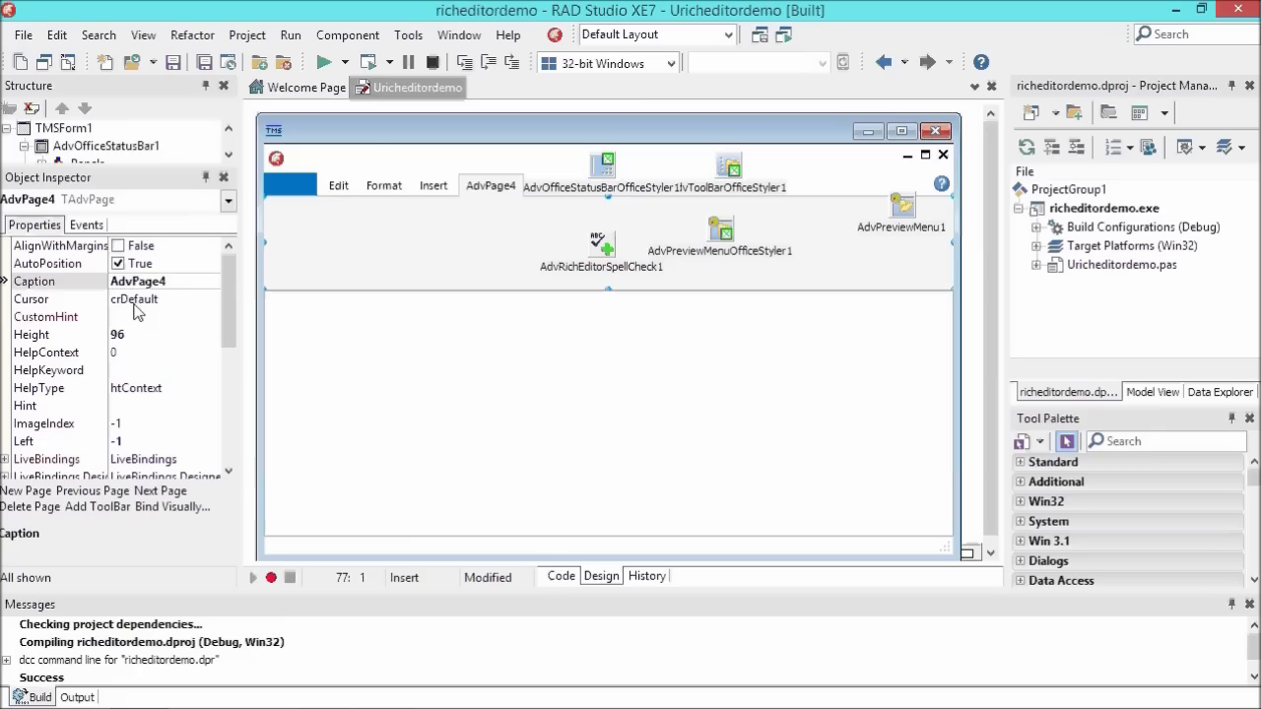
# - Caption the fourth ribbon page 'Proofing' and select the rich editor on the form
pyautogui.write('Proofing')
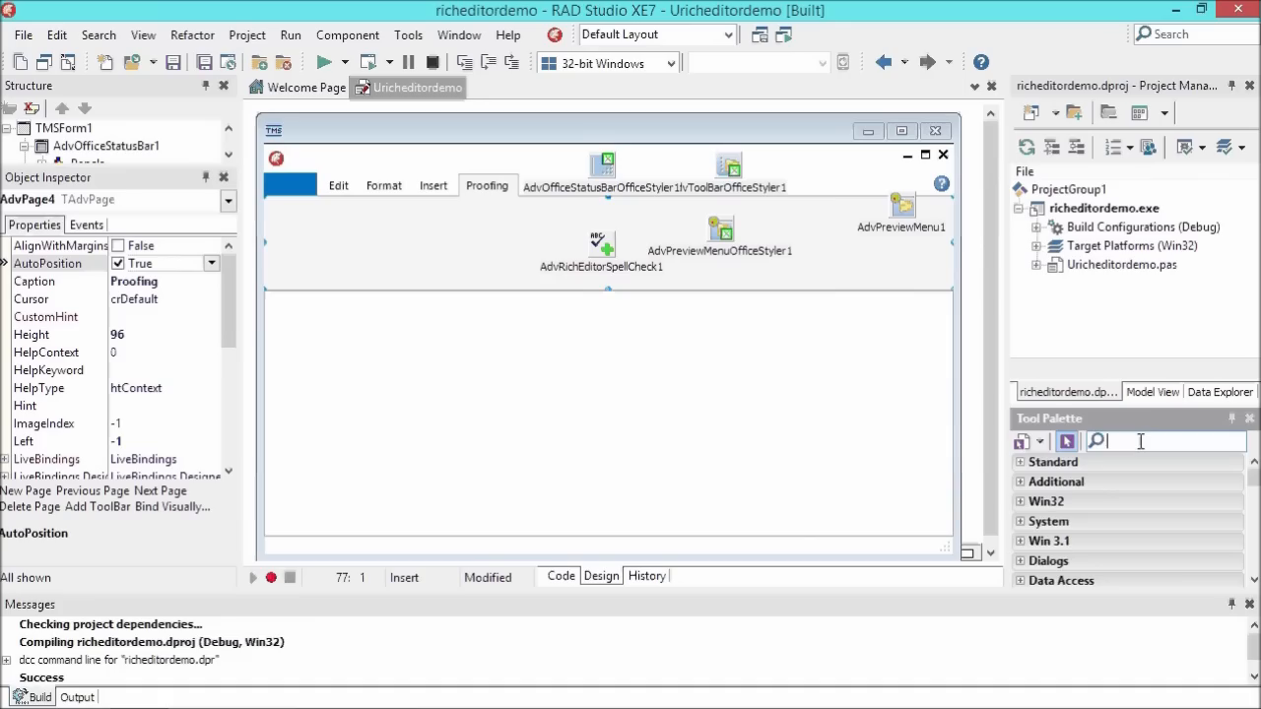
pyautogui.write('proofing')
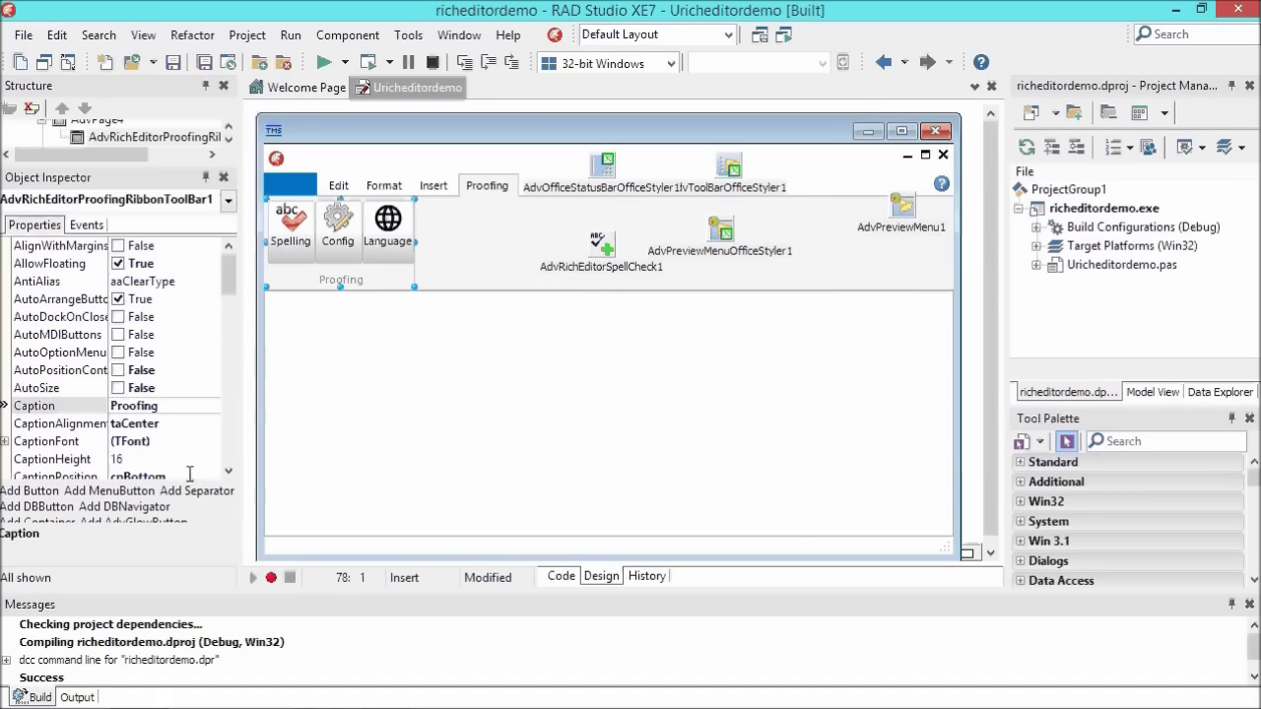
pyautogui.scroll(-3)
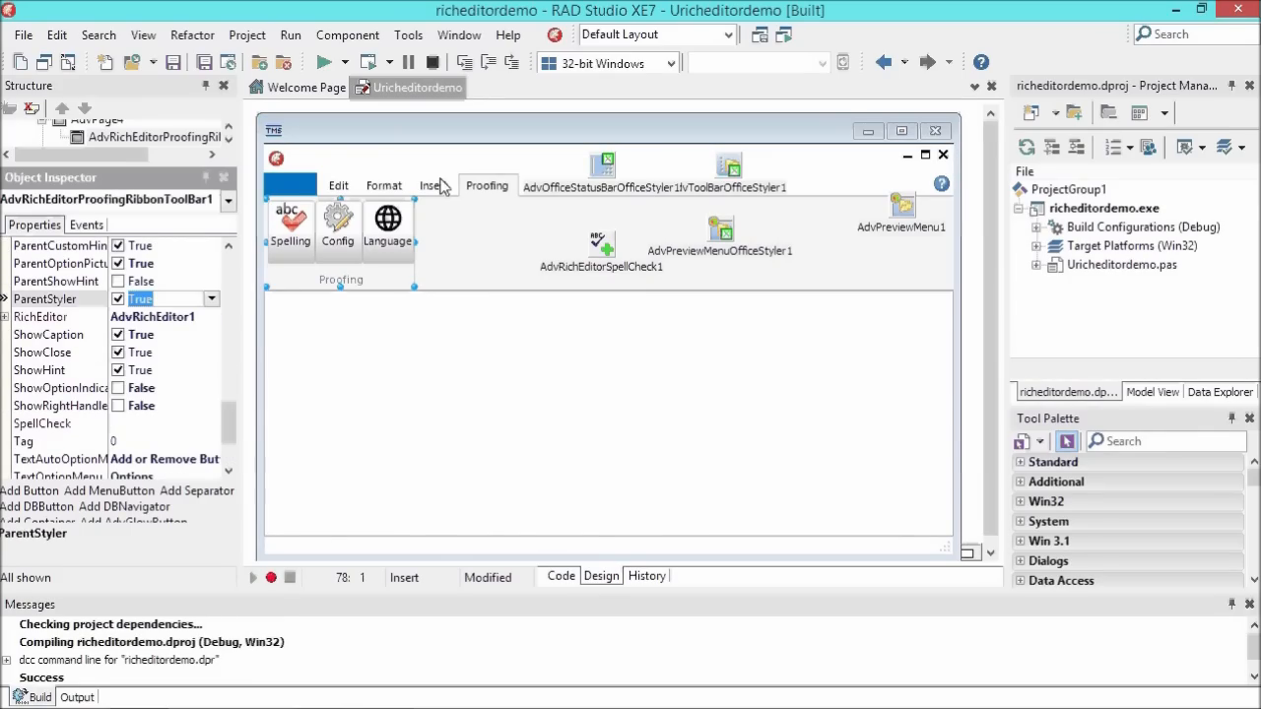
pyautogui.click(384, 186)
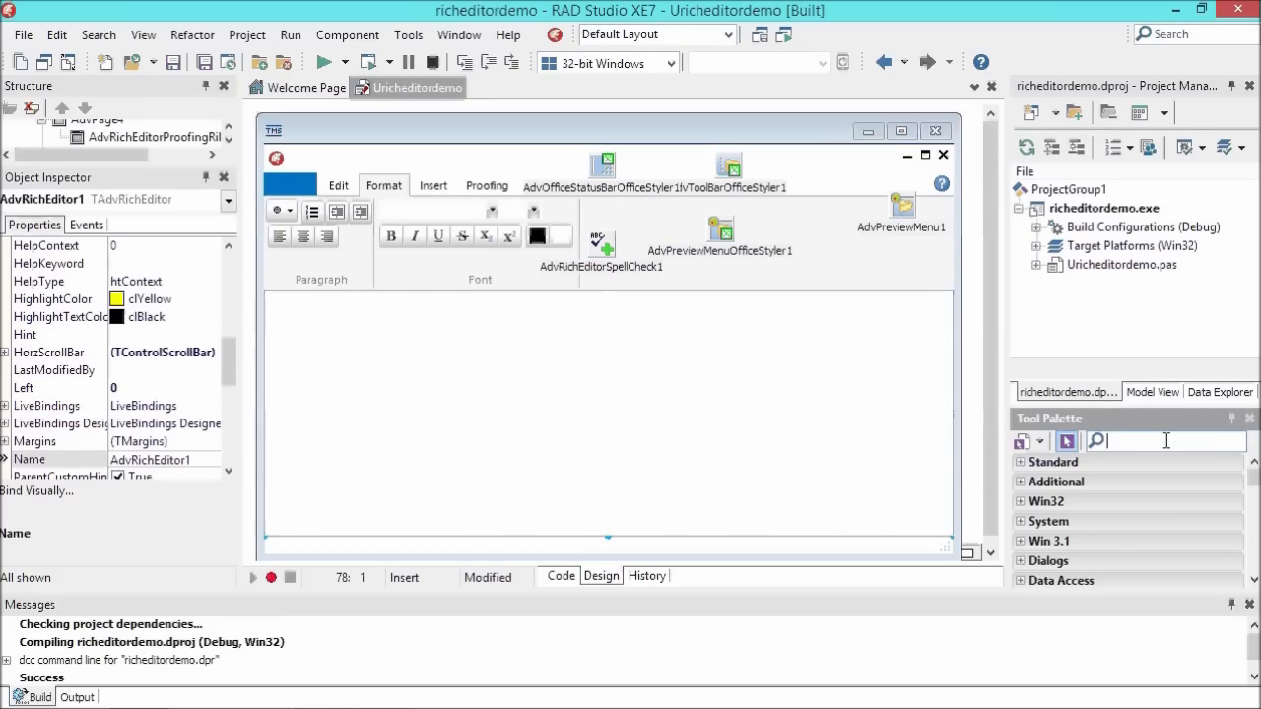
pyautogui.write('c')
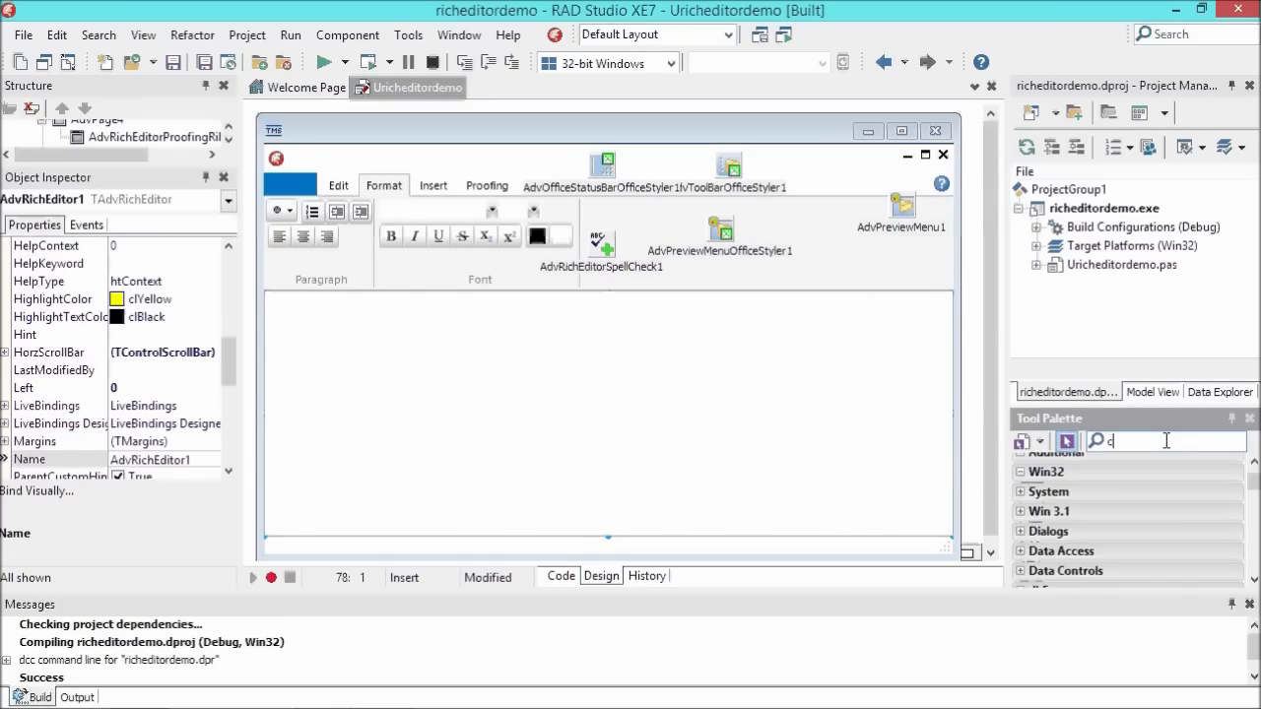
pyautogui.write('orrect')
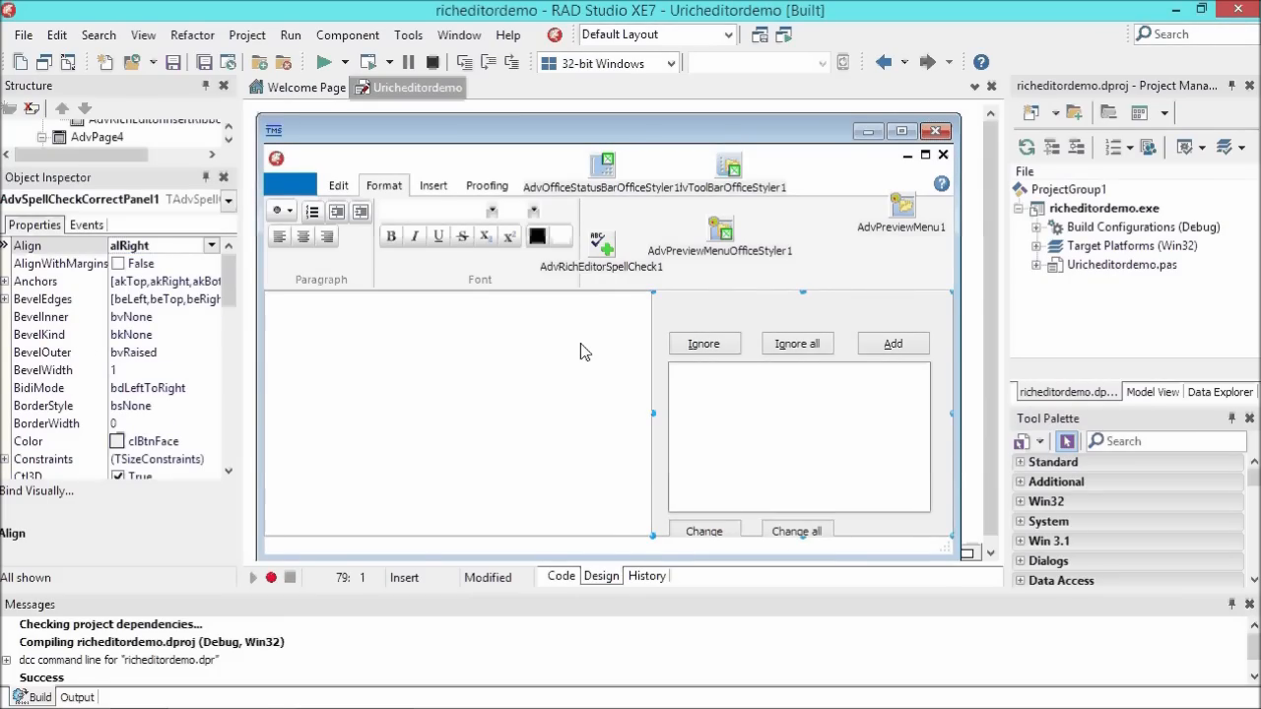
# - Drop the spell-check correct panel on the form, move the styler icon aside, and view the Proofing page
pyautogui.click(453, 433)
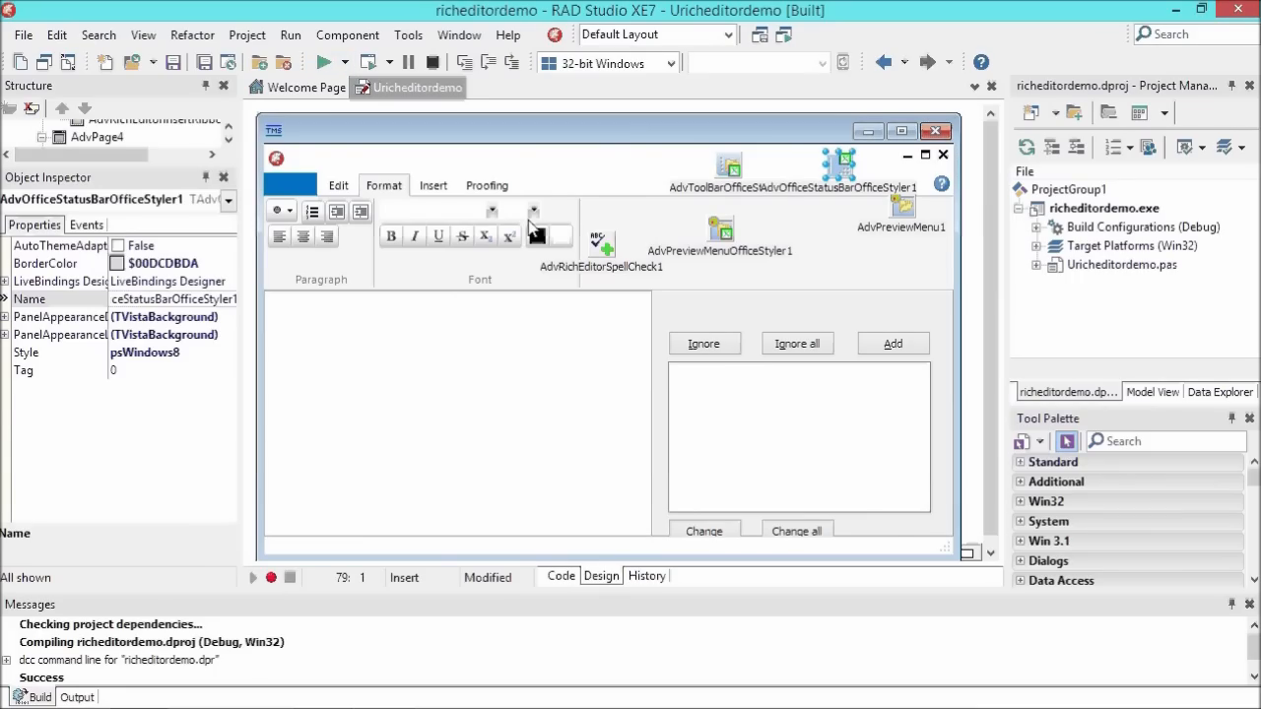
pyautogui.click(486, 185)
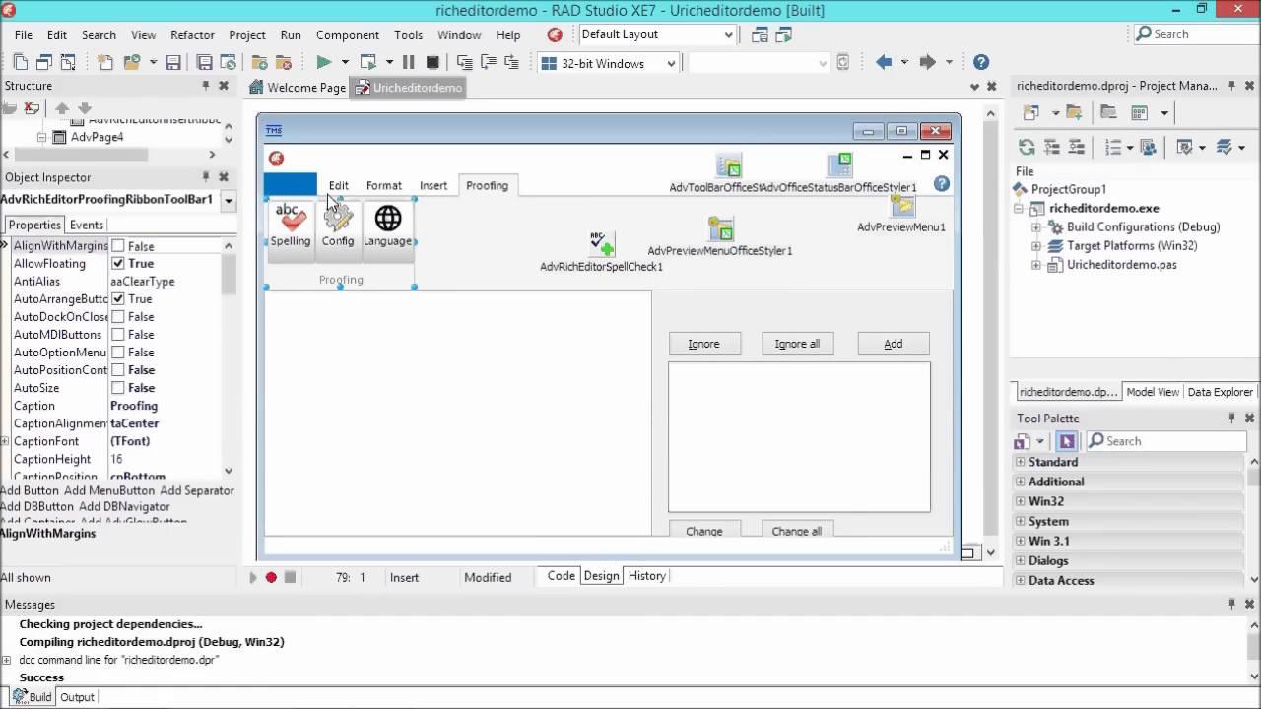
pyautogui.click(601, 243)
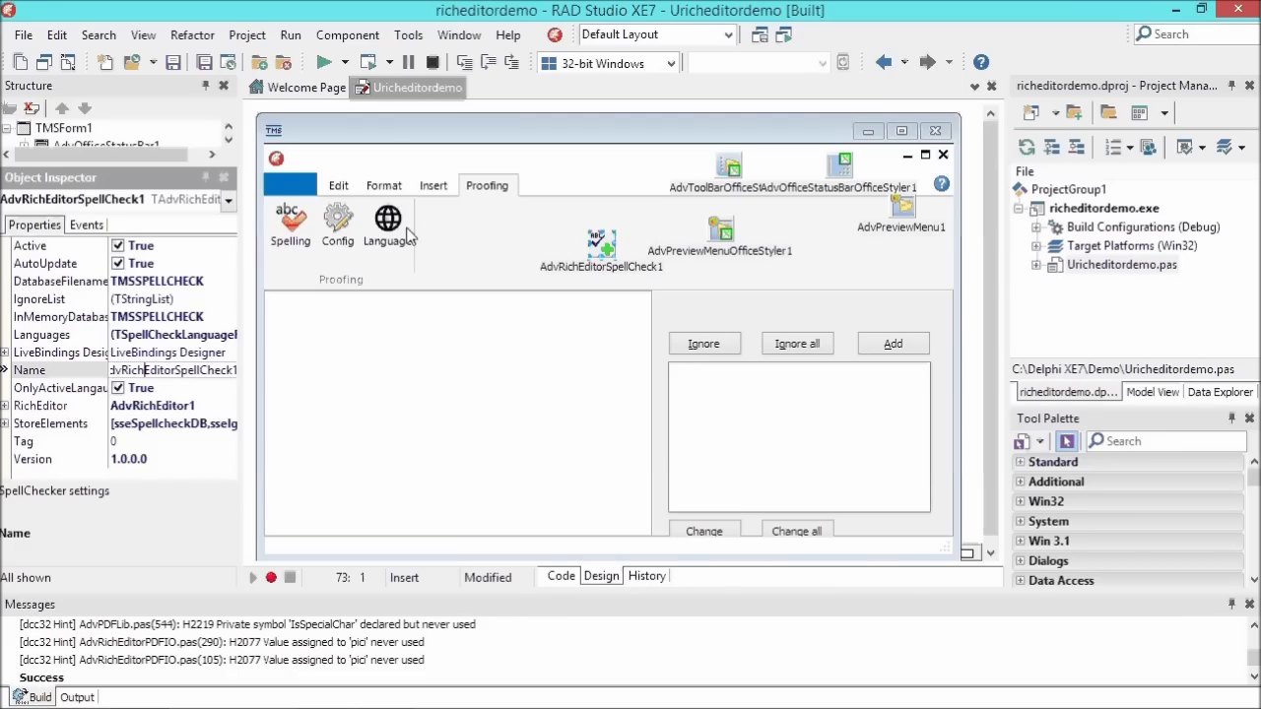
pyautogui.moveTo(448, 170)
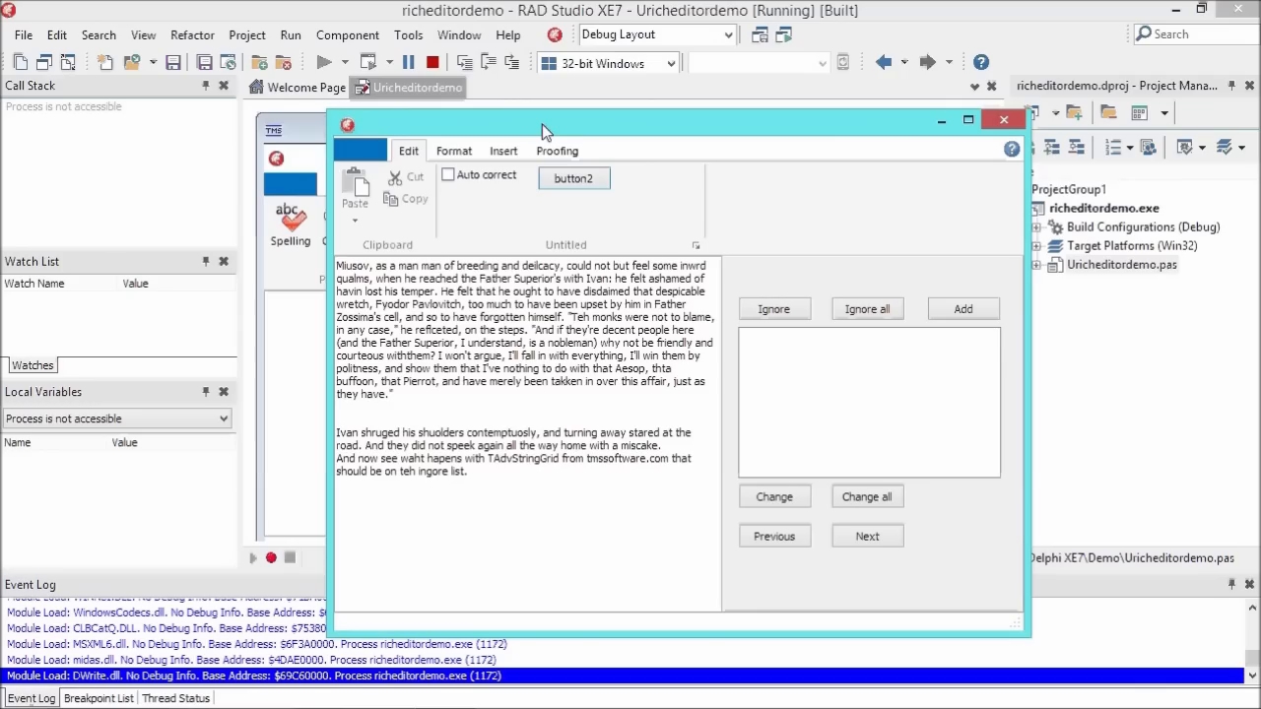
pyautogui.moveTo(557, 148)
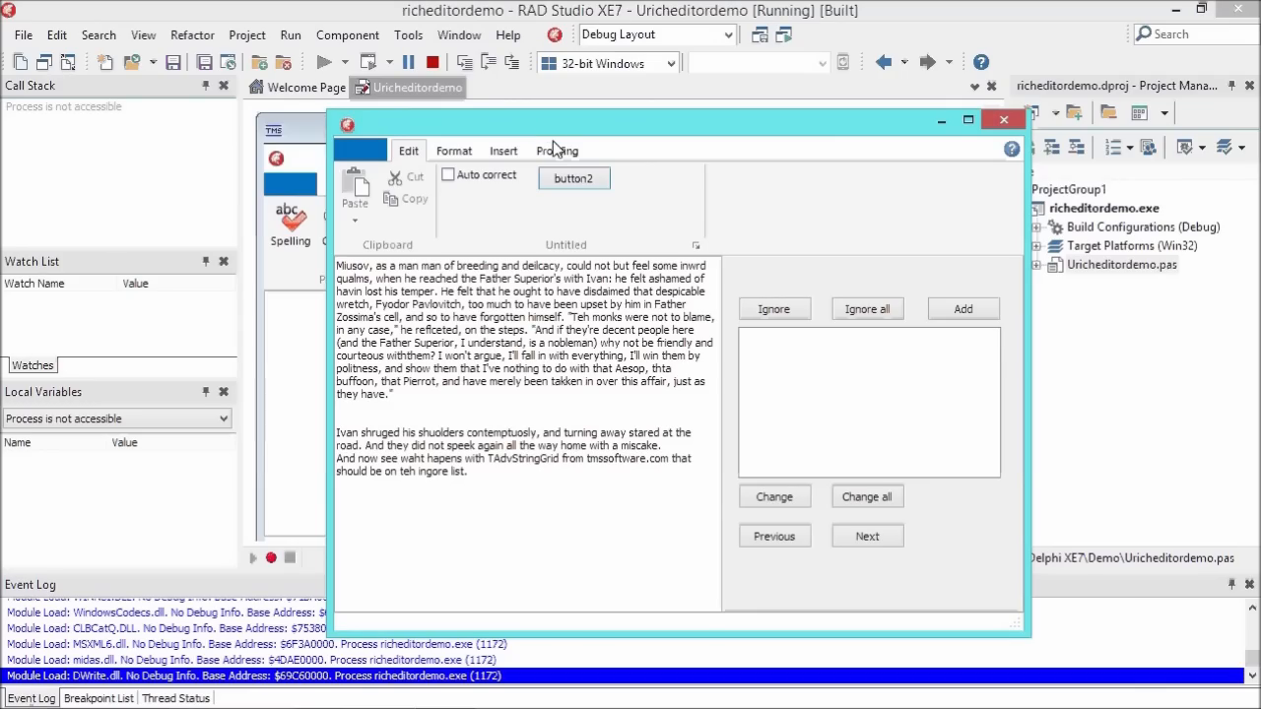
# - Open the Proofing pane, correct deilcacy to delicacy and inwrd to inward, and skip Ivan
pyautogui.click(557, 150)
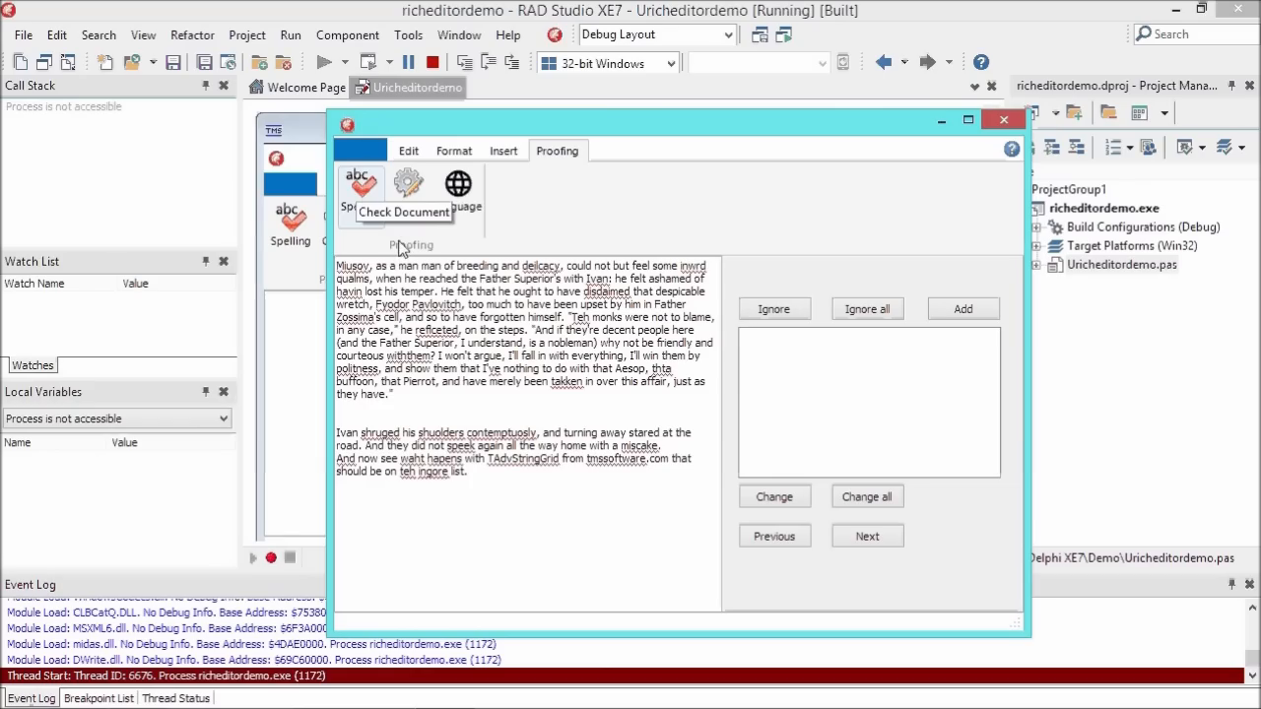
pyautogui.moveTo(463, 279)
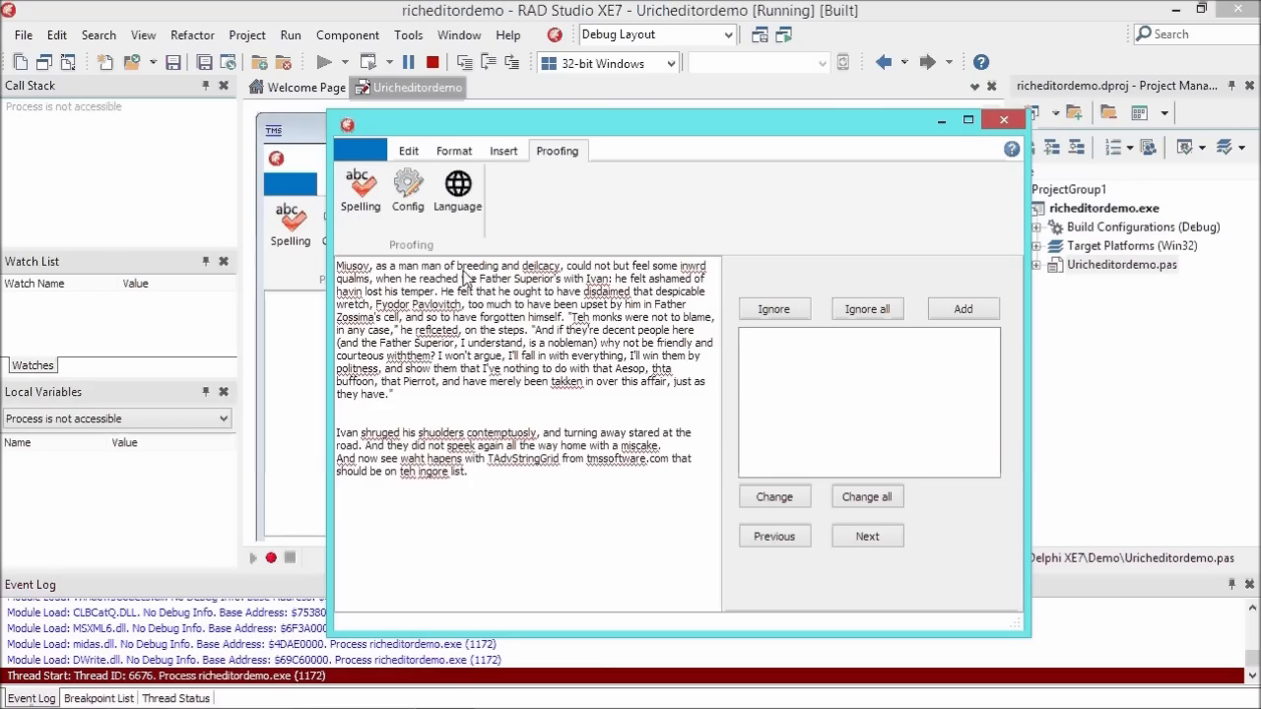
pyautogui.moveTo(520, 258)
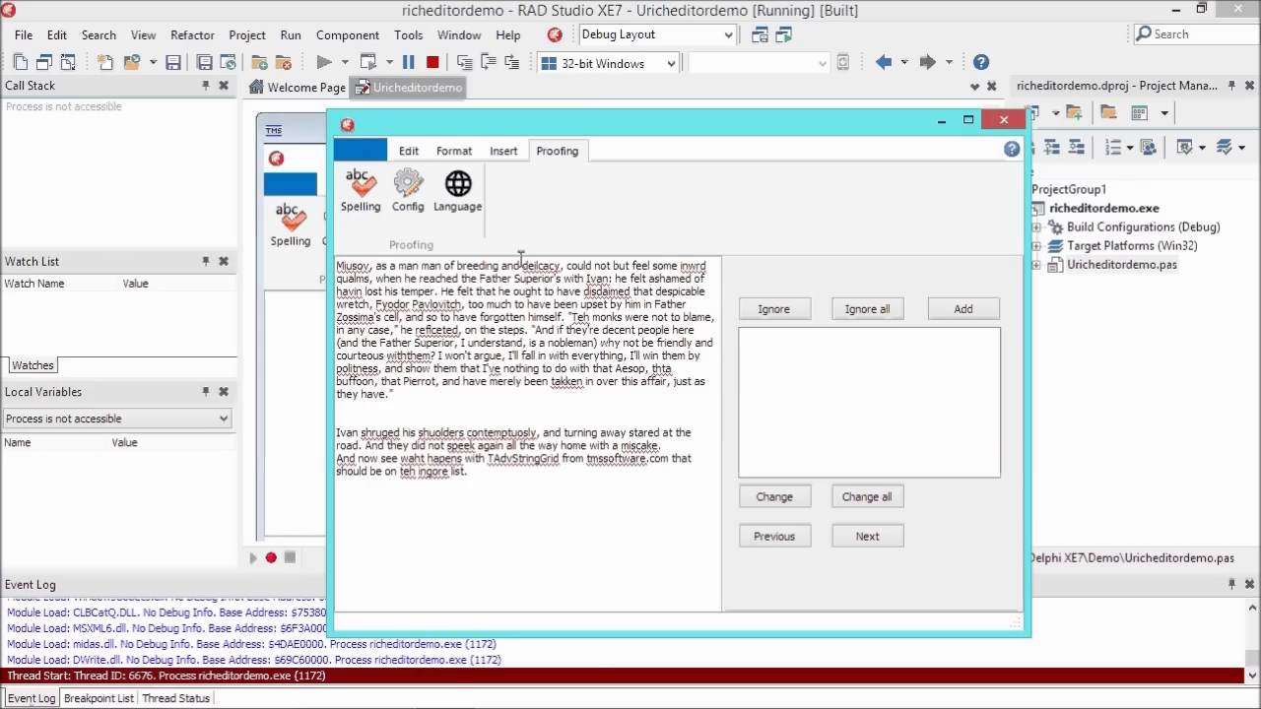
pyautogui.moveTo(505, 261)
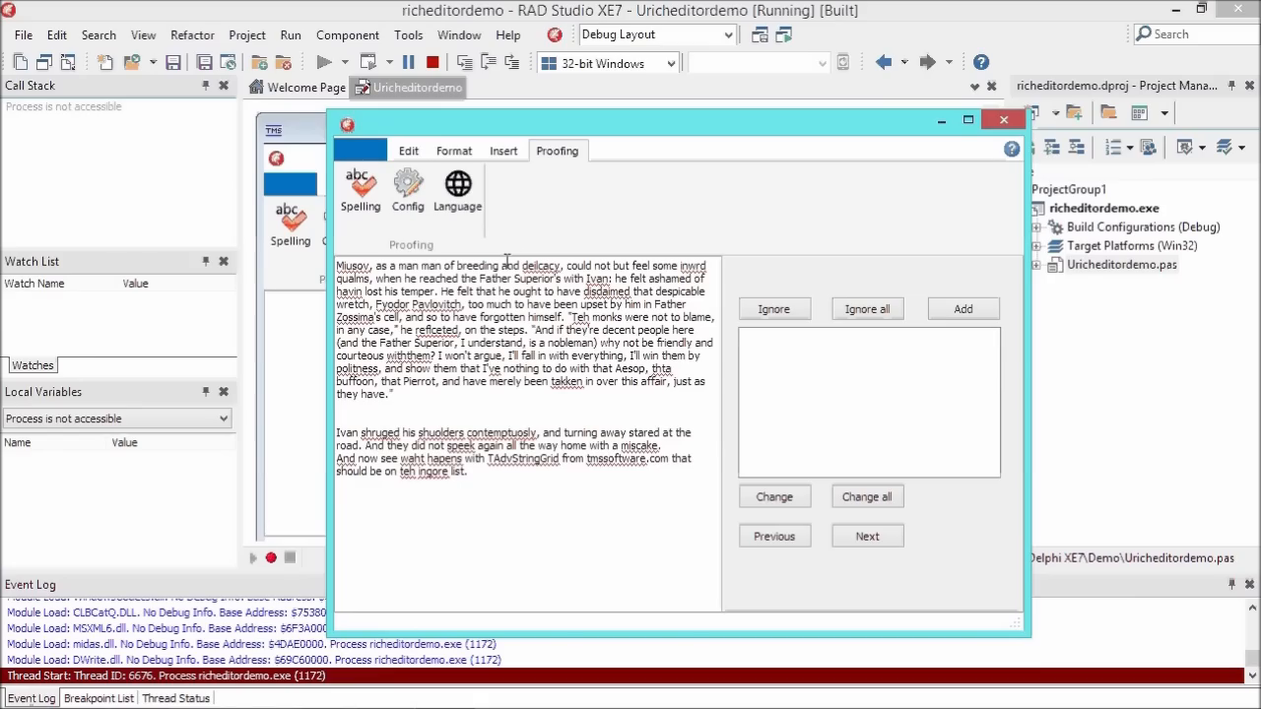
pyautogui.moveTo(896, 268)
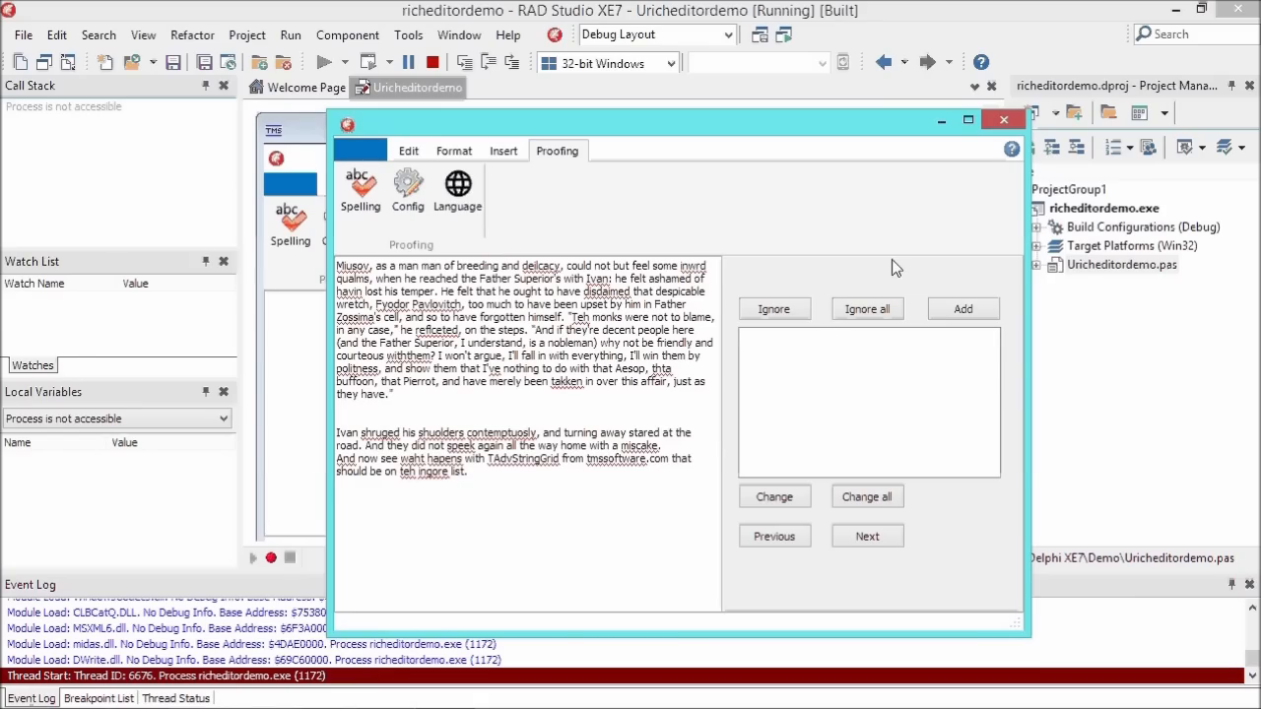
pyautogui.moveTo(834, 530)
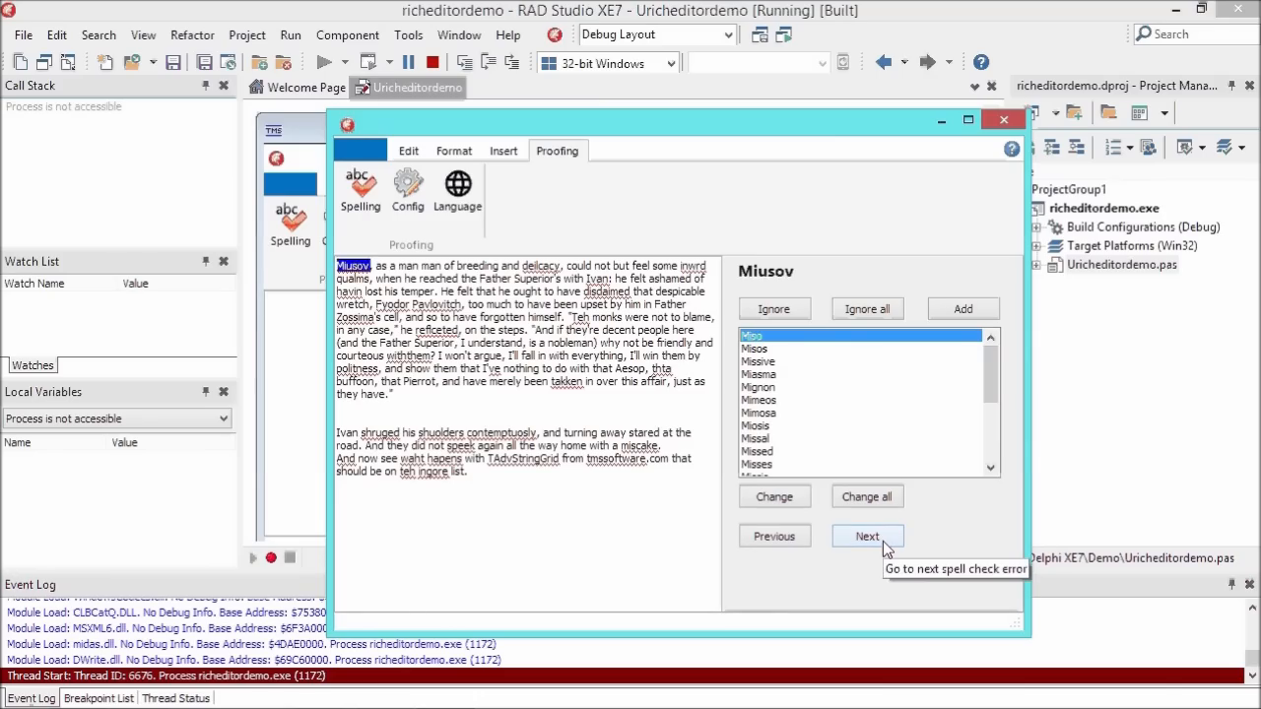
pyautogui.click(867, 536)
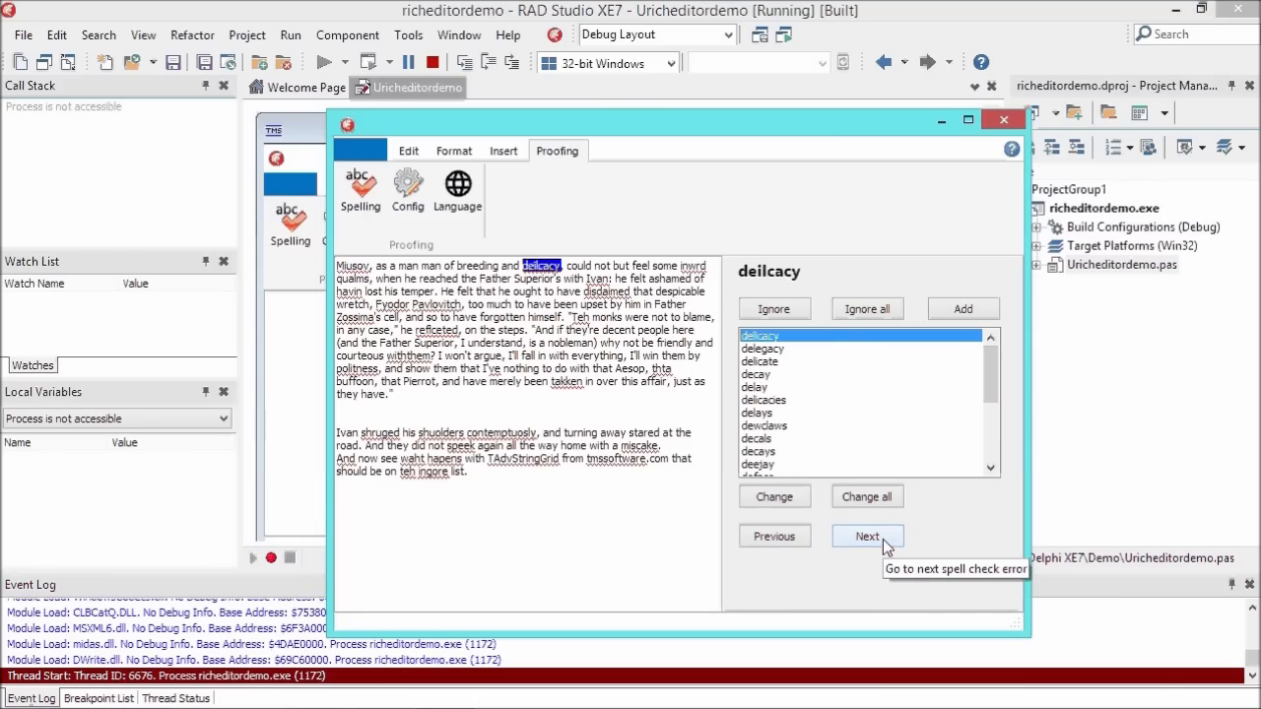
pyautogui.click(866, 536)
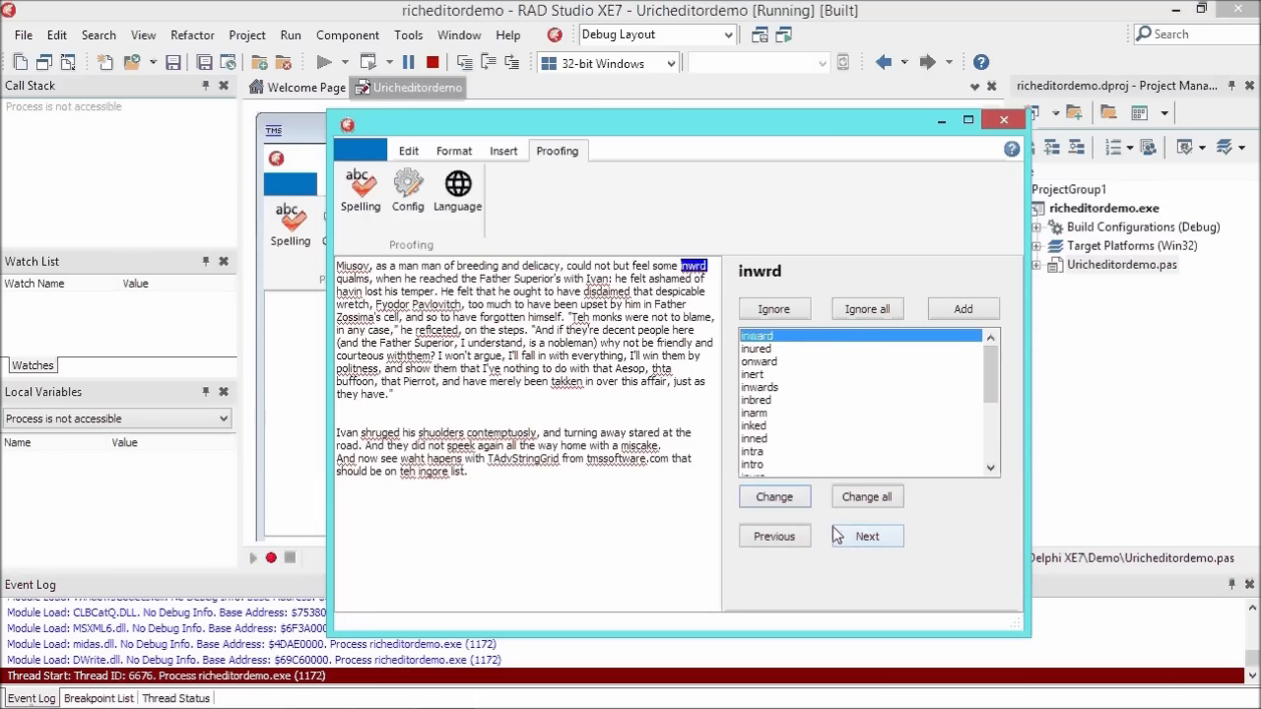
pyautogui.click(867, 535)
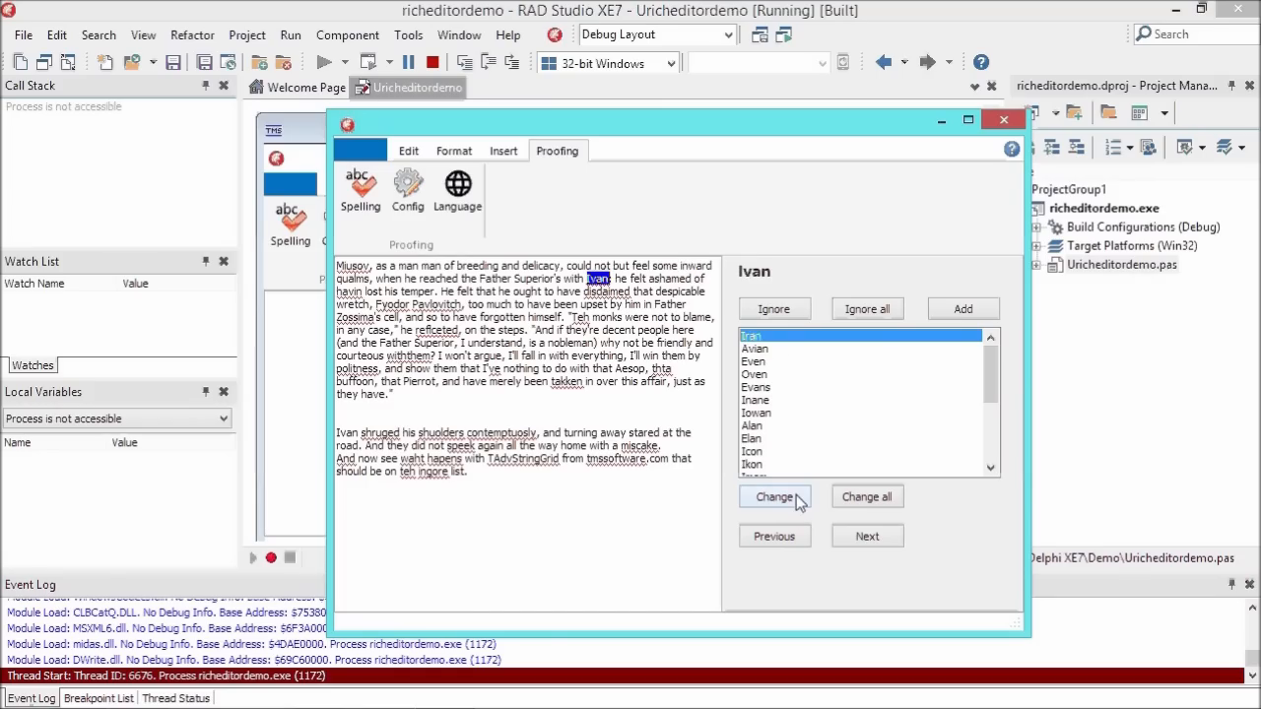
pyautogui.click(775, 497)
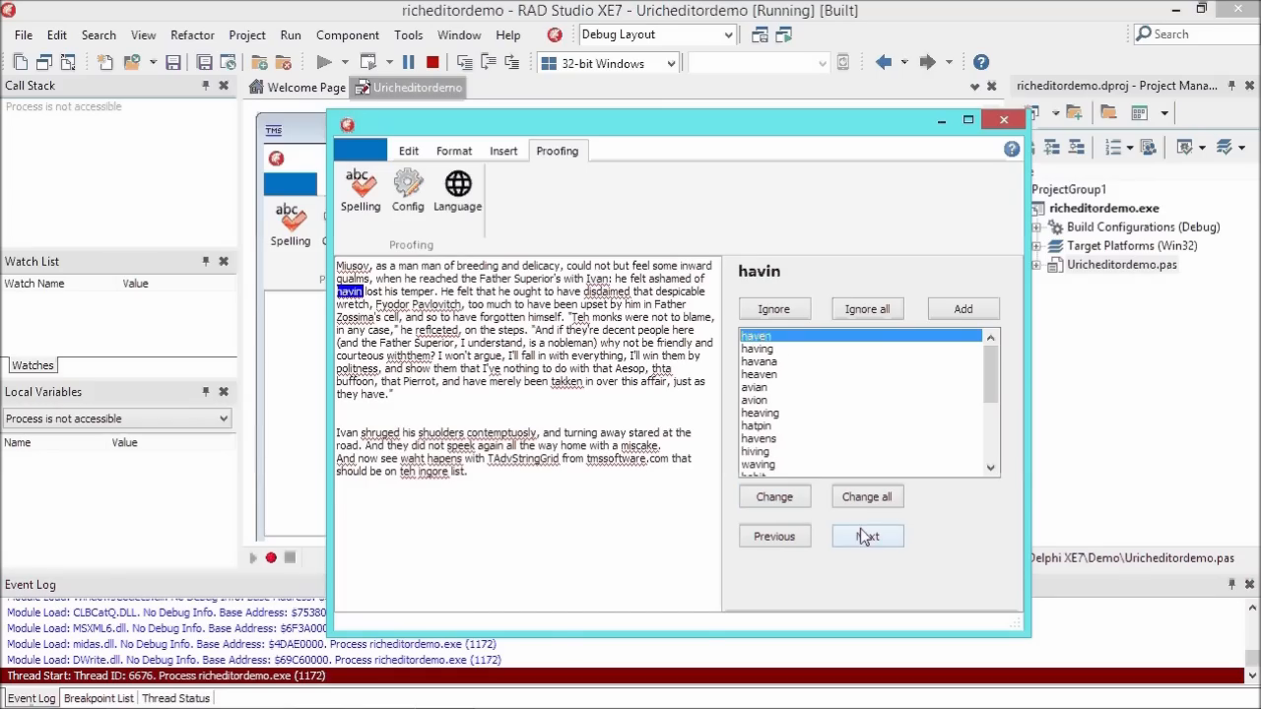
# - Correct havin to having, disdaimed to disdained and Teh to The, skipping Fyodor and Zossima
pyautogui.click(759, 348)
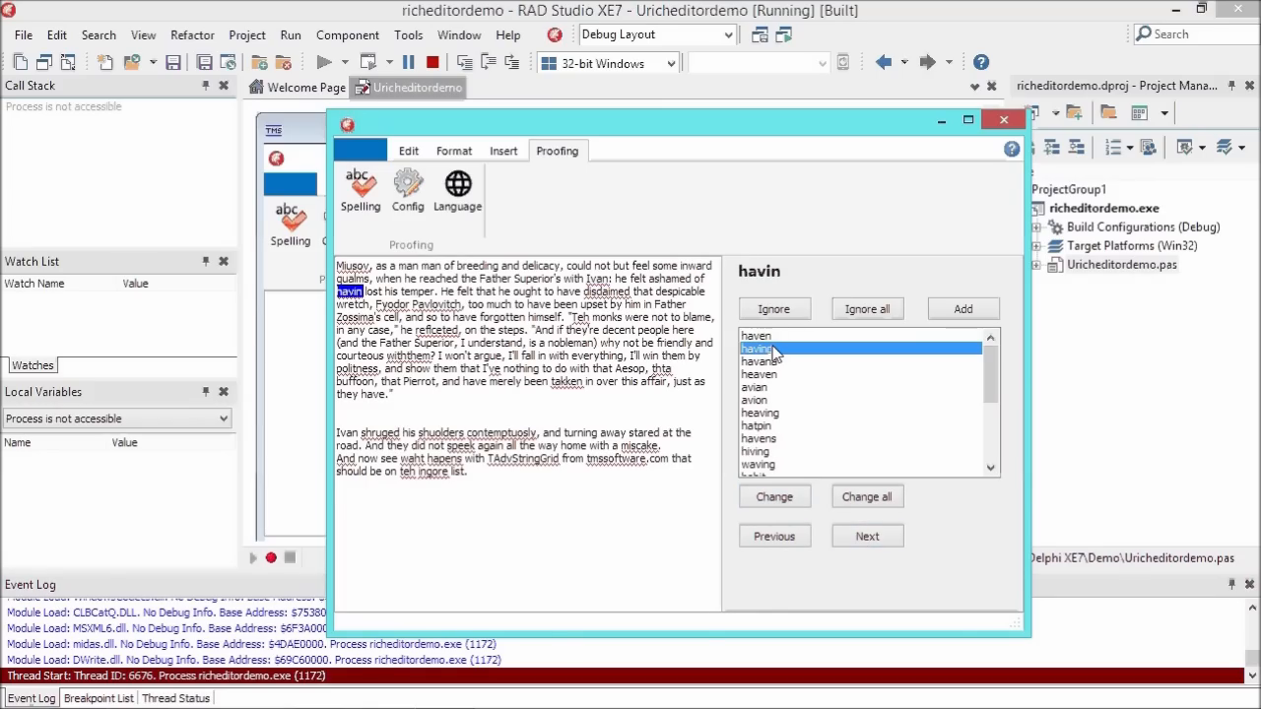
pyautogui.click(774, 496)
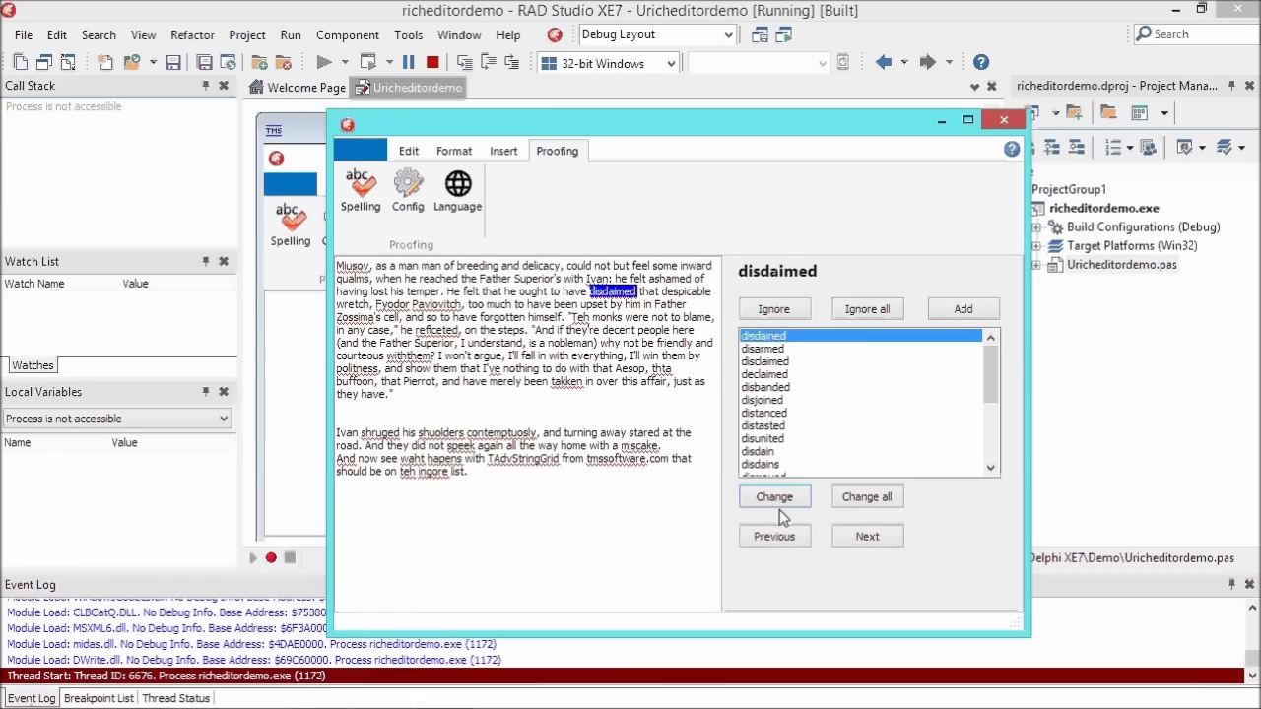
pyautogui.click(775, 495)
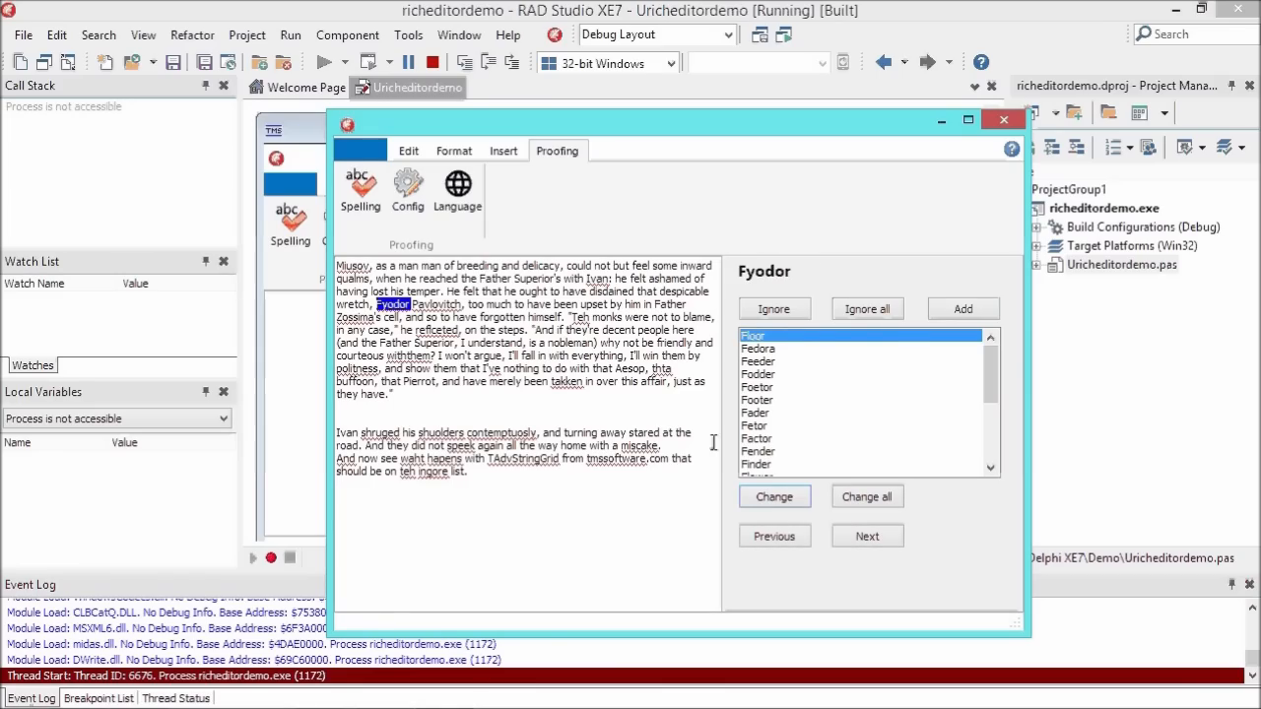
pyautogui.click(867, 536)
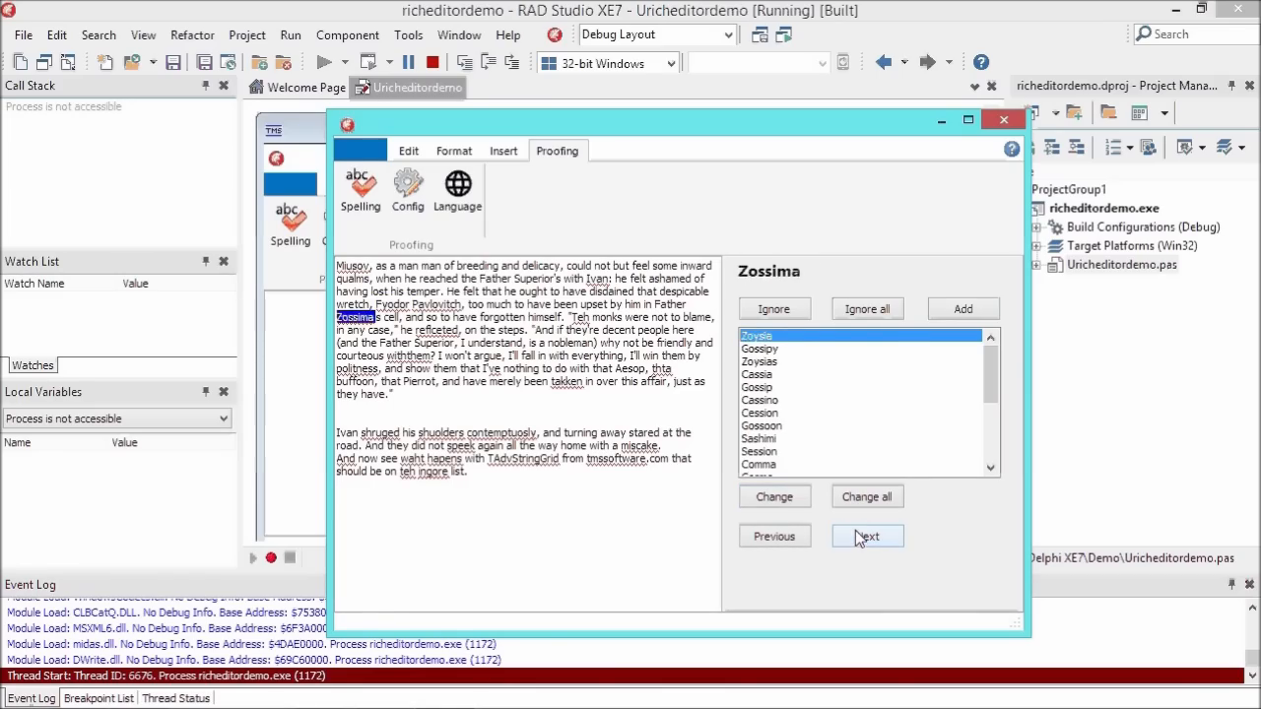
pyautogui.click(866, 536)
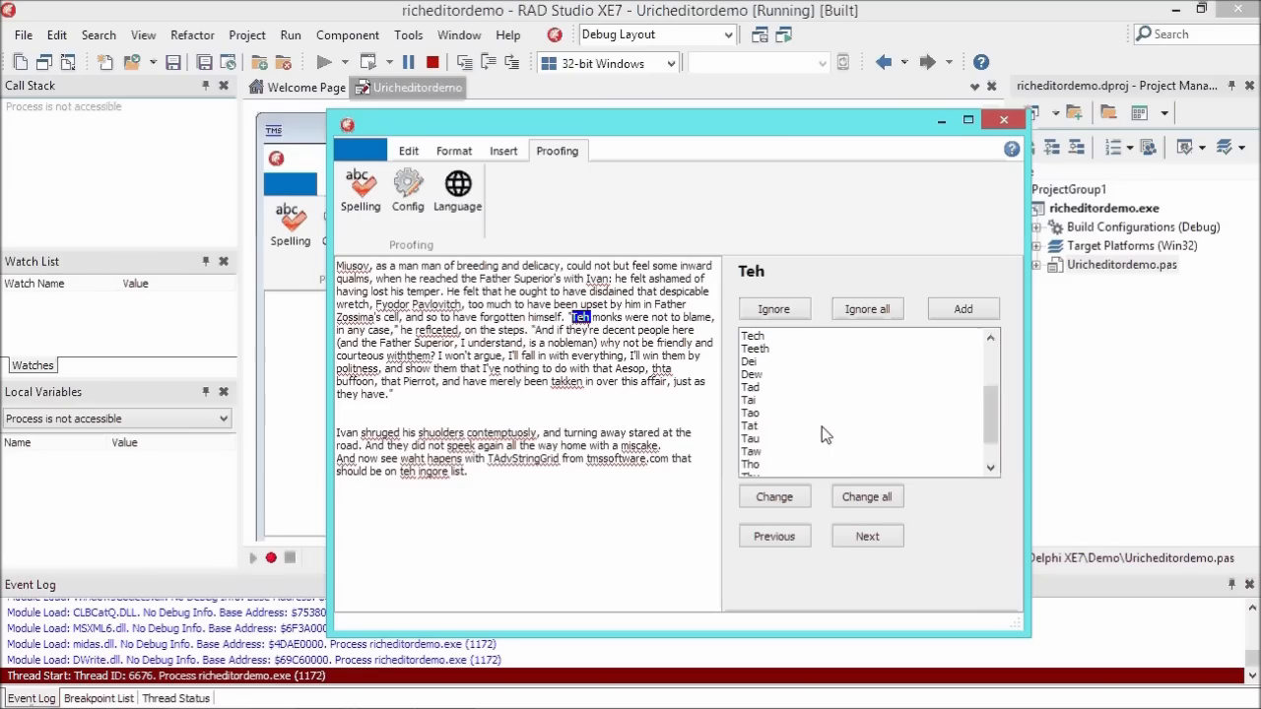
pyautogui.scroll(-3)
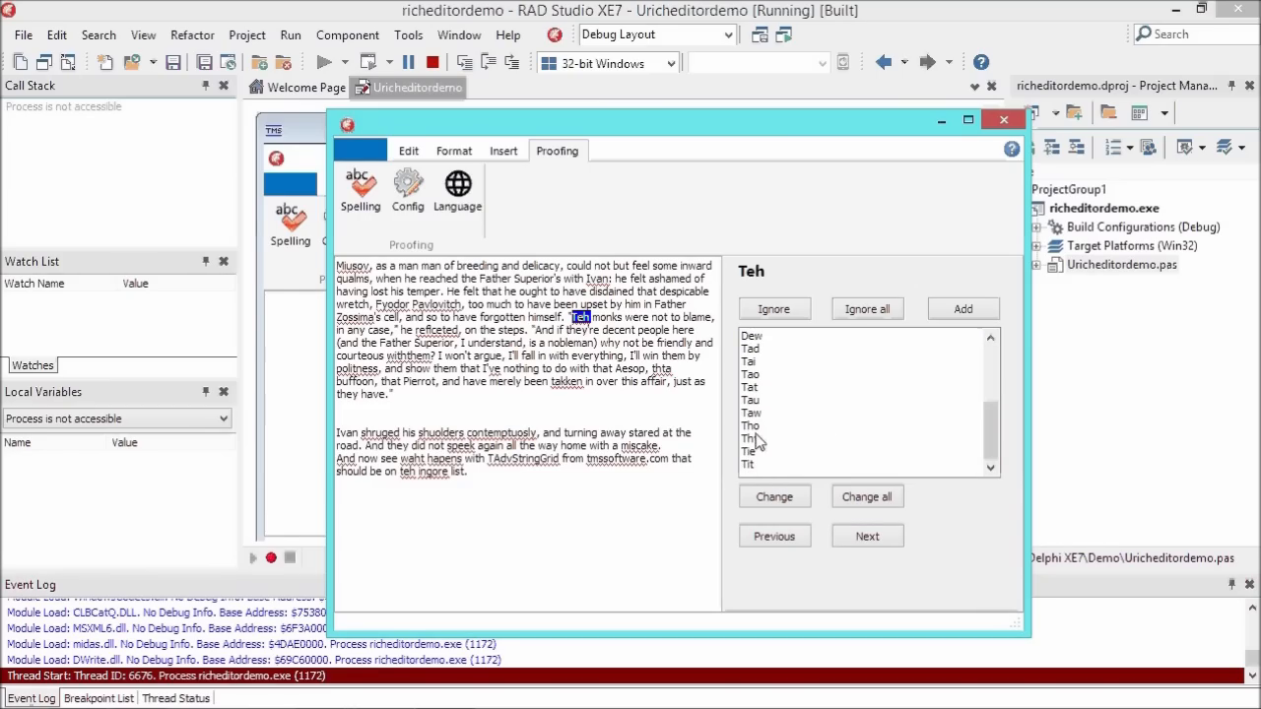
pyautogui.click(751, 406)
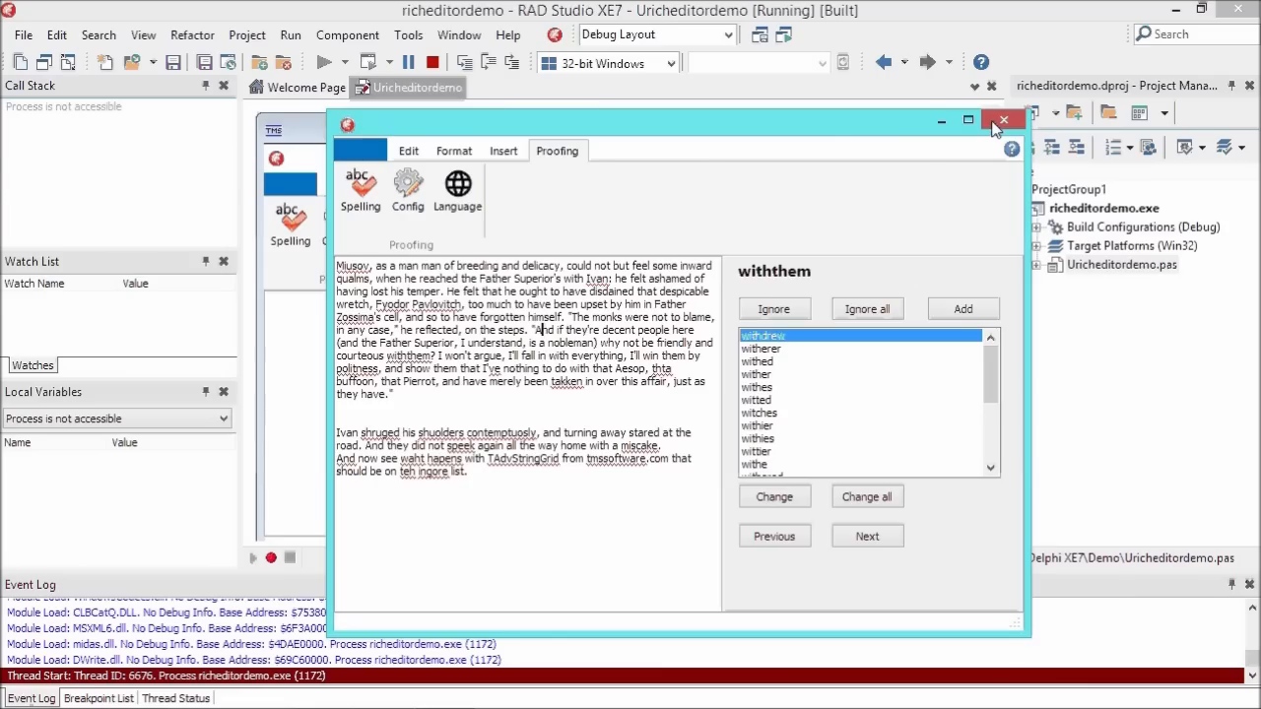
# - Close the running demo and caption the second Edit toolbar button 'Load'
pyautogui.click(1003, 120)
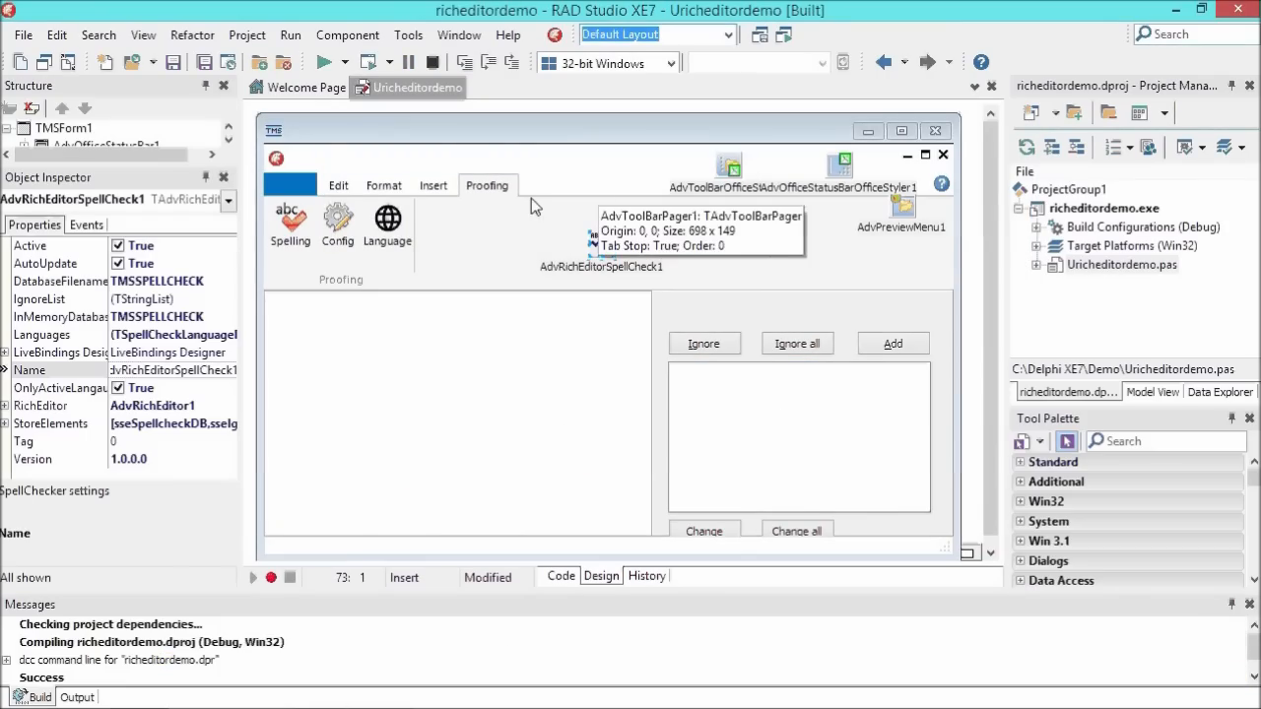
pyautogui.click(338, 185)
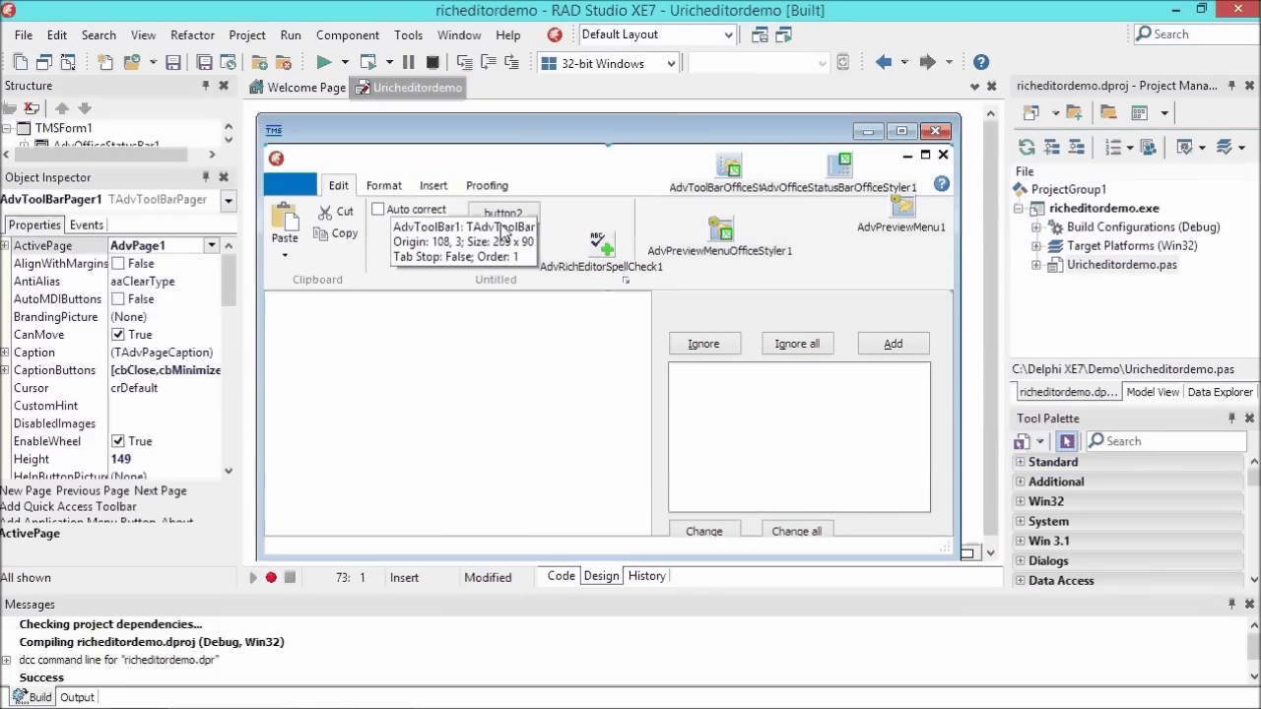
pyautogui.click(503, 213)
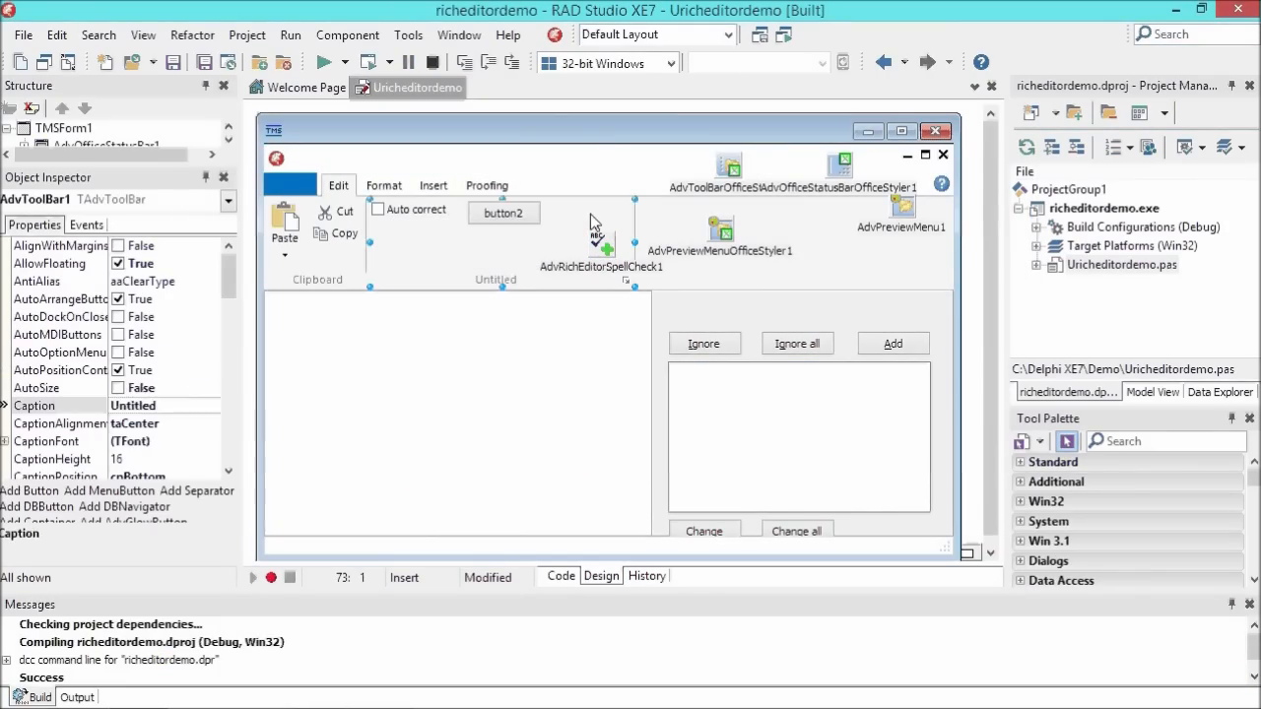
pyautogui.click(504, 213)
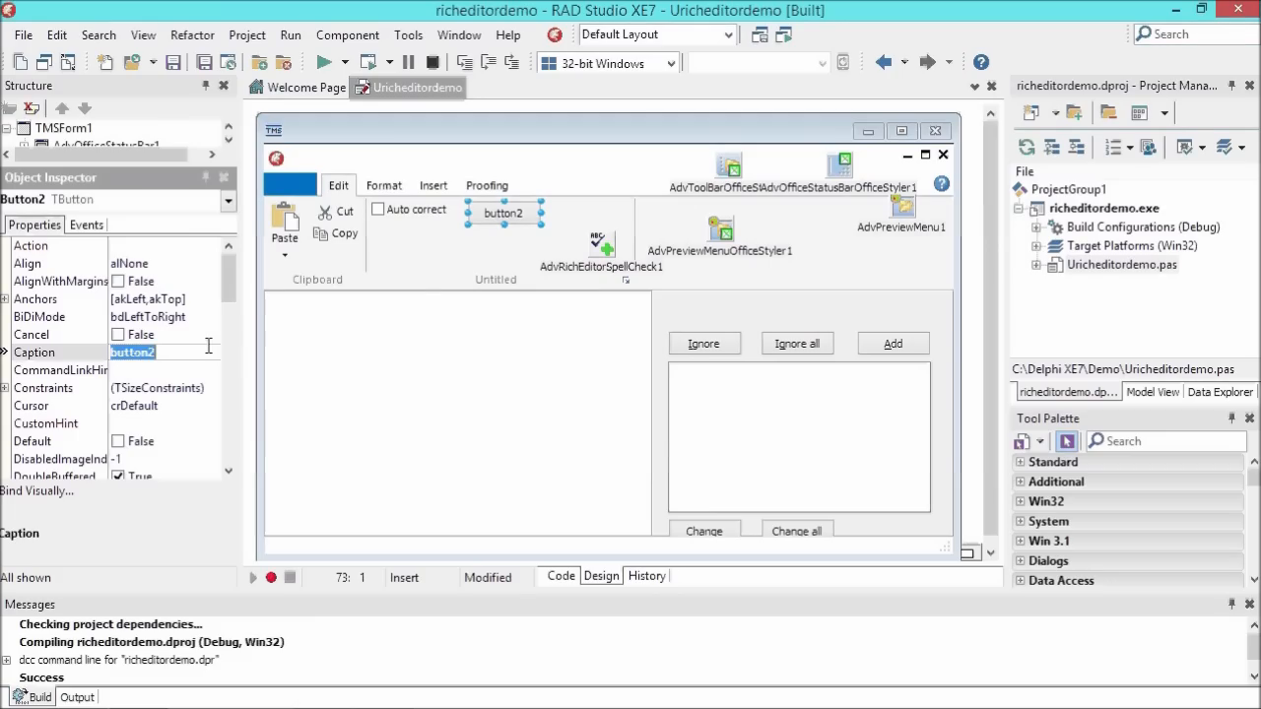
pyautogui.write('Load')
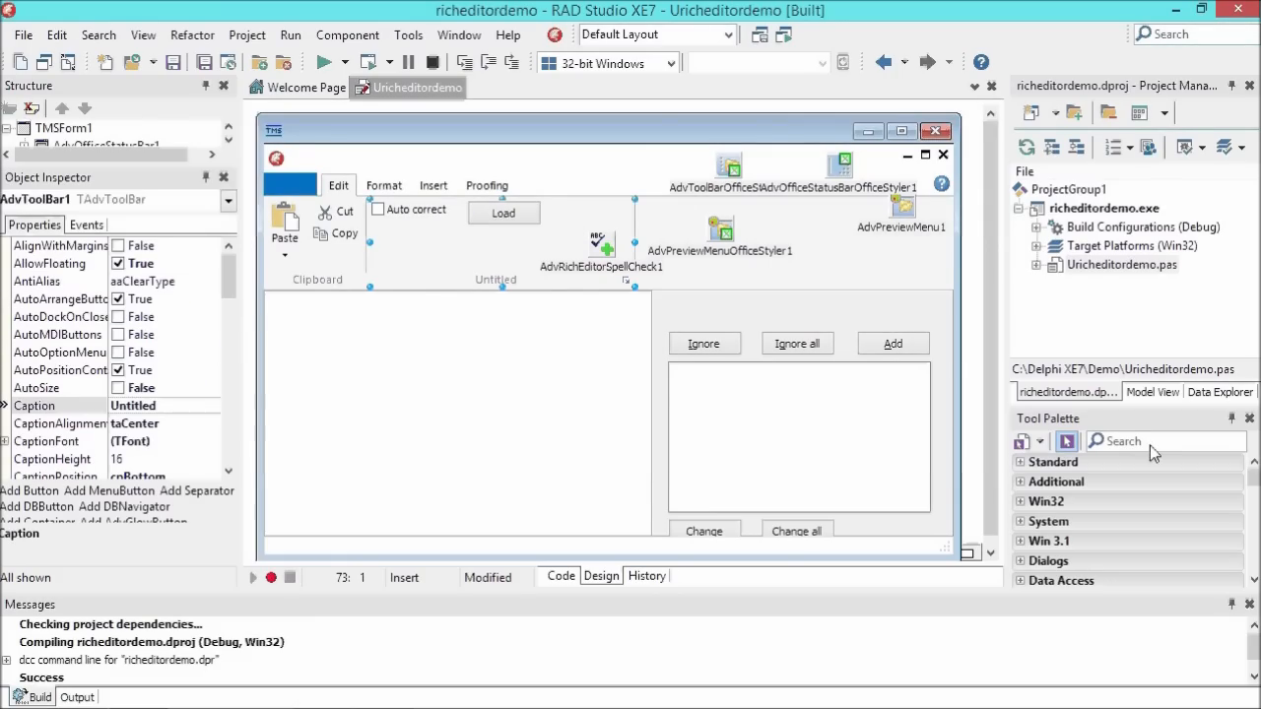
pyautogui.write('butto')
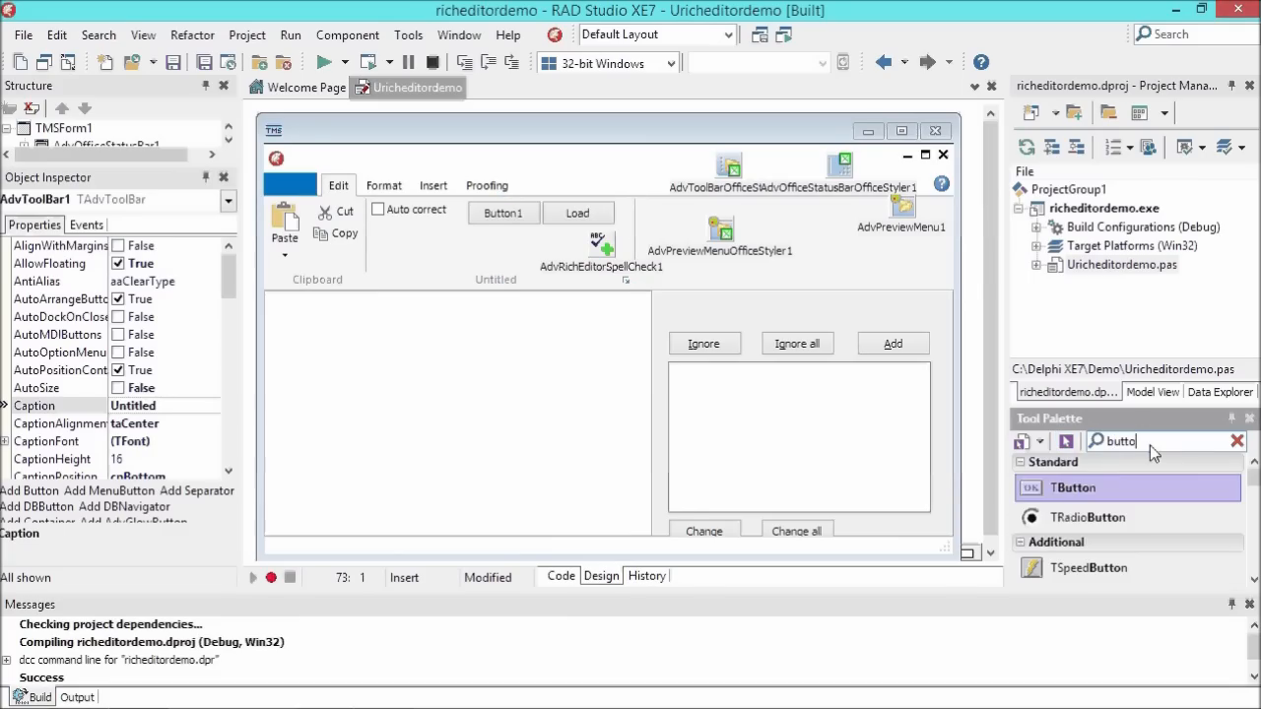
# - Add a toolbar button captioned Save and an AdvRichEditorPDFIO1 linked to AdvRichEditor1
pyautogui.click(503, 212)
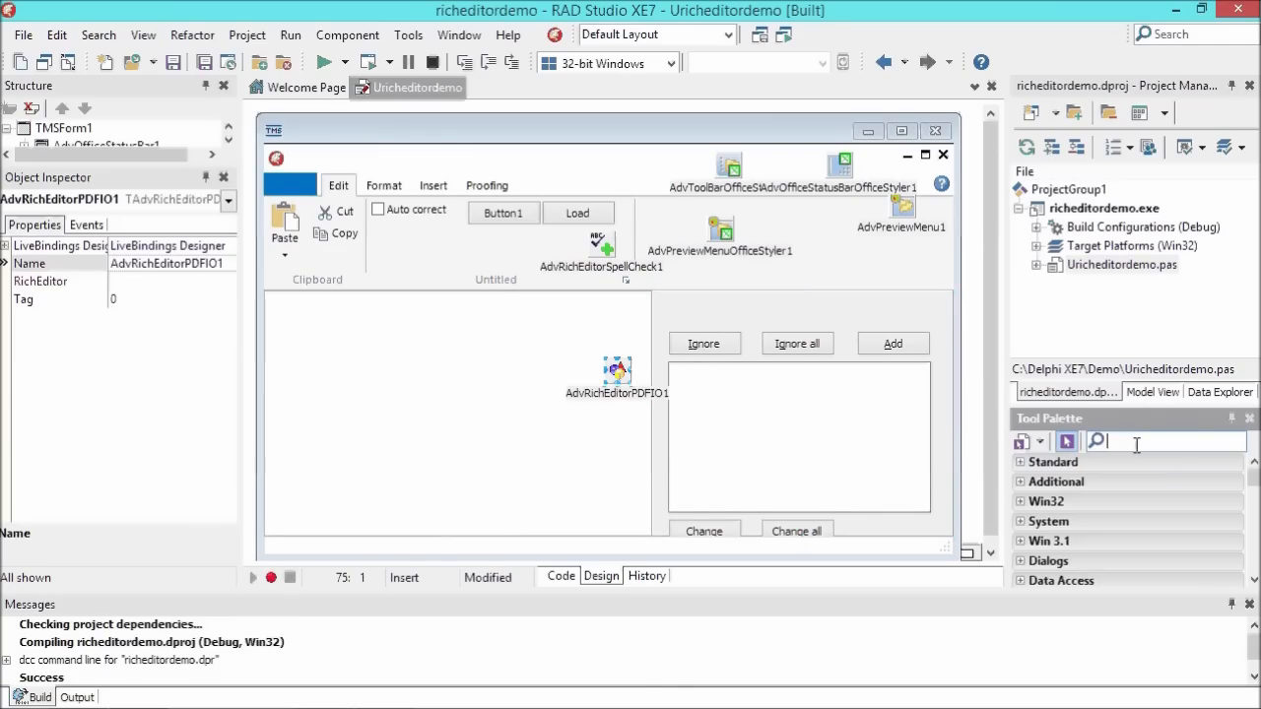
pyautogui.click(616, 375)
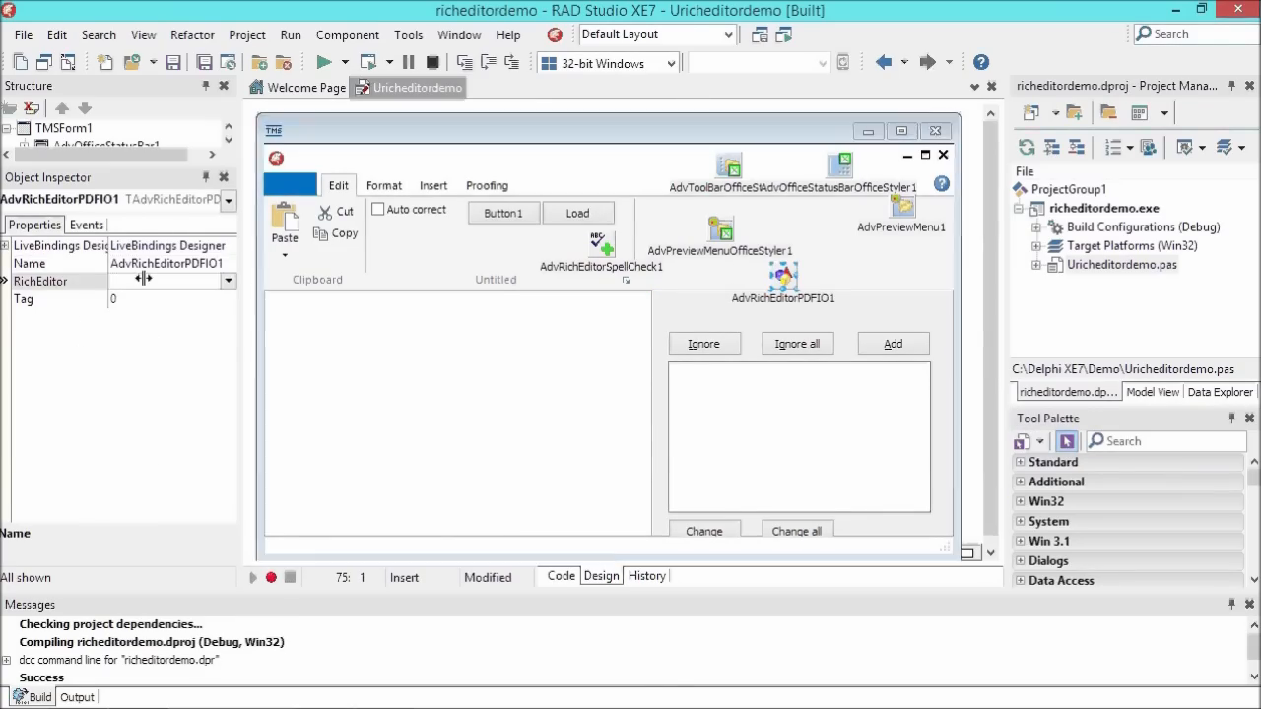
pyautogui.click(168, 281)
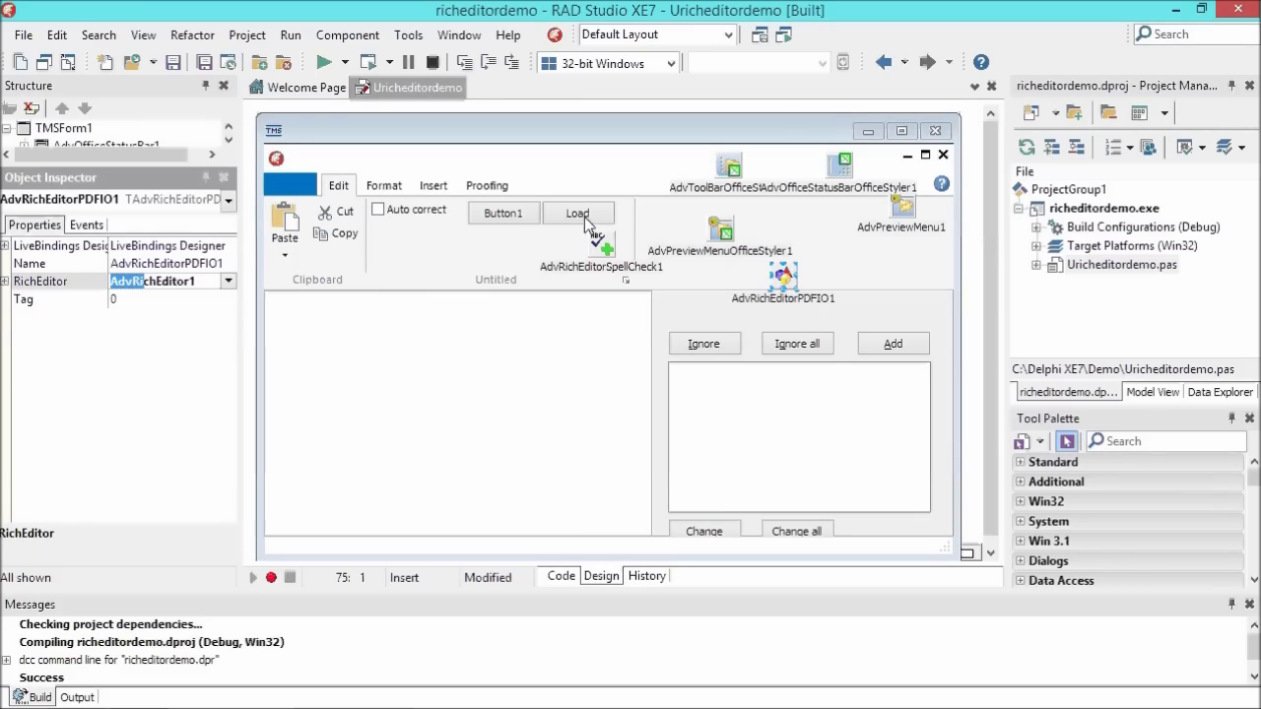
pyautogui.click(503, 213)
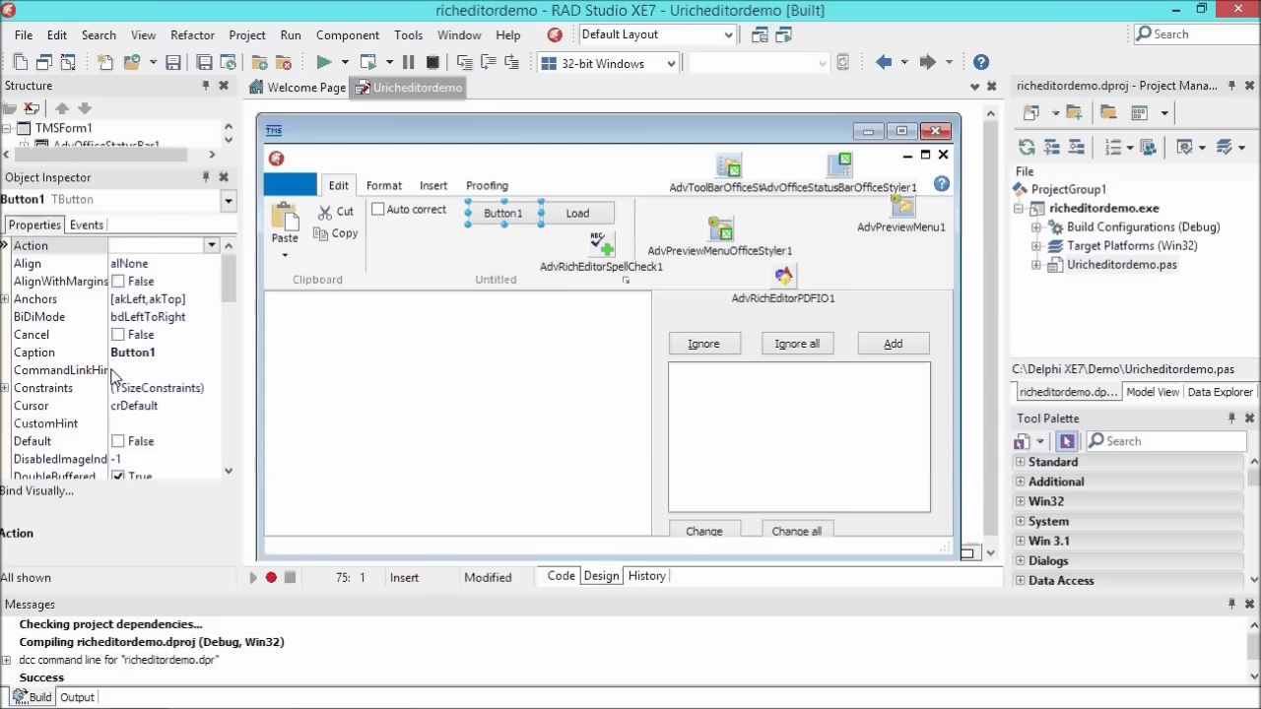
pyautogui.write('Save')
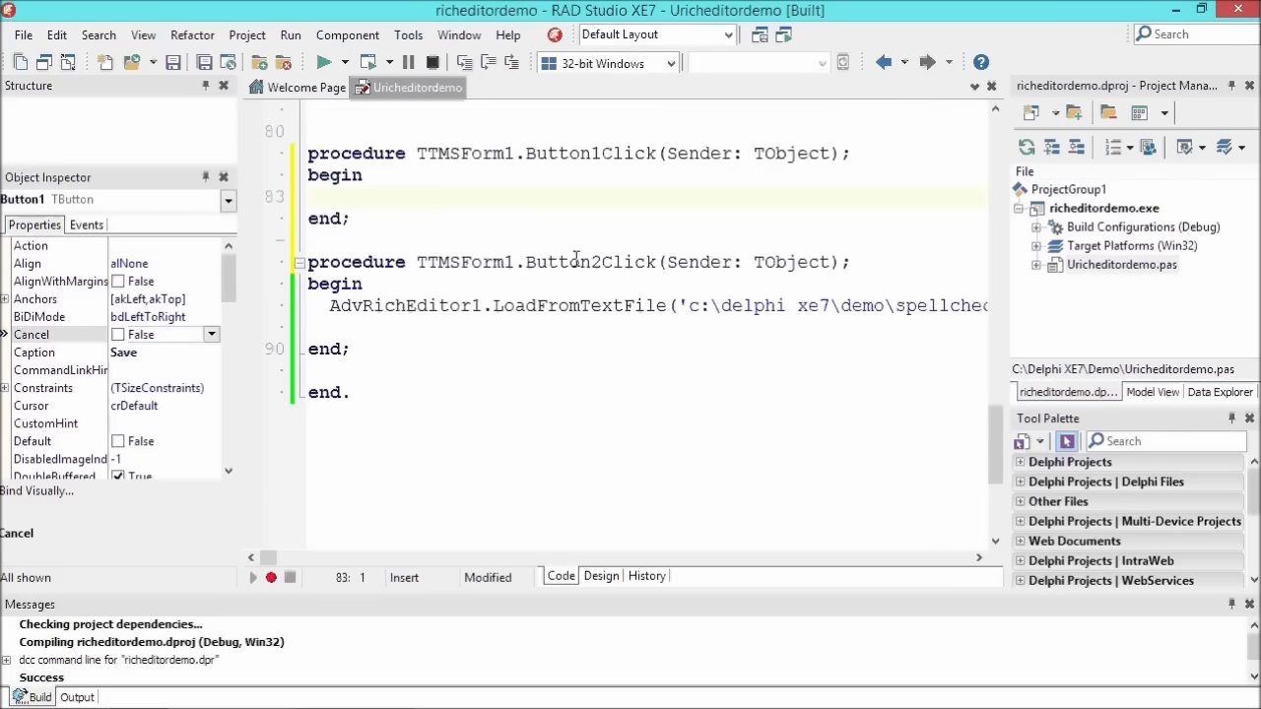
# - Make Button1Click call AdvRichEditorPDFIO1.Save with a test sample file path in c:\delphi xe7\demo
pyautogui.write('advrtid')
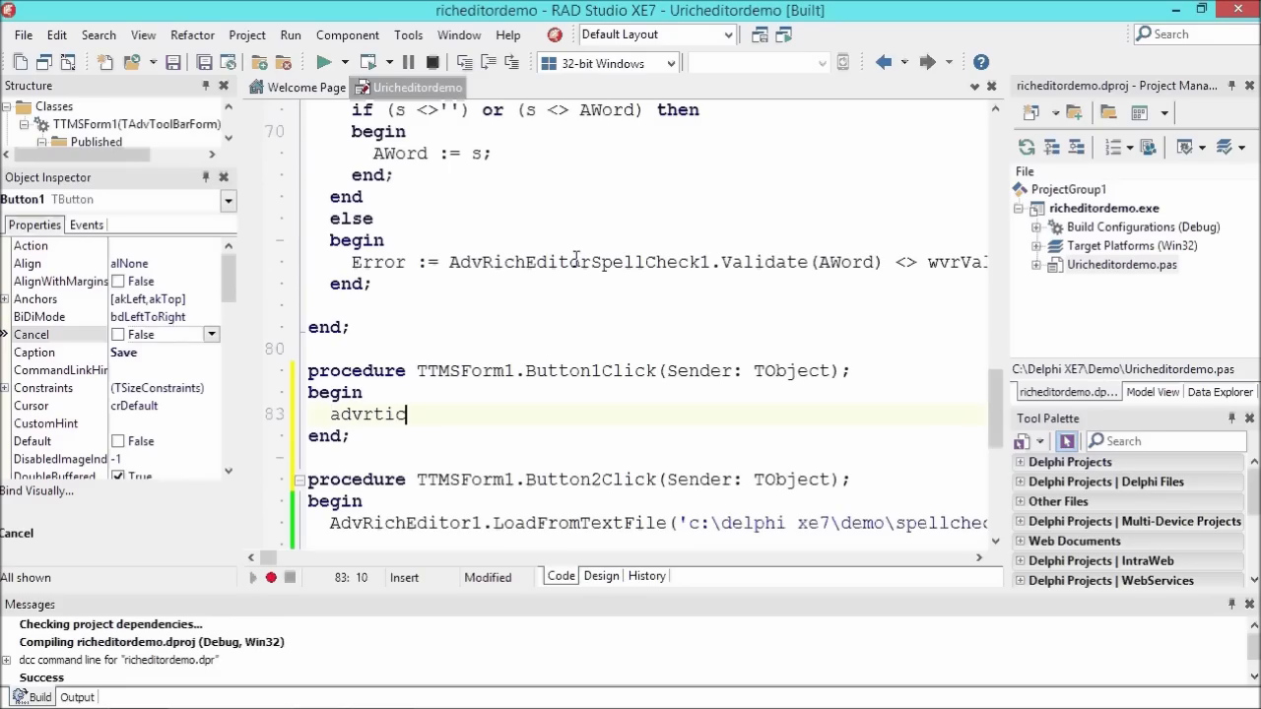
pyautogui.write('rich')
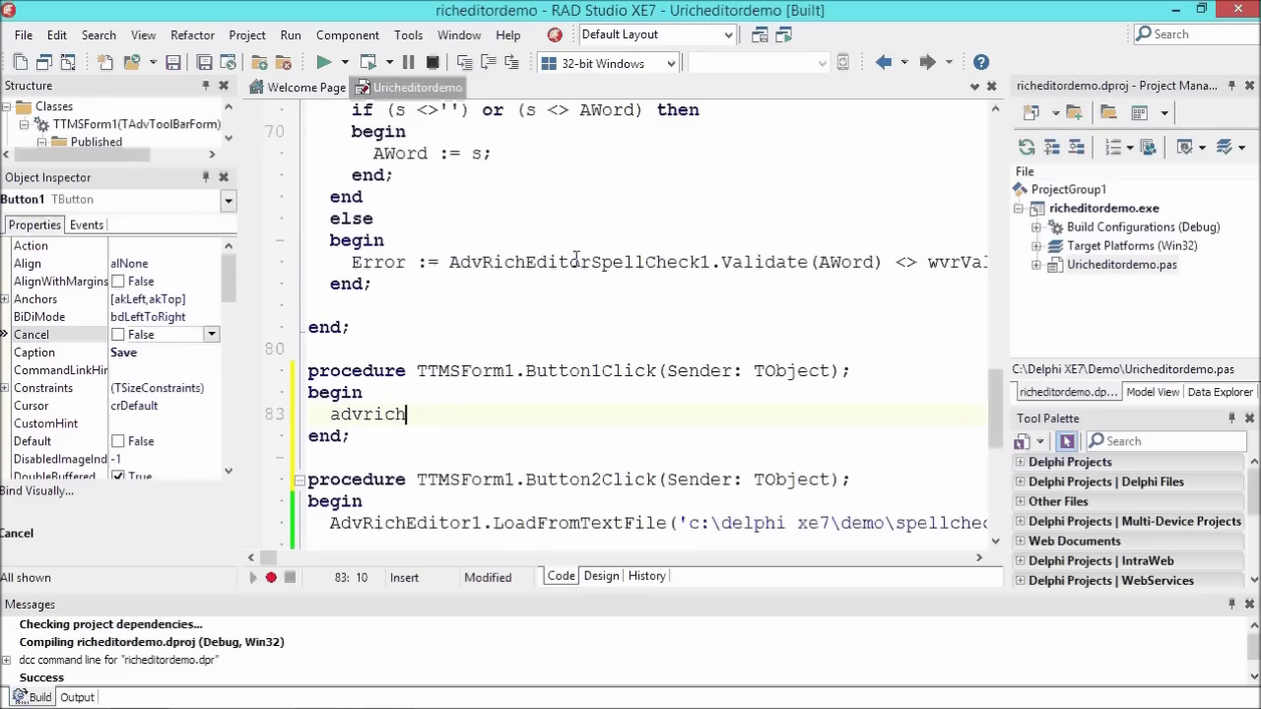
pyautogui.write('e')
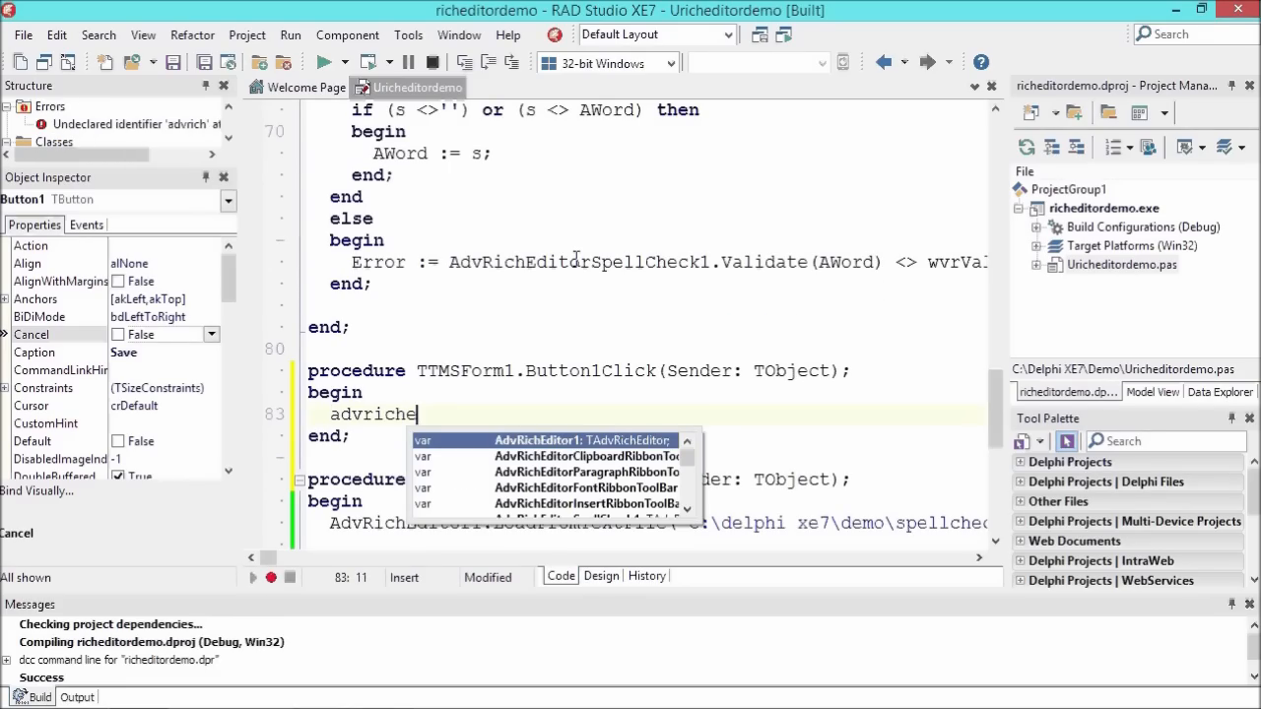
pyautogui.write('ditorpdf')
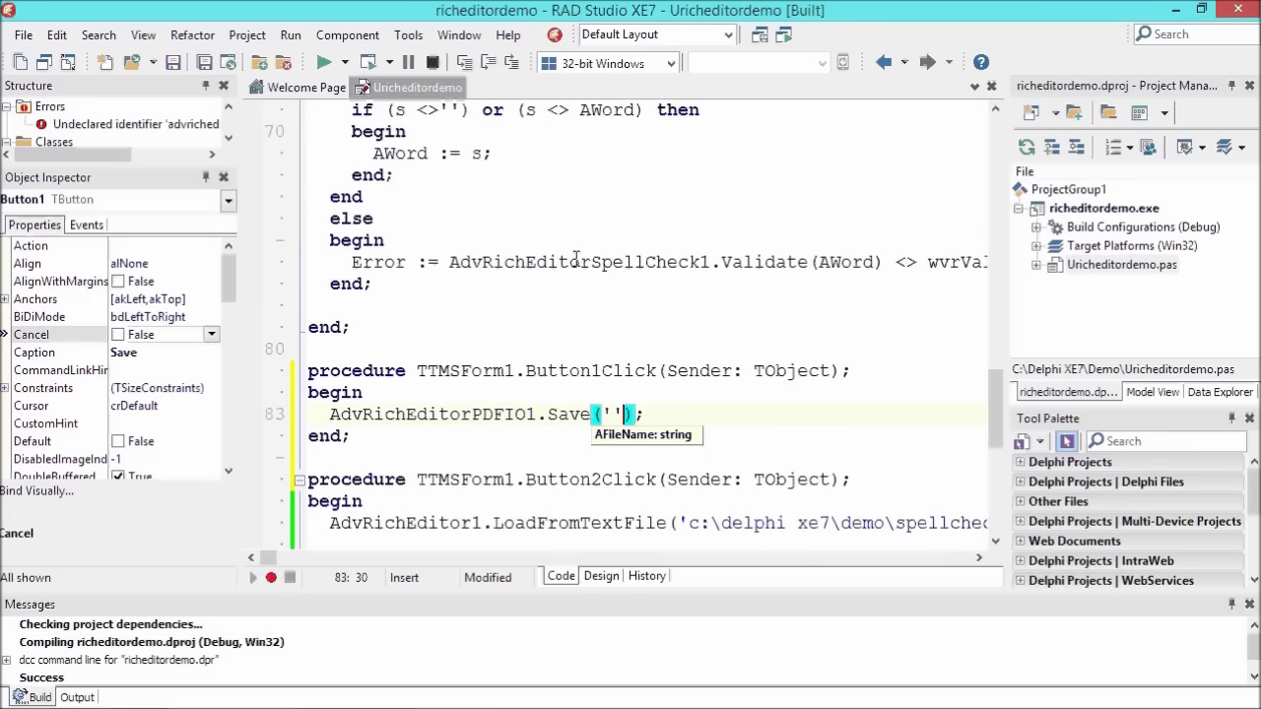
pyautogui.click(709, 523)
pyautogui.write('c:\\delphi xe7\\demo\\t')
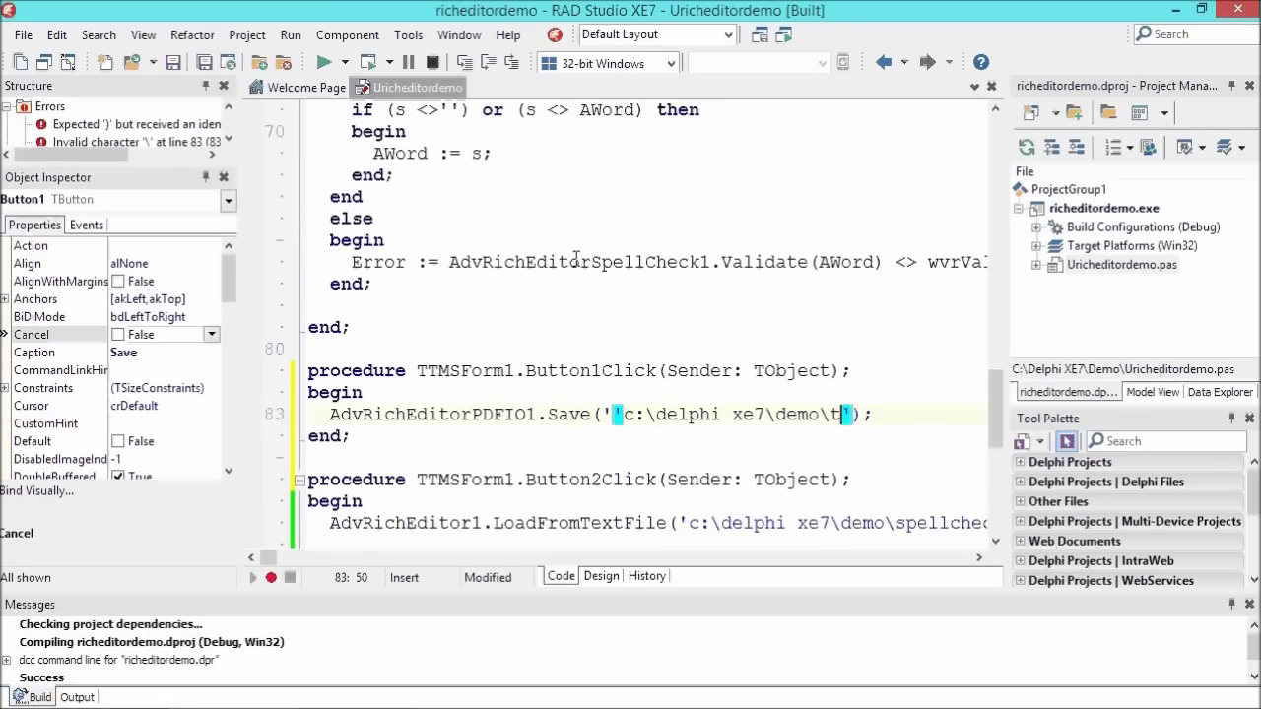
pyautogui.write('est')
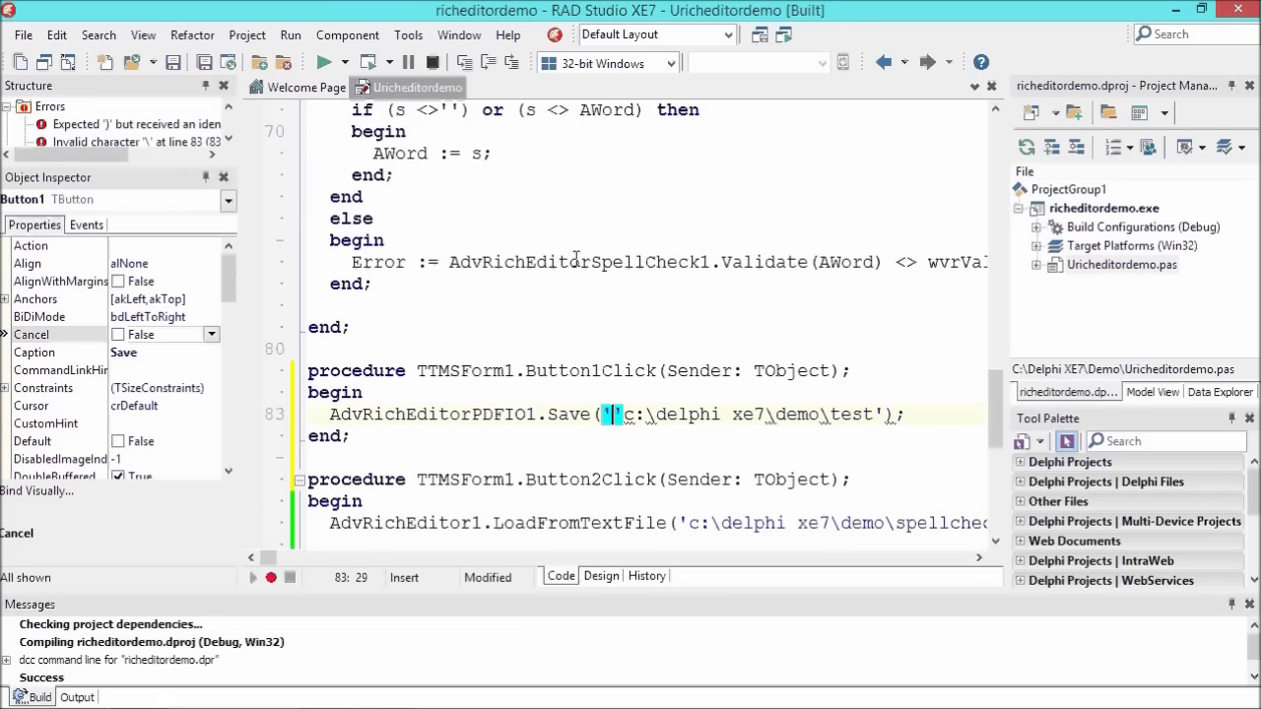
pyautogui.write('sam')
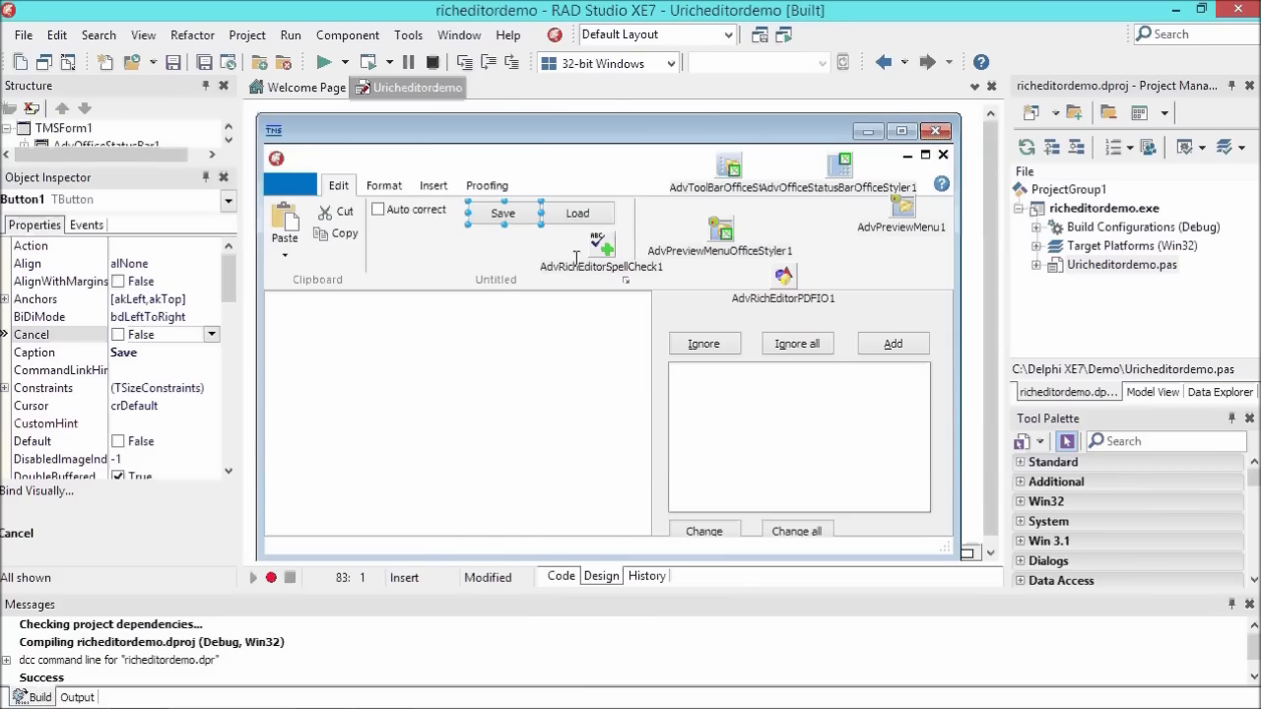
pyautogui.moveTo(781, 289)
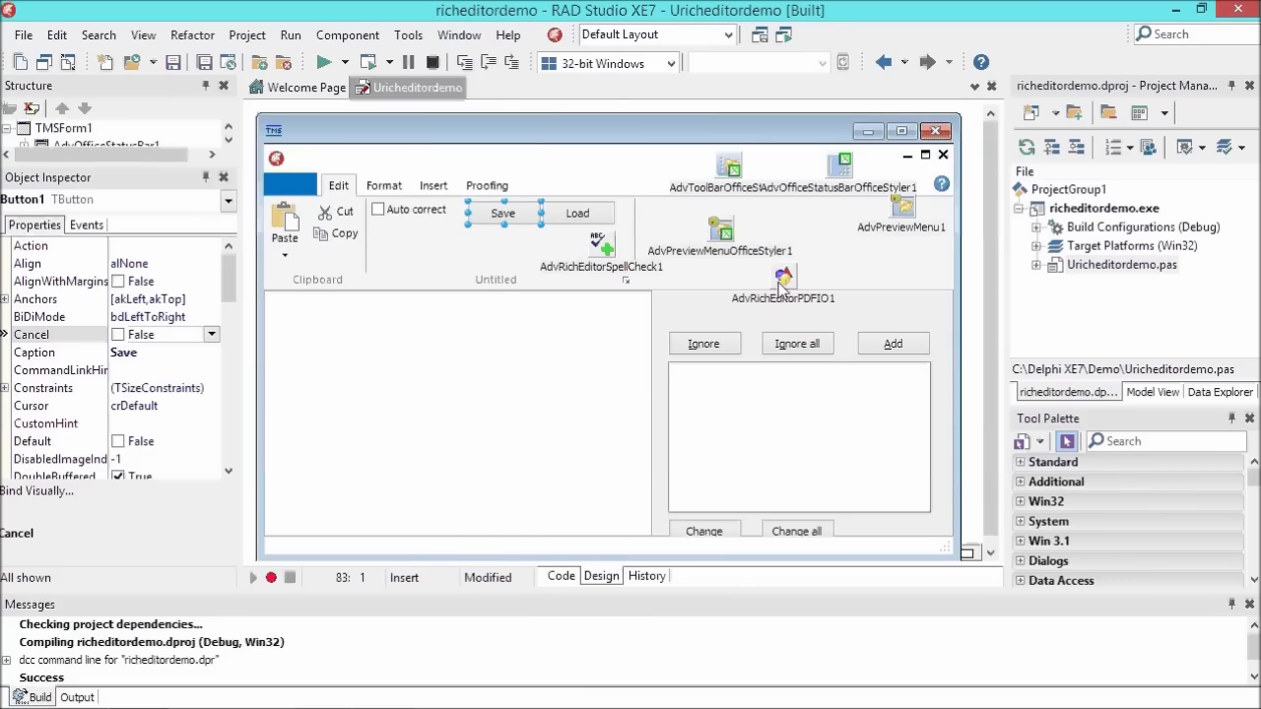
# - Select the AdvRichEditorPDFIO1 component on the form
pyautogui.click(784, 278)
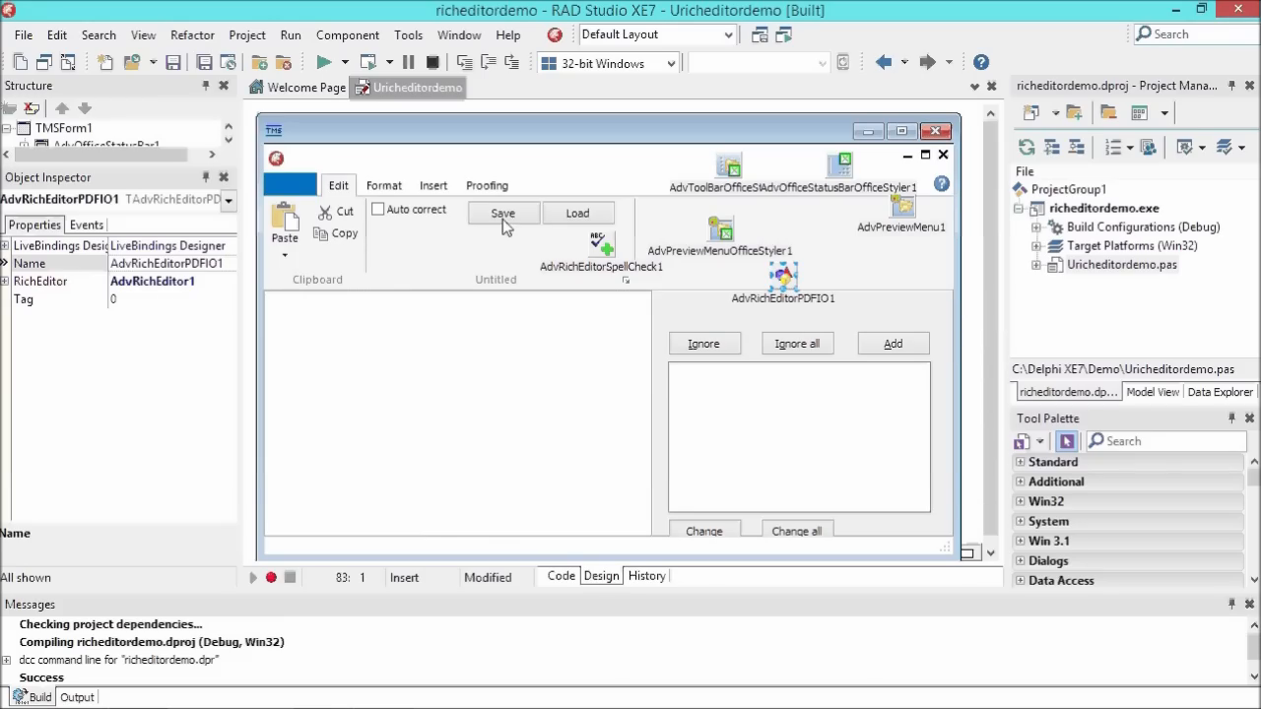
pyautogui.moveTo(502, 213)
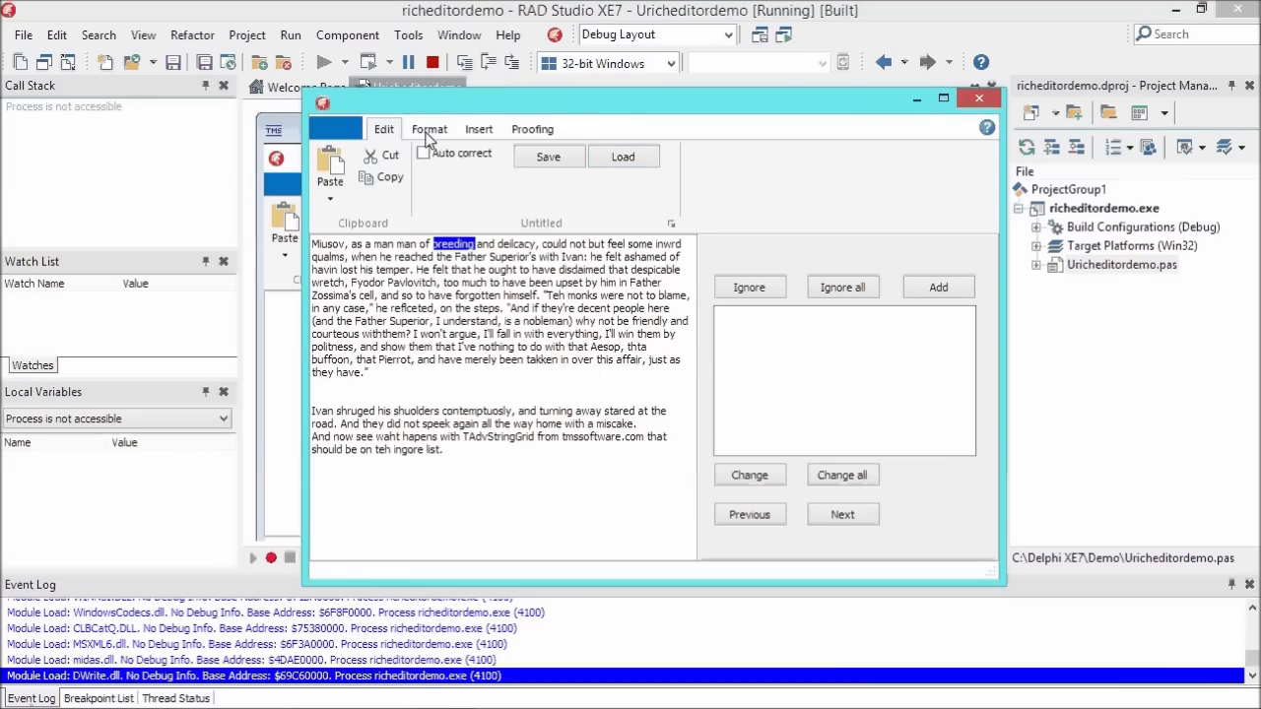
# - Apply a text colour to delicacy and a larger font size to when
pyautogui.click(428, 128)
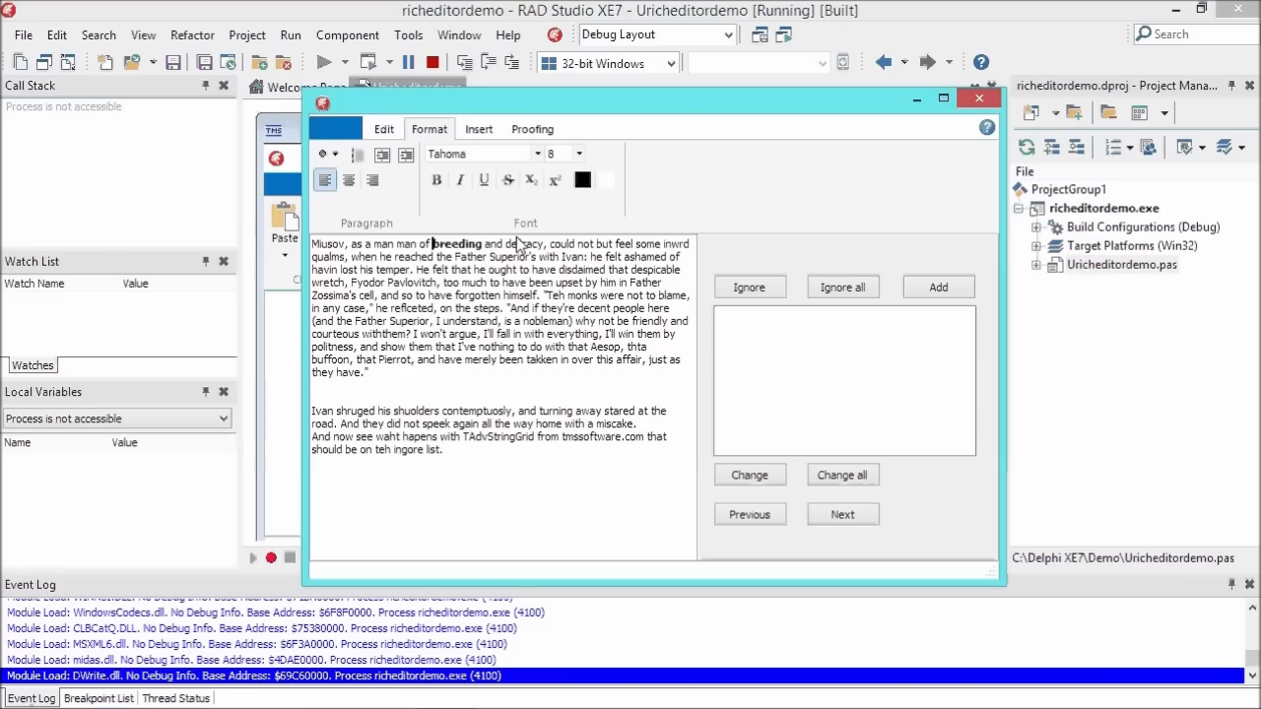
pyautogui.click(582, 179)
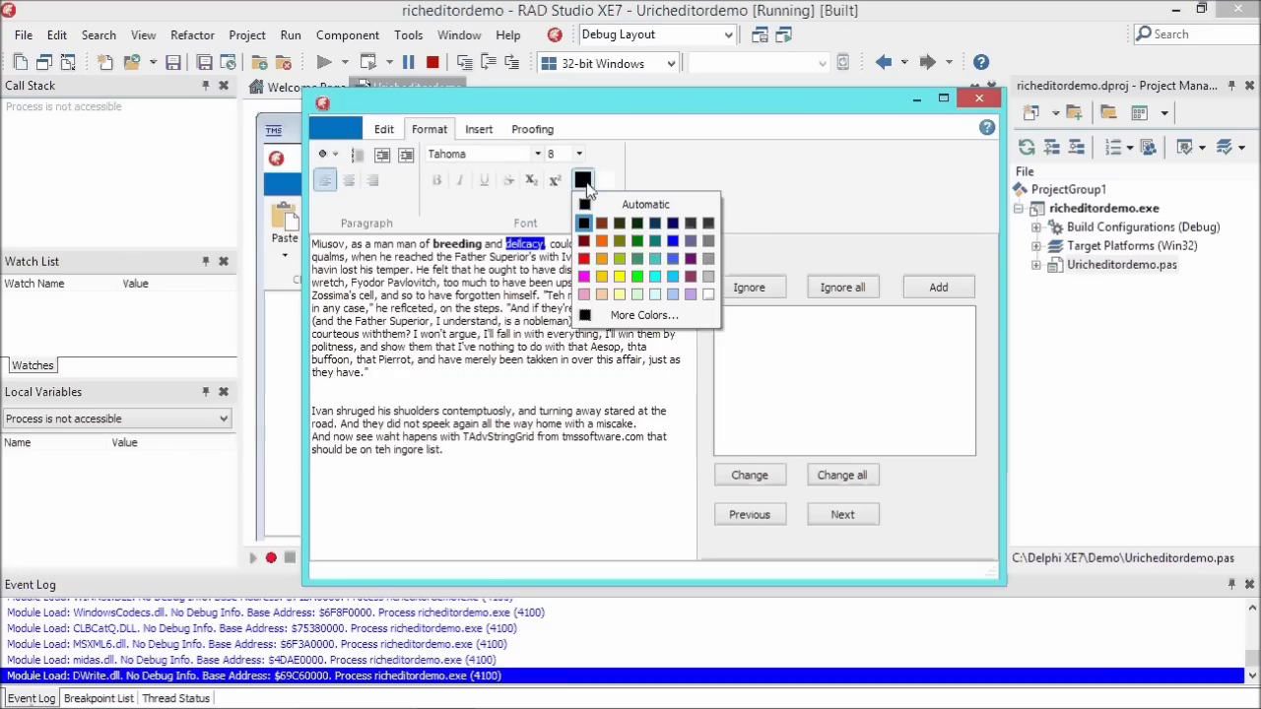
pyautogui.click(657, 276)
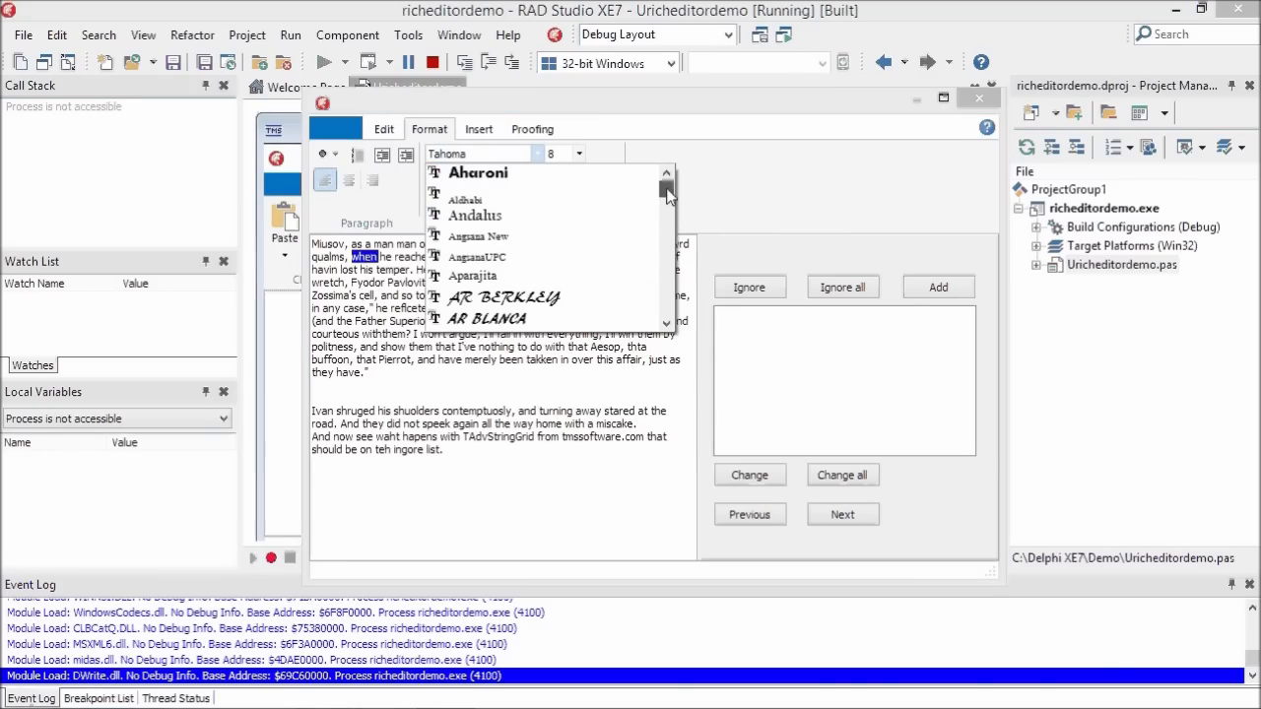
pyautogui.click(482, 173)
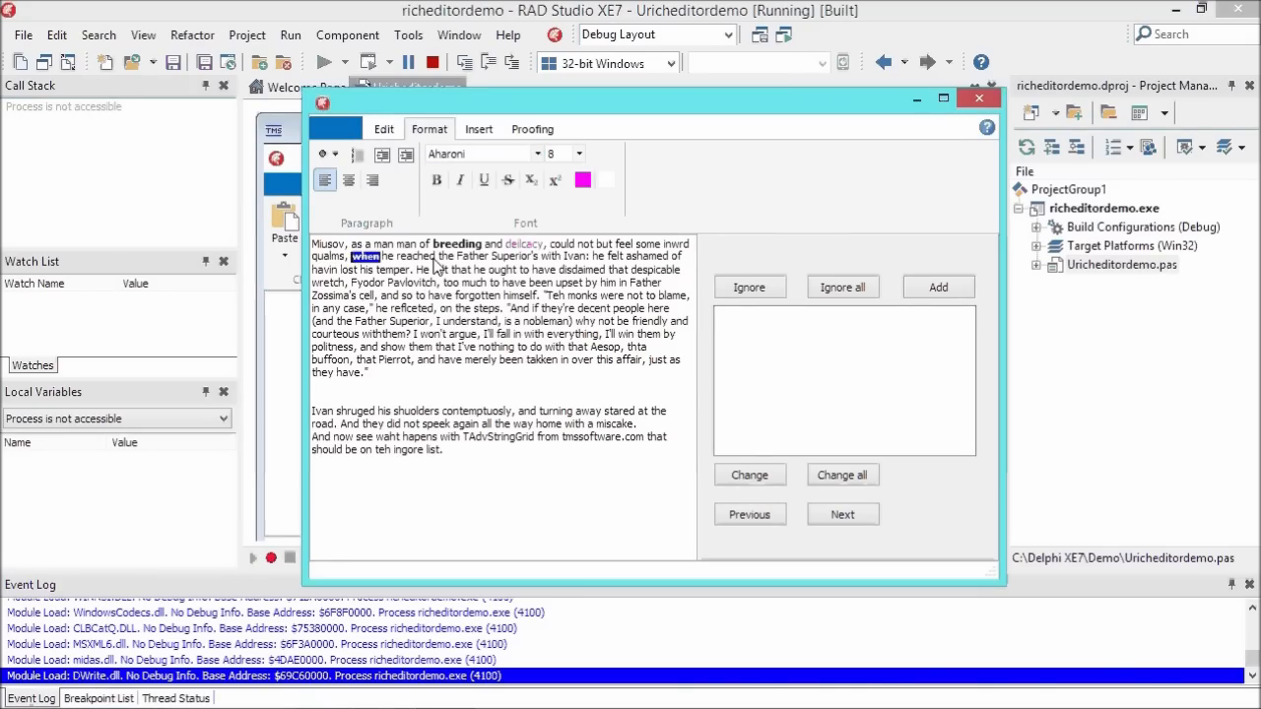
pyautogui.click(578, 153)
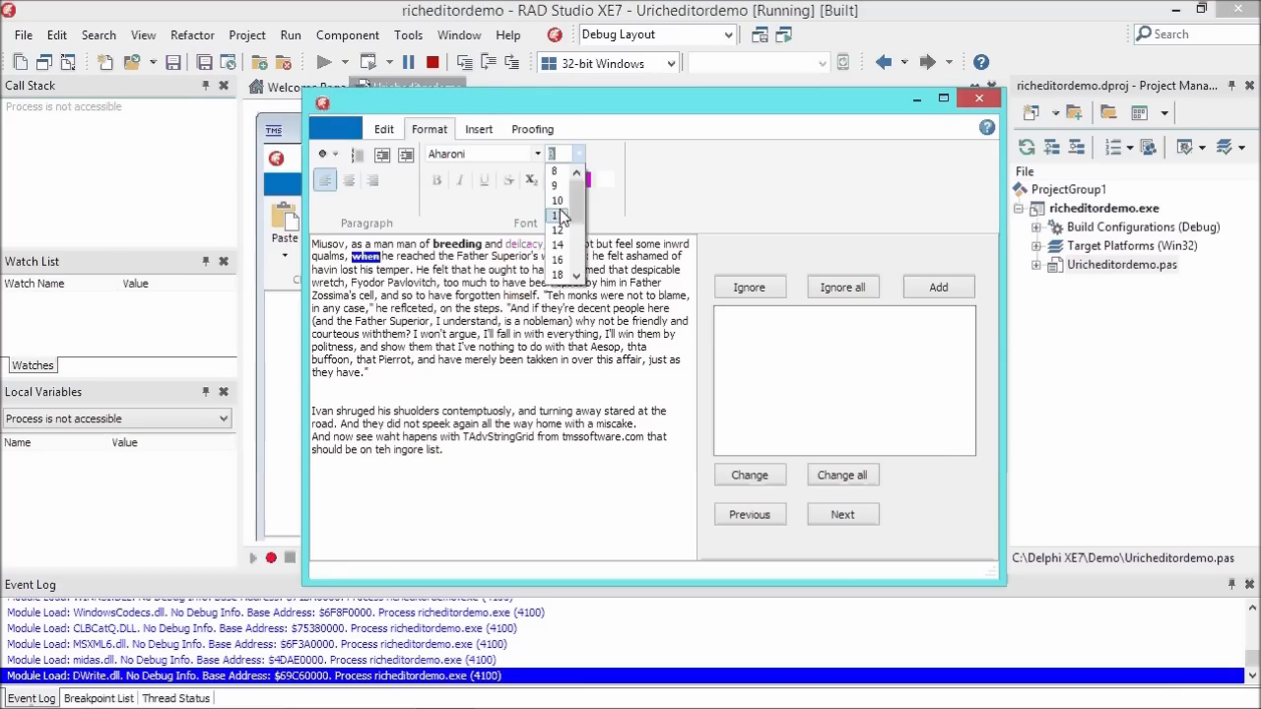
pyautogui.click(555, 215)
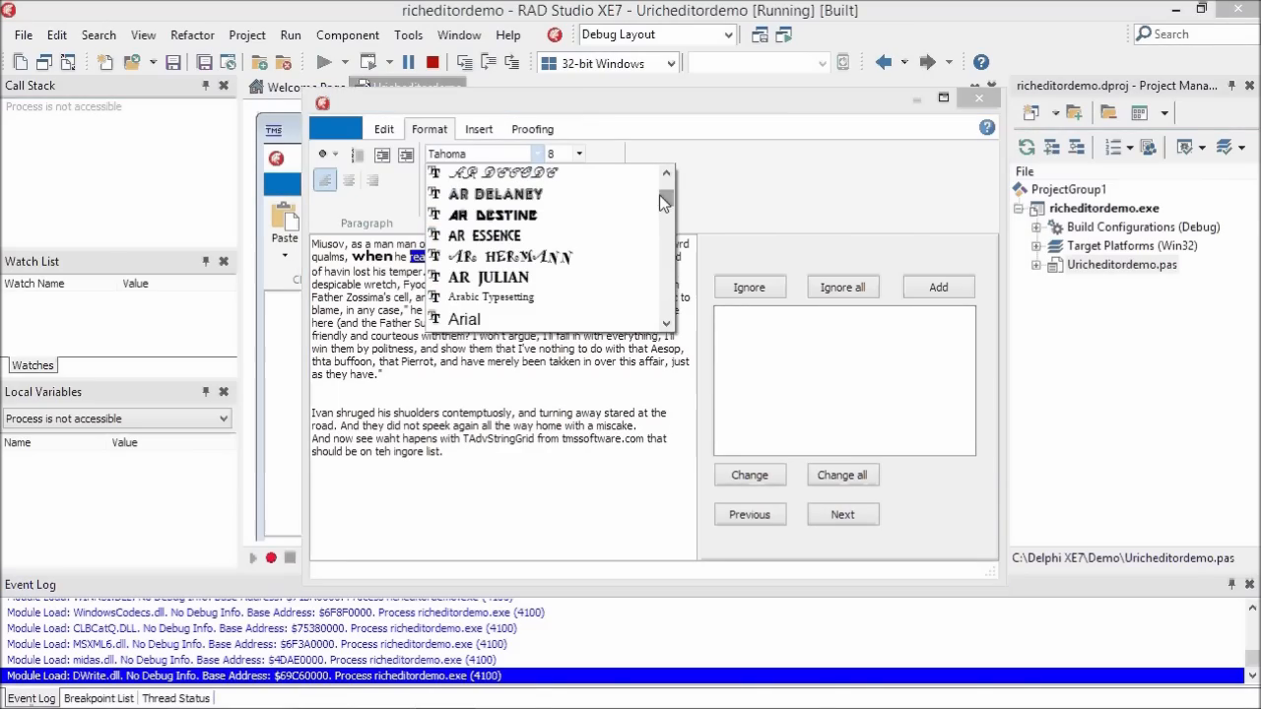
# - Set the word reached in a decorative script font
pyautogui.click(666, 197)
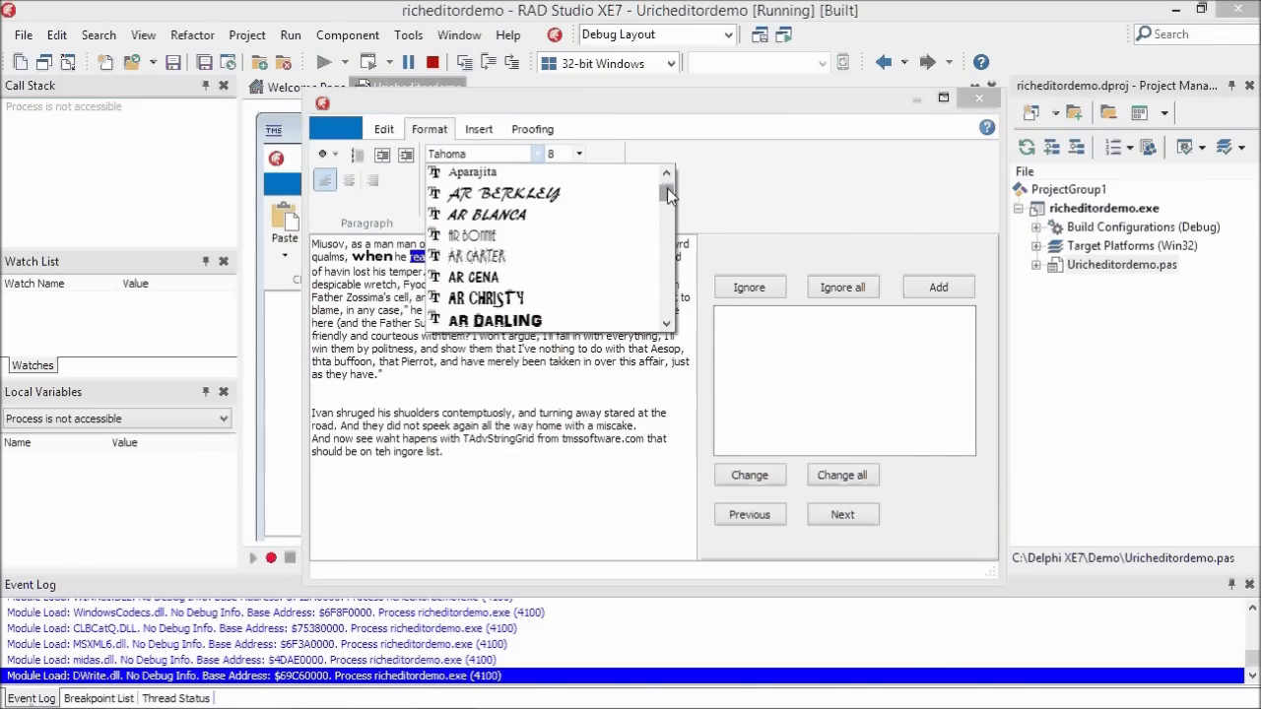
pyautogui.click(490, 214)
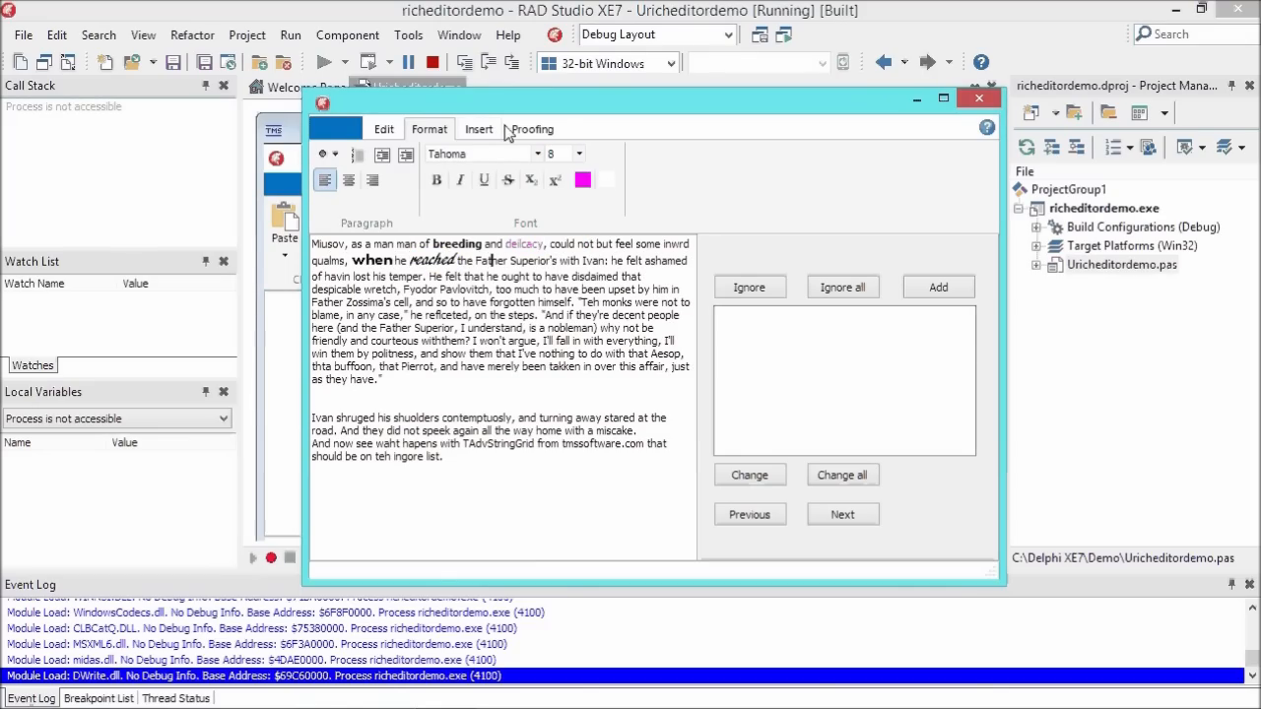
pyautogui.click(383, 129)
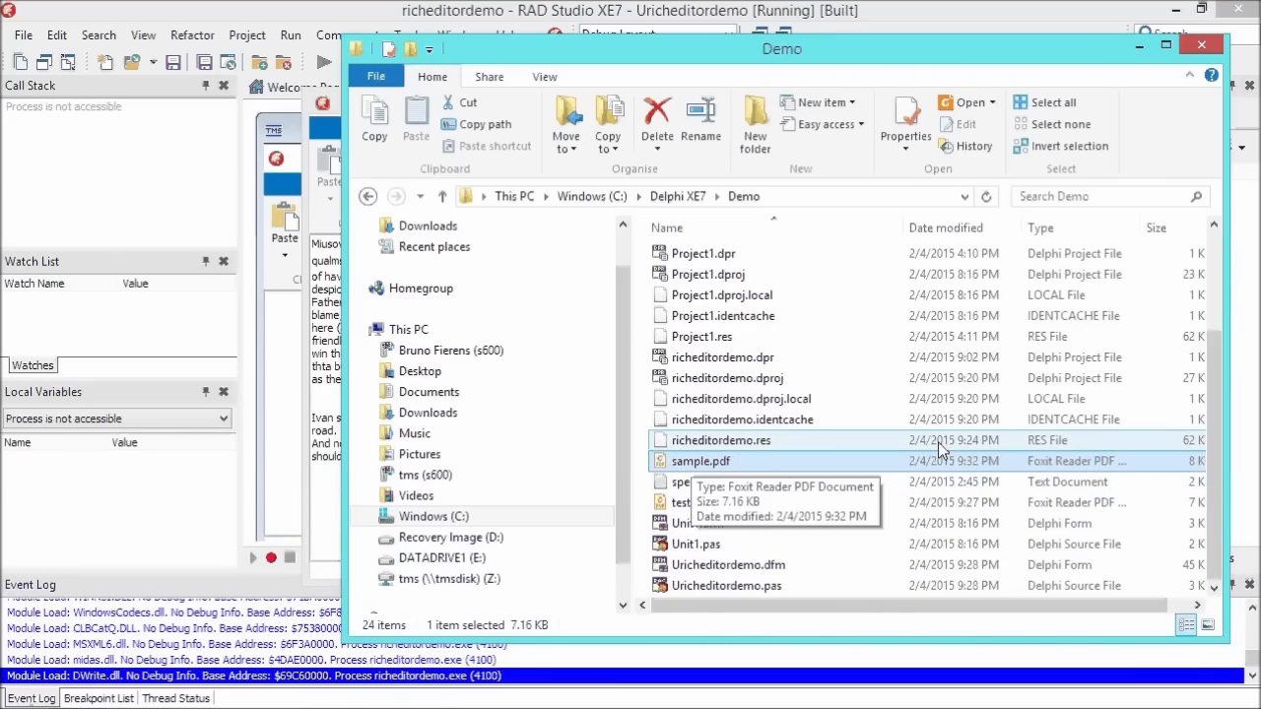
# - Open sample.pdf from the Demo folder in Foxit Reader
pyautogui.doubleClick(700, 461)
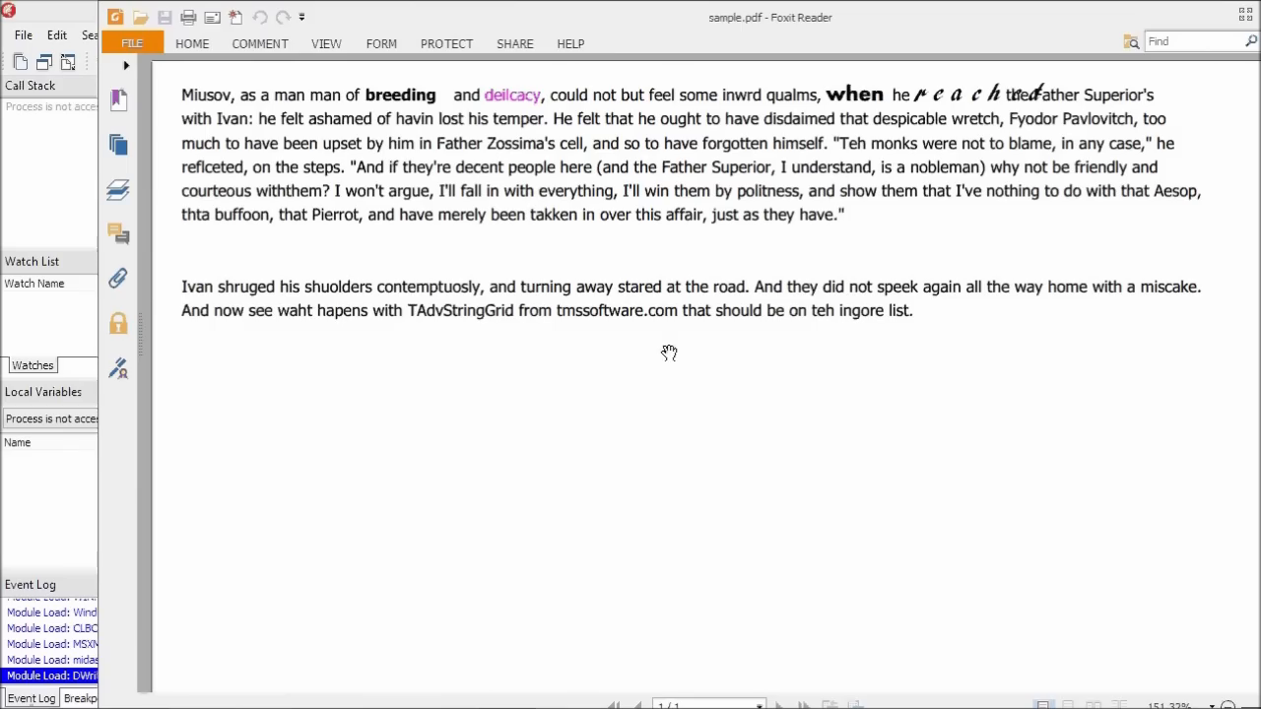
pyautogui.moveTo(512, 102)
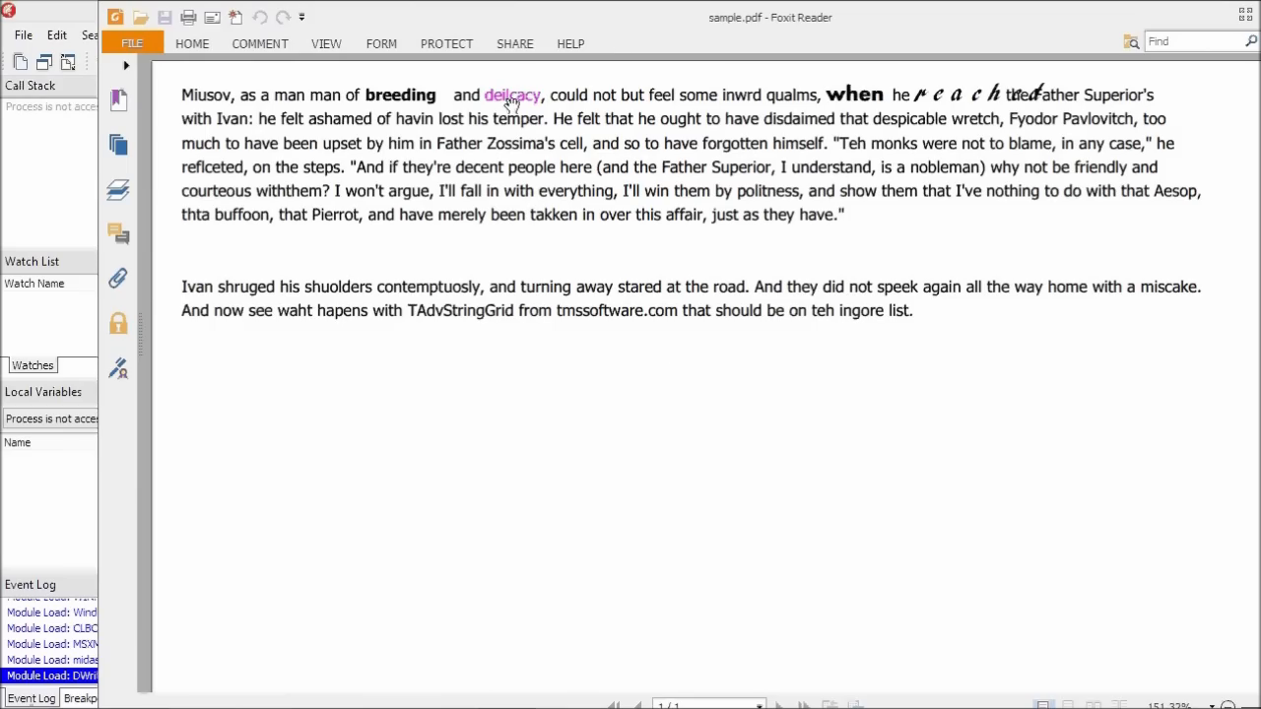
pyautogui.moveTo(110, 20)
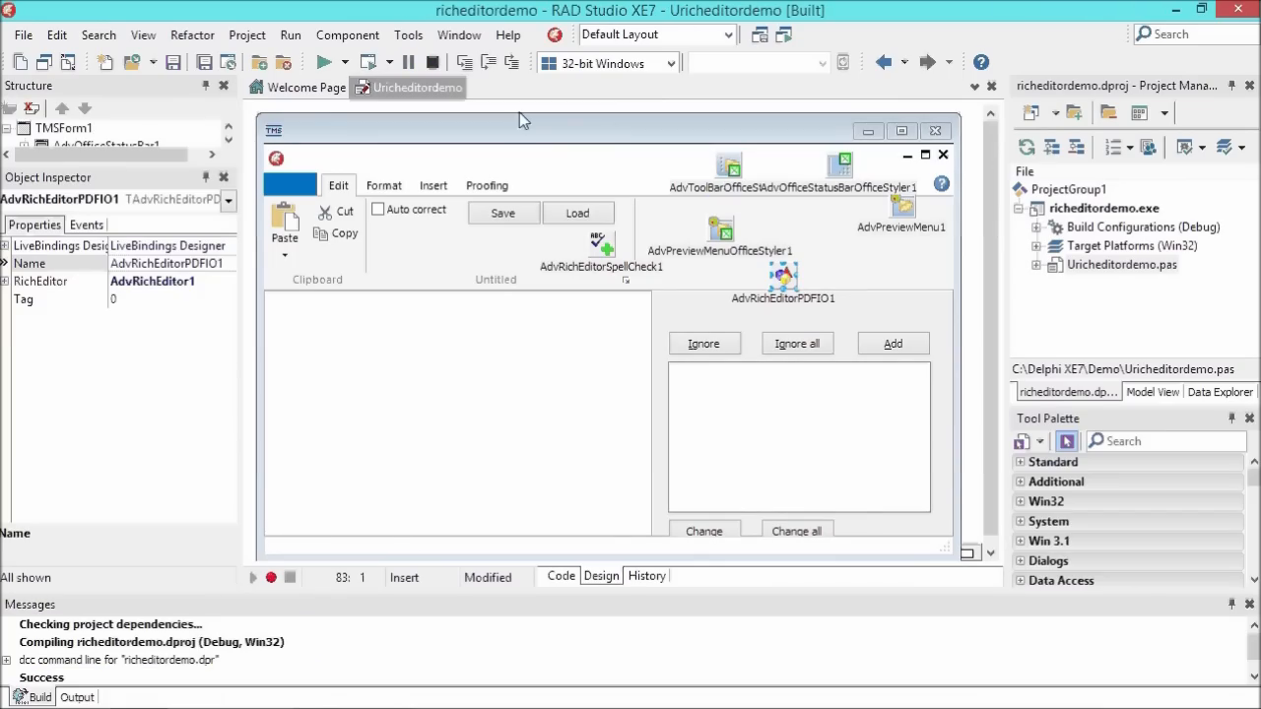
# - Close all open files and create a Blank Multi-Device Application for Delphi
pyautogui.click(23, 35)
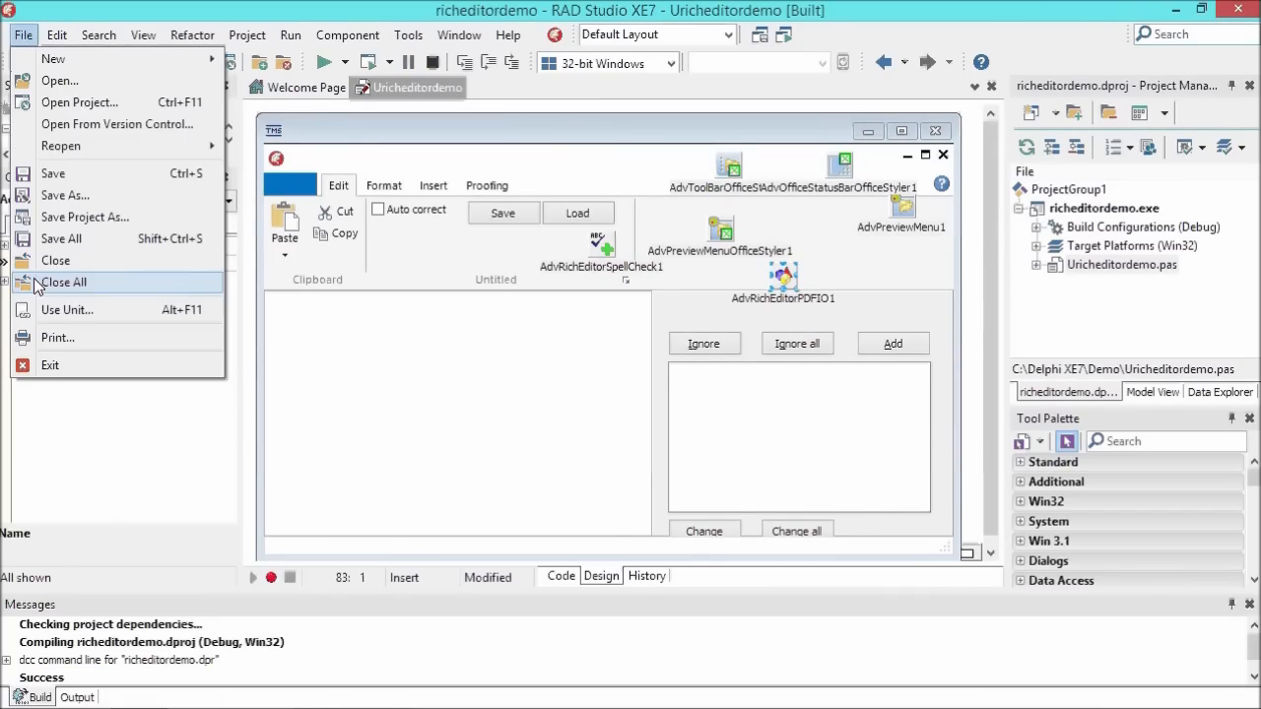
pyautogui.click(63, 283)
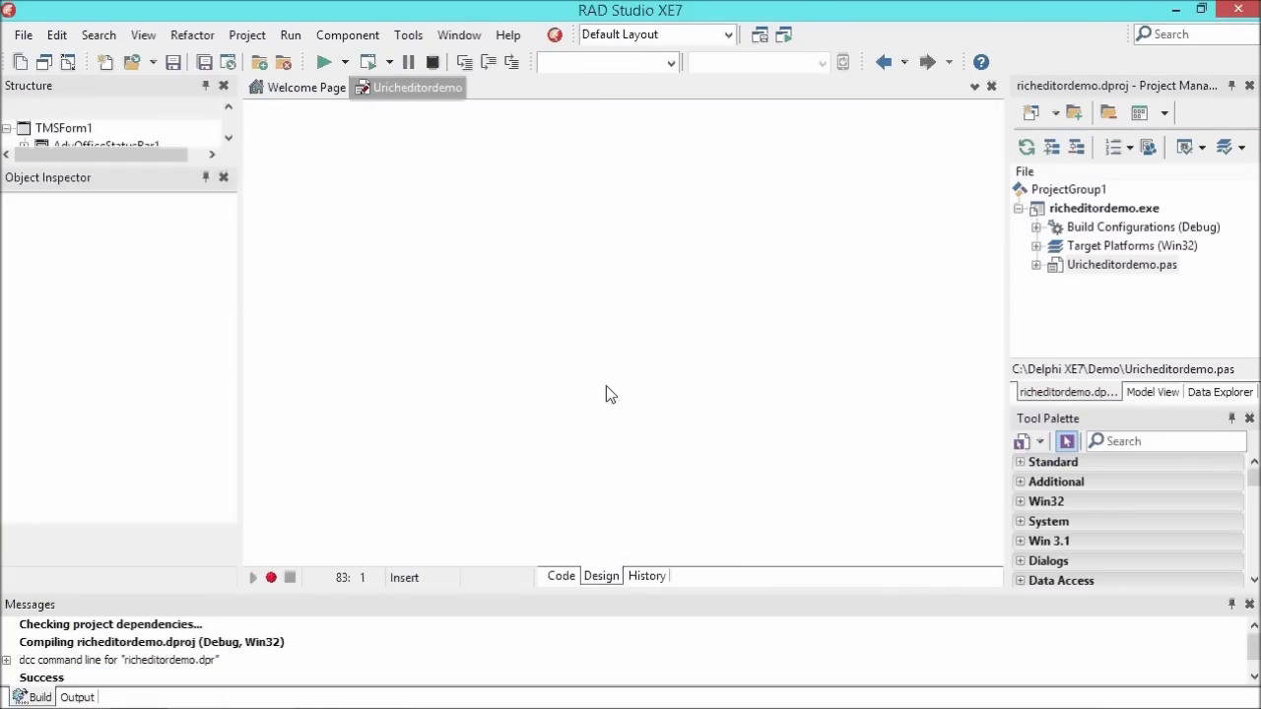
pyautogui.click(22, 34)
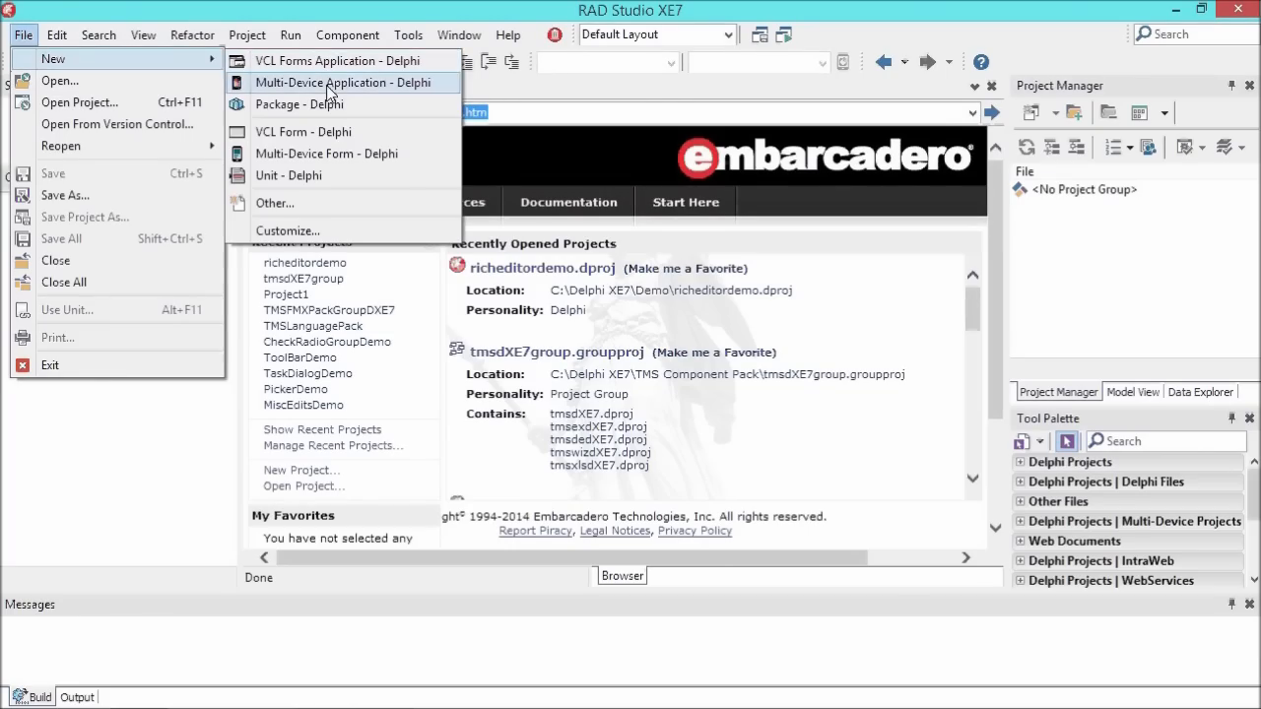
pyautogui.click(345, 82)
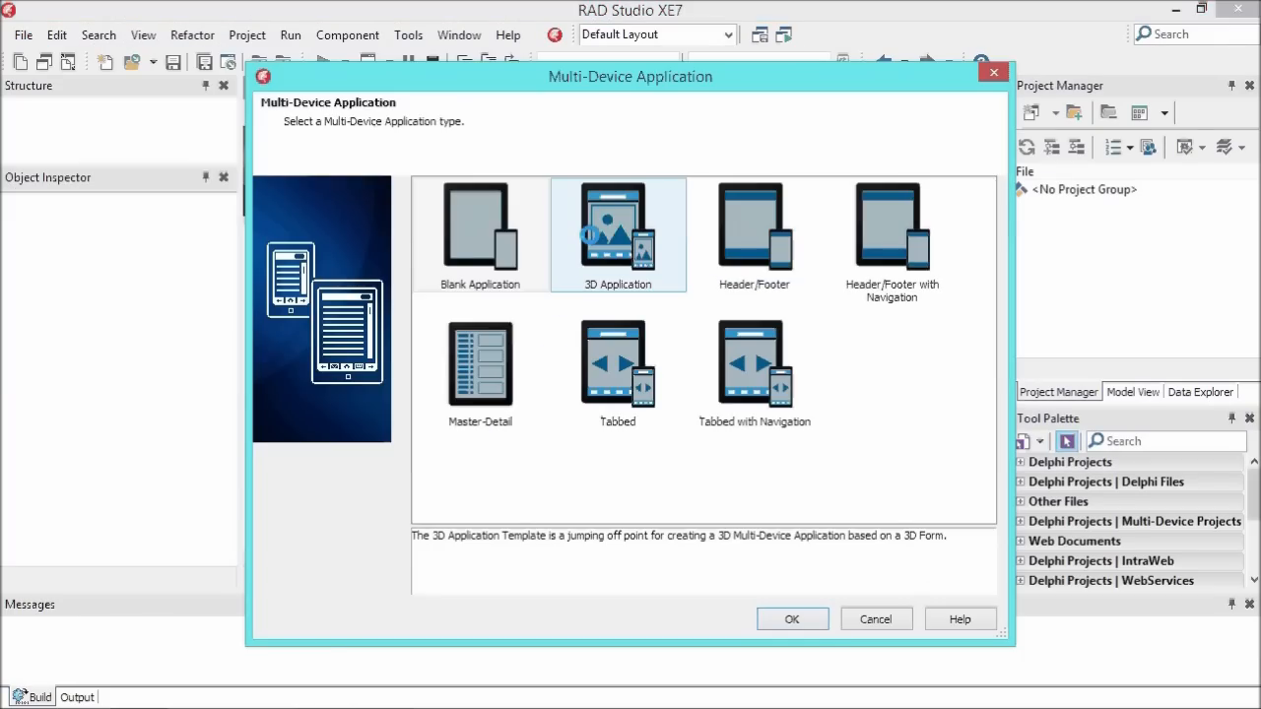
pyautogui.click(791, 619)
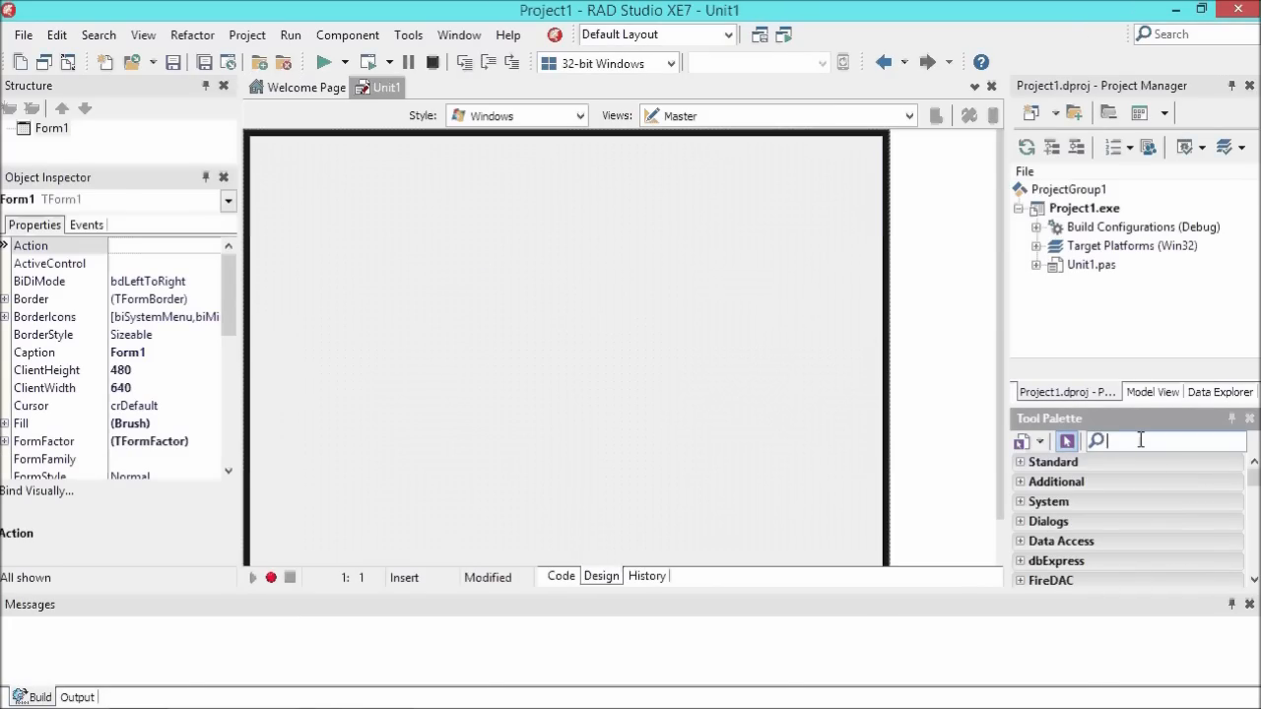
# - Find 'richedit' in the Tool Palette and drop a TTMSFMXRichEditor onto Form1
pyautogui.write('richeditor')
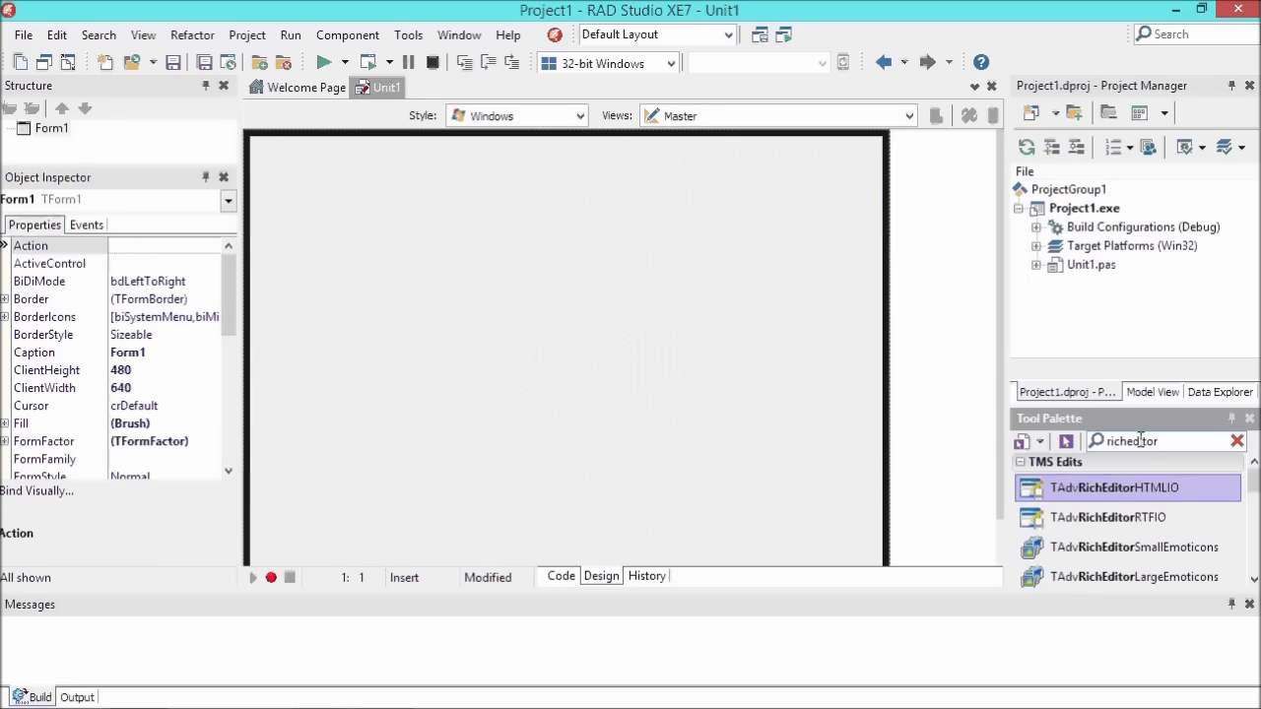
pyautogui.scroll(-3)
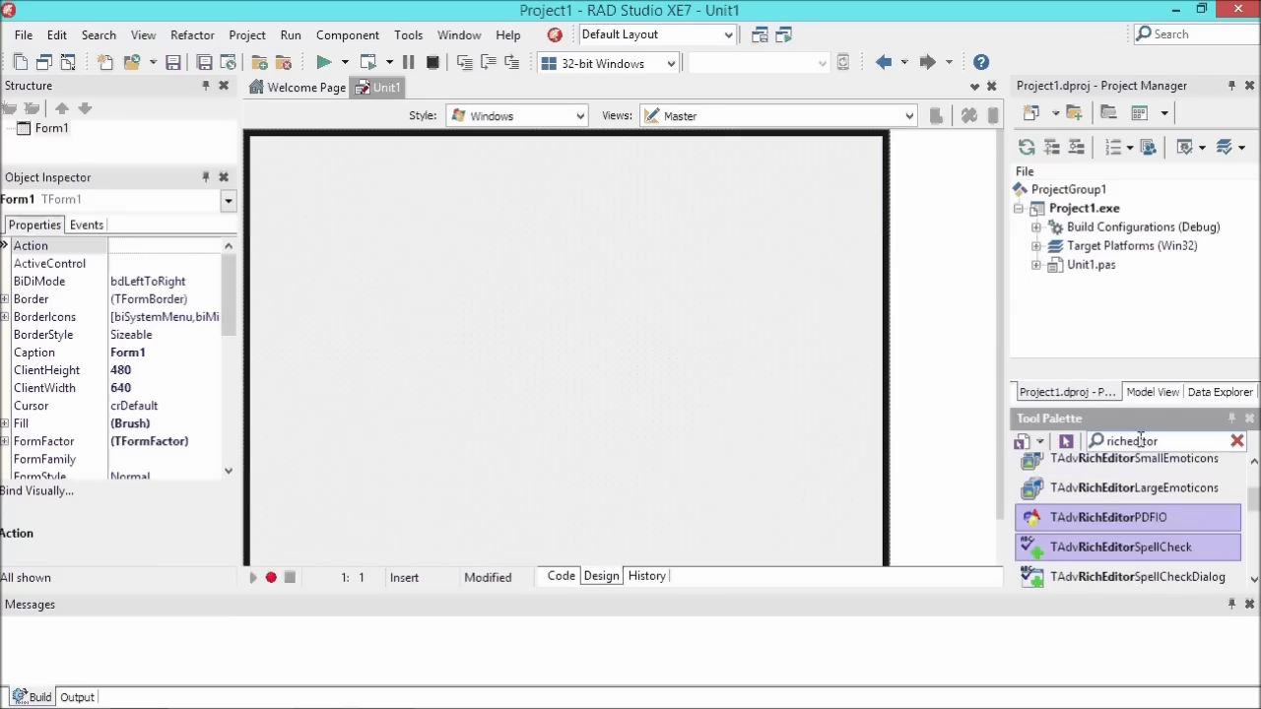
pyautogui.scroll(-3)
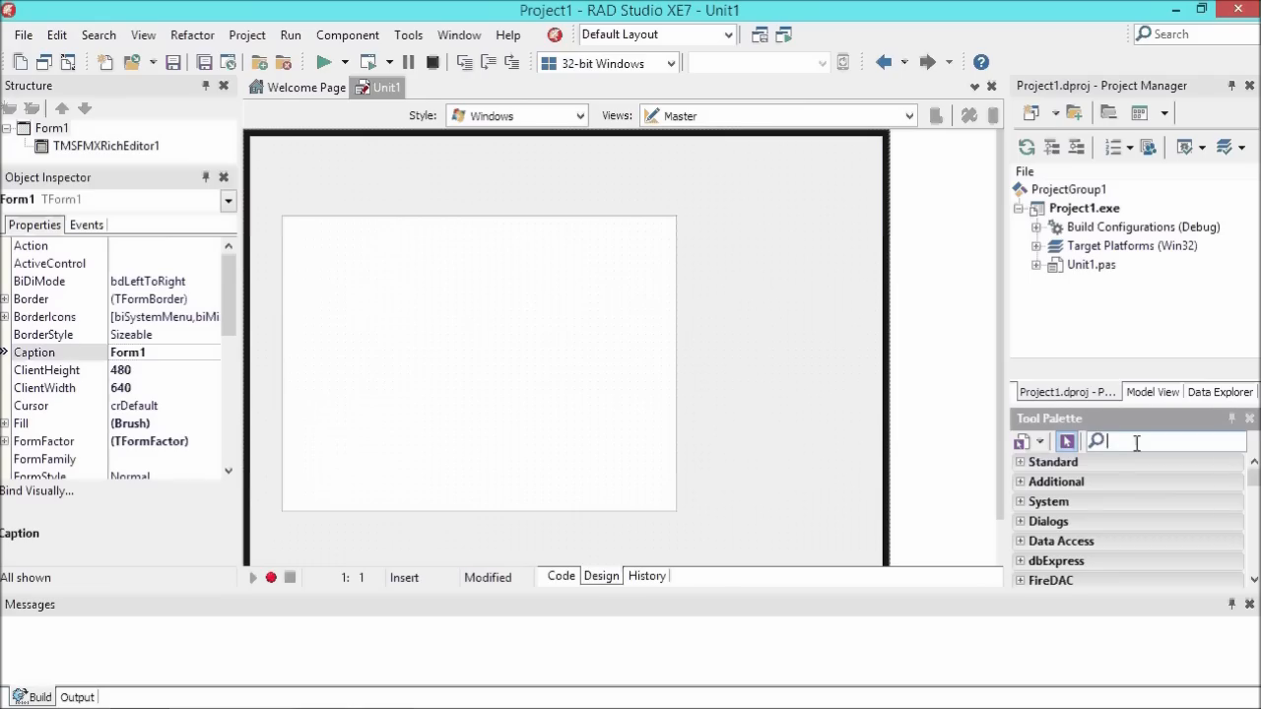
pyautogui.write('toolbar')
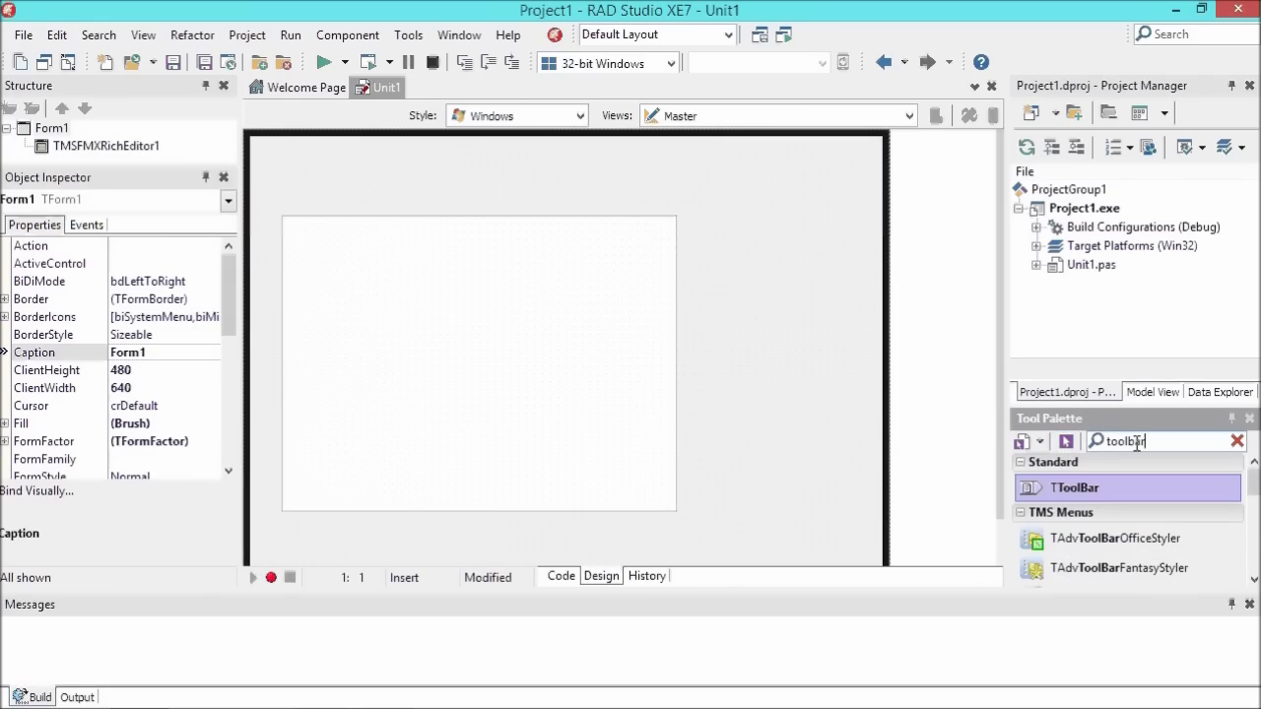
pyautogui.scroll(-3)
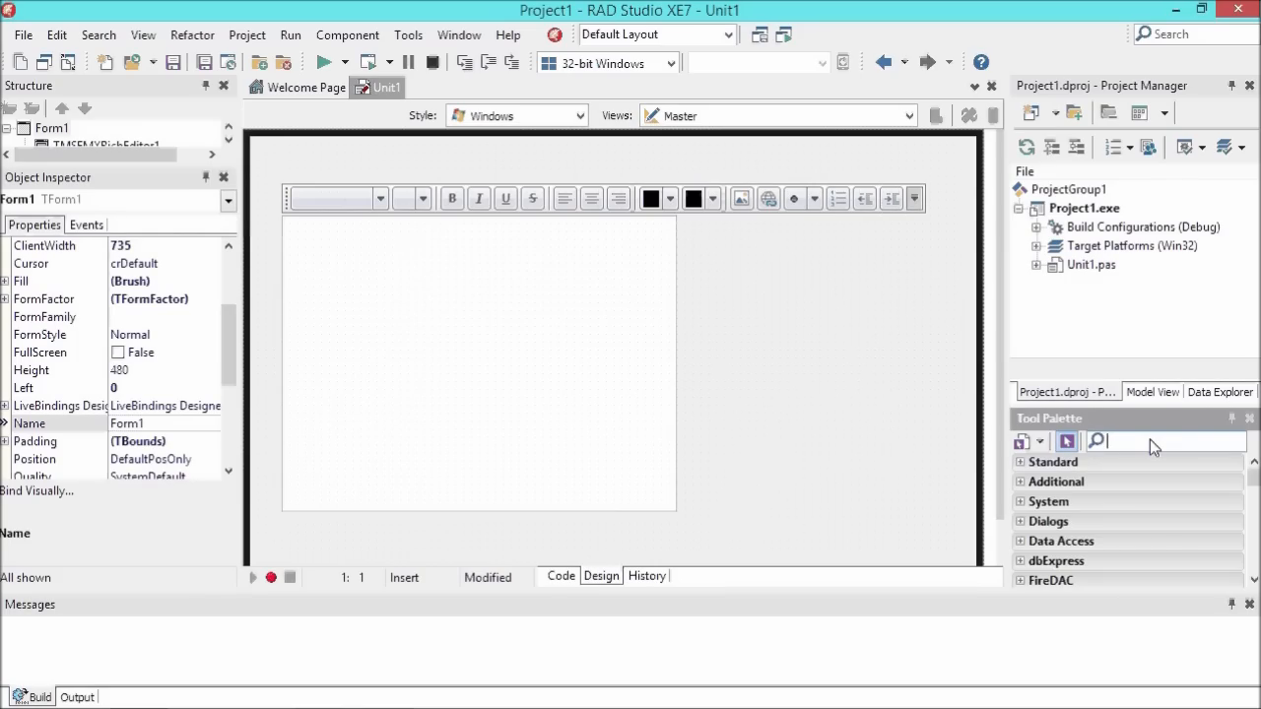
# - Add the edit toolbar, link the format toolbar to TMSFMXRichEditor1, and widen the editor
pyautogui.write('toolbar')
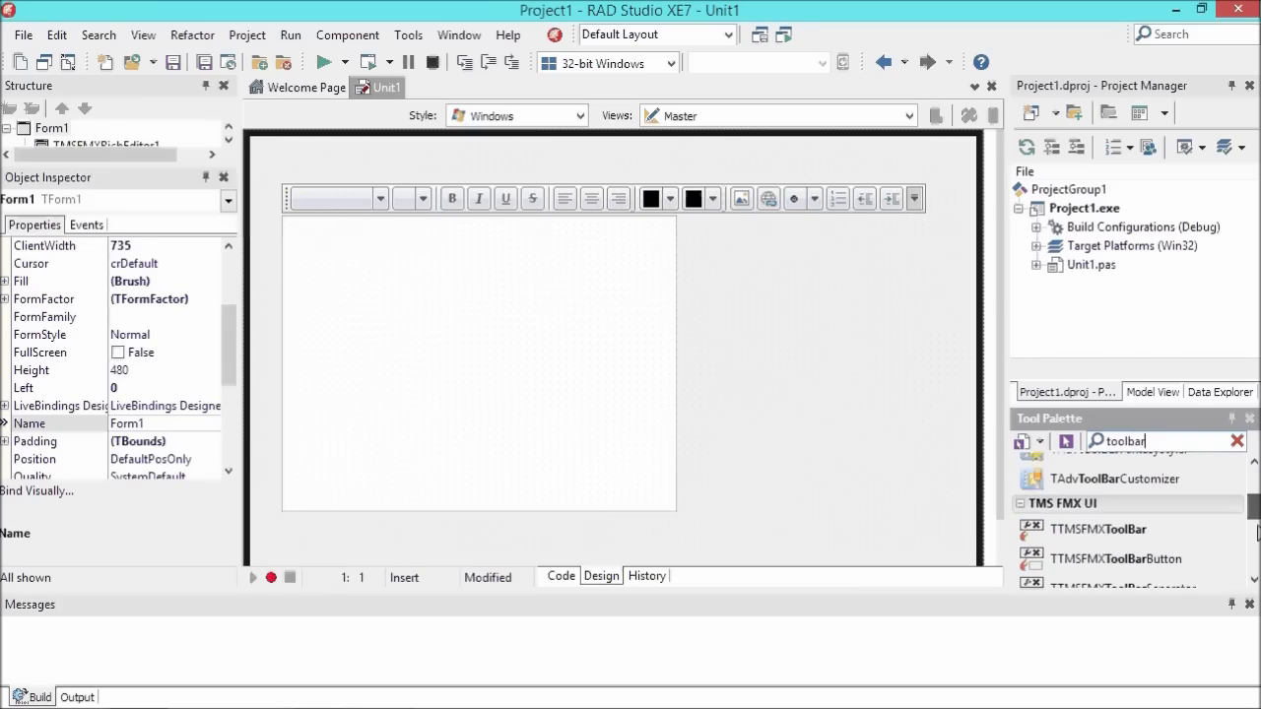
pyautogui.click(1238, 440)
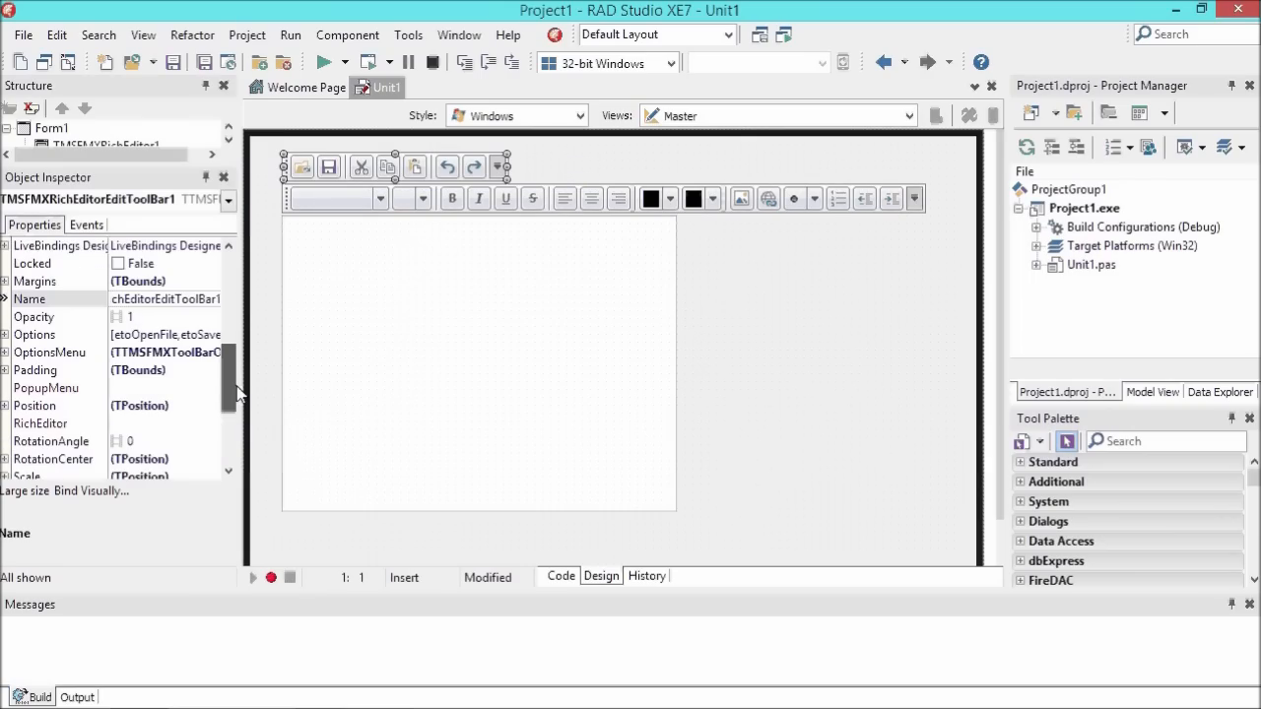
pyautogui.scroll(-3)
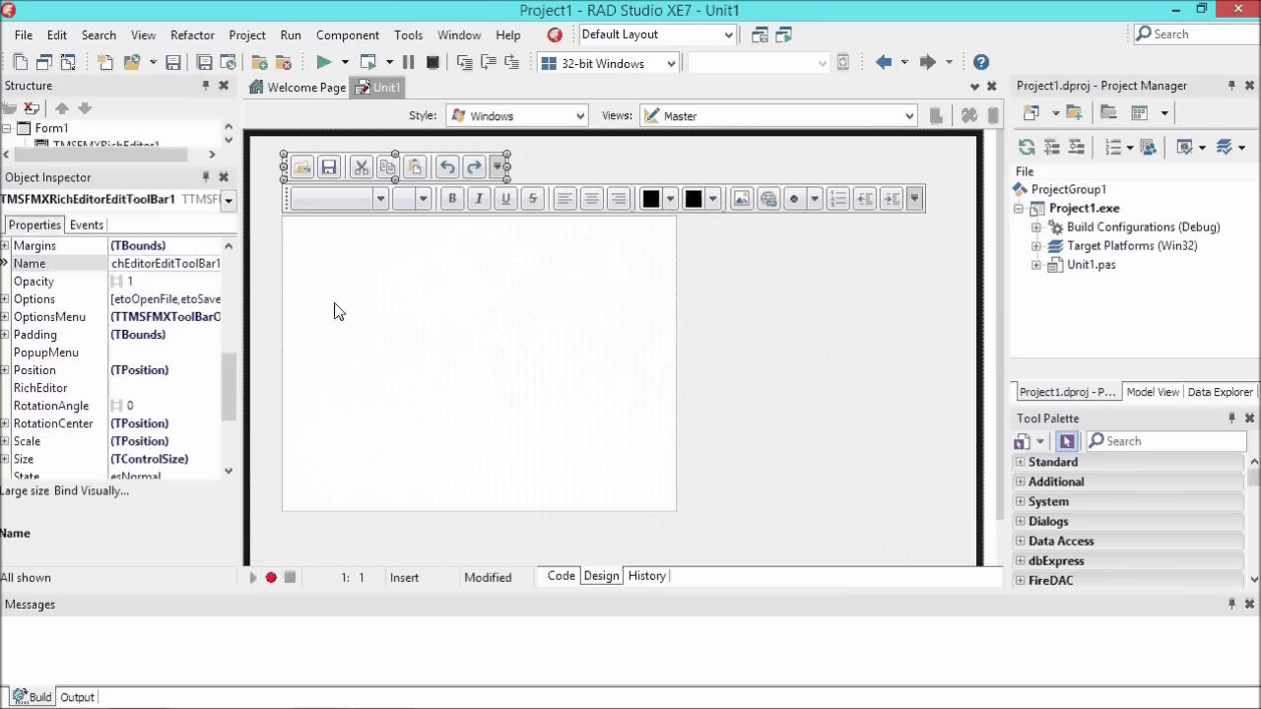
pyautogui.click(384, 172)
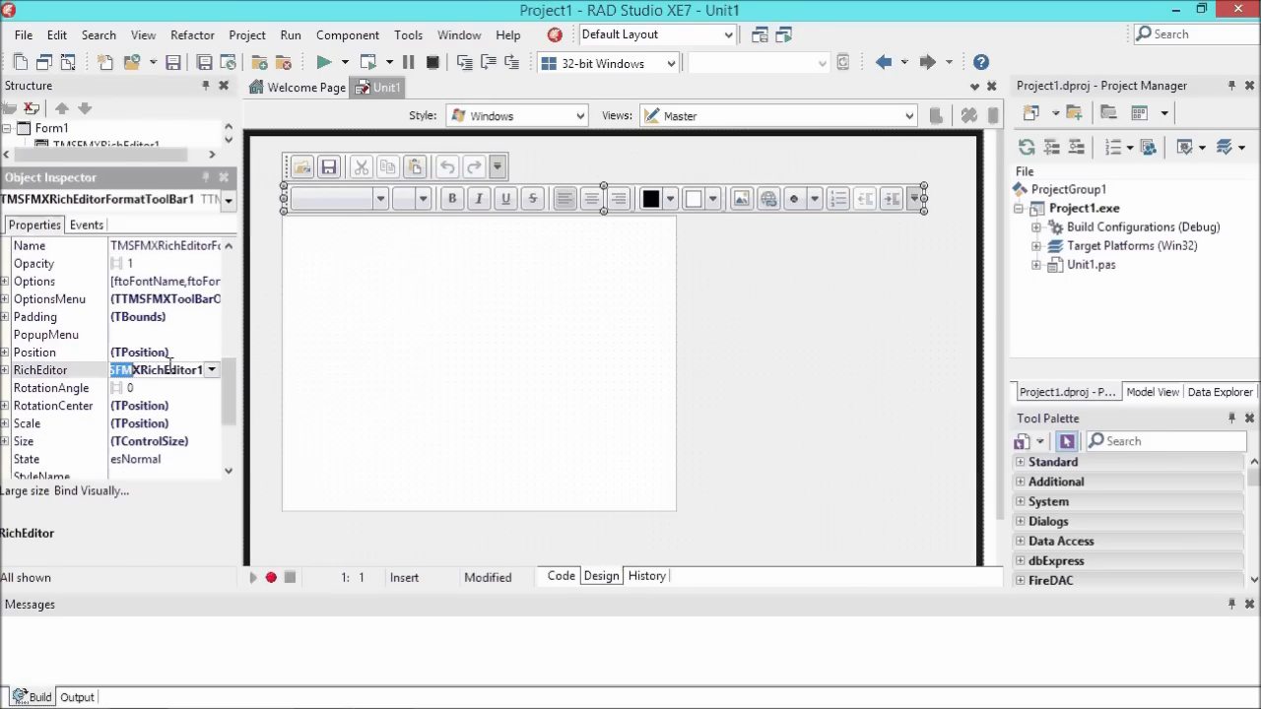
pyautogui.click(35, 351)
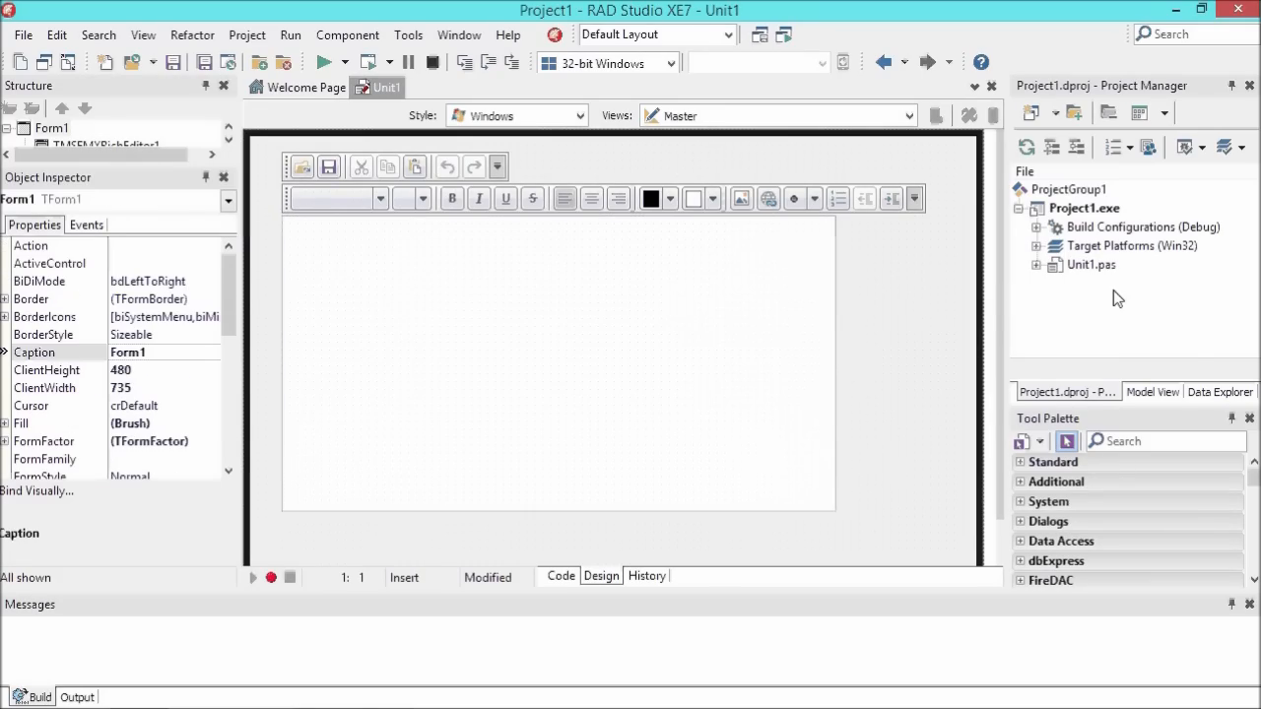
# - Drop a TTMSFMXRichEditorRTFIO component right of the rich editor and run the project
pyautogui.click(1163, 441)
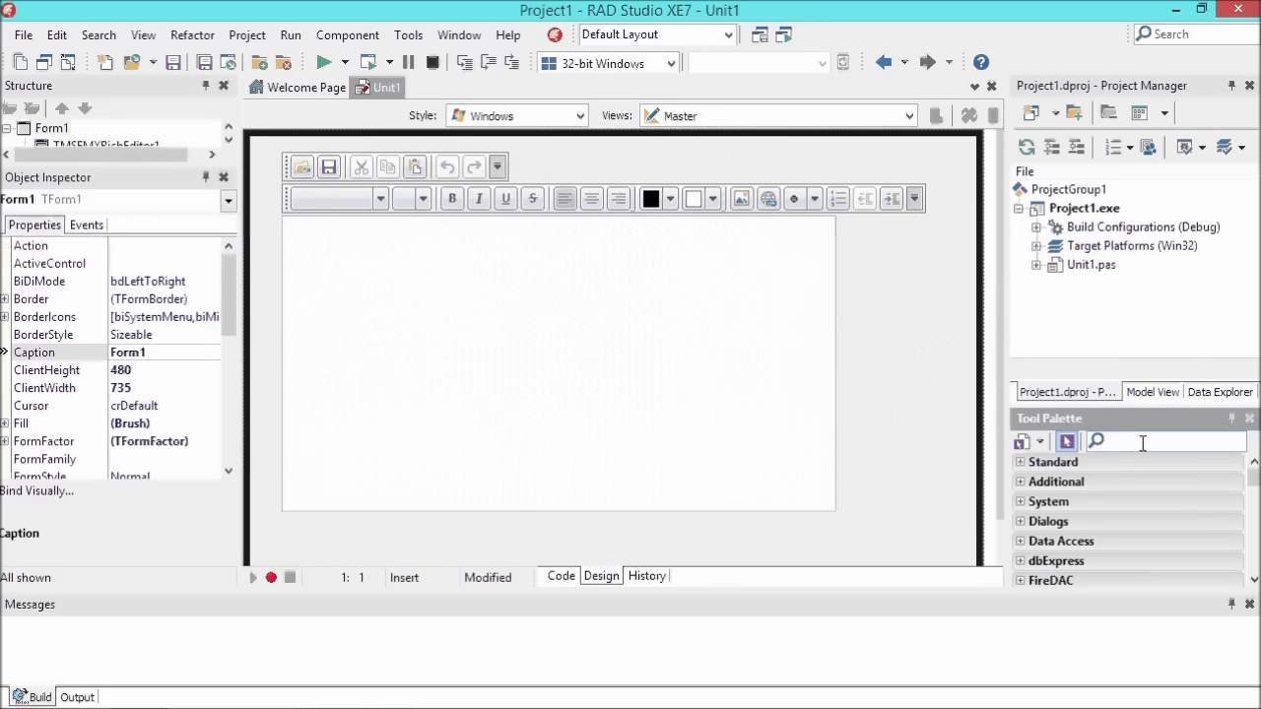
pyautogui.write('rtfio')
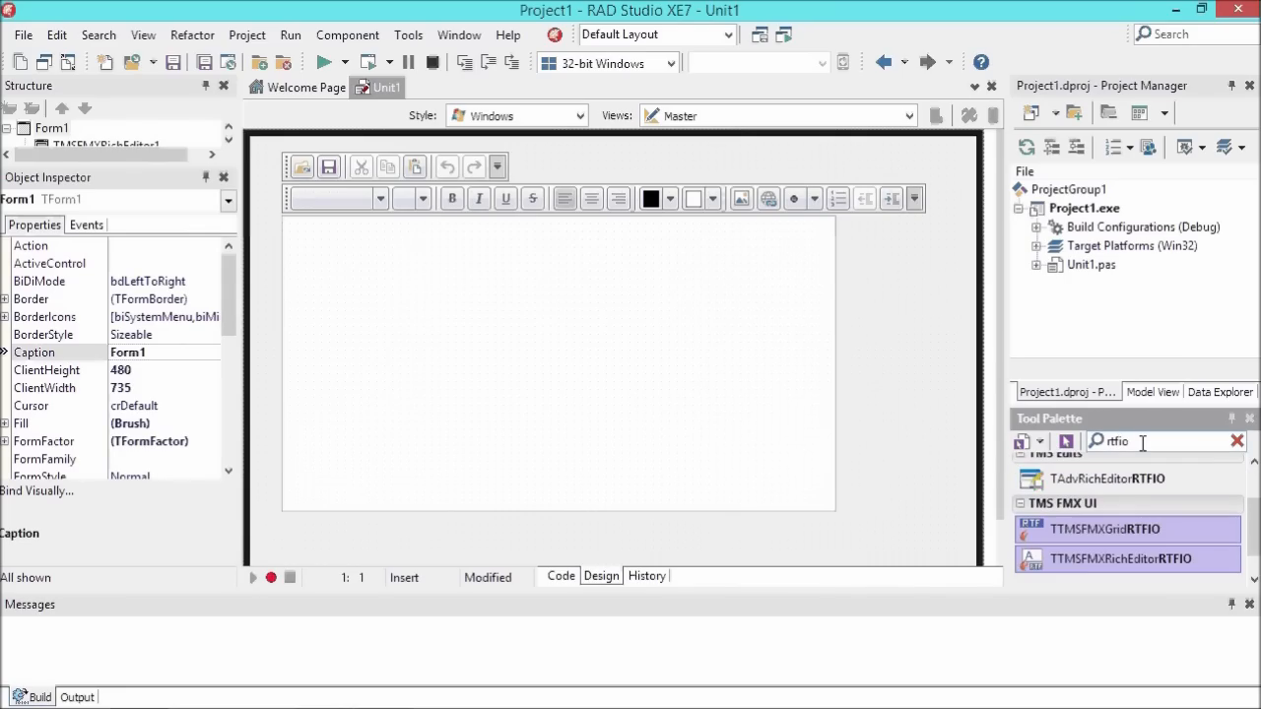
pyautogui.click(1238, 442)
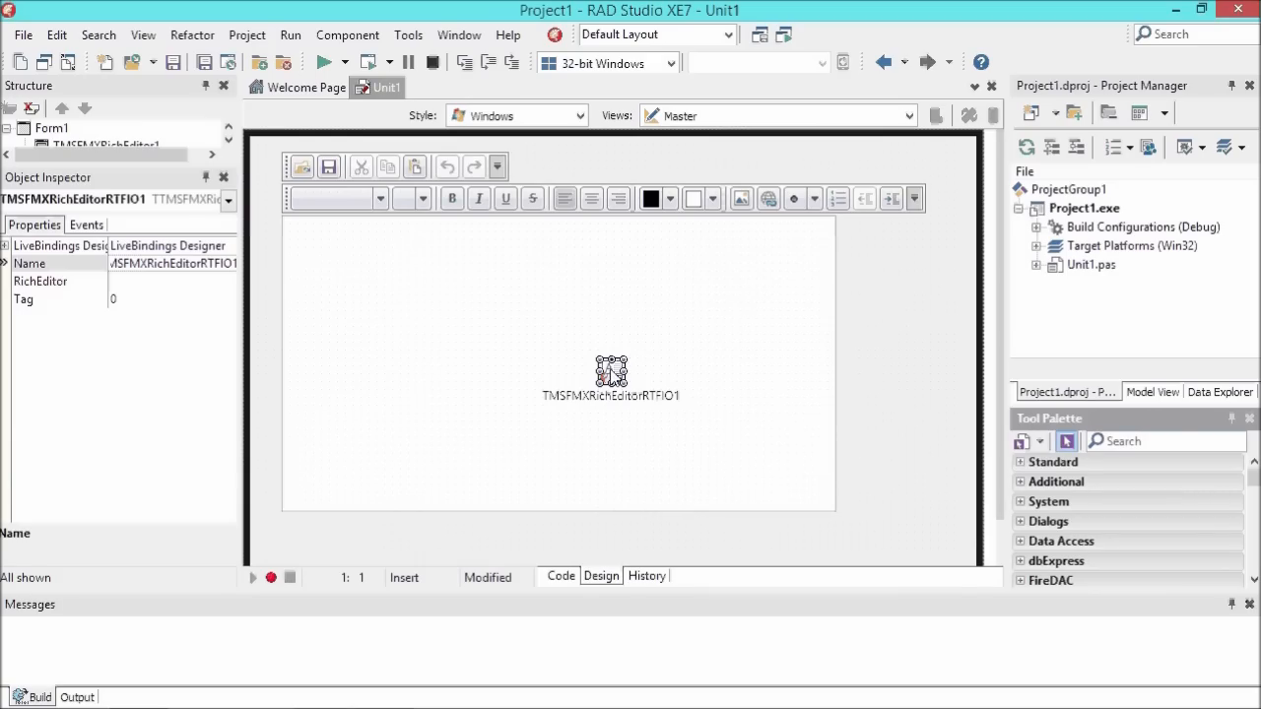
pyautogui.moveTo(611, 374); pyautogui.dragTo(896, 231)
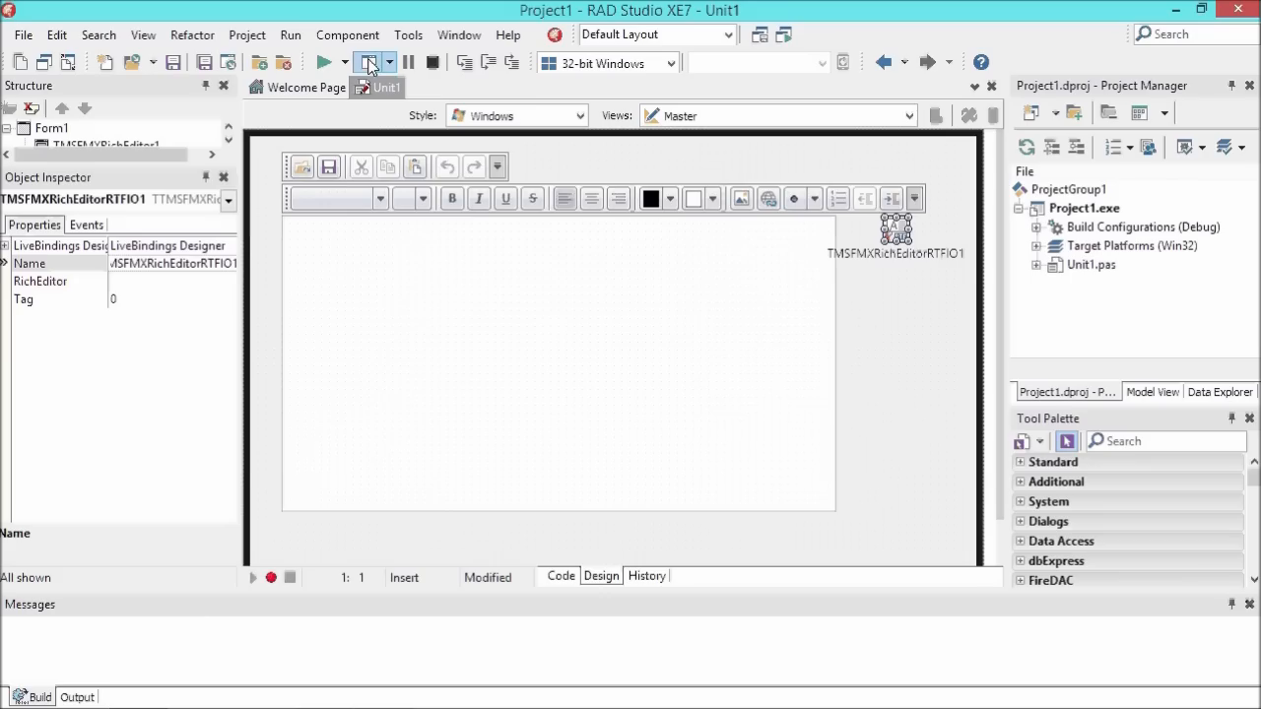
pyautogui.click(366, 62)
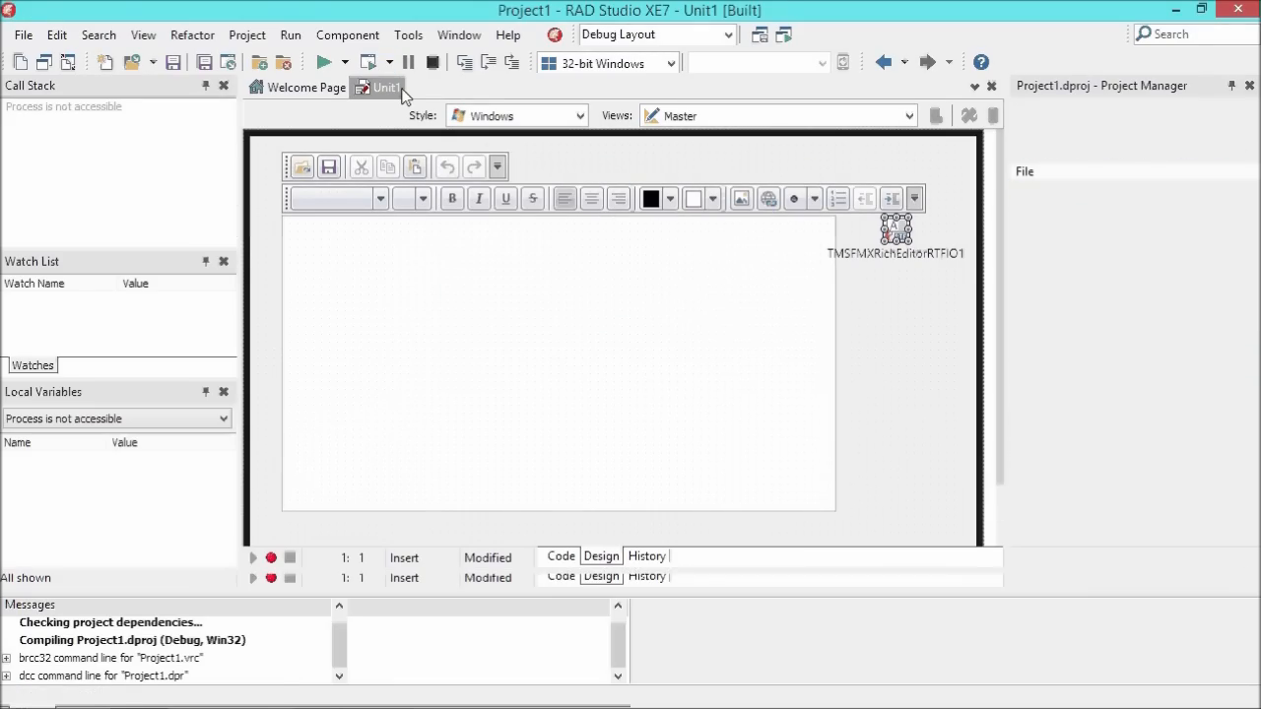
# - In the running app, type Hello world, then Same behavior, Same API, Same look & feel, Same features
pyautogui.click(324, 61)
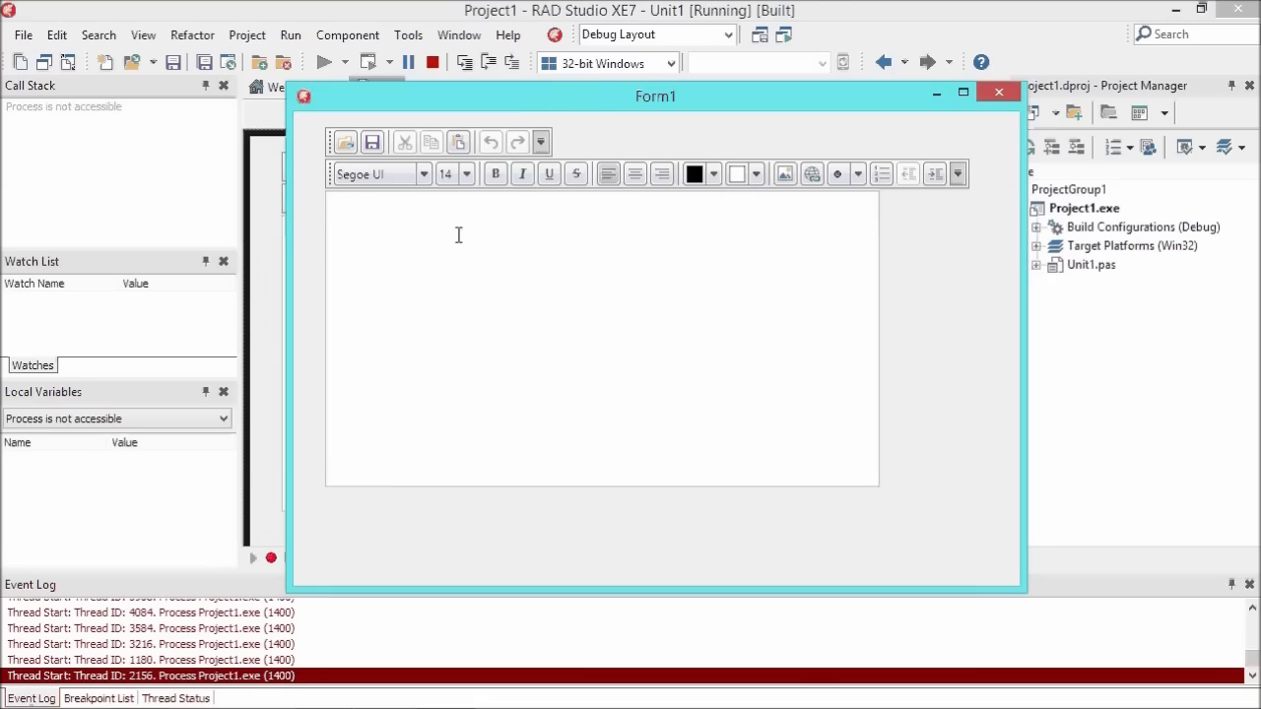
pyautogui.write('Hello world.')
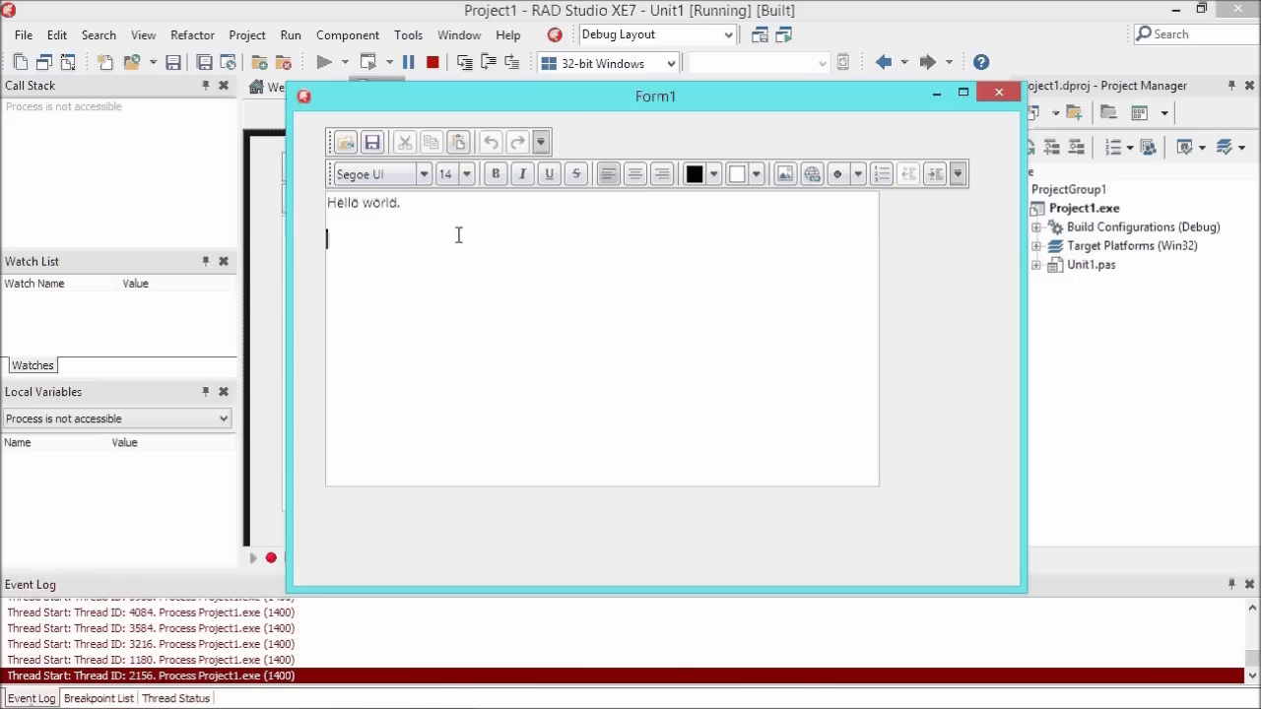
pyautogui.write('Same behavior')
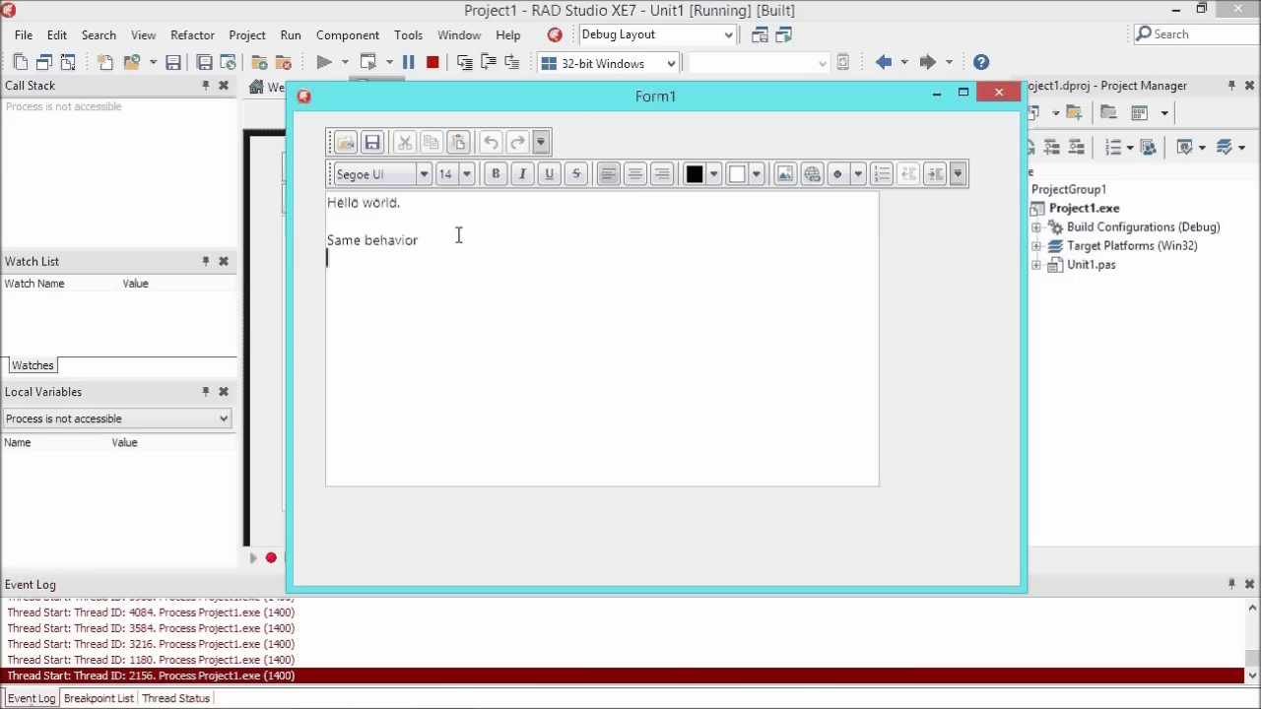
pyautogui.write('Same API')
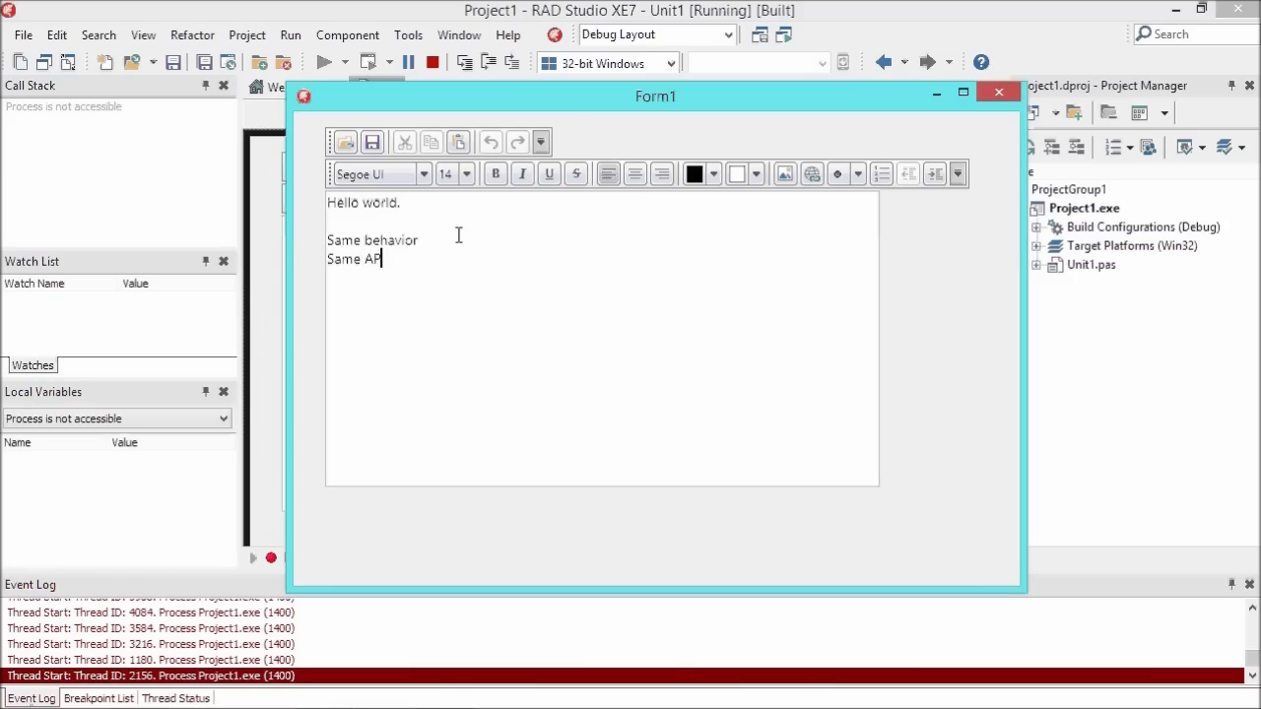
pyautogui.write('Same')
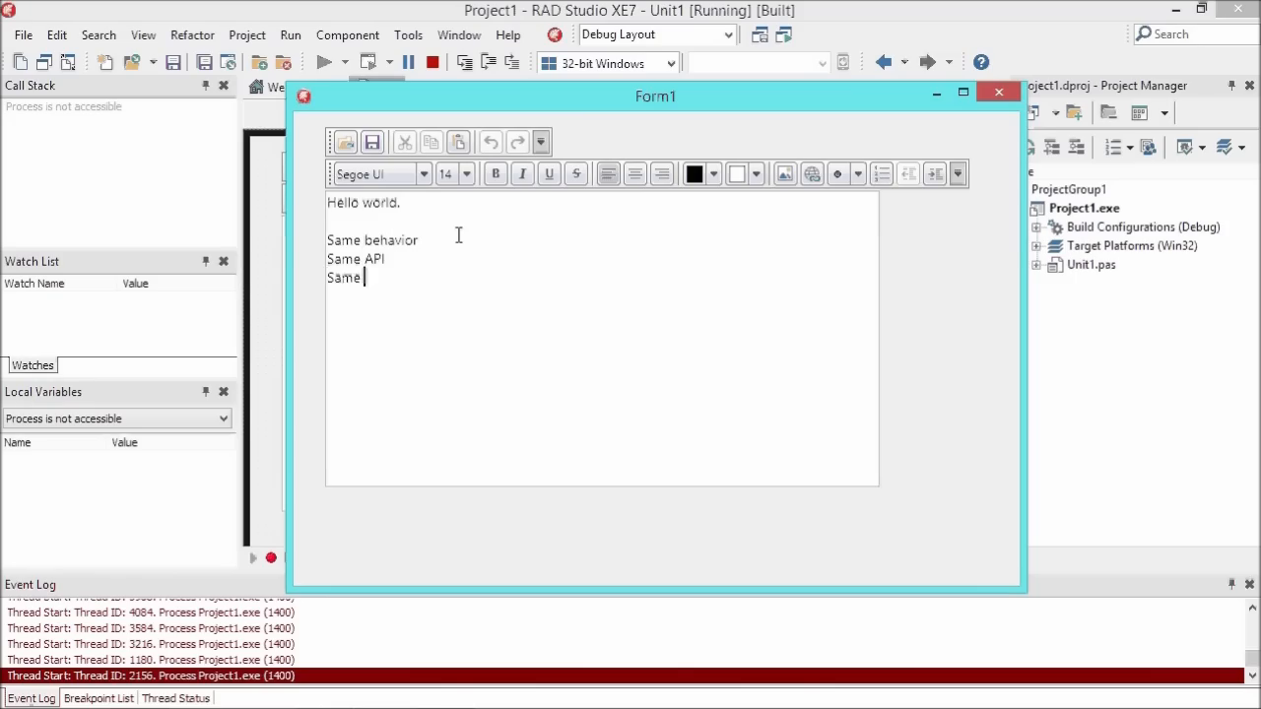
pyautogui.write('loo')
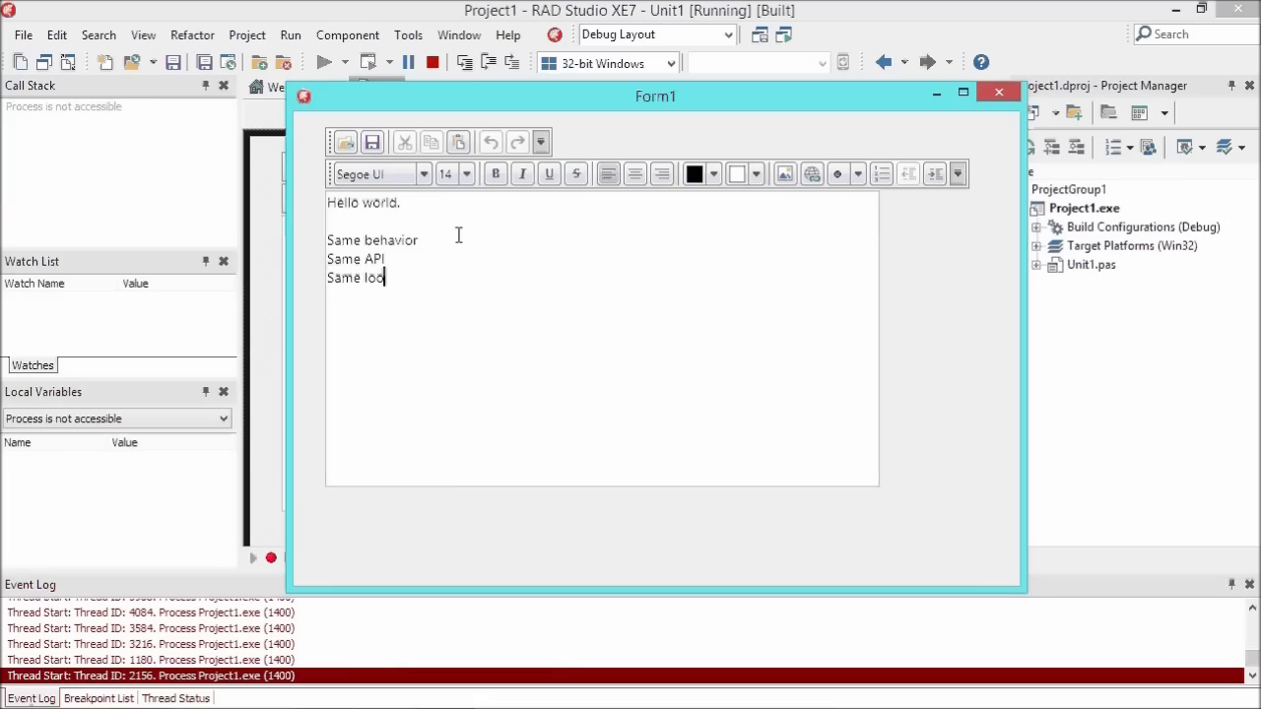
pyautogui.write('k & feel')
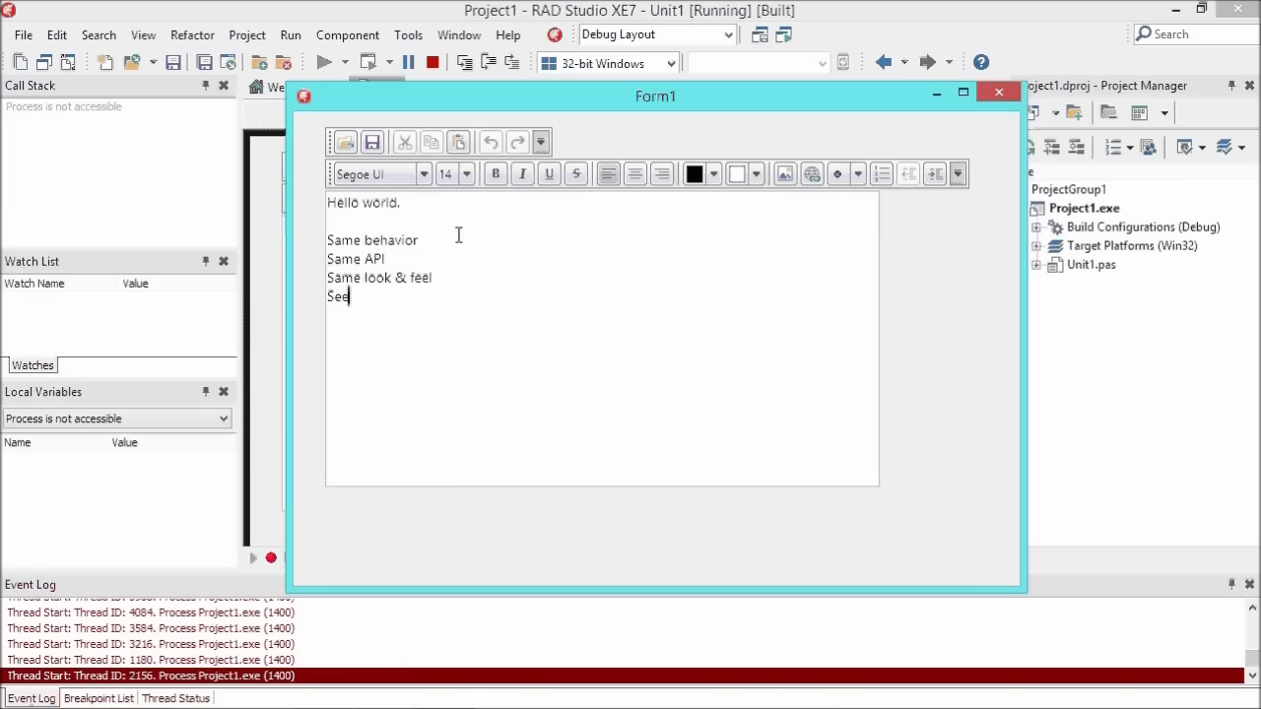
pyautogui.write('Same features')
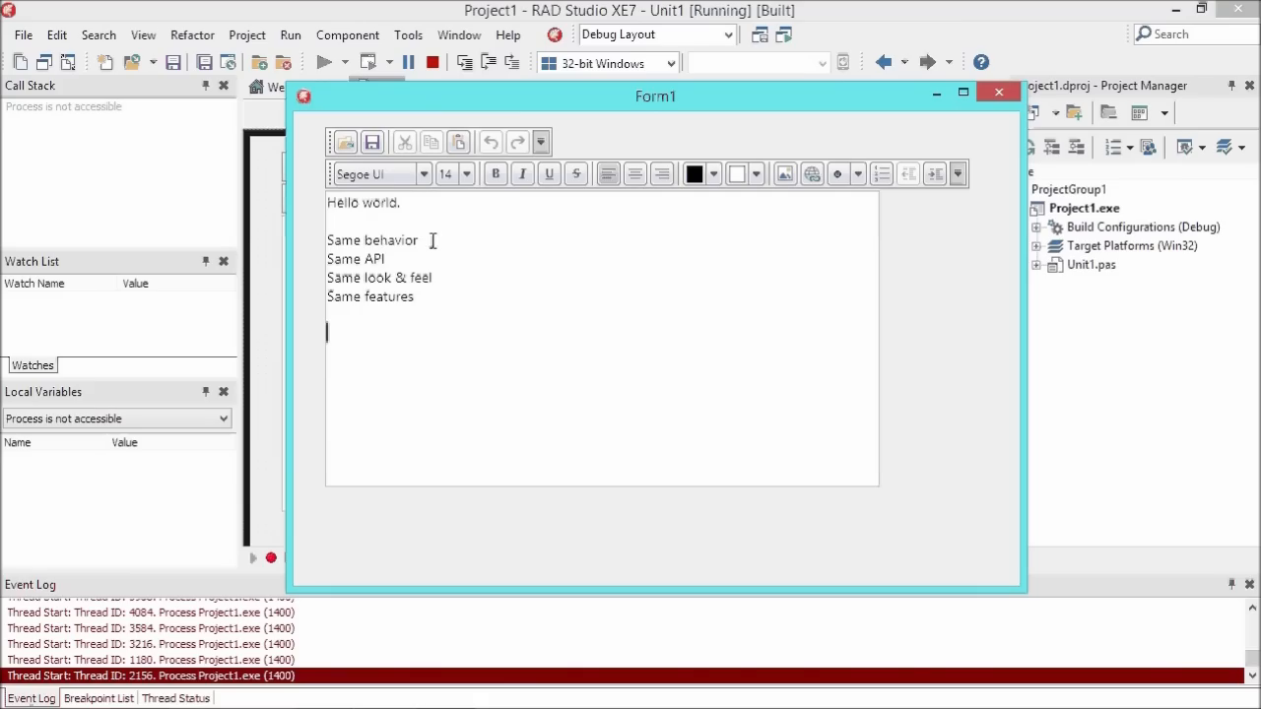
# - Format the Same lines and turn all four into a bulleted list
pyautogui.doubleClick(373, 239)
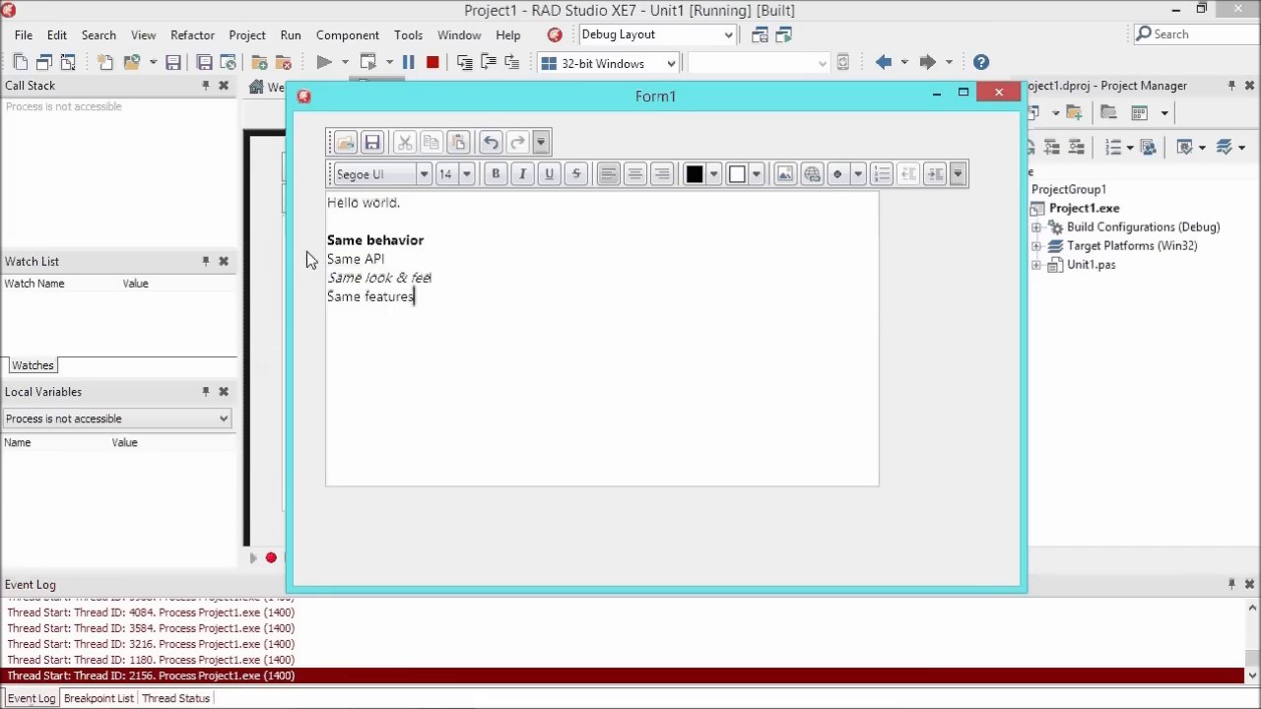
pyautogui.moveTo(328, 239); pyautogui.dragTo(414, 296)
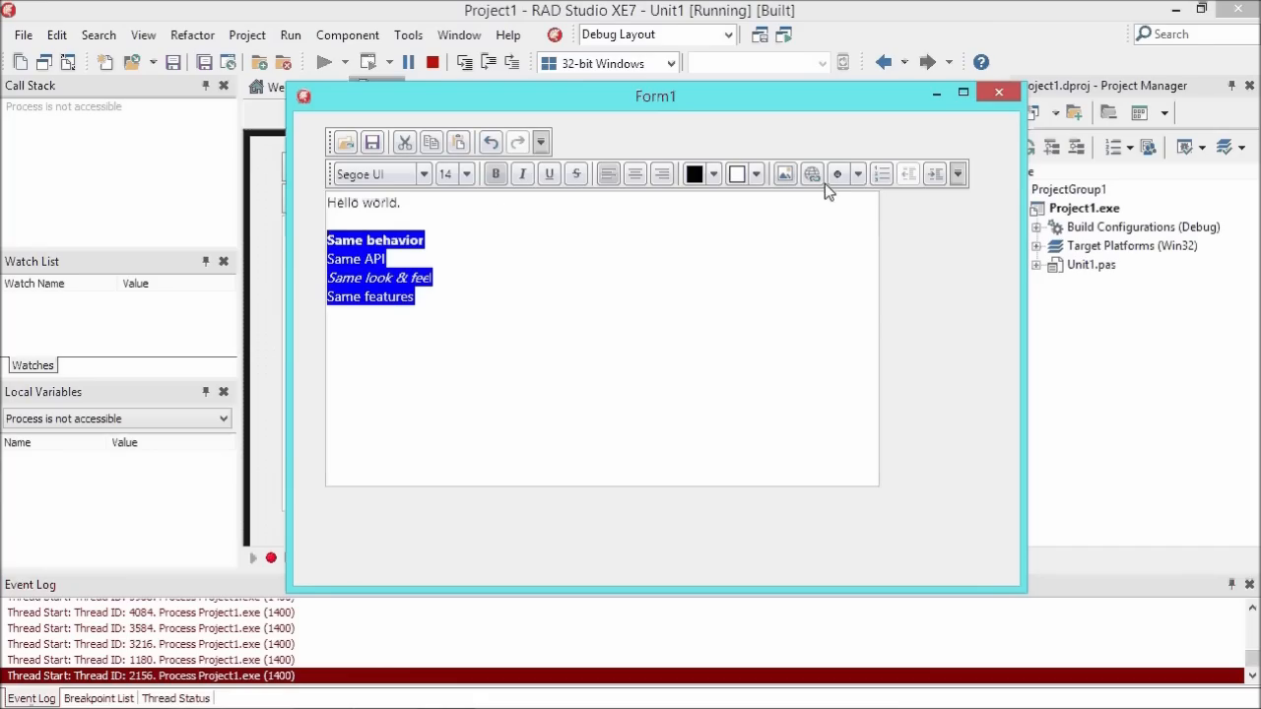
pyautogui.click(879, 174)
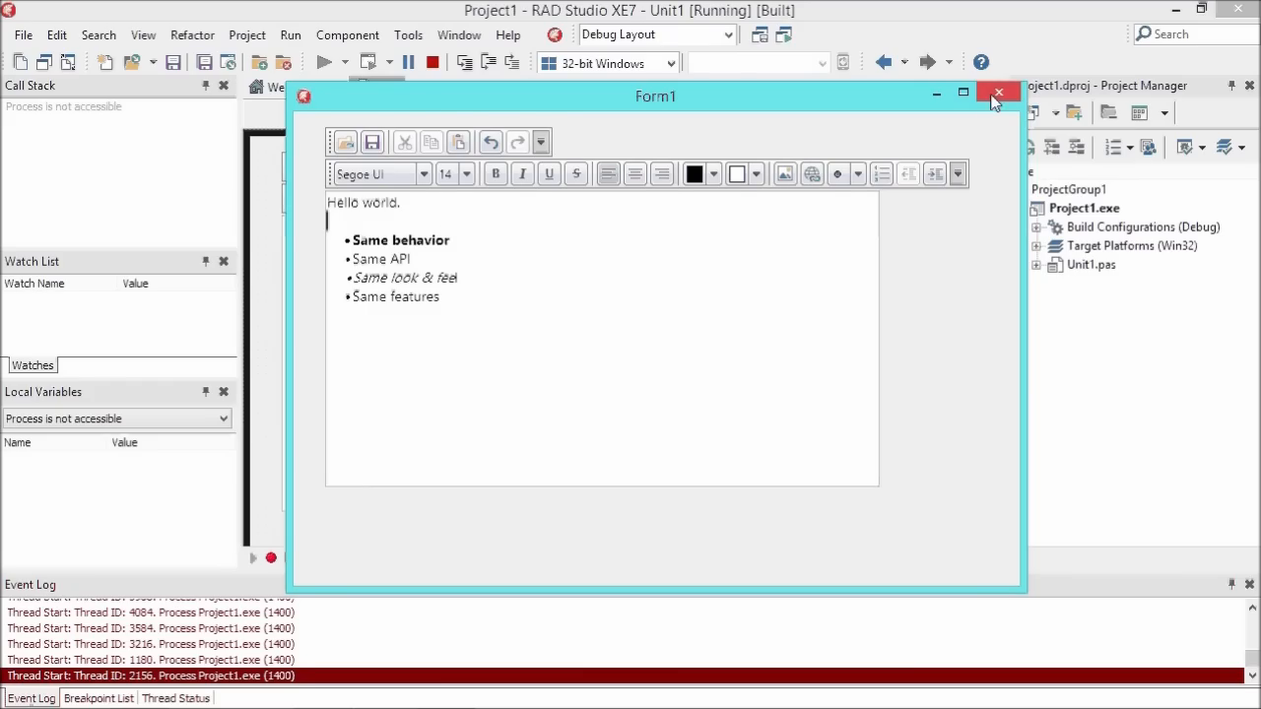
# - Close the app, move Button1 under TMSFMXRichEditorRTFIO1, and generate Button1's empty OnClick handler
pyautogui.click(998, 93)
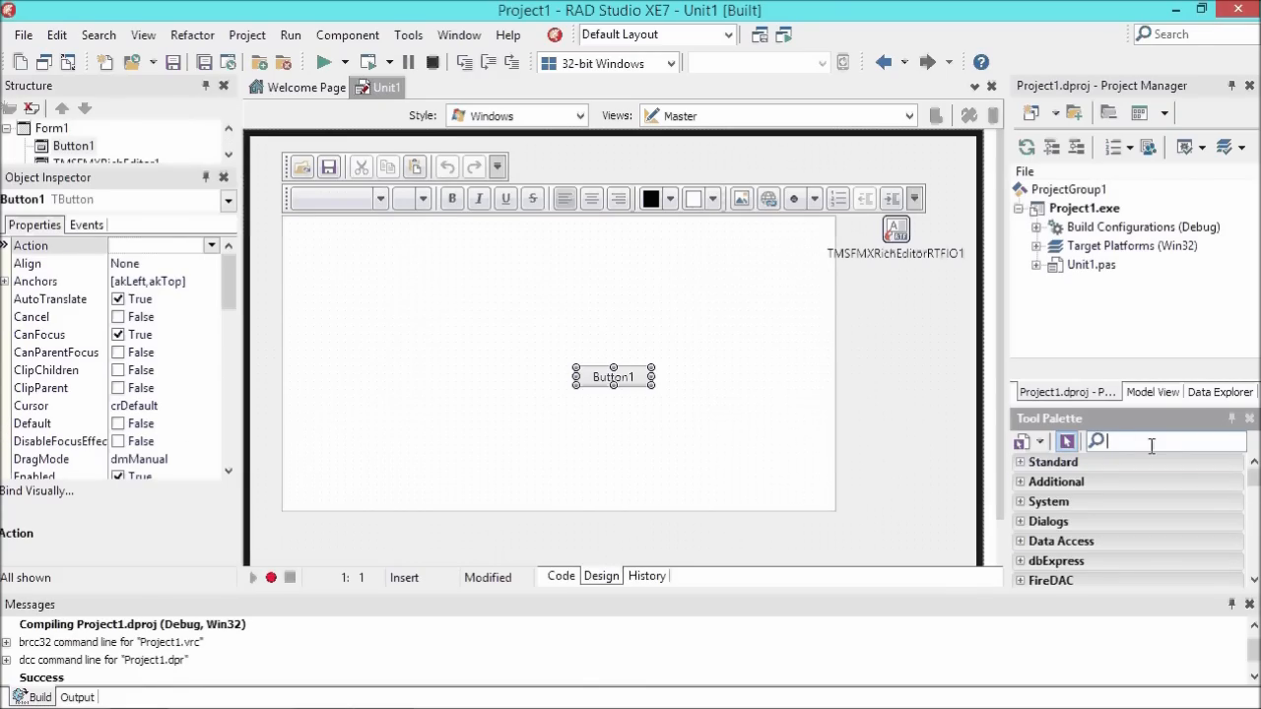
pyautogui.moveTo(613, 376); pyautogui.dragTo(890, 289)
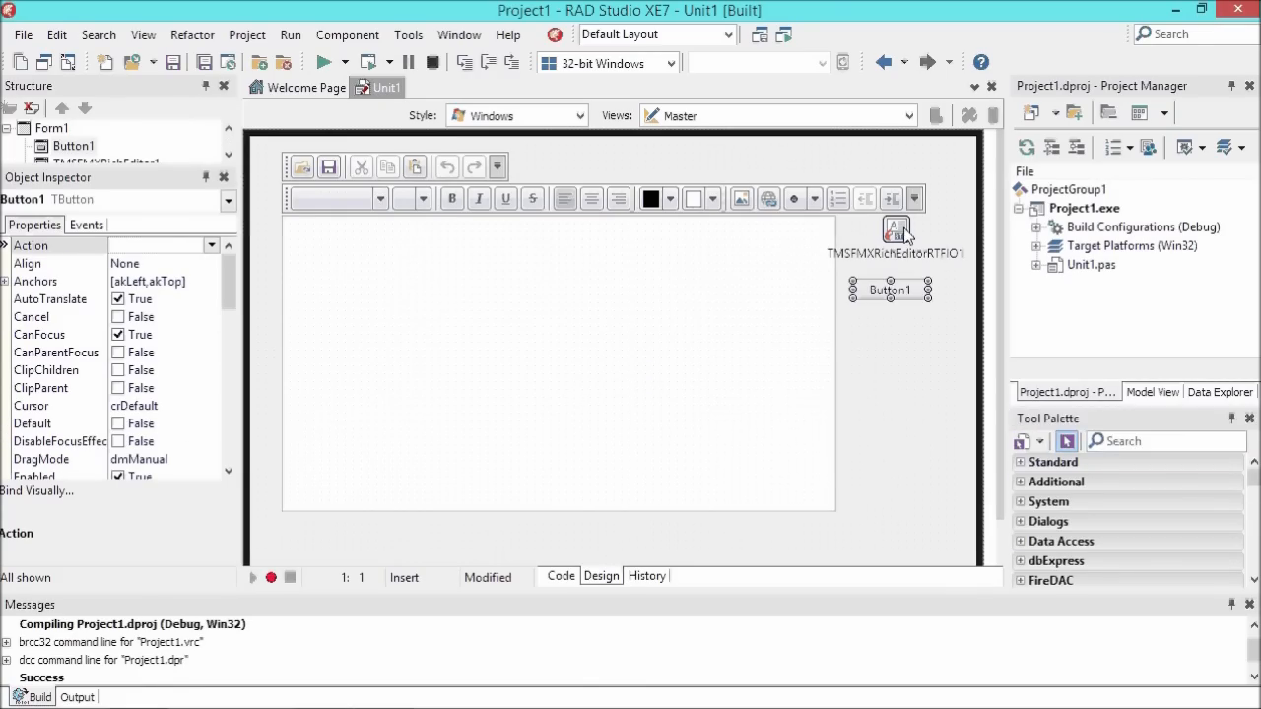
pyautogui.click(897, 231)
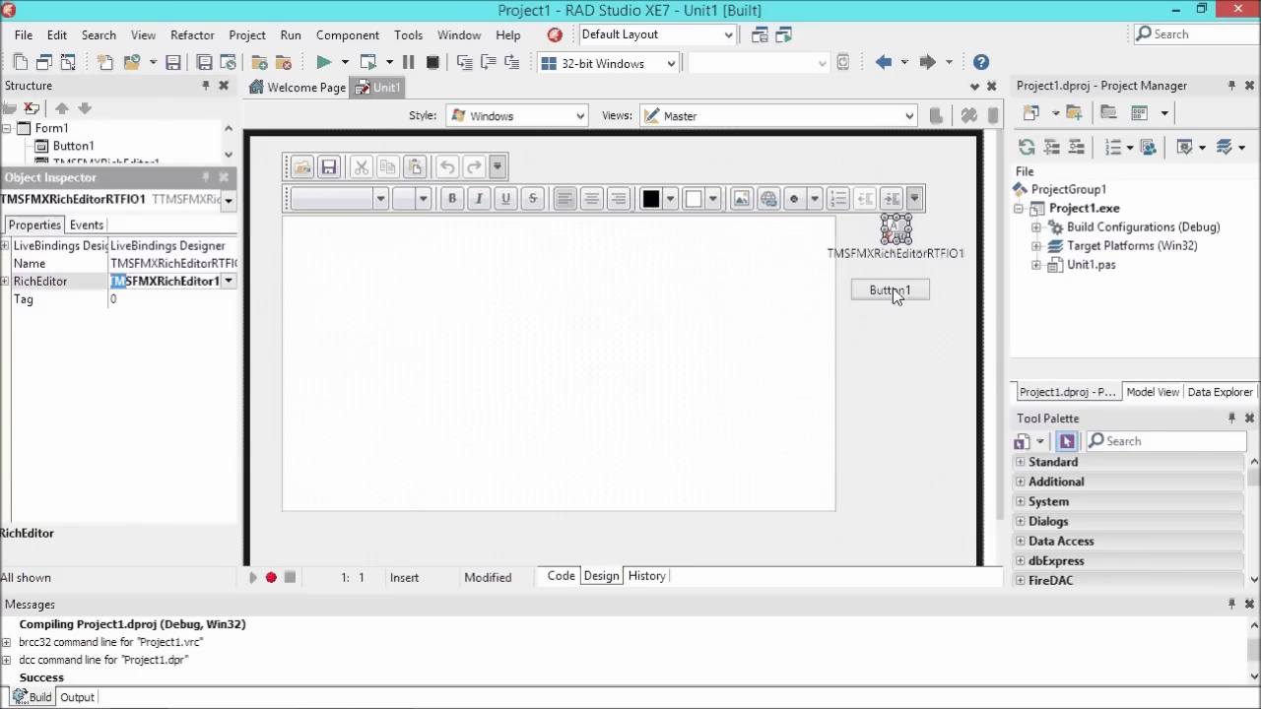
pyautogui.doubleClick(889, 289)
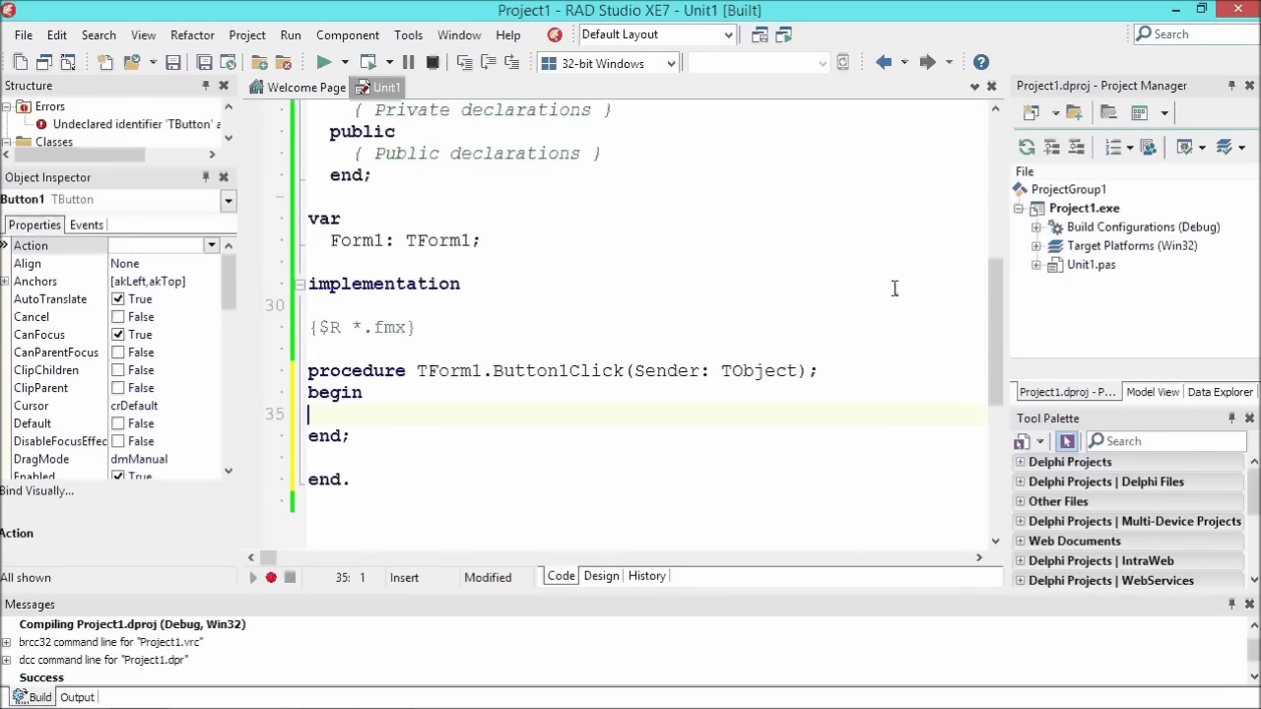
# - In Button1Click, call TMSFMXRichEditorRTFIO1.Save('c:\delphi xe7\demo\sample.rtf')
pyautogui.write('tmsfmx')
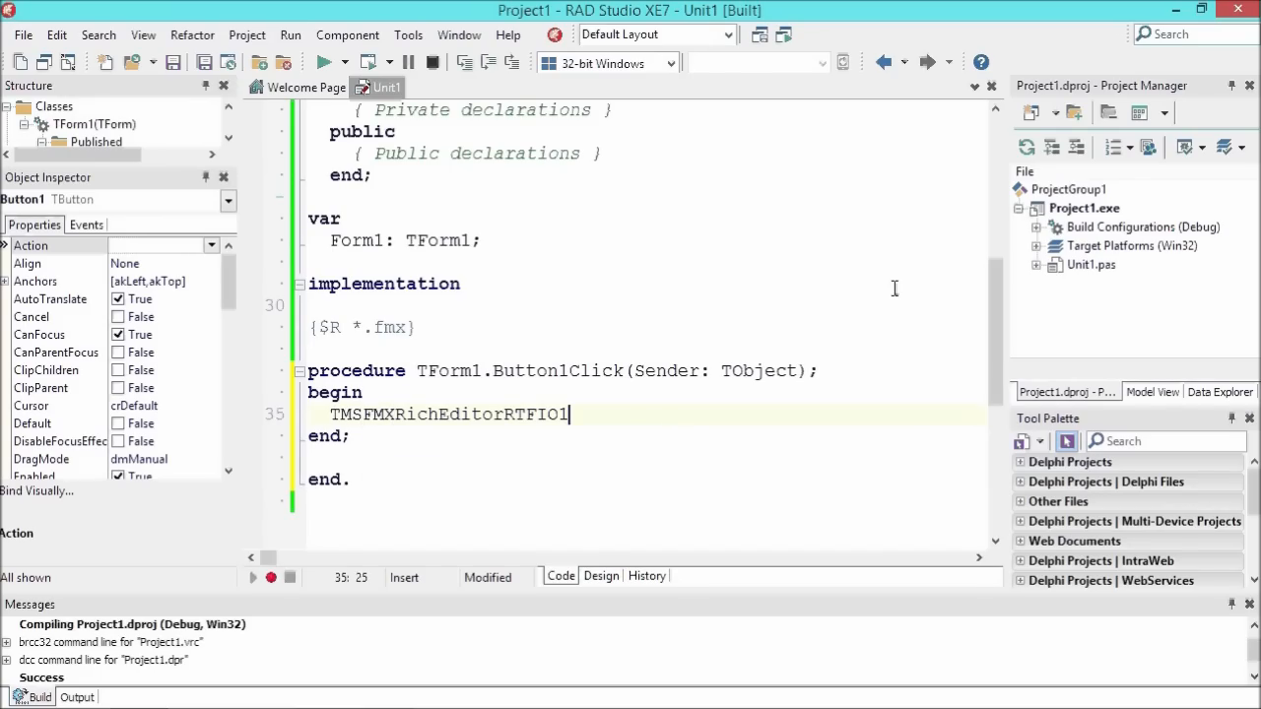
pyautogui.write('.Savbe')
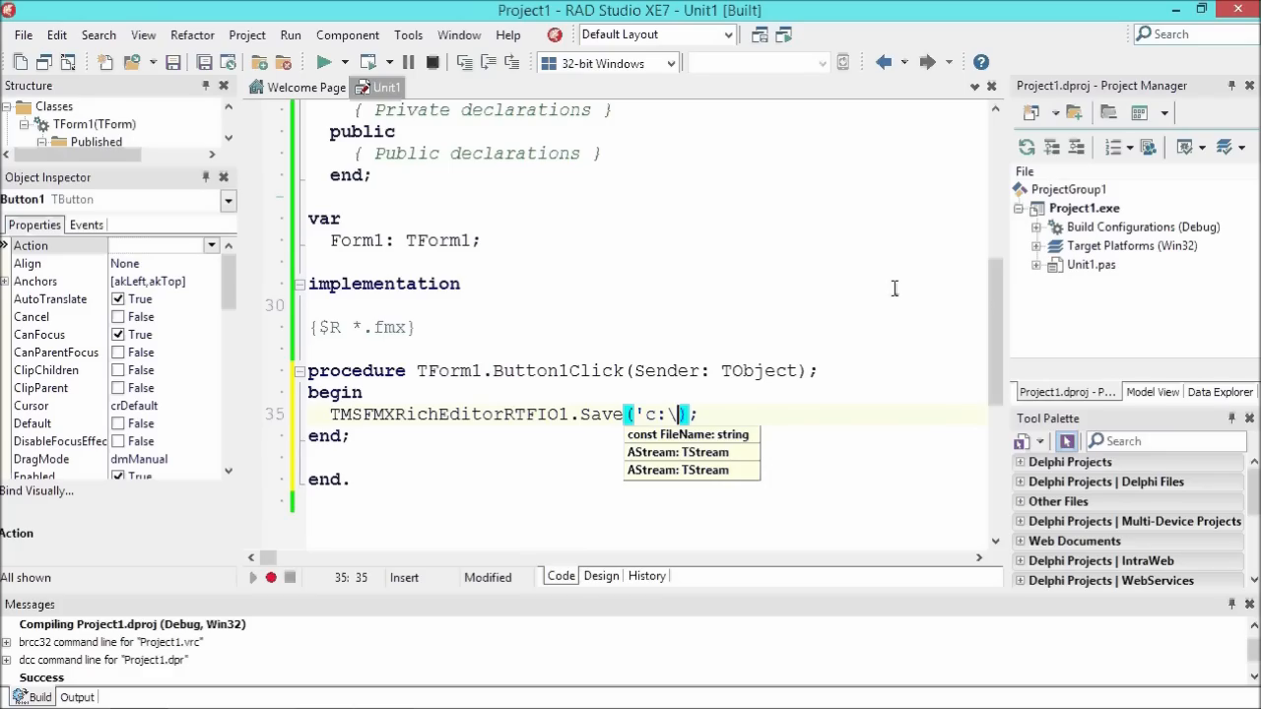
pyautogui.write('delphi xe\\demo')
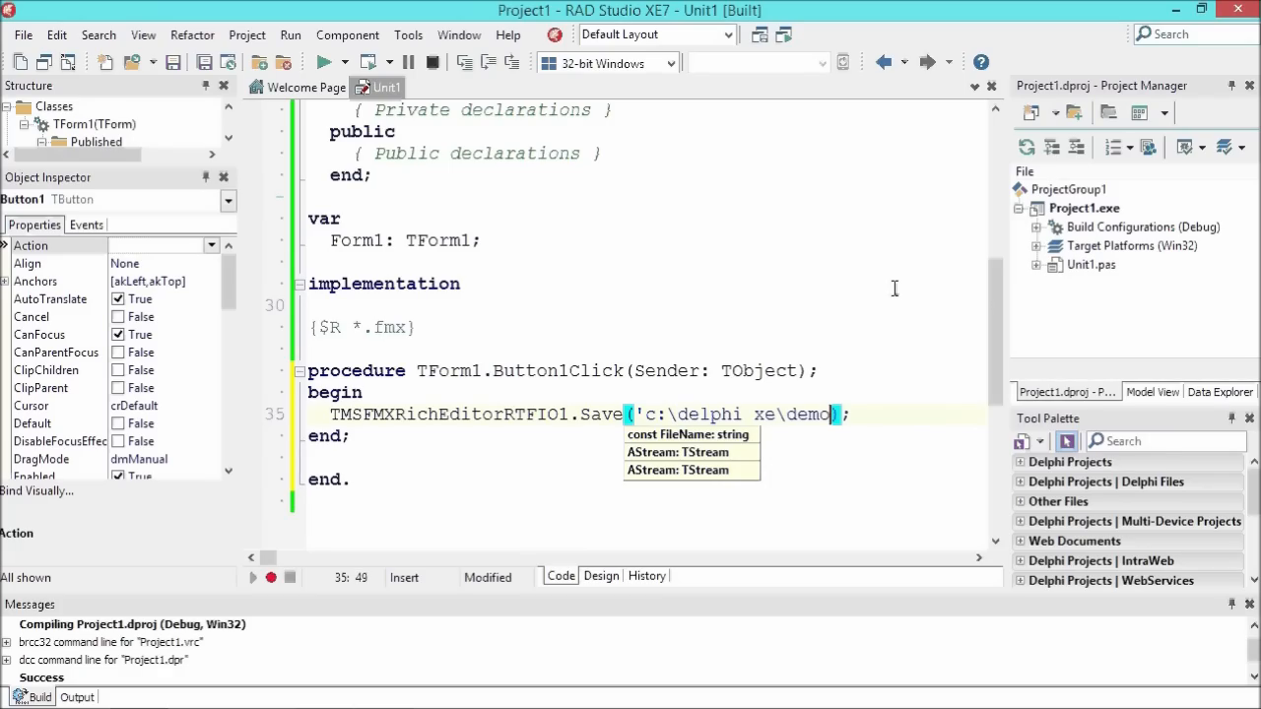
pyautogui.write('\\sample.rtf')
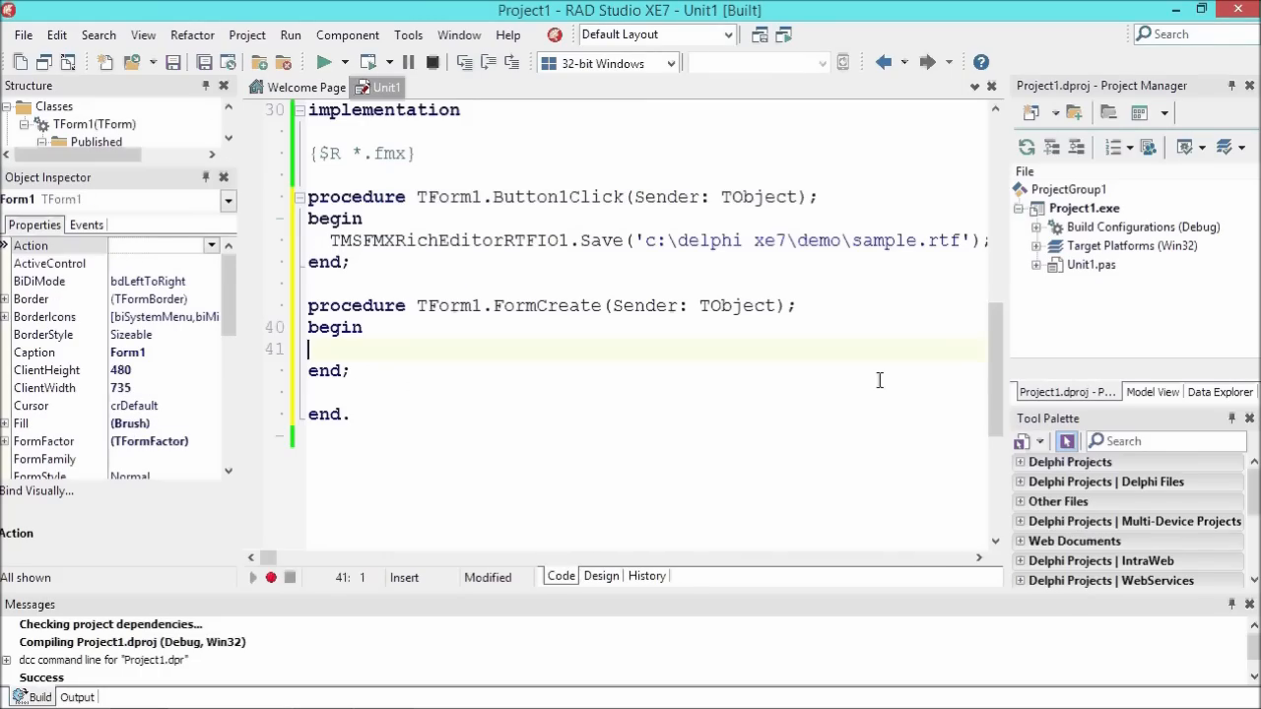
# - In FormCreate, call TMSFMXRichEditor1.LoadFromFile for demo.rte, then run the app
pyautogui.write('TMS')
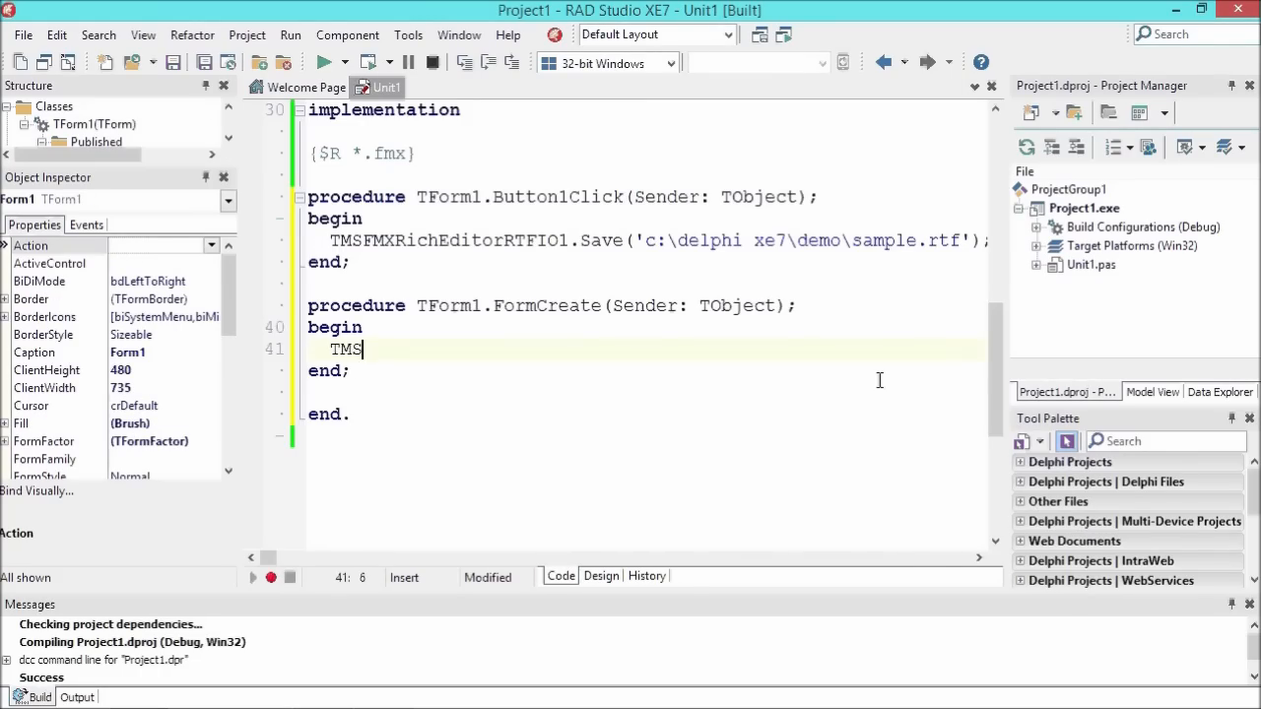
pyautogui.write('TMS')
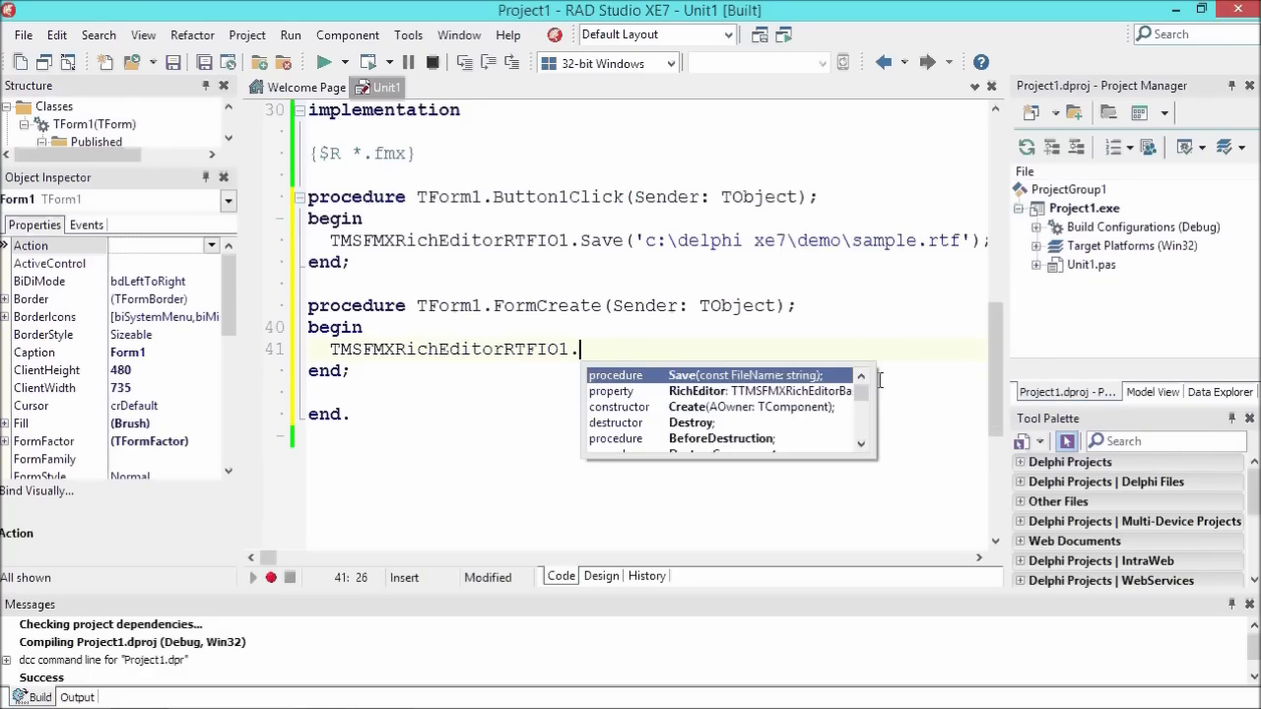
pyautogui.write("LoadFromFile('c:);")
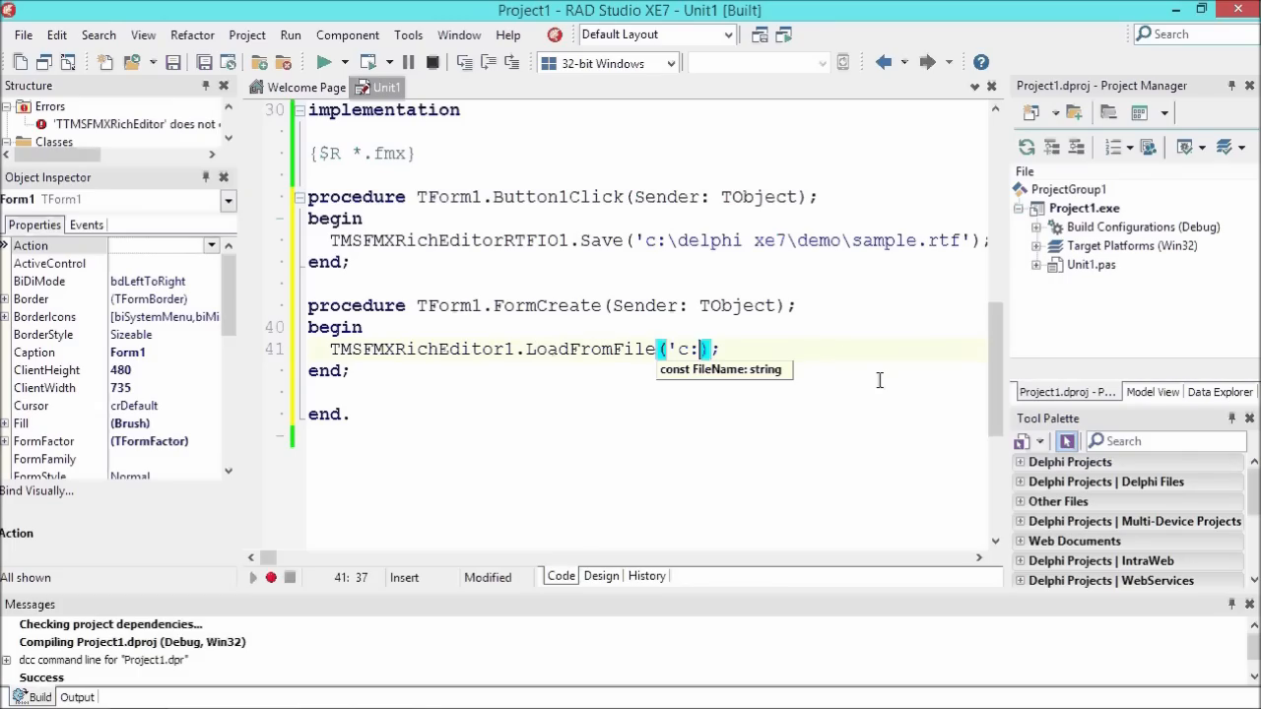
pyautogui.write('delphi xe7\\demo\\')
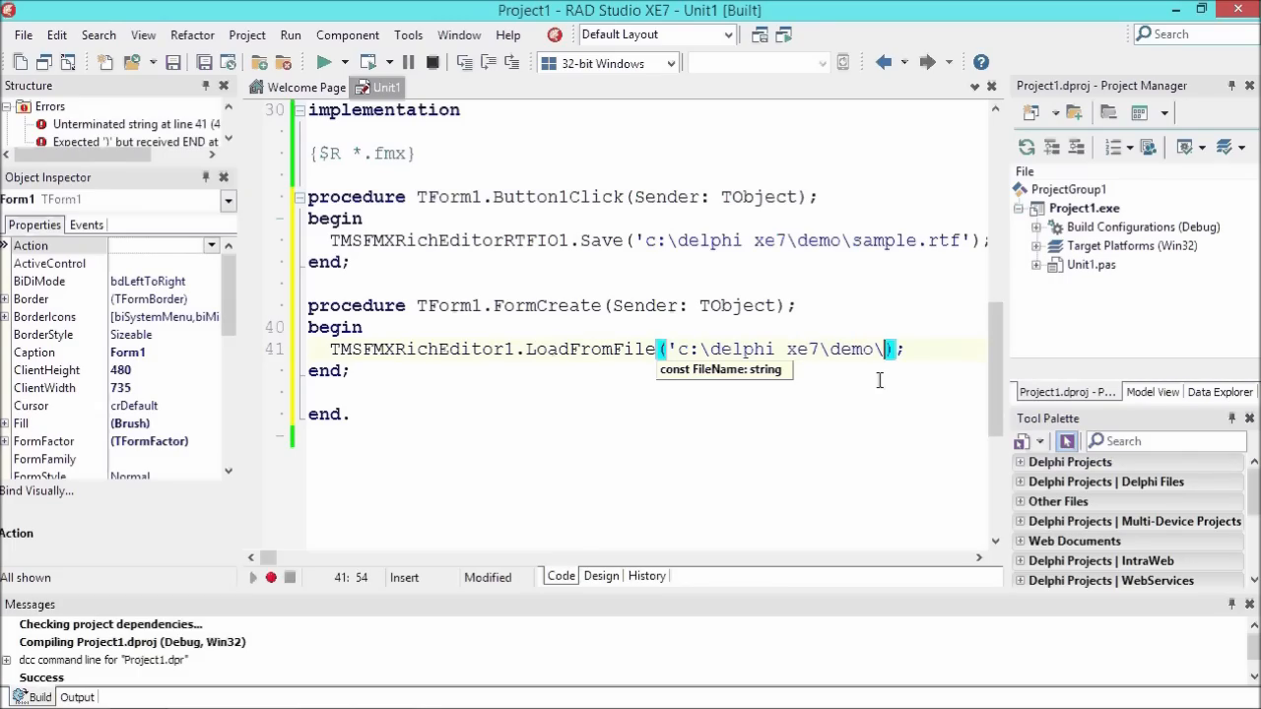
pyautogui.write('demo.rtf')
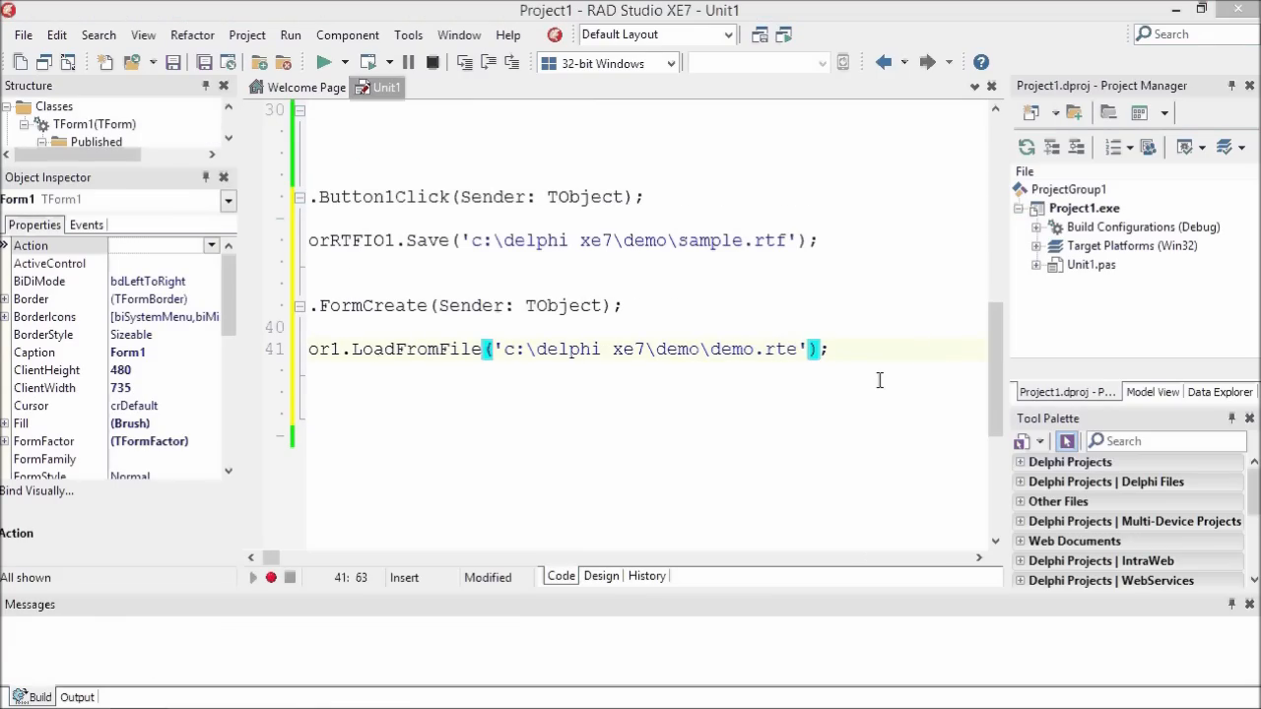
pyautogui.click(325, 61)
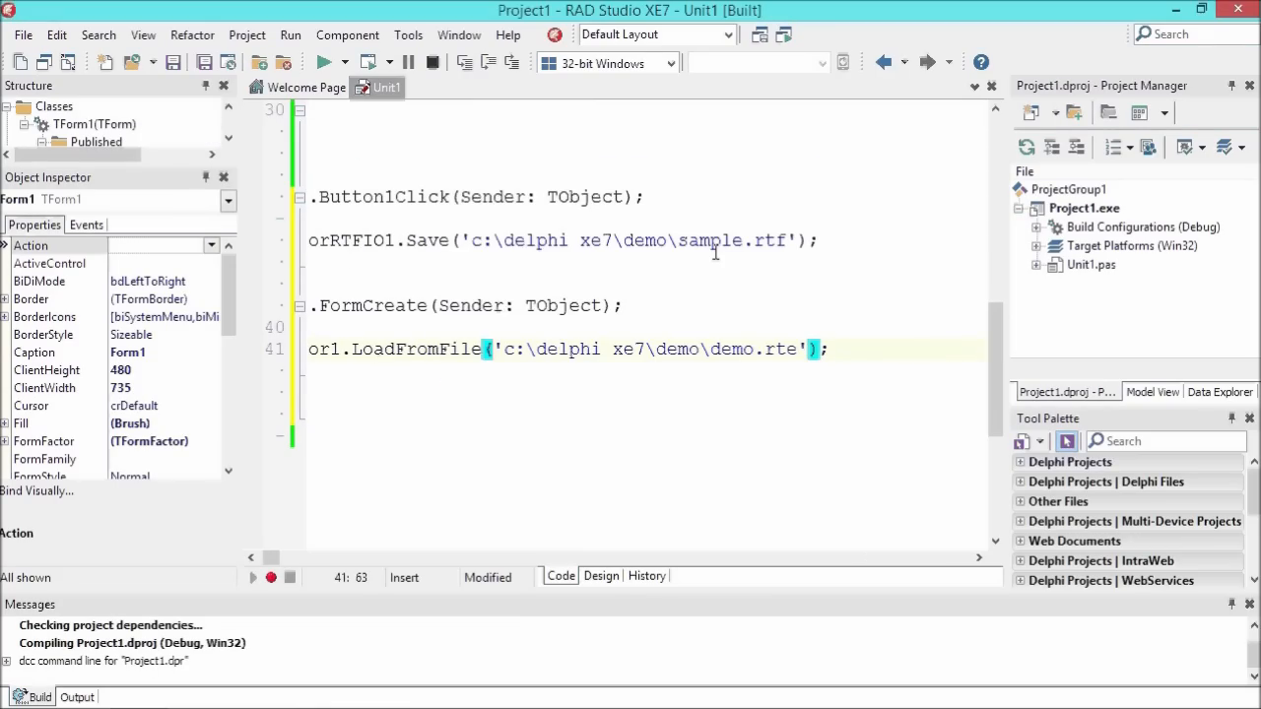
pyautogui.click(324, 61)
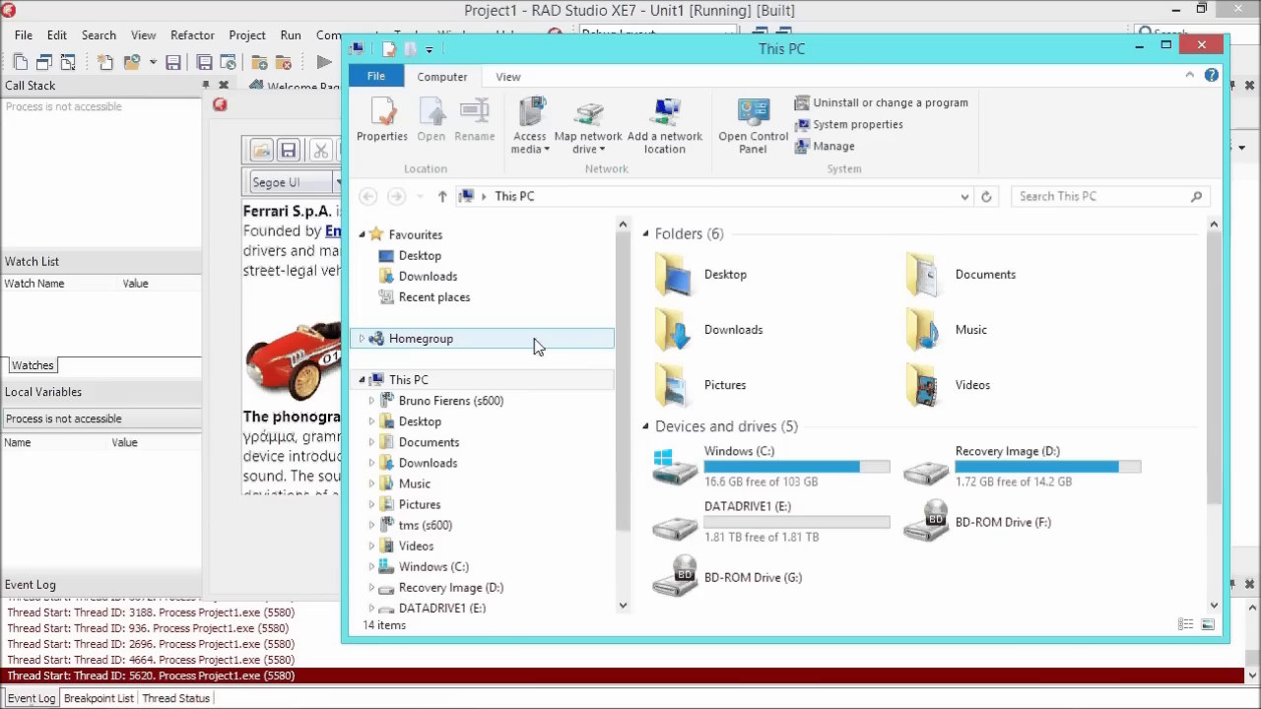
# - Browse to C:\Delphi XE7\Demo, sort by date, and open sample.rtf in WordPad
pyautogui.doubleClick(739, 451)
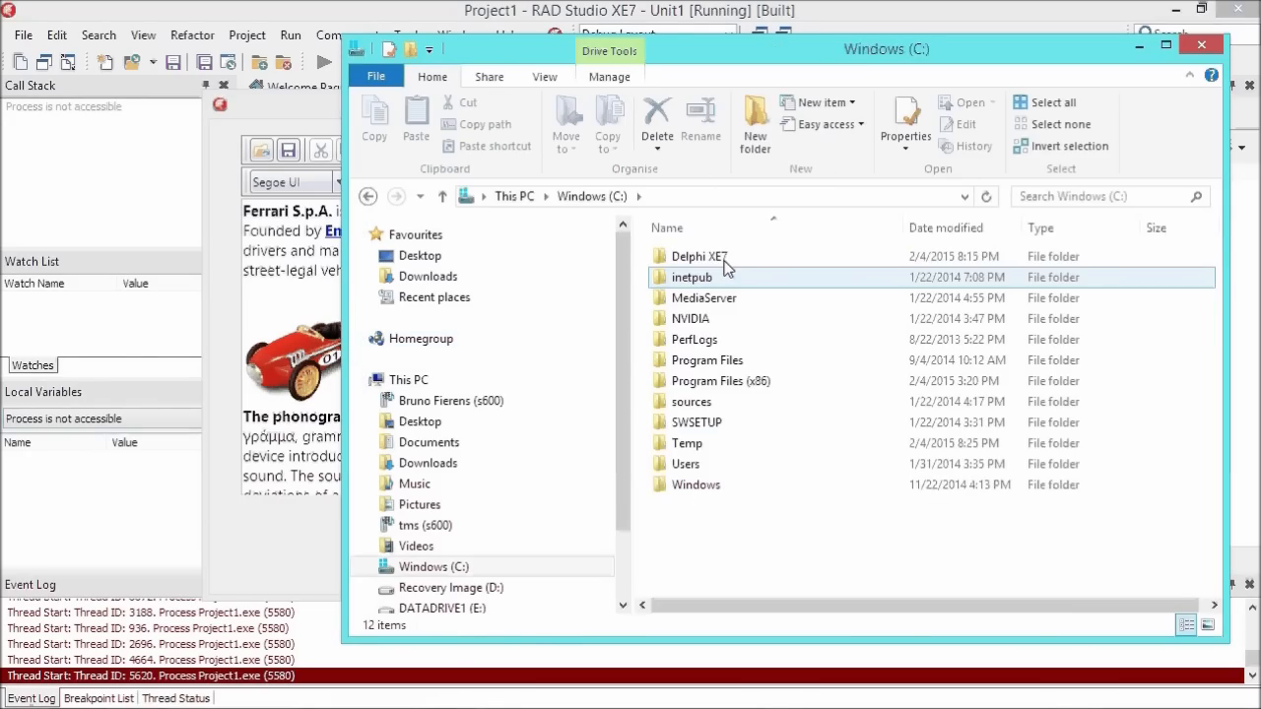
pyautogui.doubleClick(698, 256)
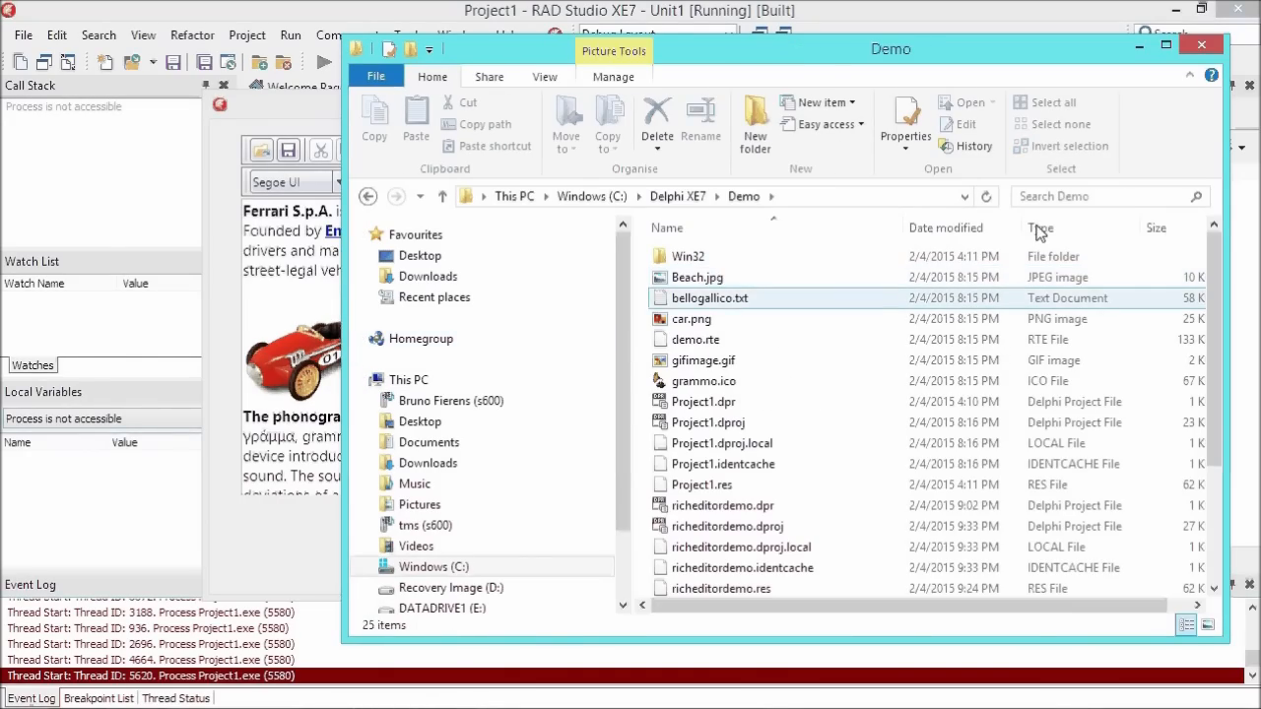
pyautogui.click(700, 256)
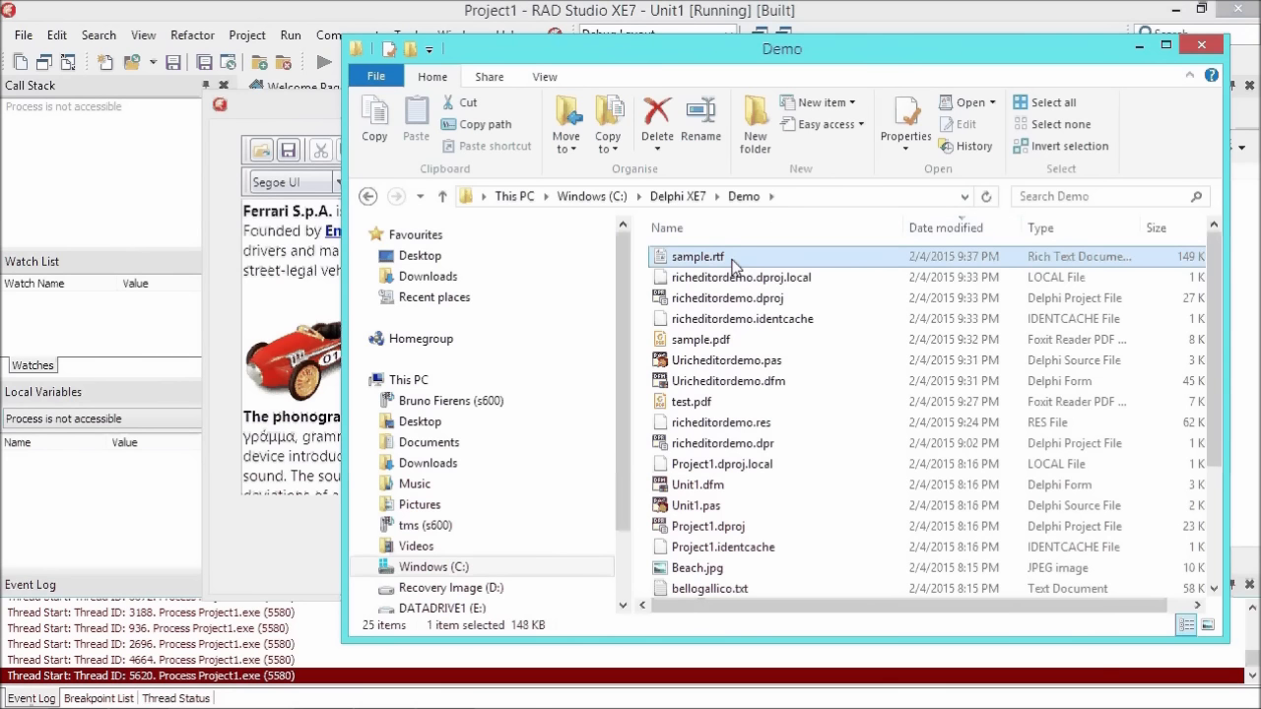
pyautogui.doubleClick(697, 256)
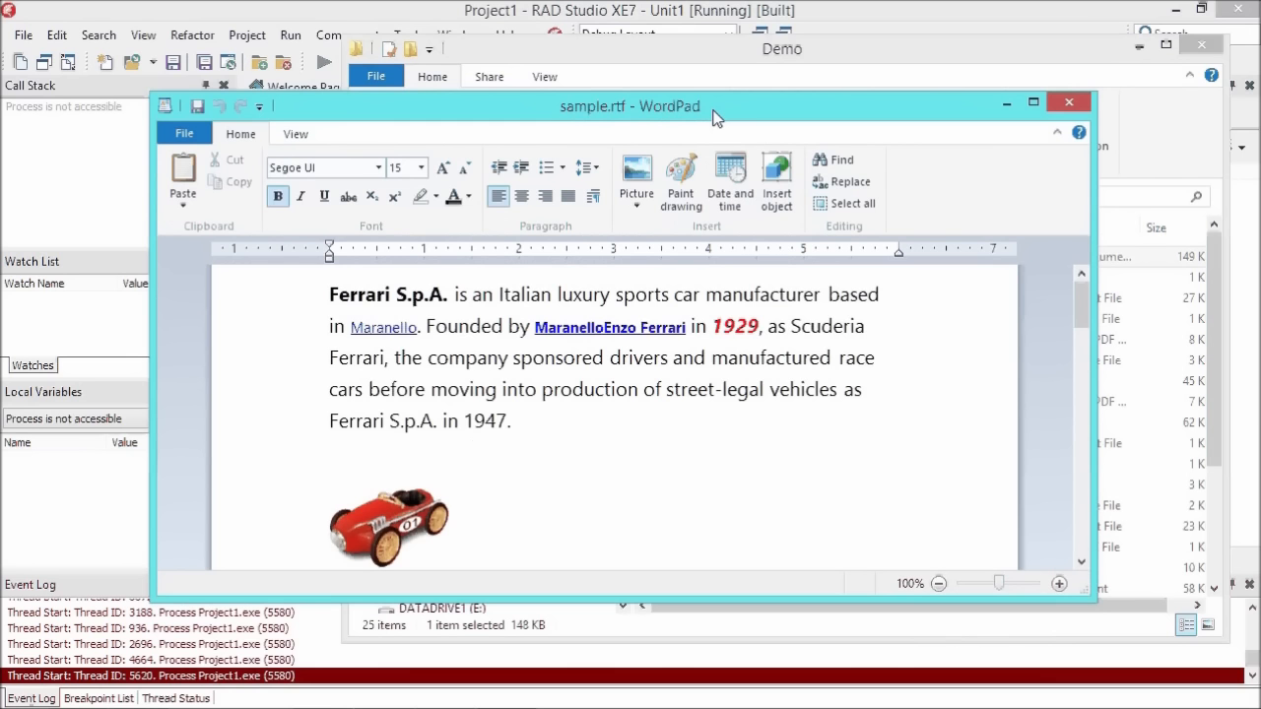